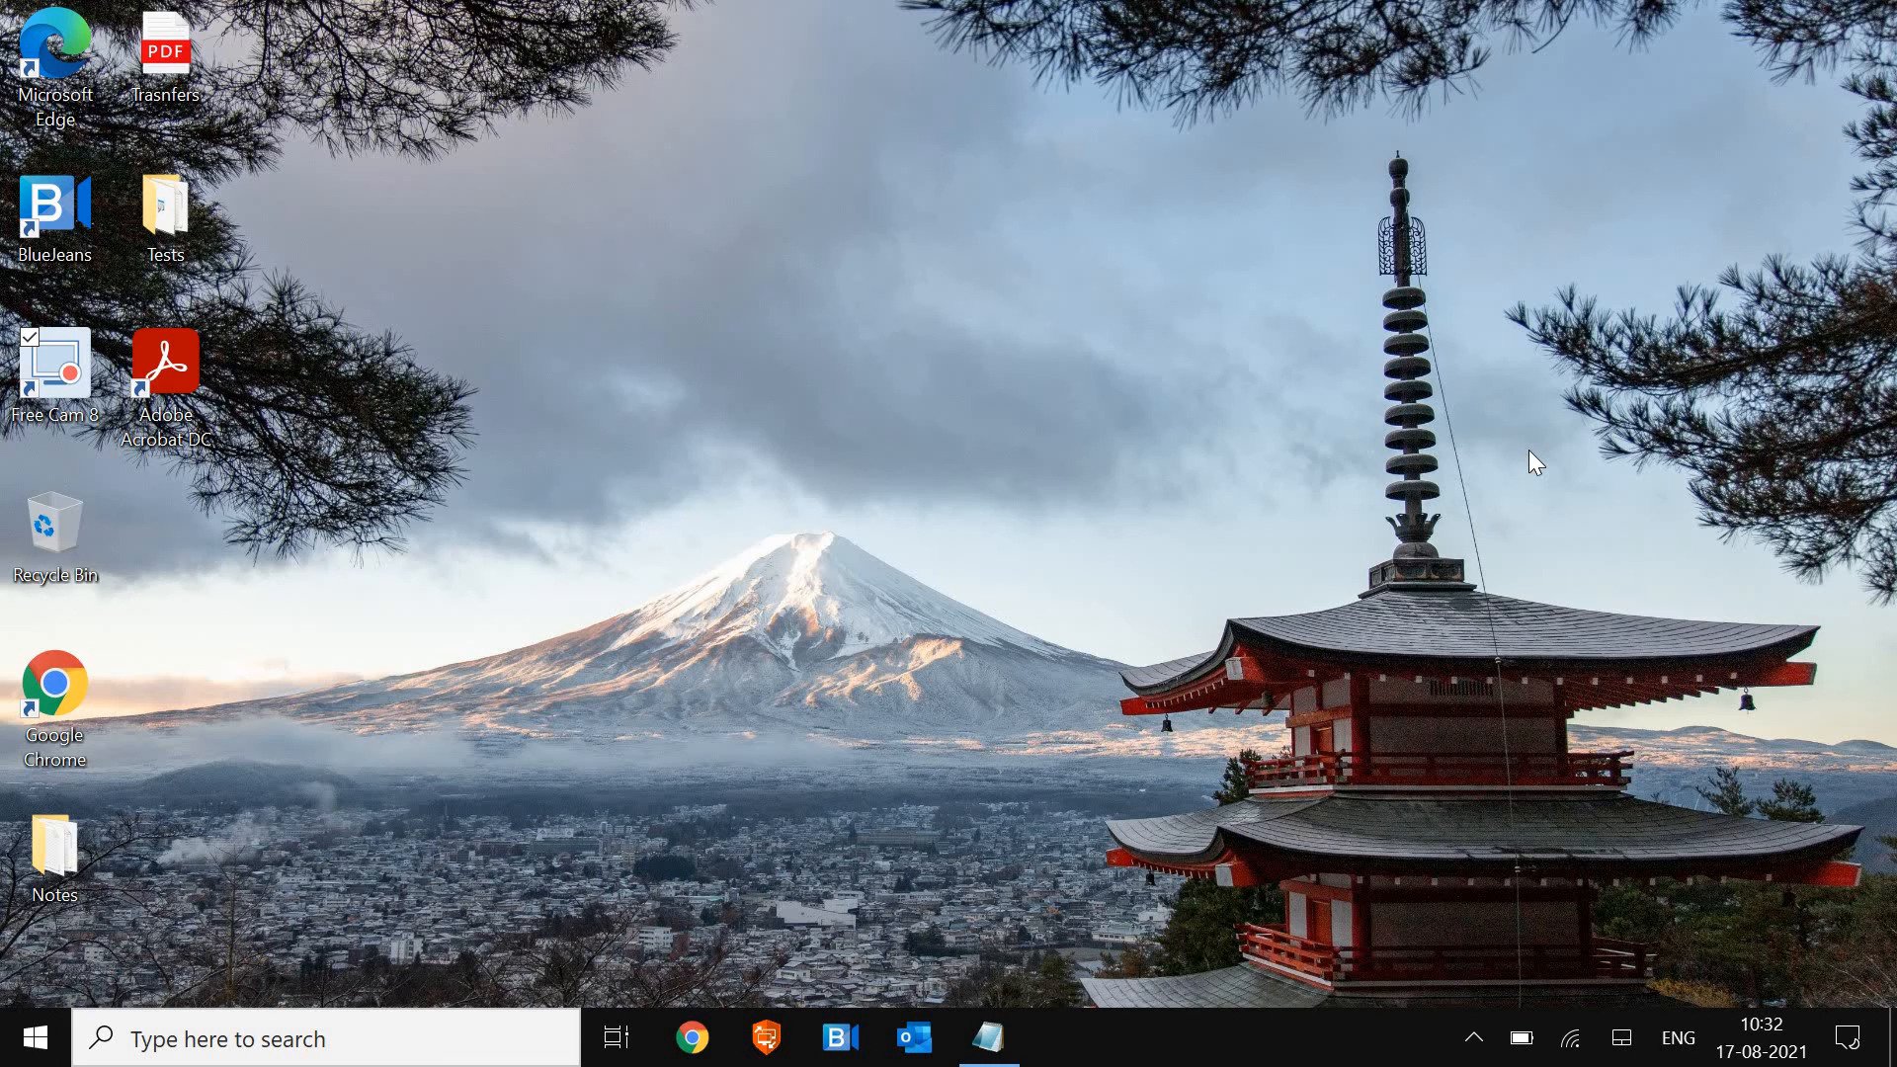
pyautogui.moveTo(558, 949)
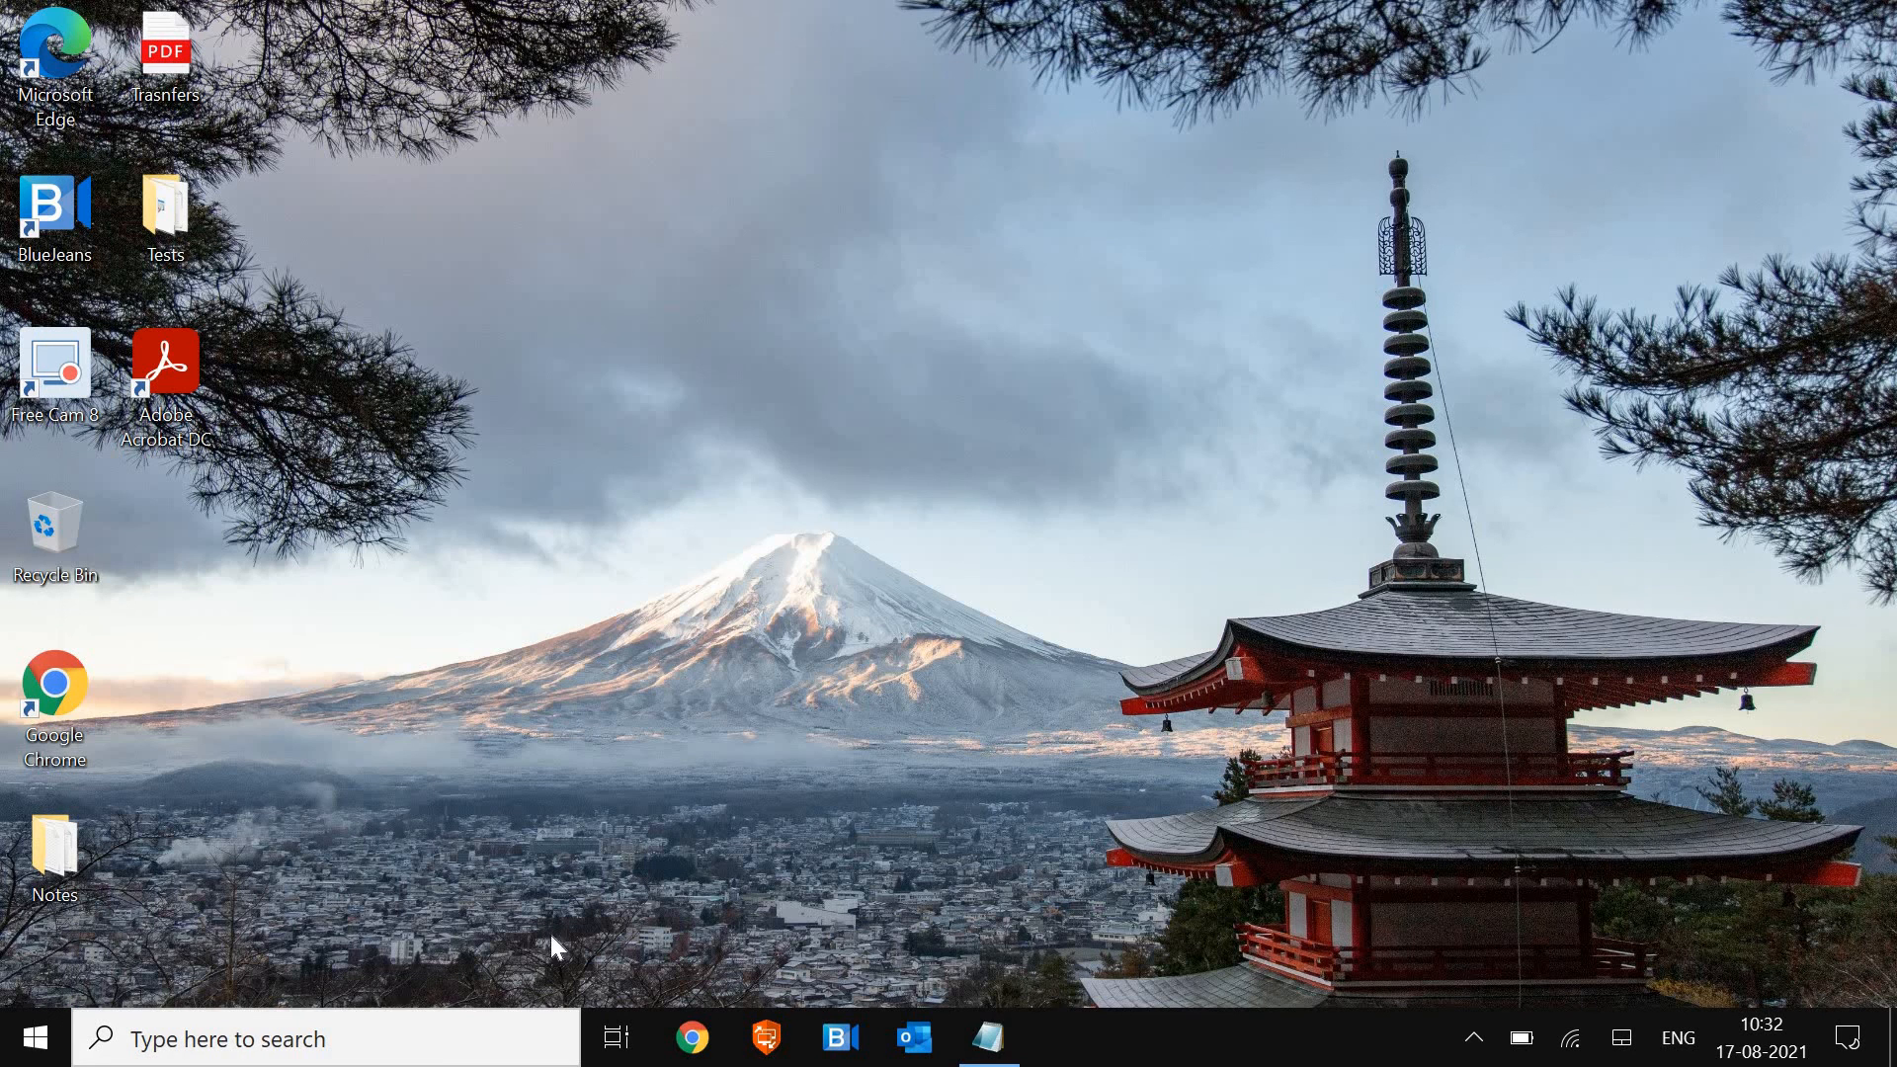
# Search from the taskbar for 'power' to list power settings
pyautogui.click(276, 1039)
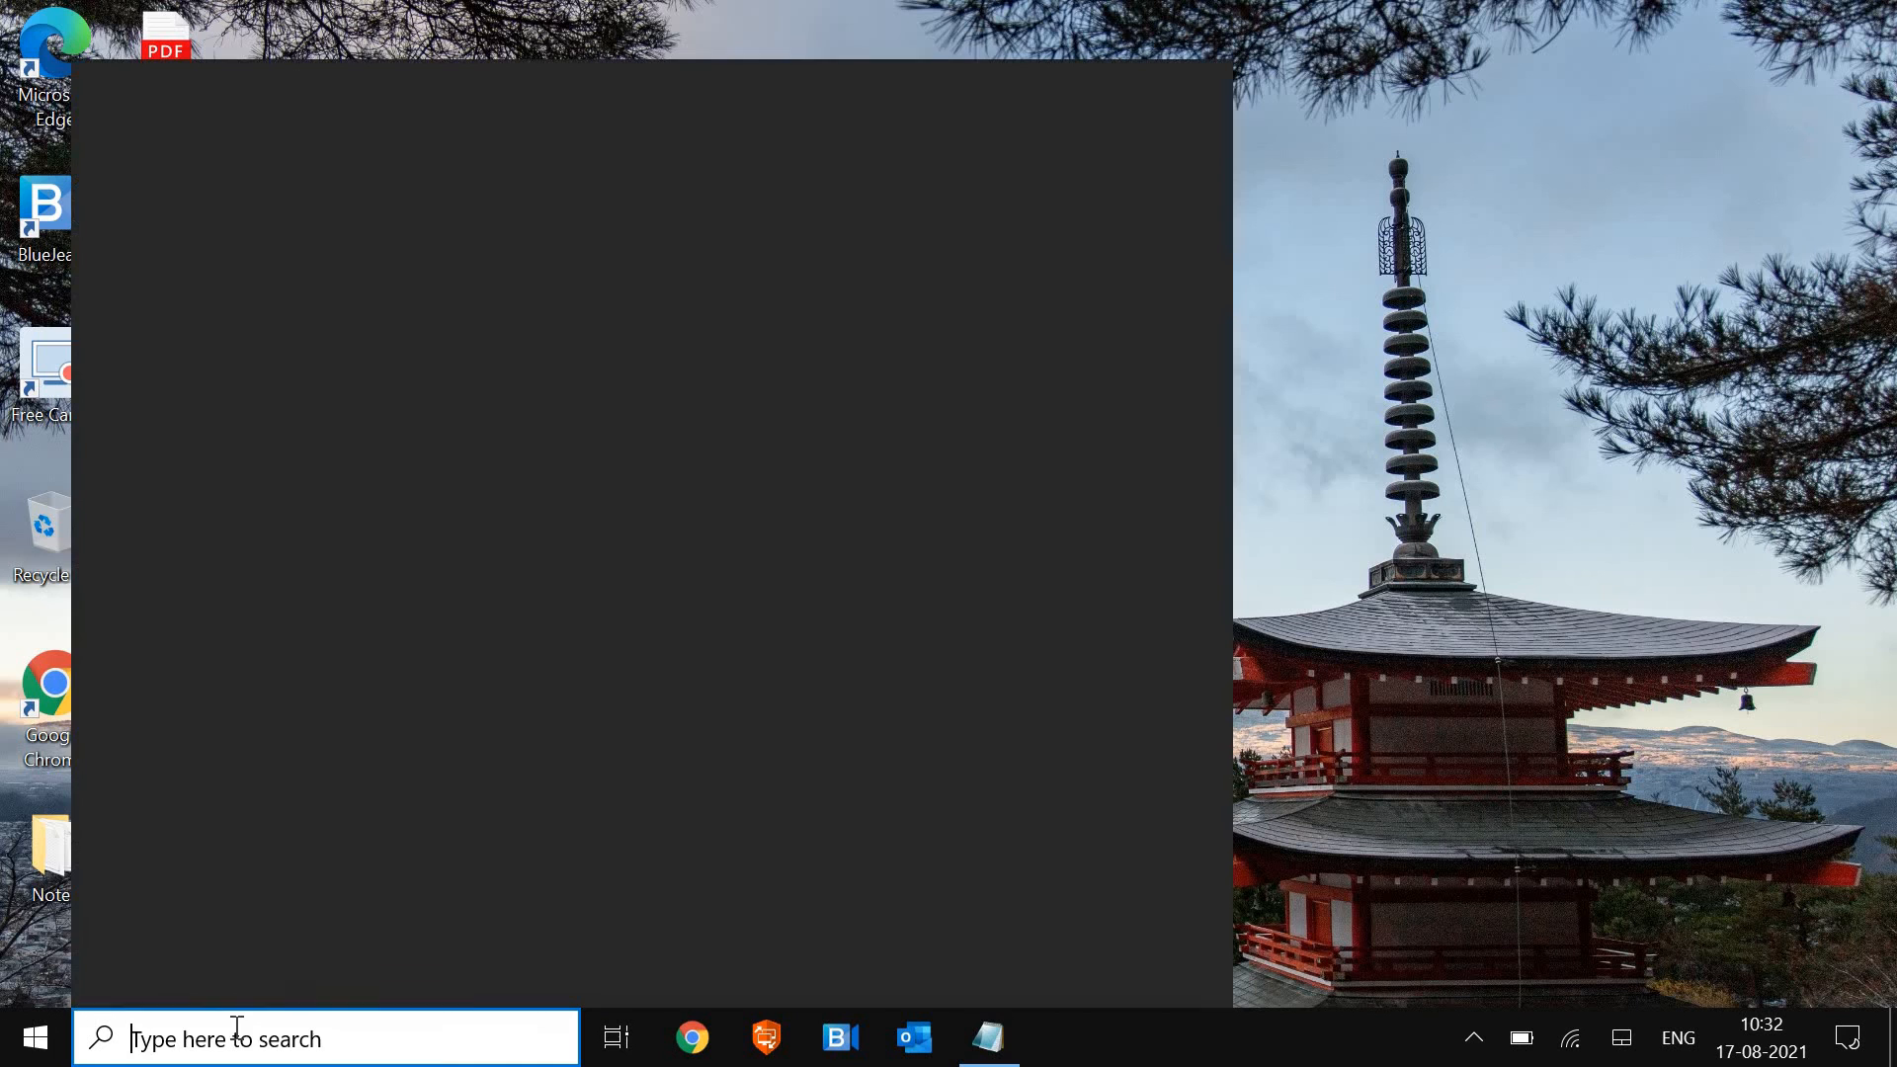
pyautogui.write('power')
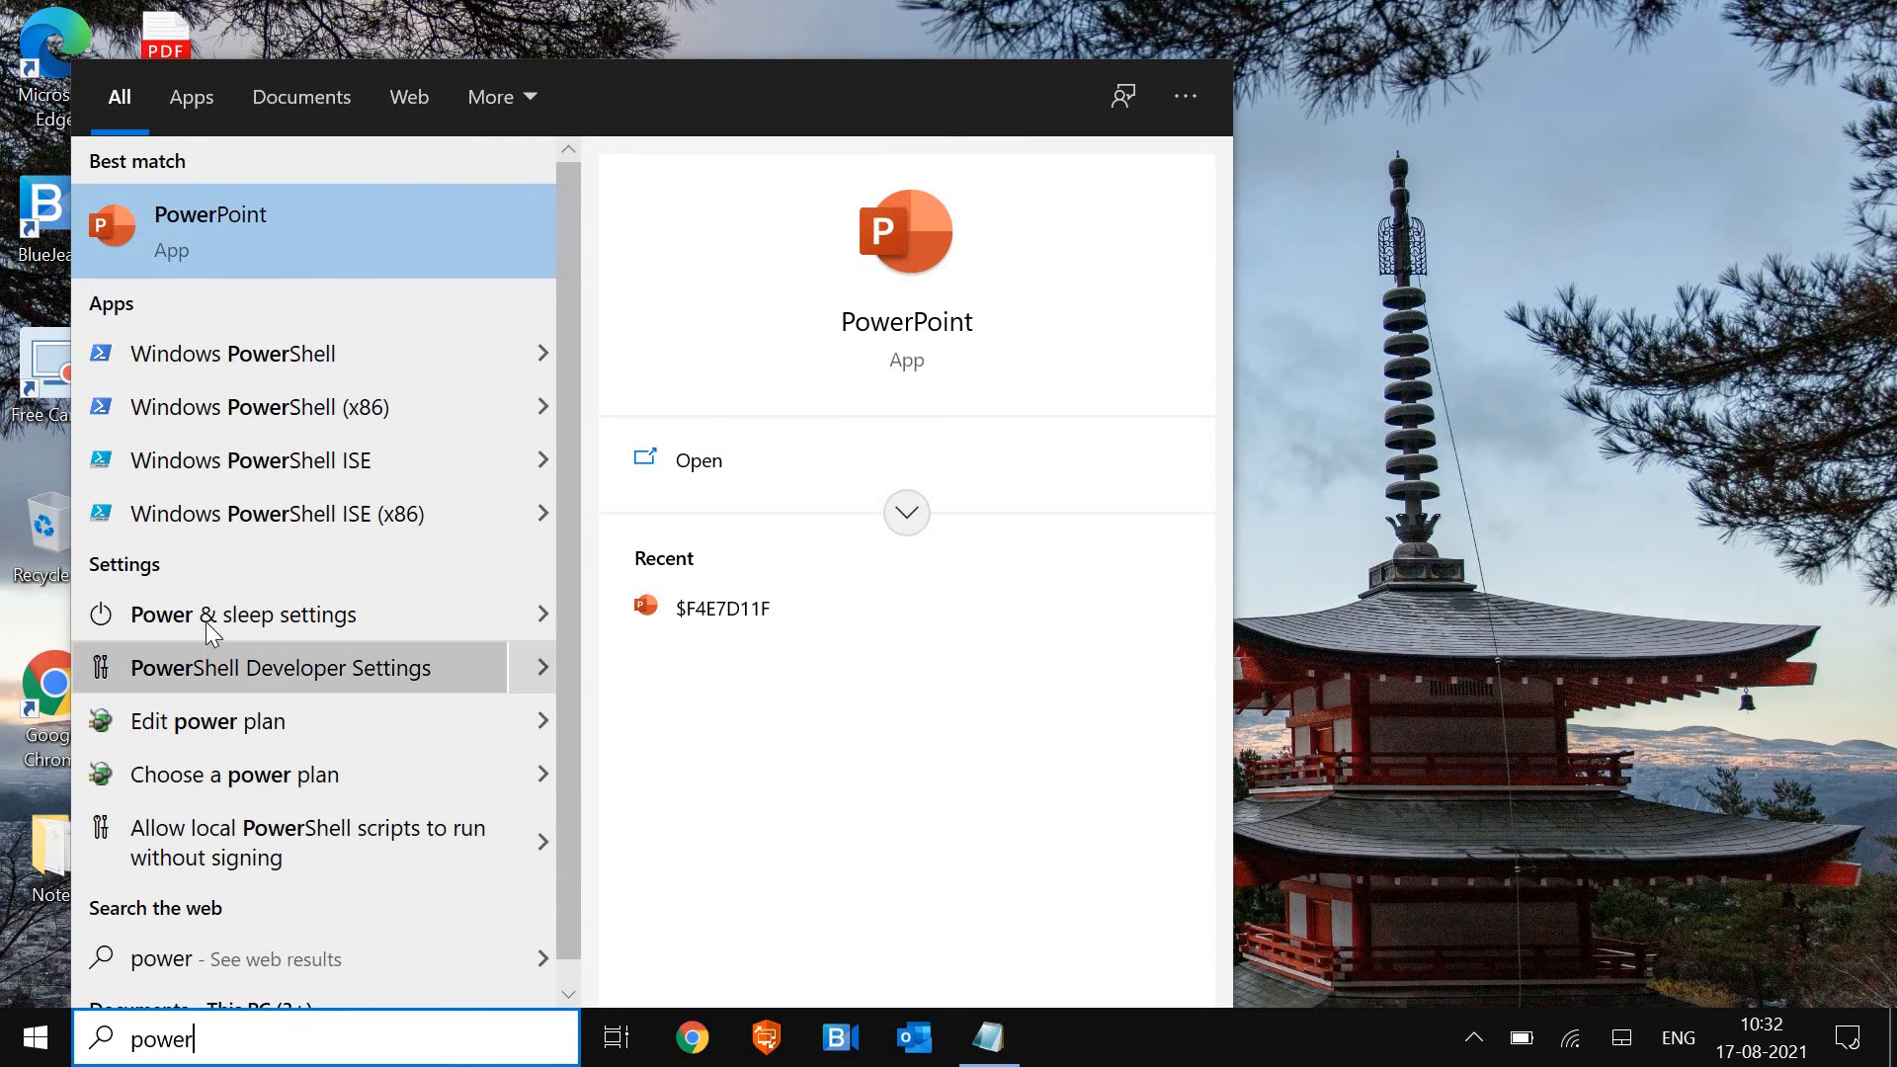
# Open the Balanced plan's settings via Power & sleep and Additional power settings
pyautogui.click(241, 614)
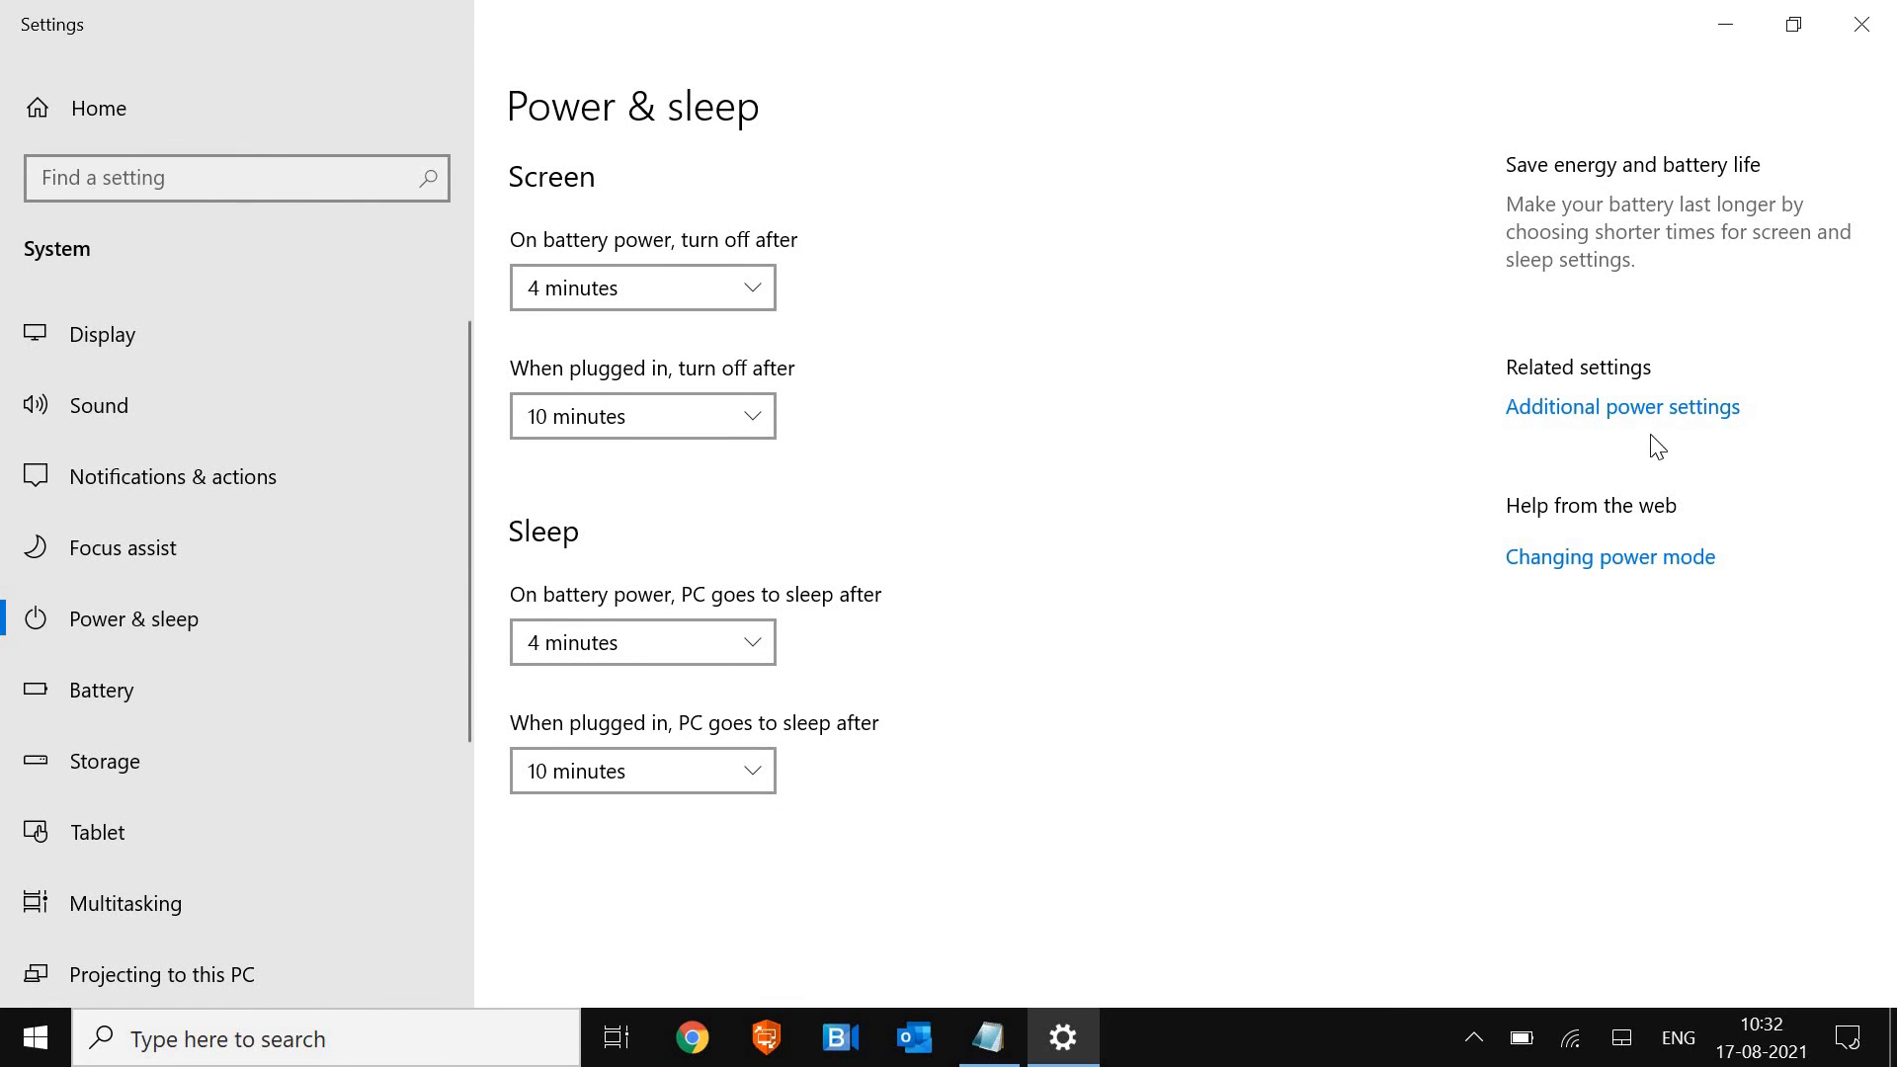
pyautogui.moveTo(1662, 438)
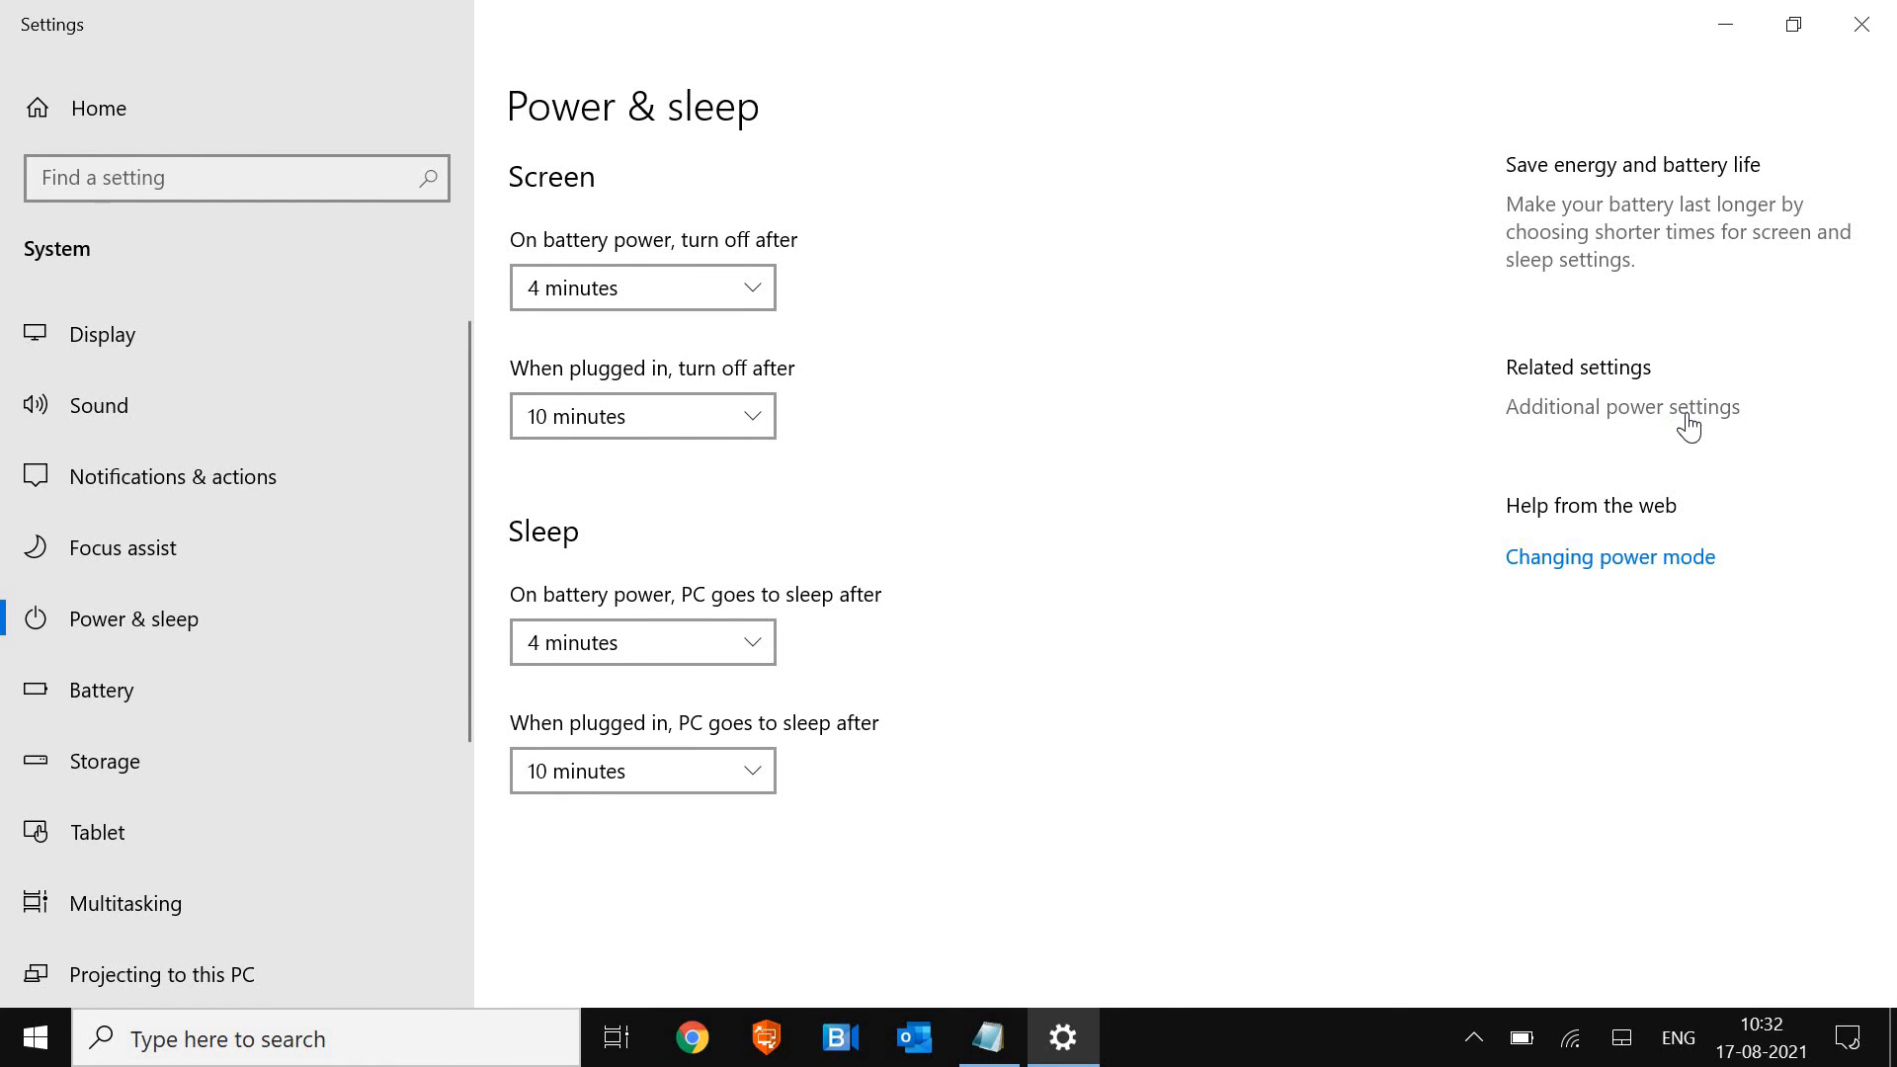
pyautogui.click(1623, 408)
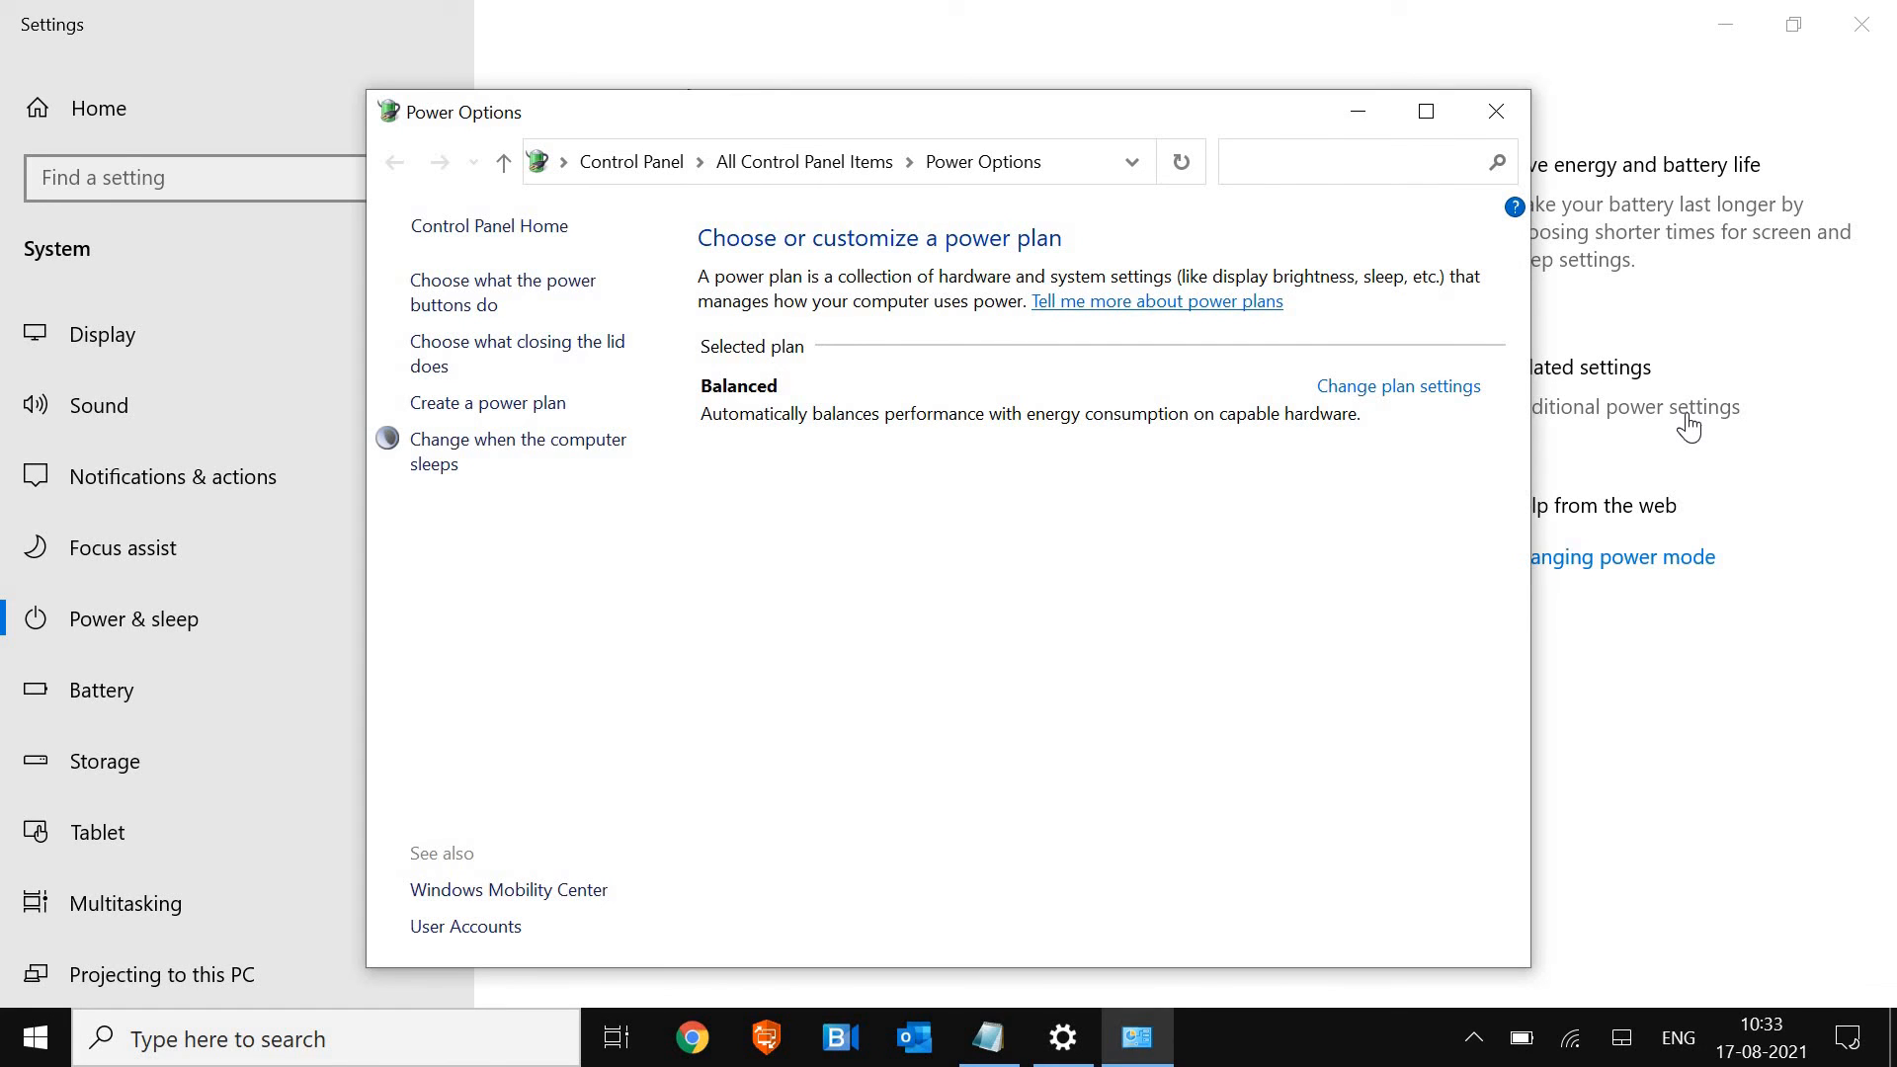
pyautogui.moveTo(1411, 418)
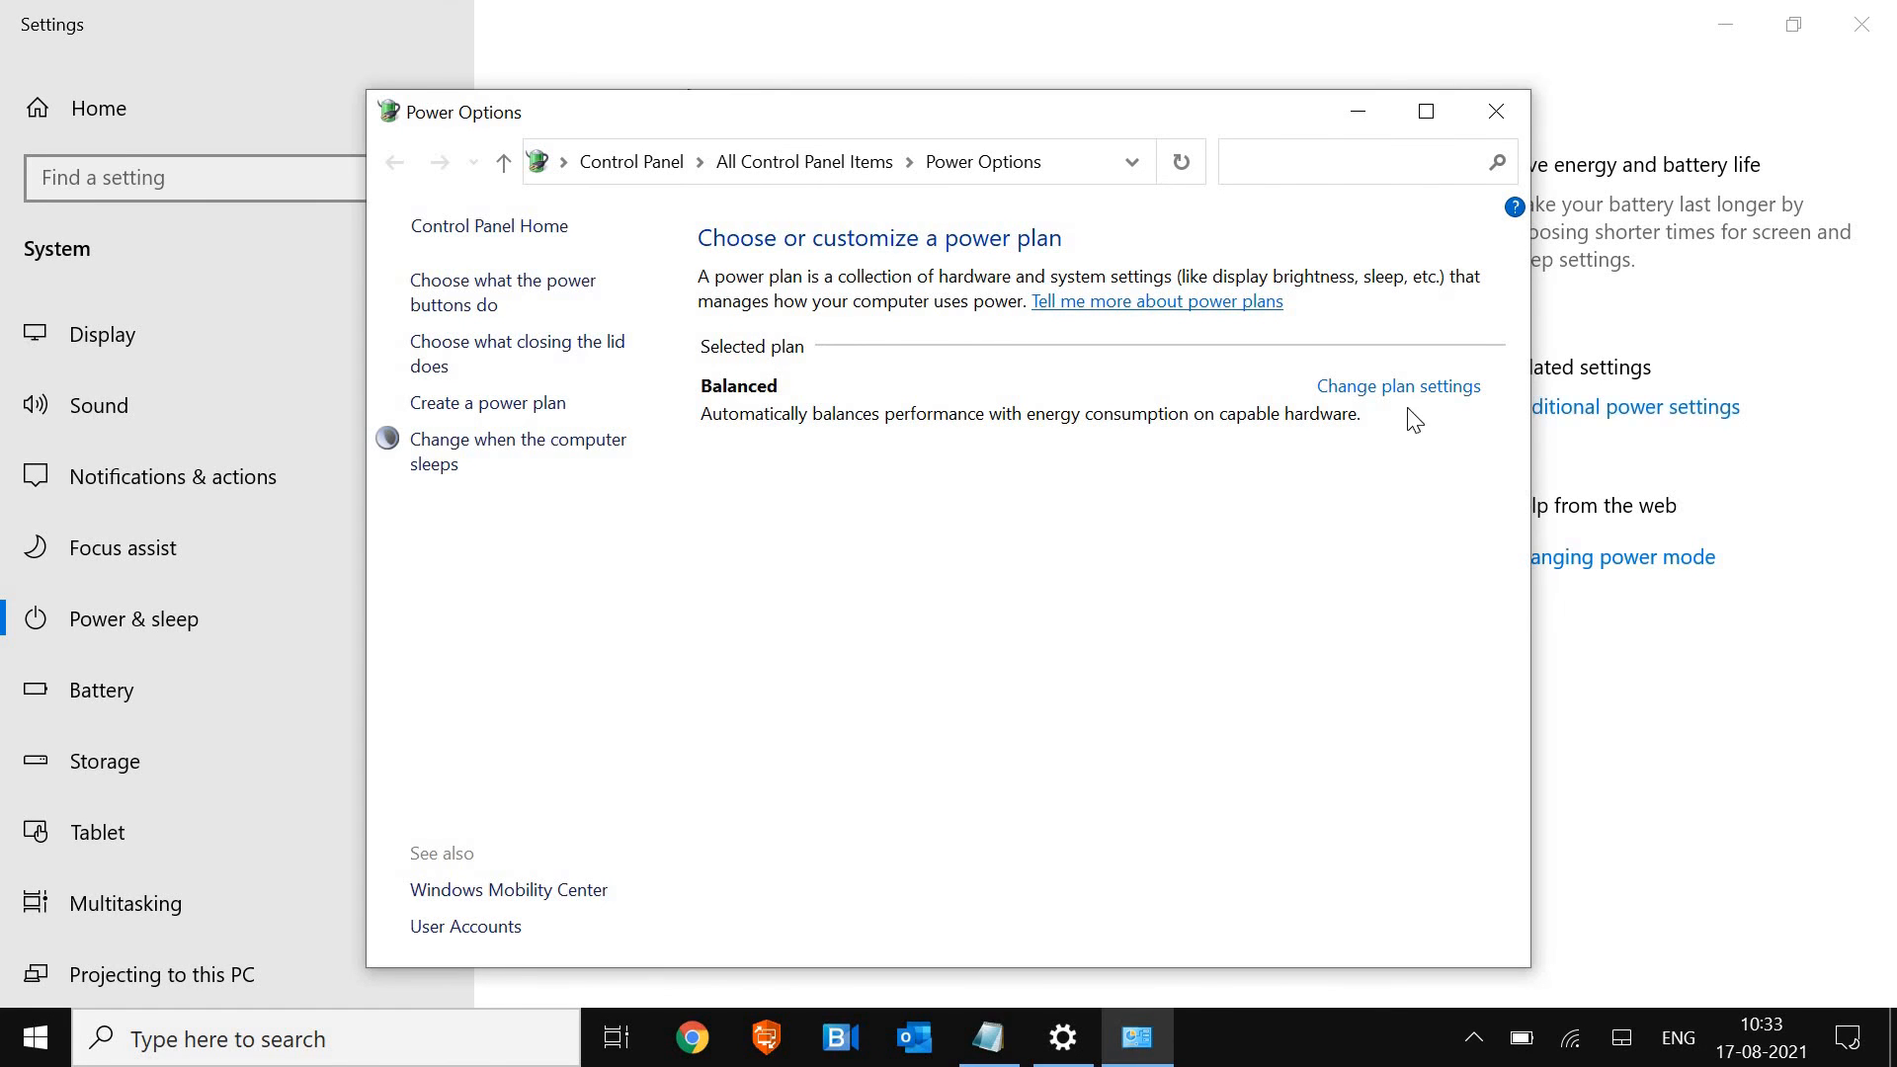
pyautogui.moveTo(1406, 397)
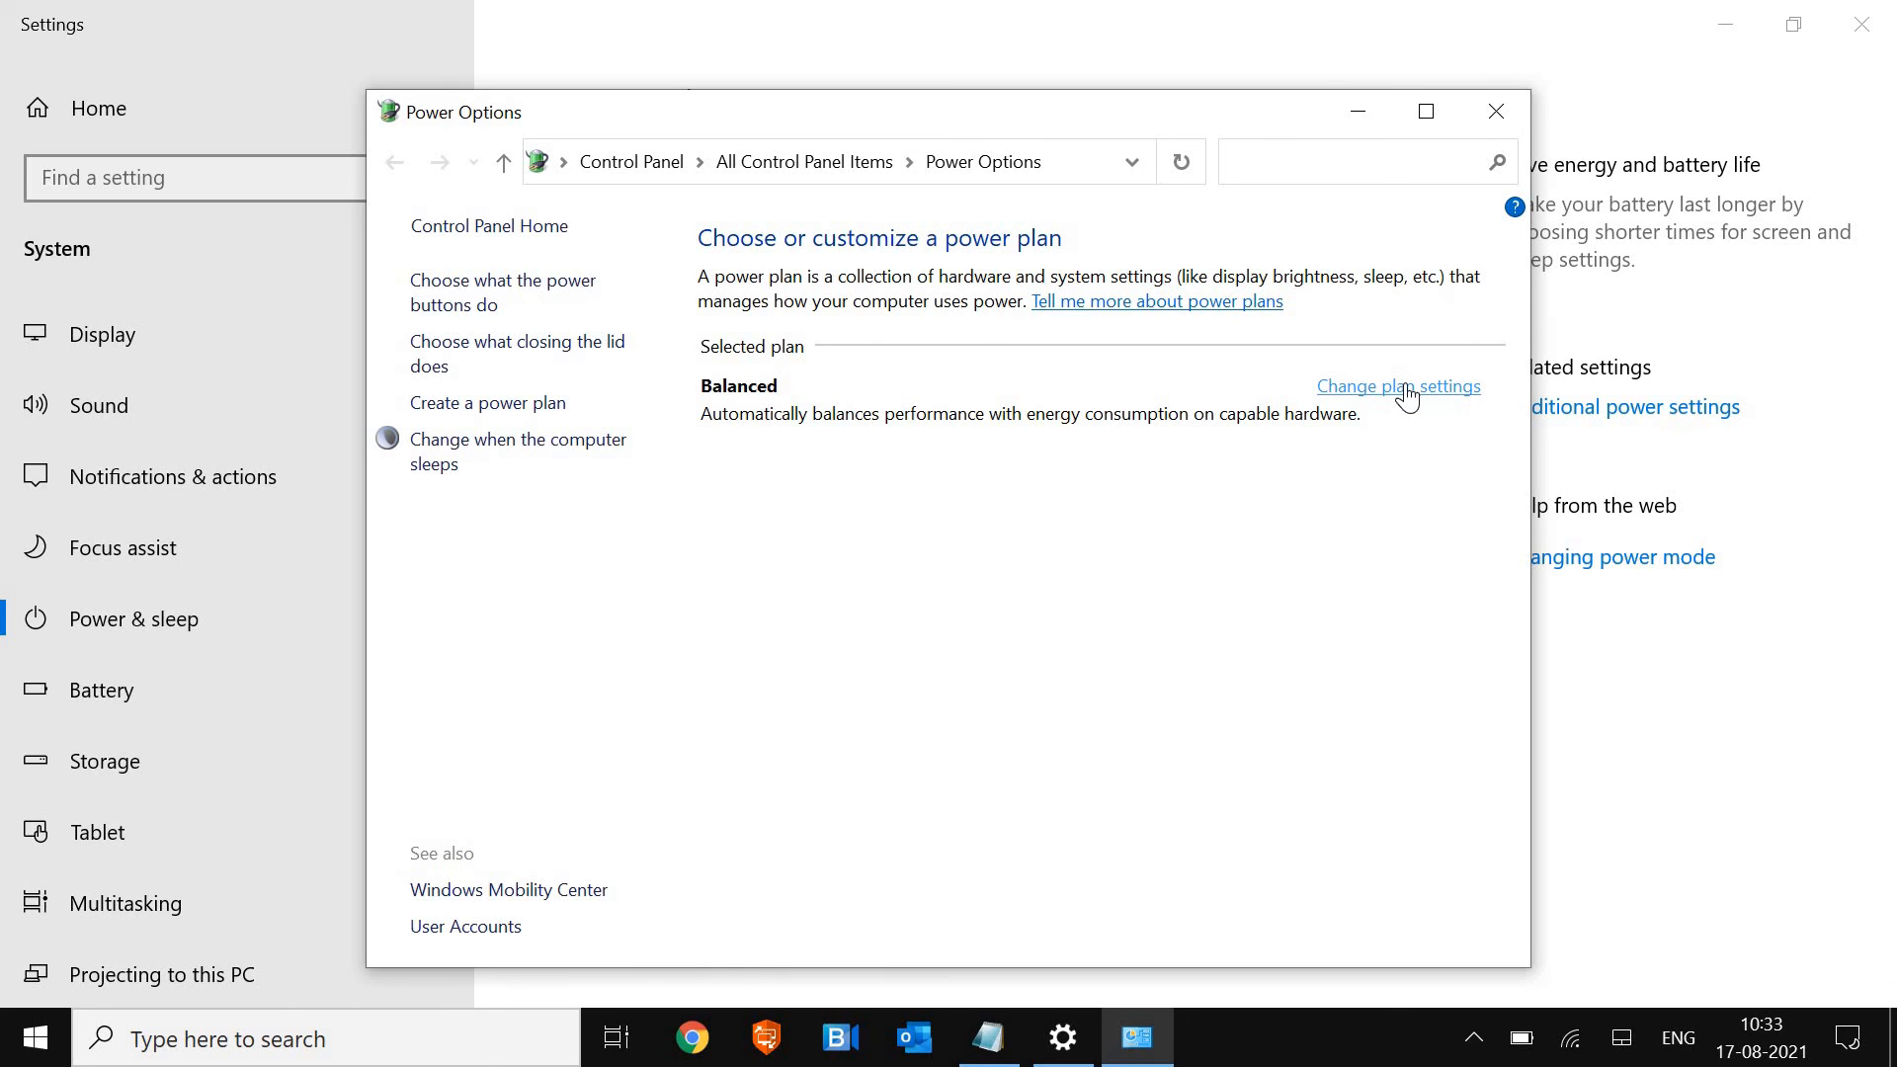
pyautogui.click(1399, 387)
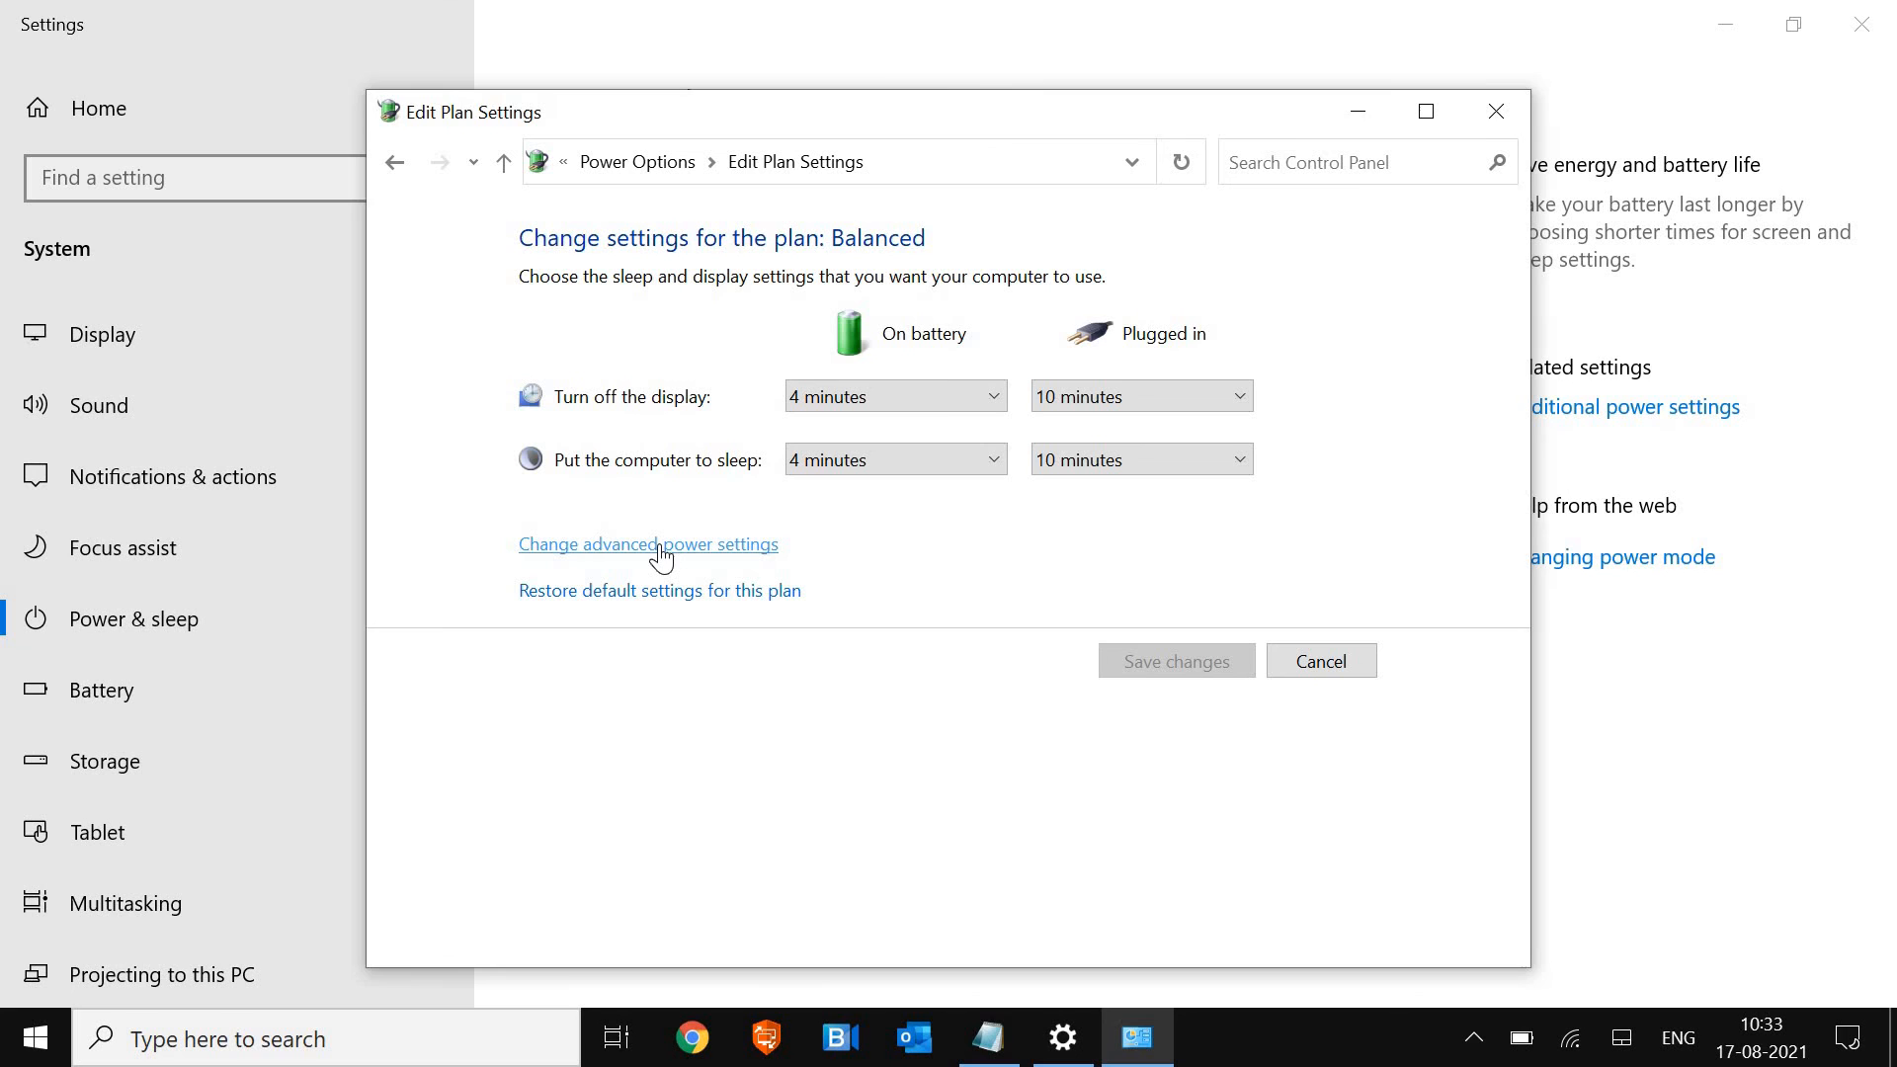
pyautogui.click(647, 545)
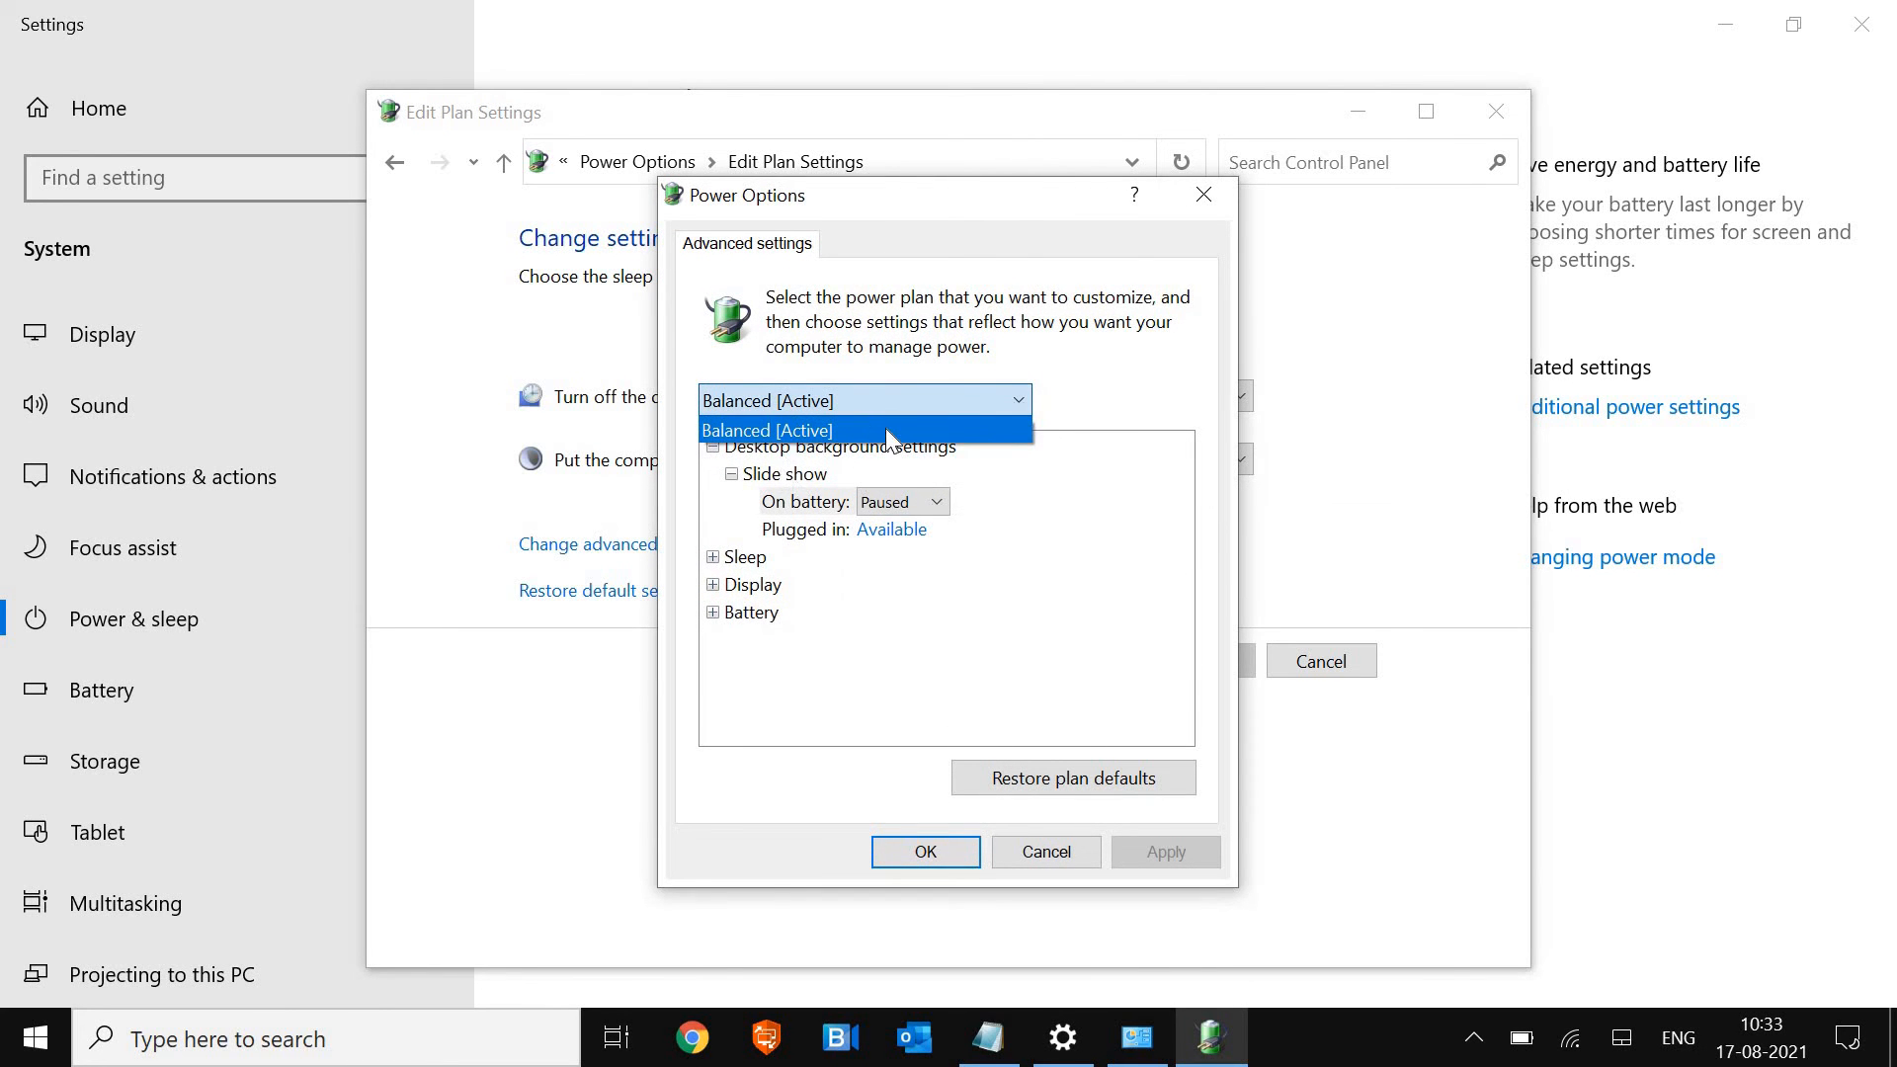
pyautogui.moveTo(989, 492)
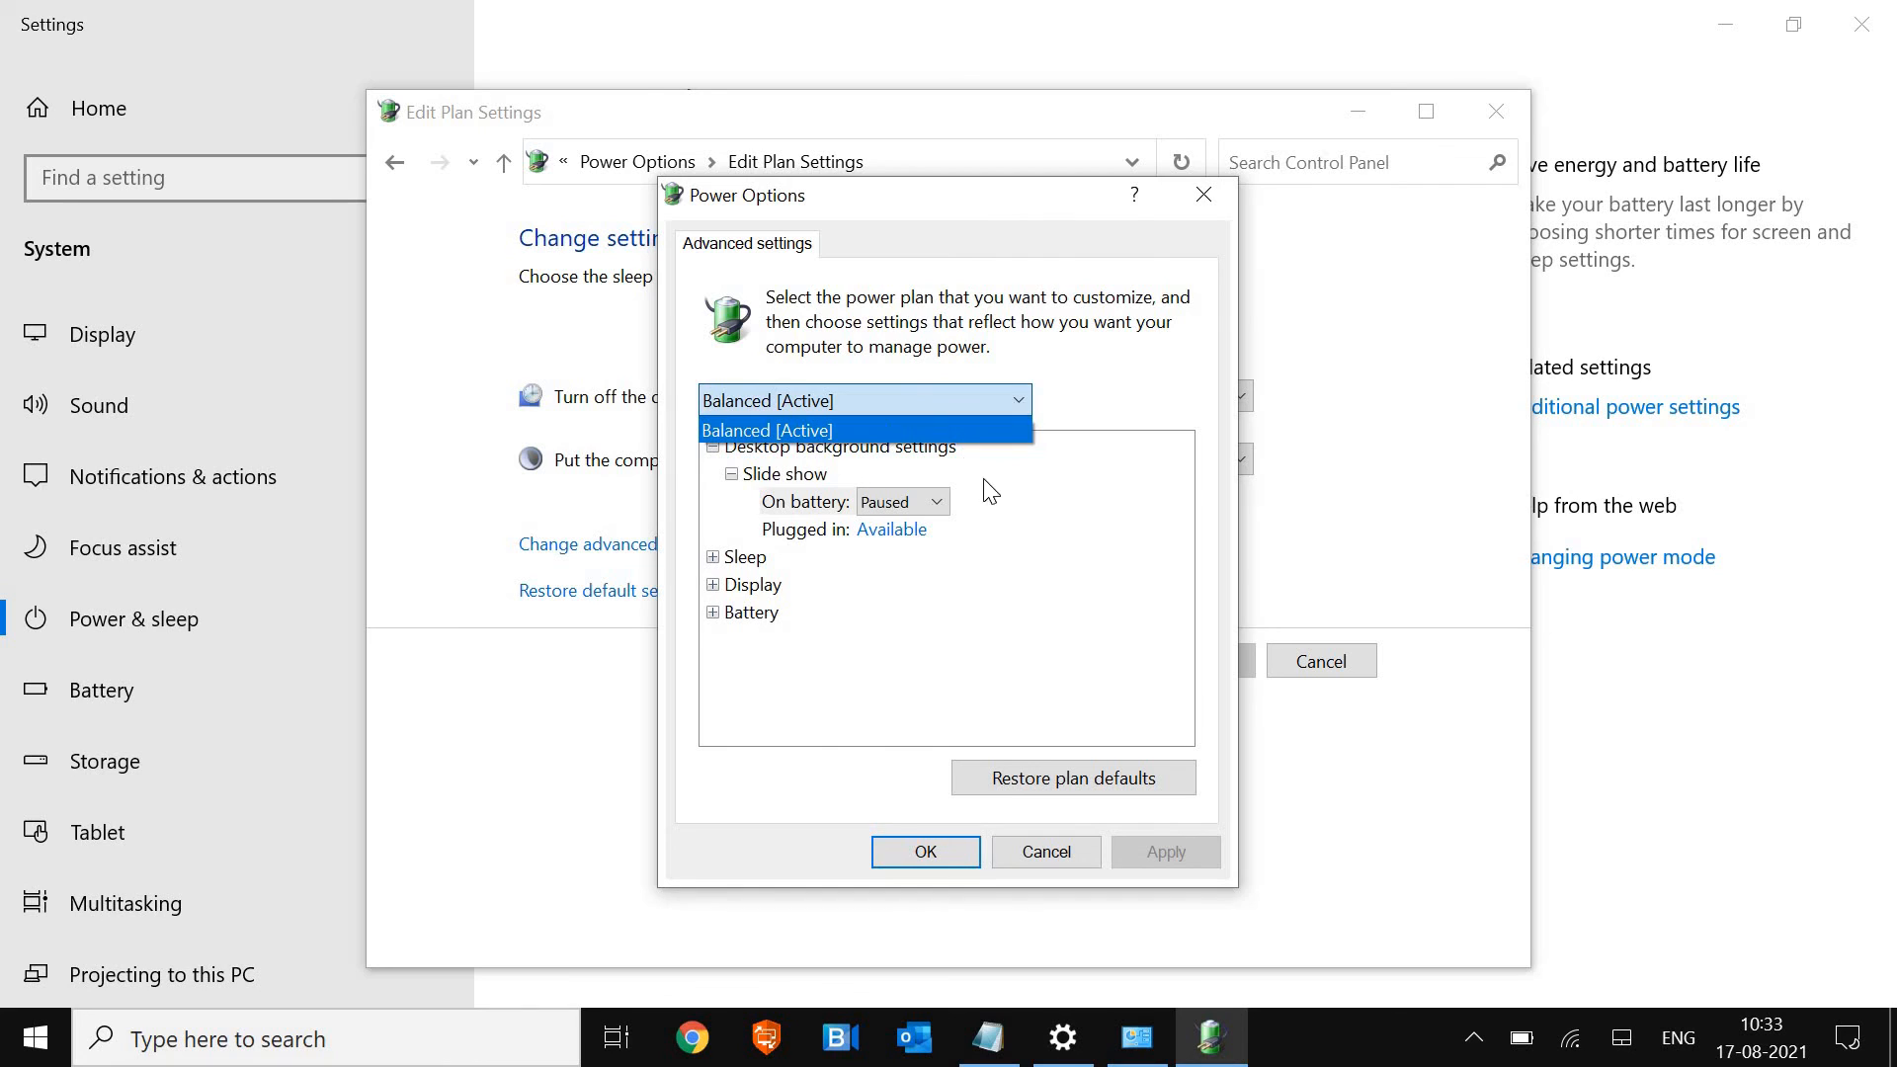
pyautogui.moveTo(1022, 507)
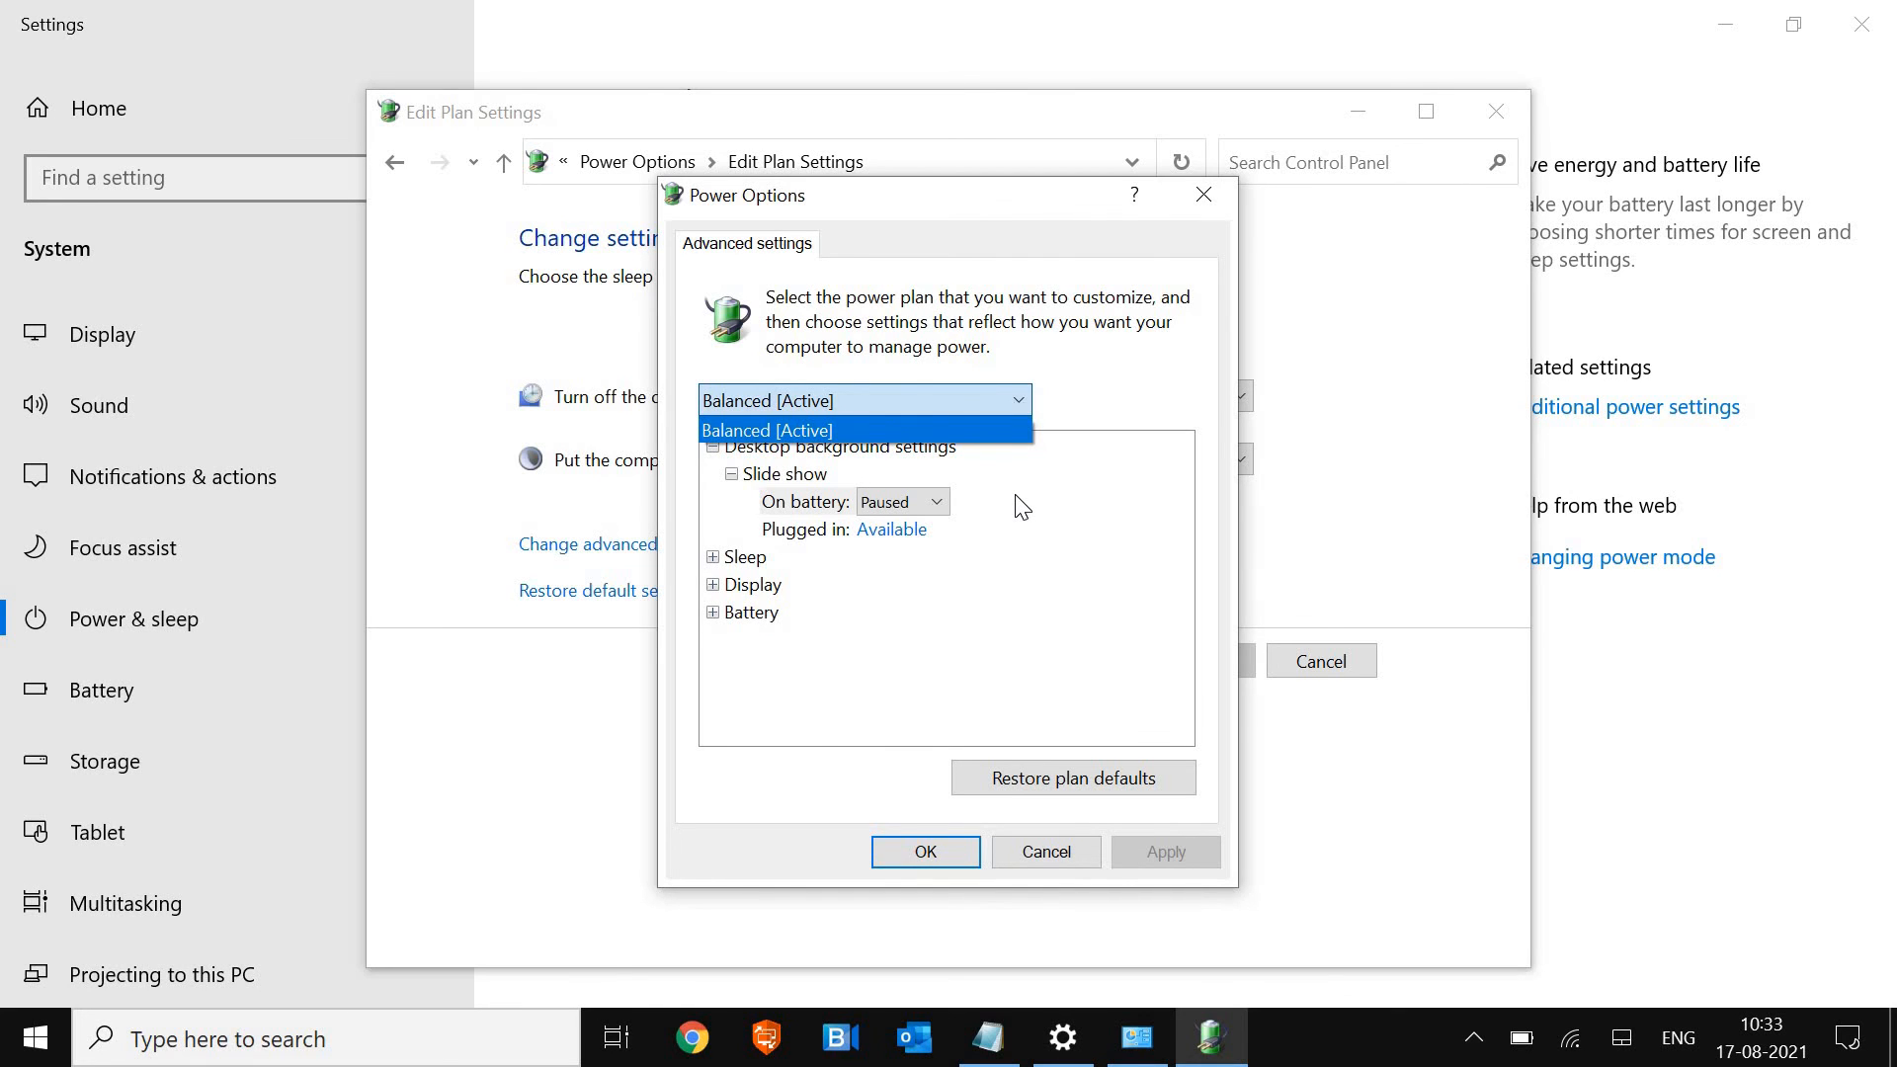
pyautogui.moveTo(980, 429)
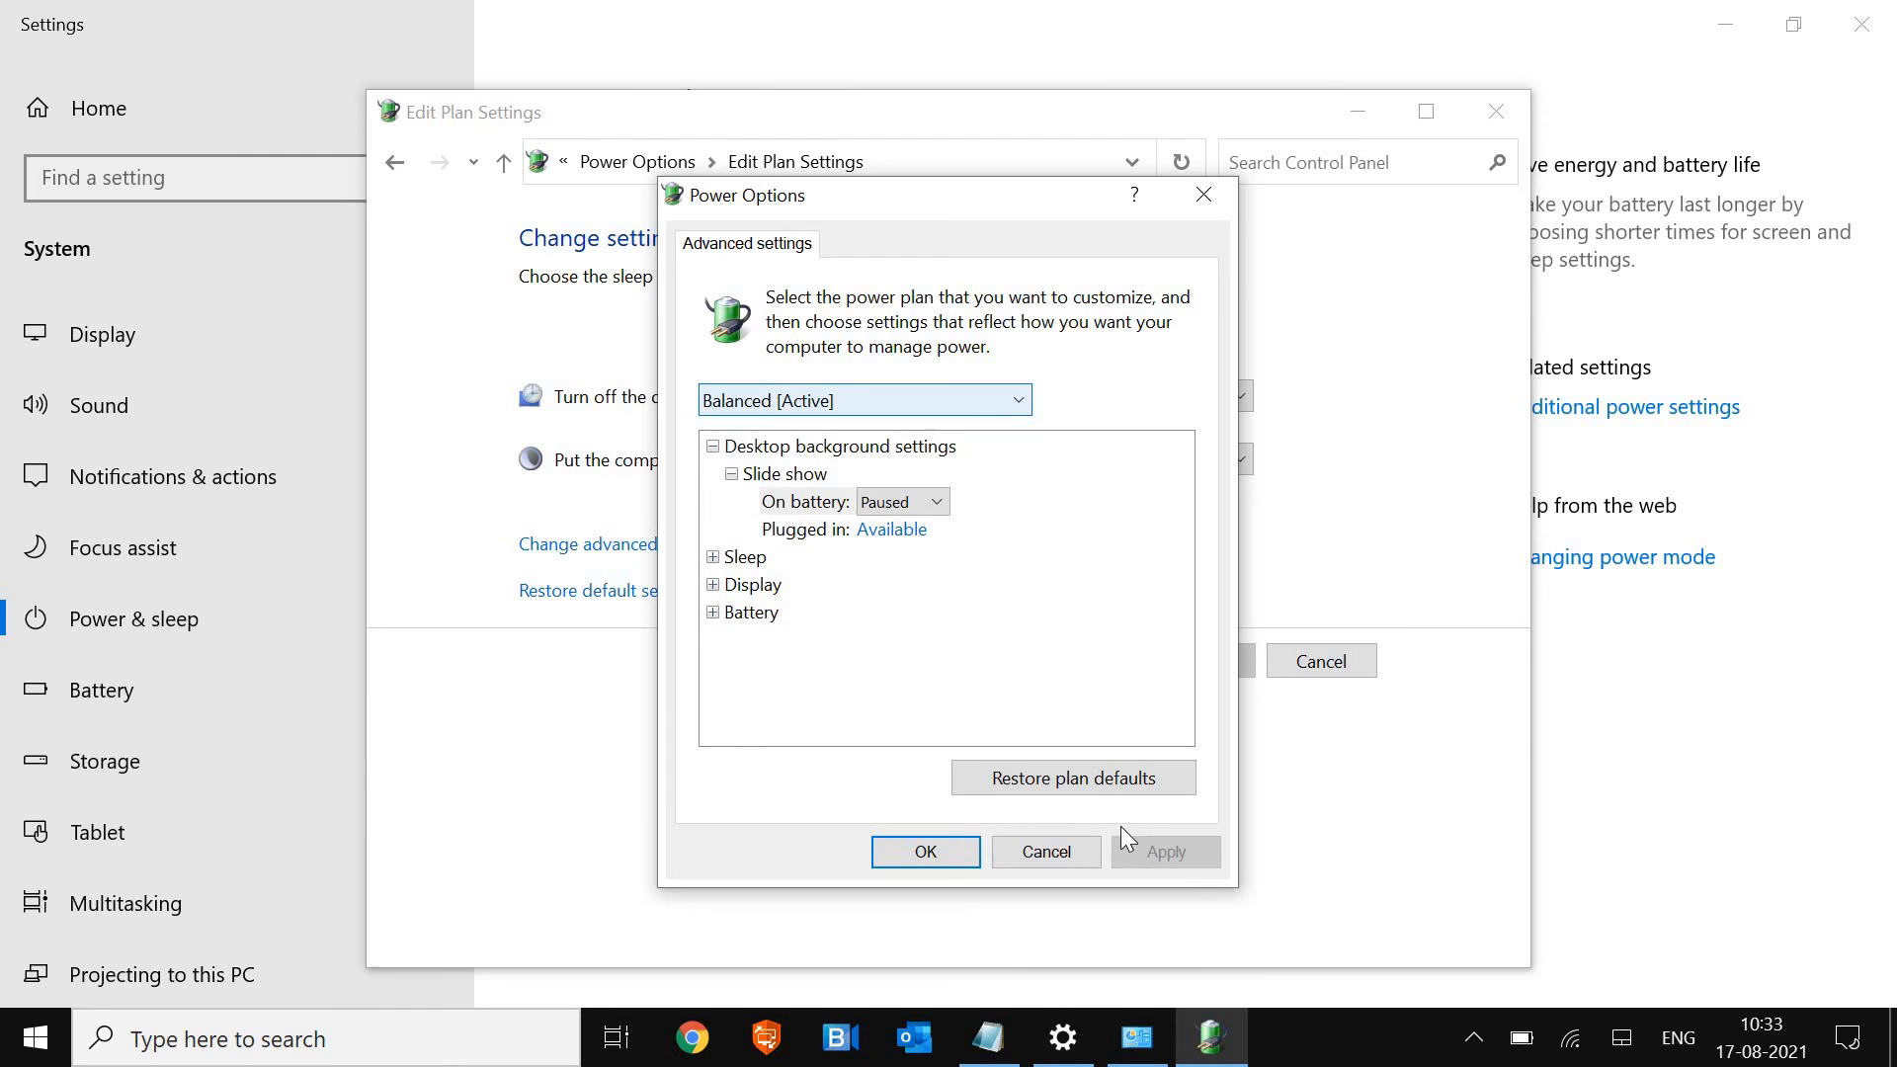
pyautogui.moveTo(1027, 855)
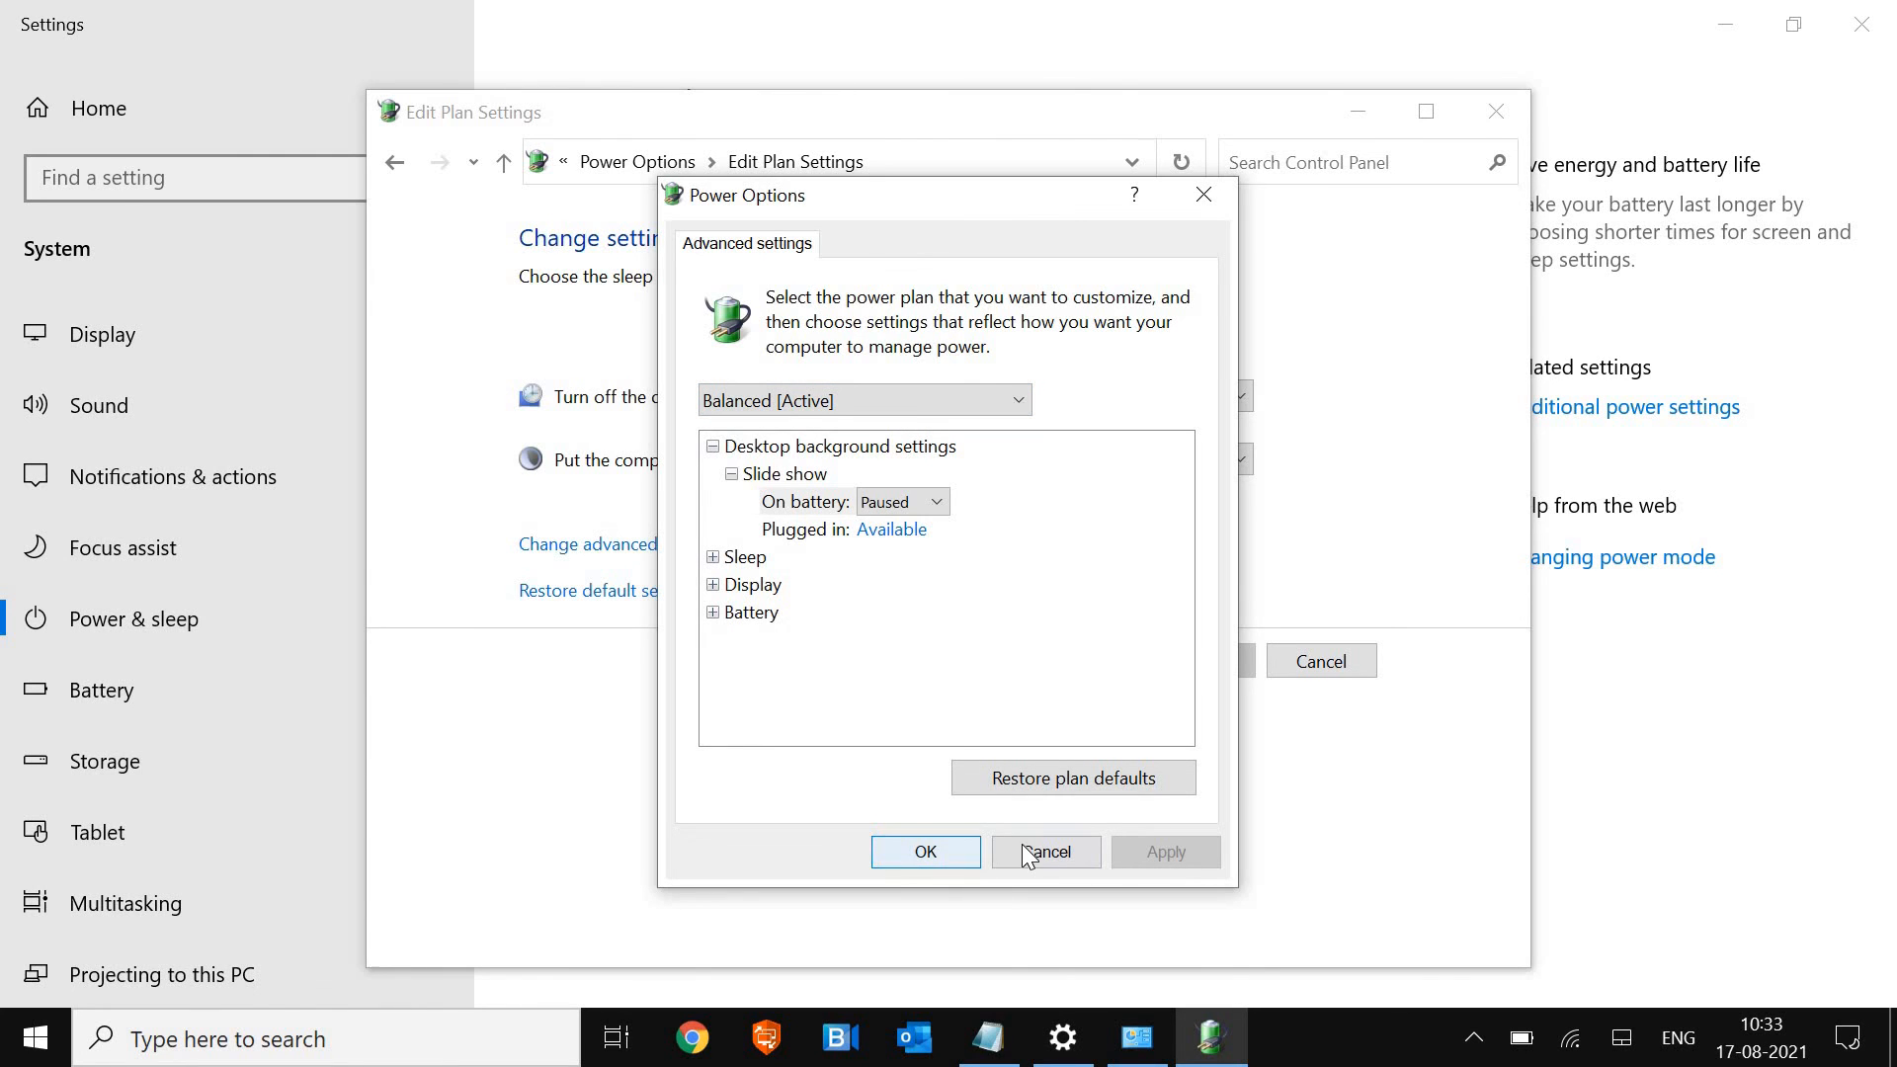
pyautogui.moveTo(1042, 863)
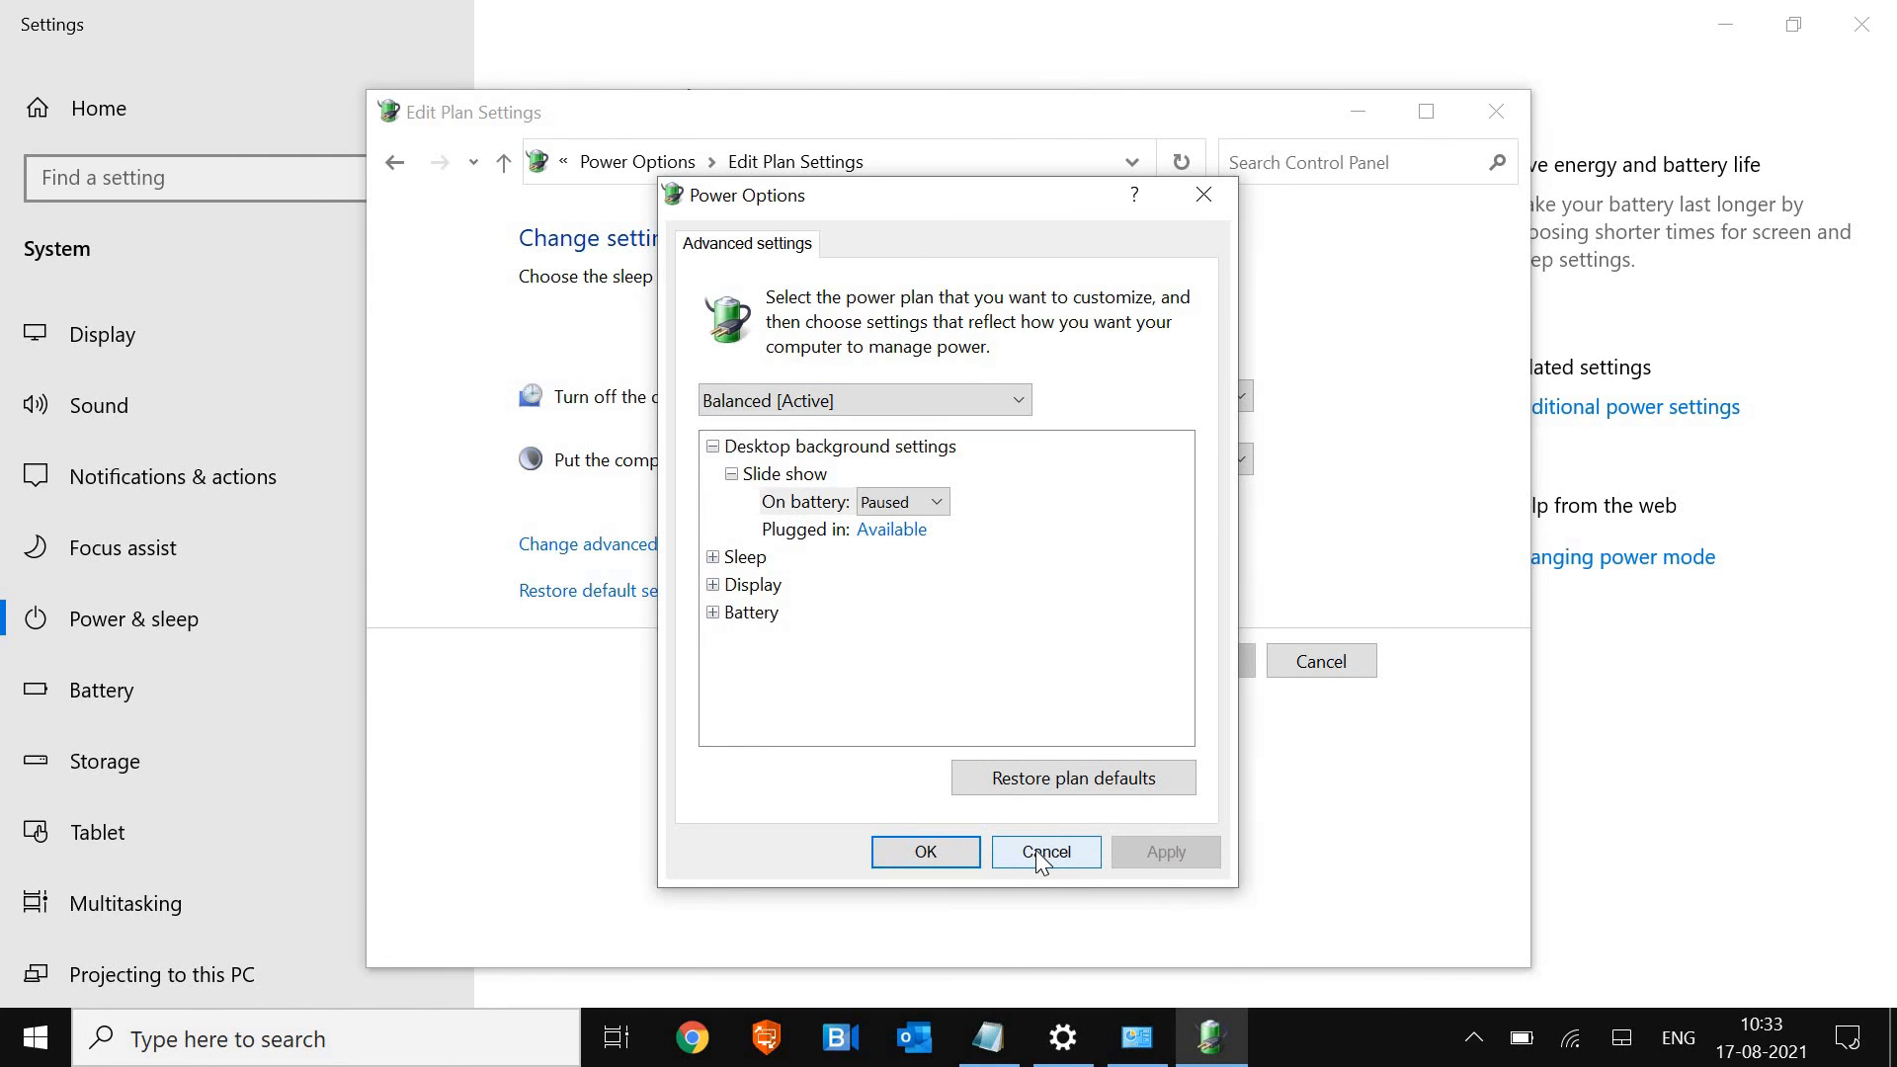
pyautogui.click(1046, 852)
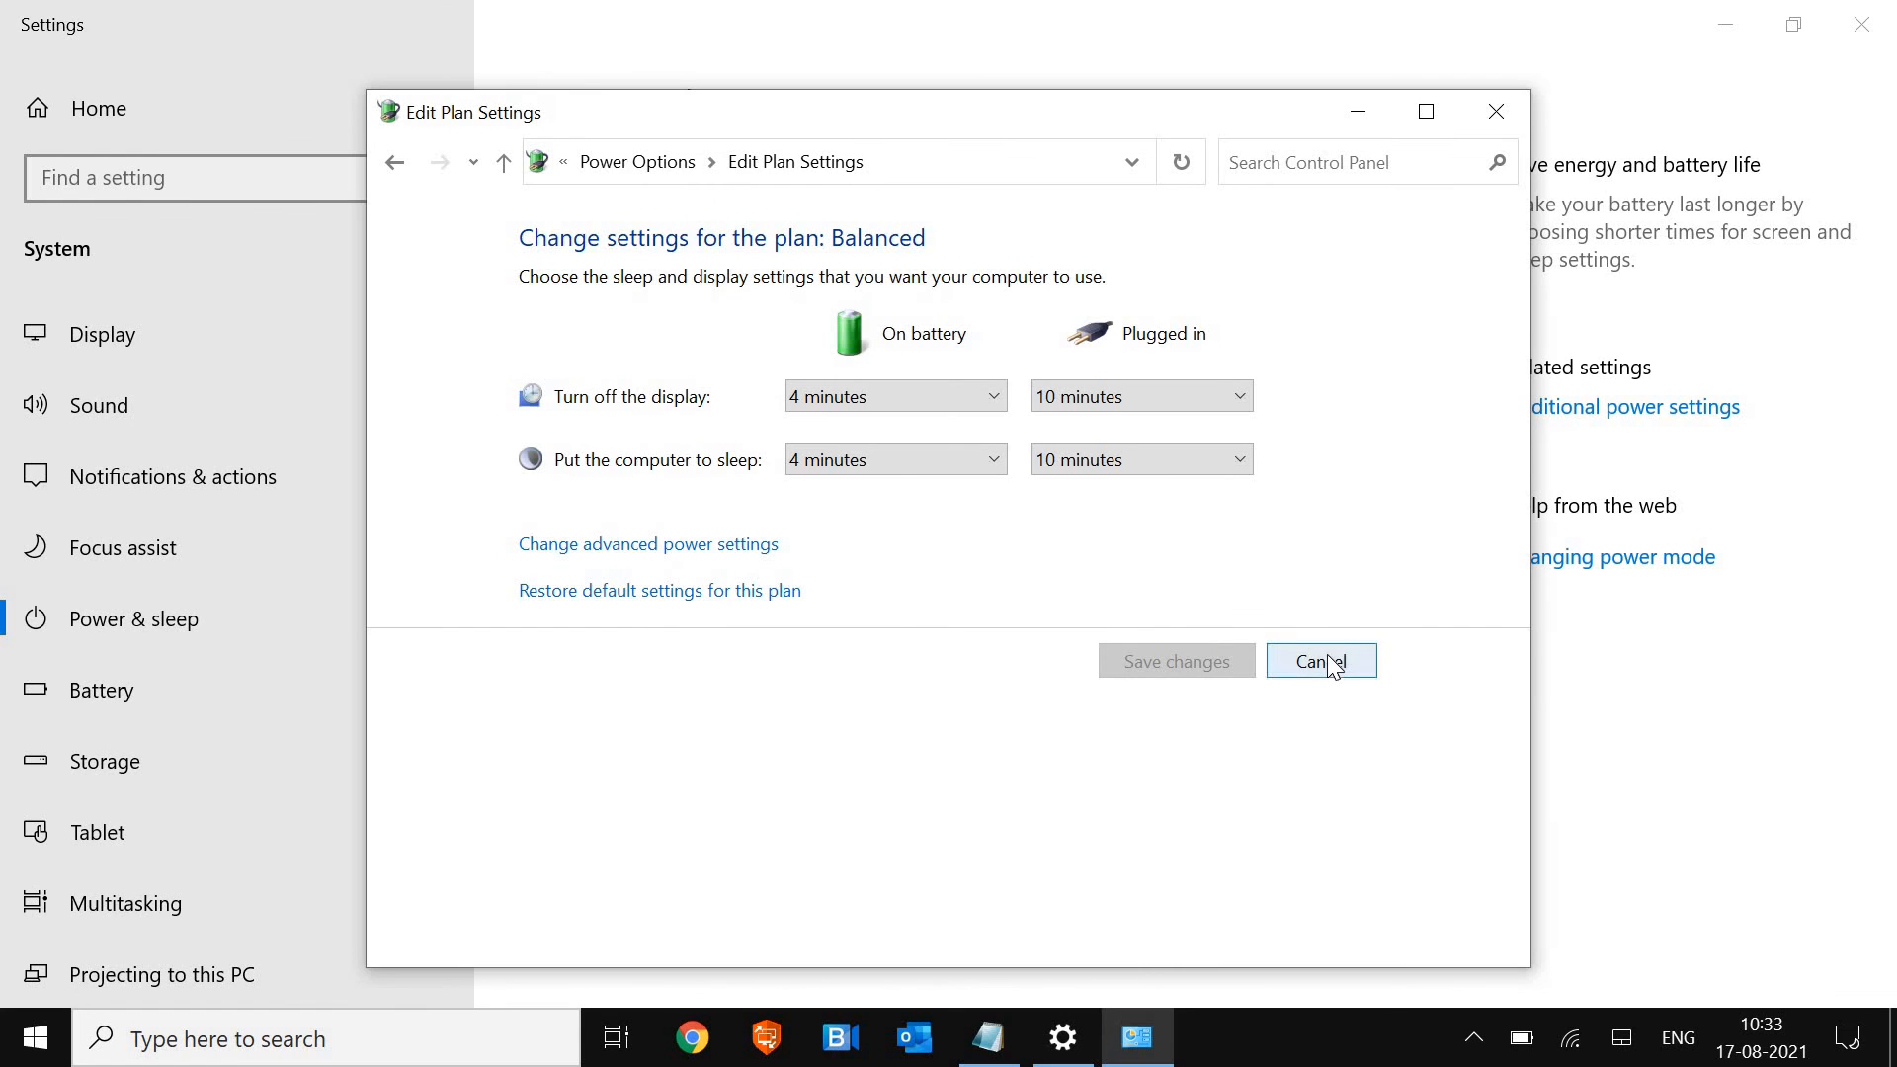
# Discard Balanced plan edits and create 'My Custom Plan 1' based on Balanced
pyautogui.click(1321, 661)
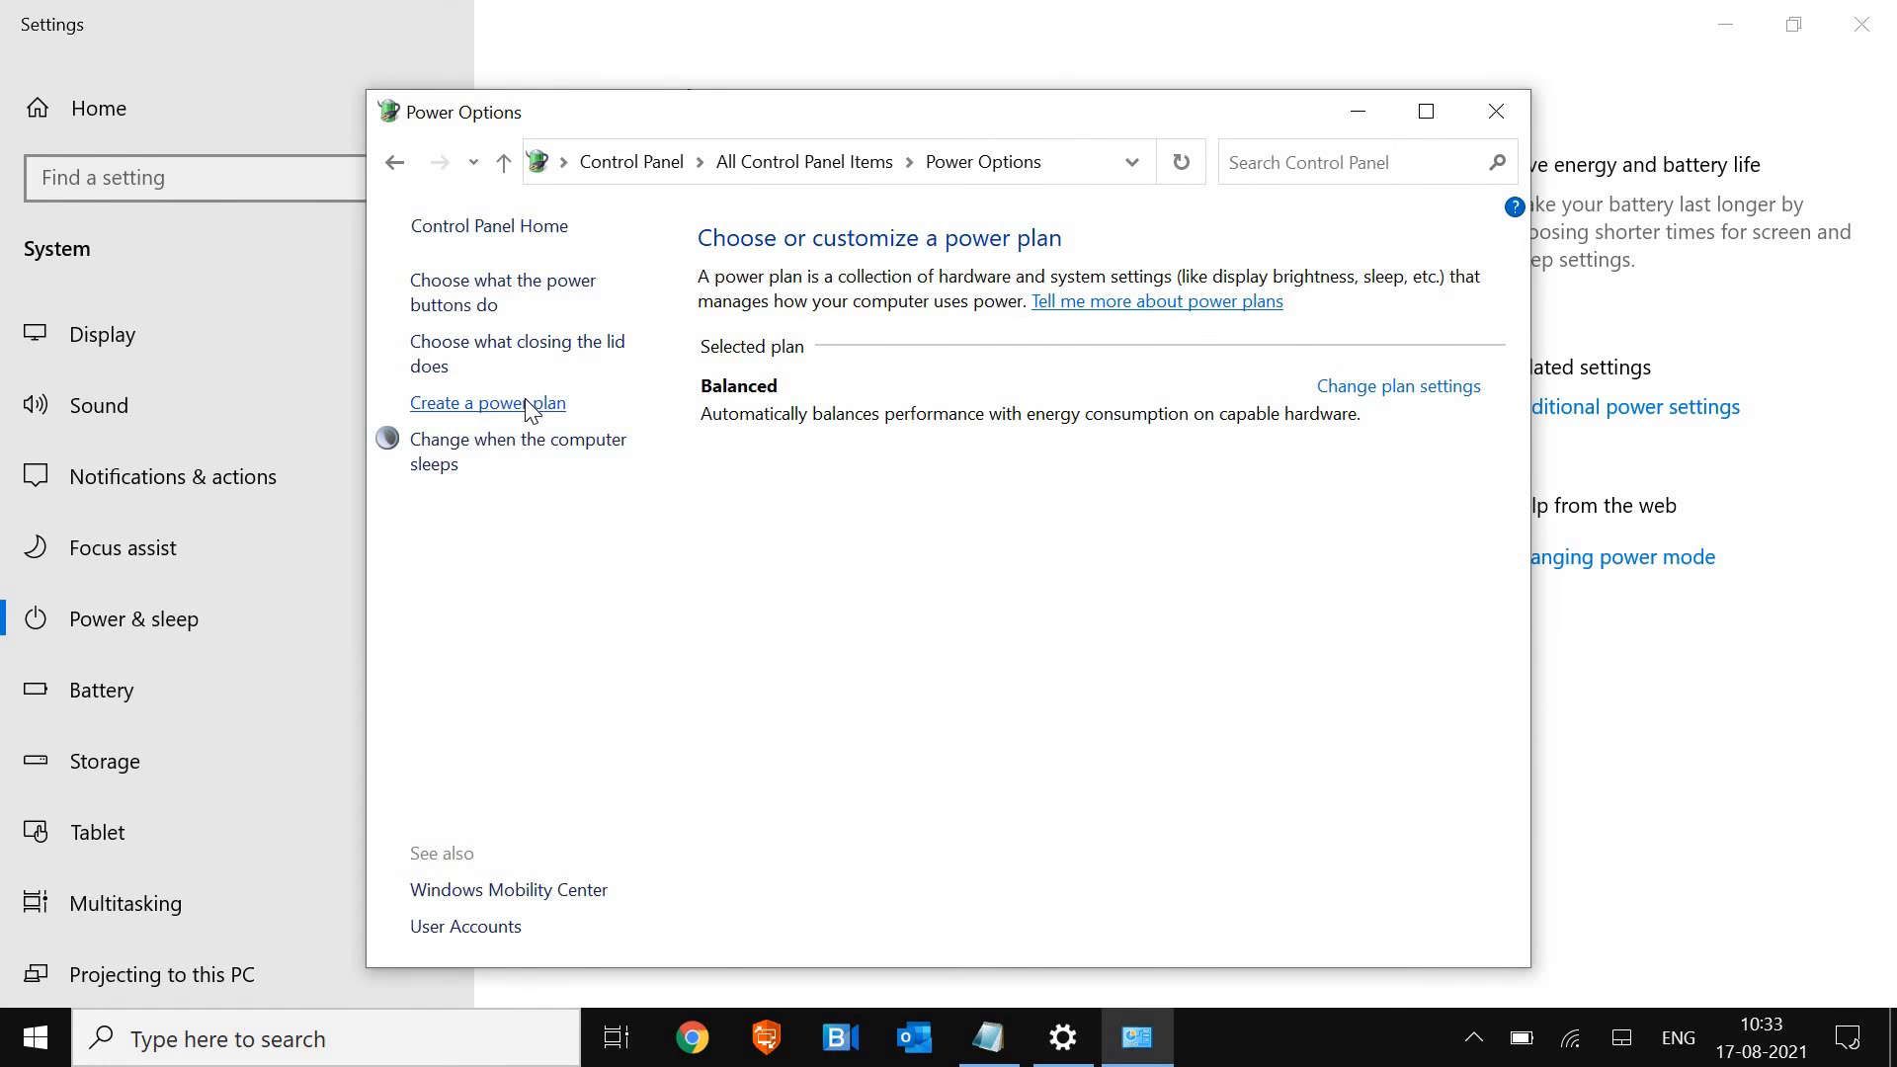
pyautogui.click(487, 403)
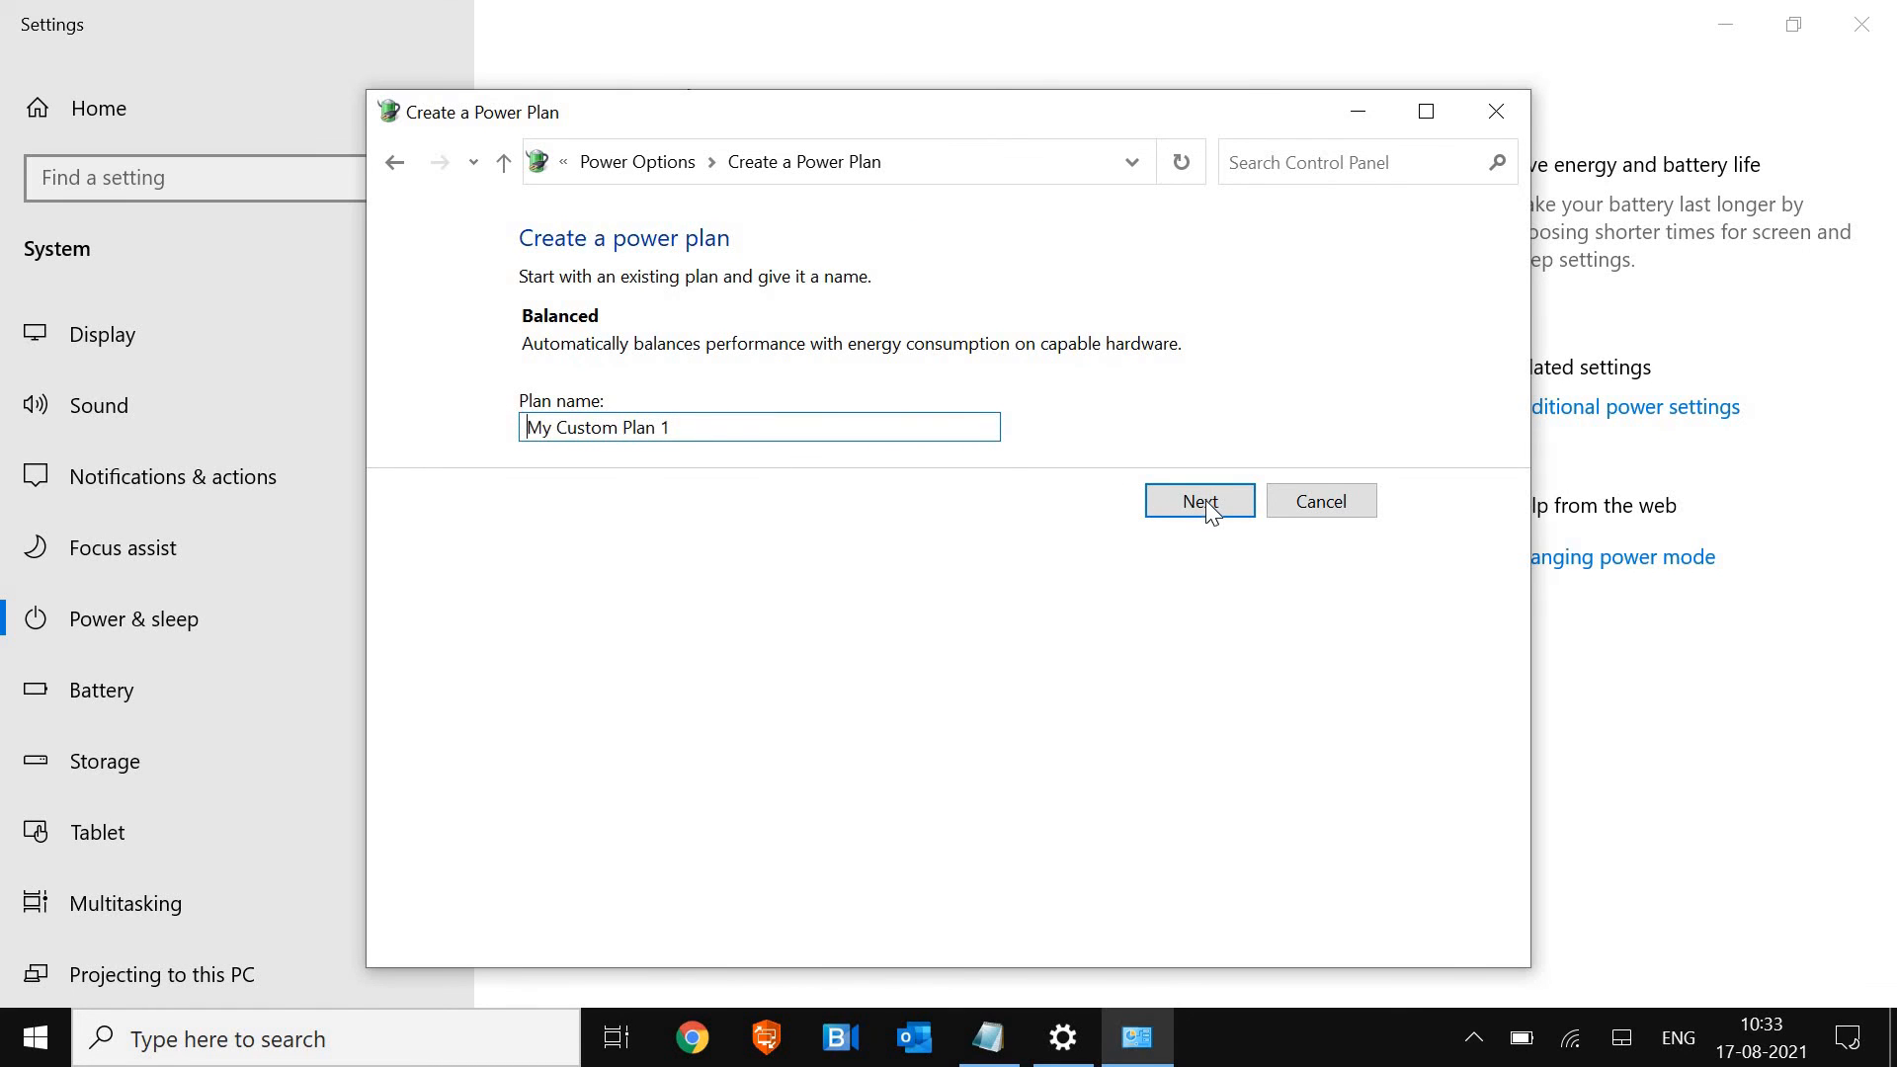
pyautogui.click(1200, 501)
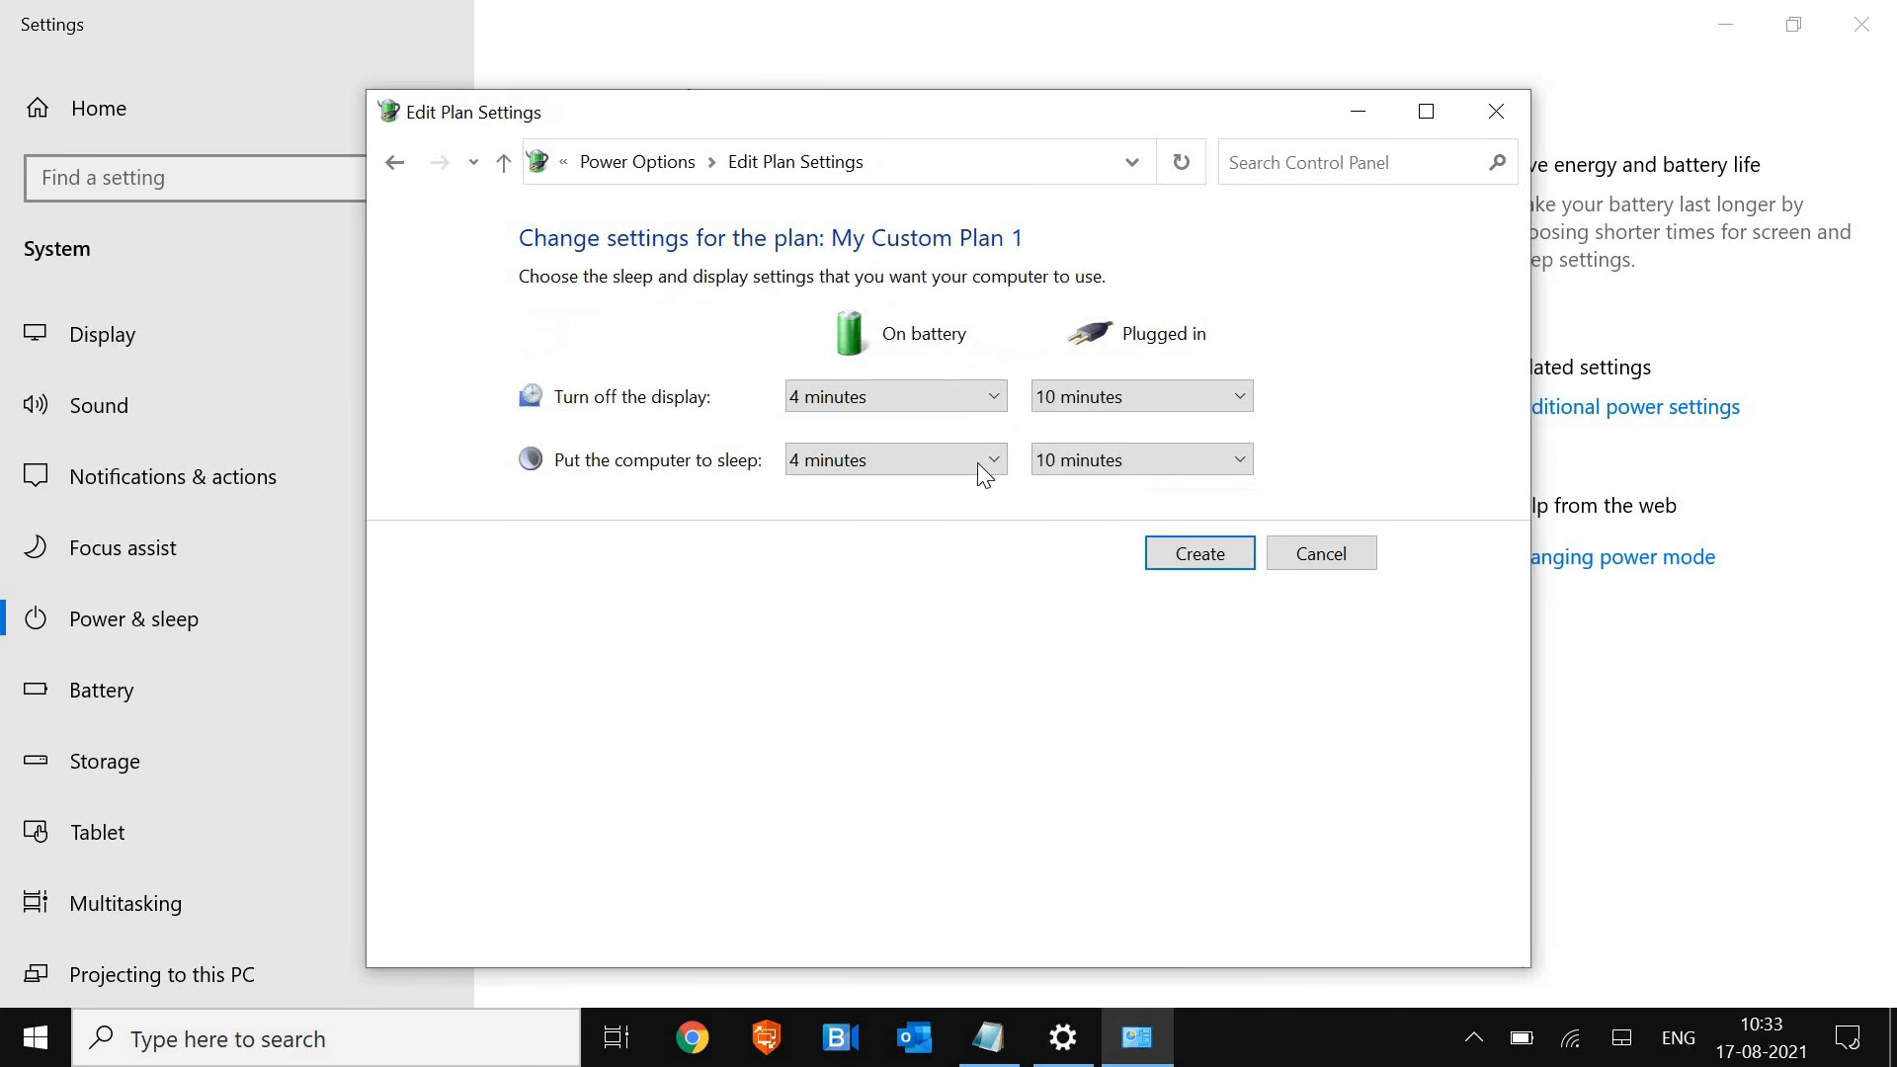
pyautogui.moveTo(705, 483)
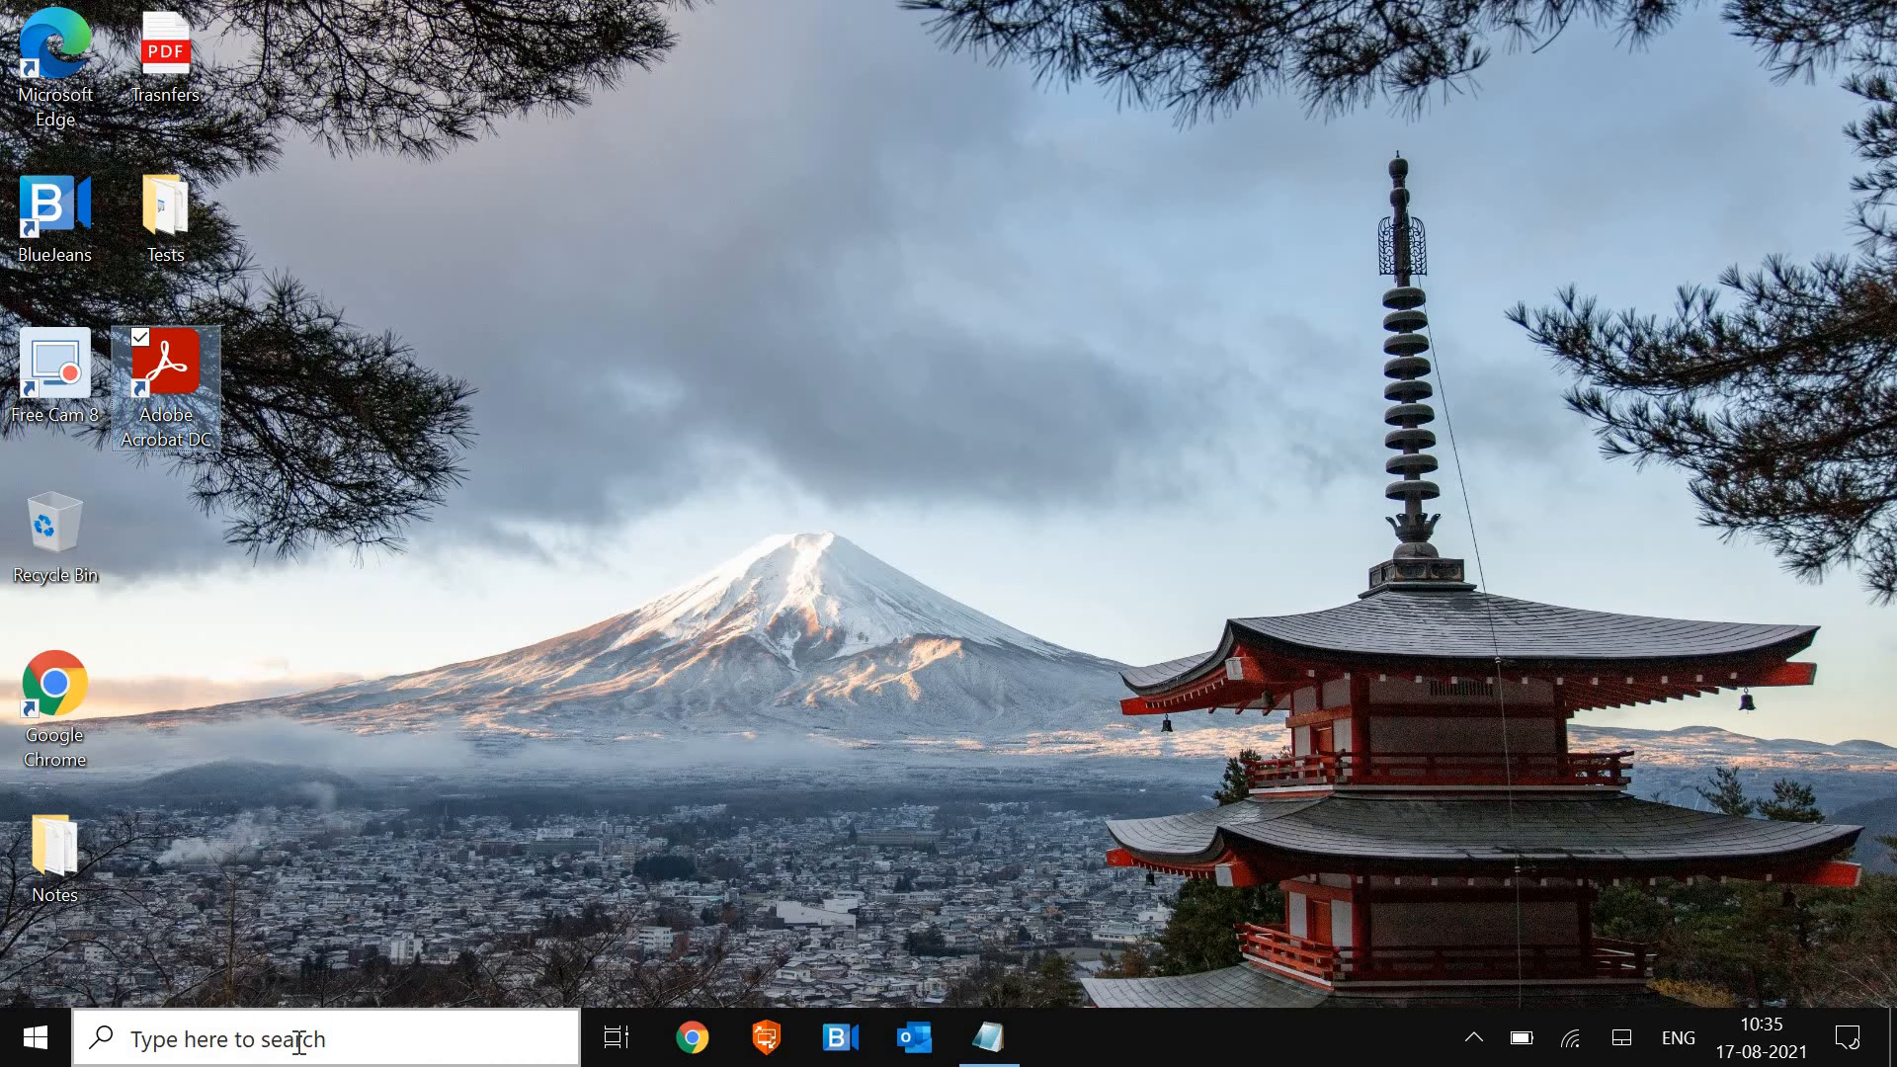
# Search from the taskbar for 'add or remove programs'
pyautogui.click(296, 1038)
pyautogui.write('add or')
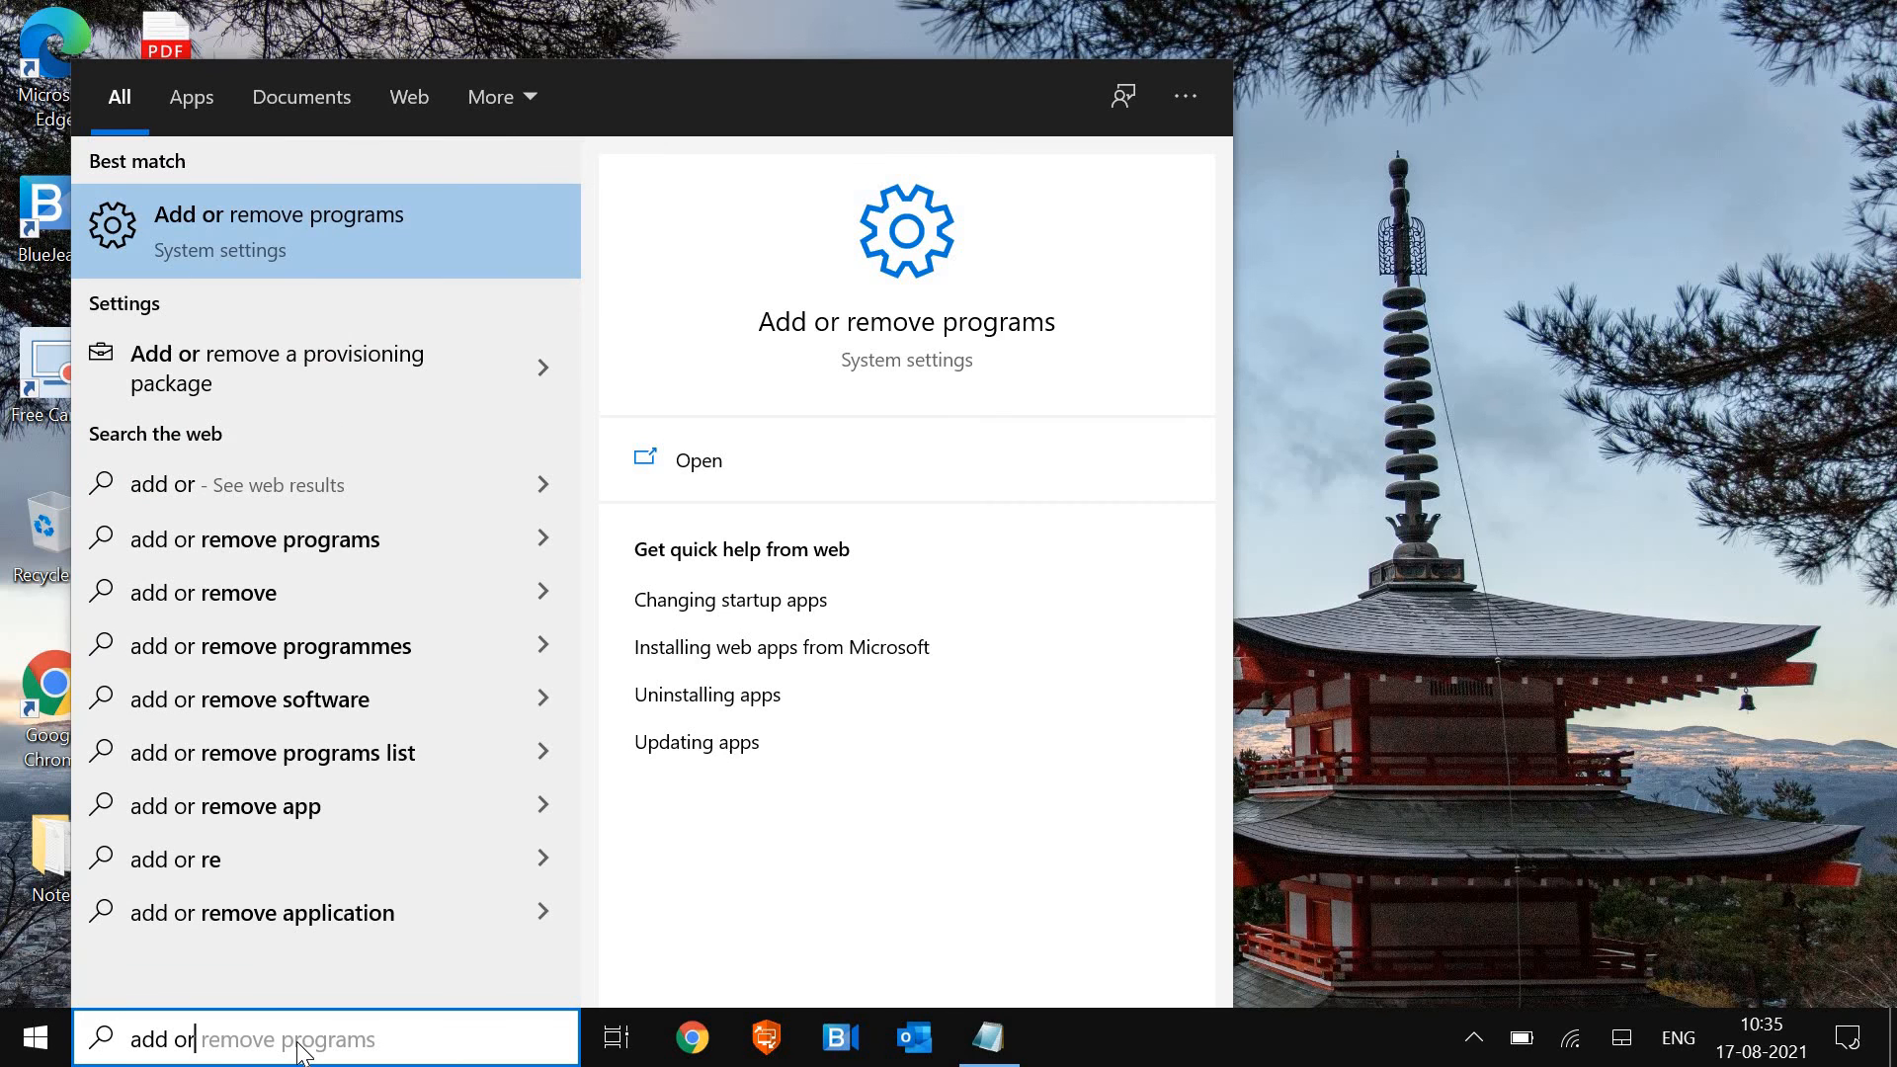
pyautogui.moveTo(575, 272)
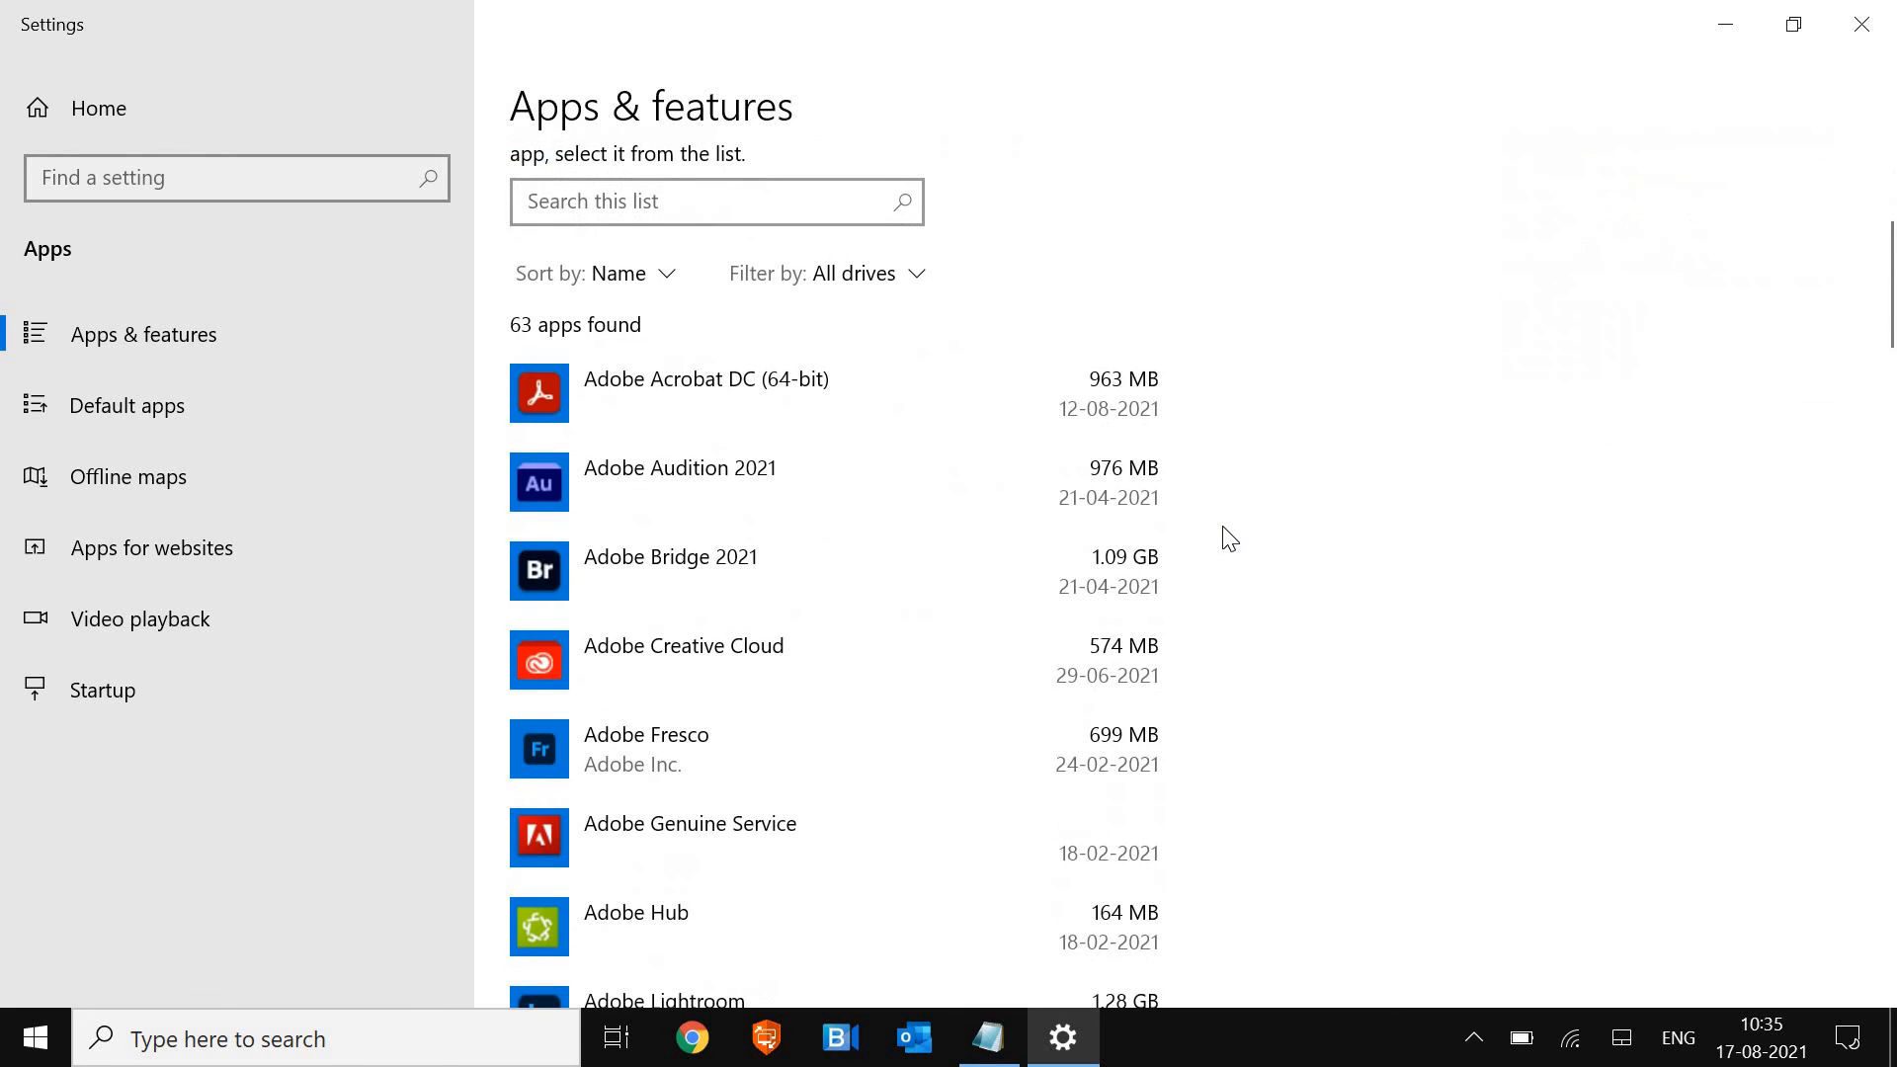
# Browse Apps & features to the end without uninstalling, then close Settings
pyautogui.scroll(-3)
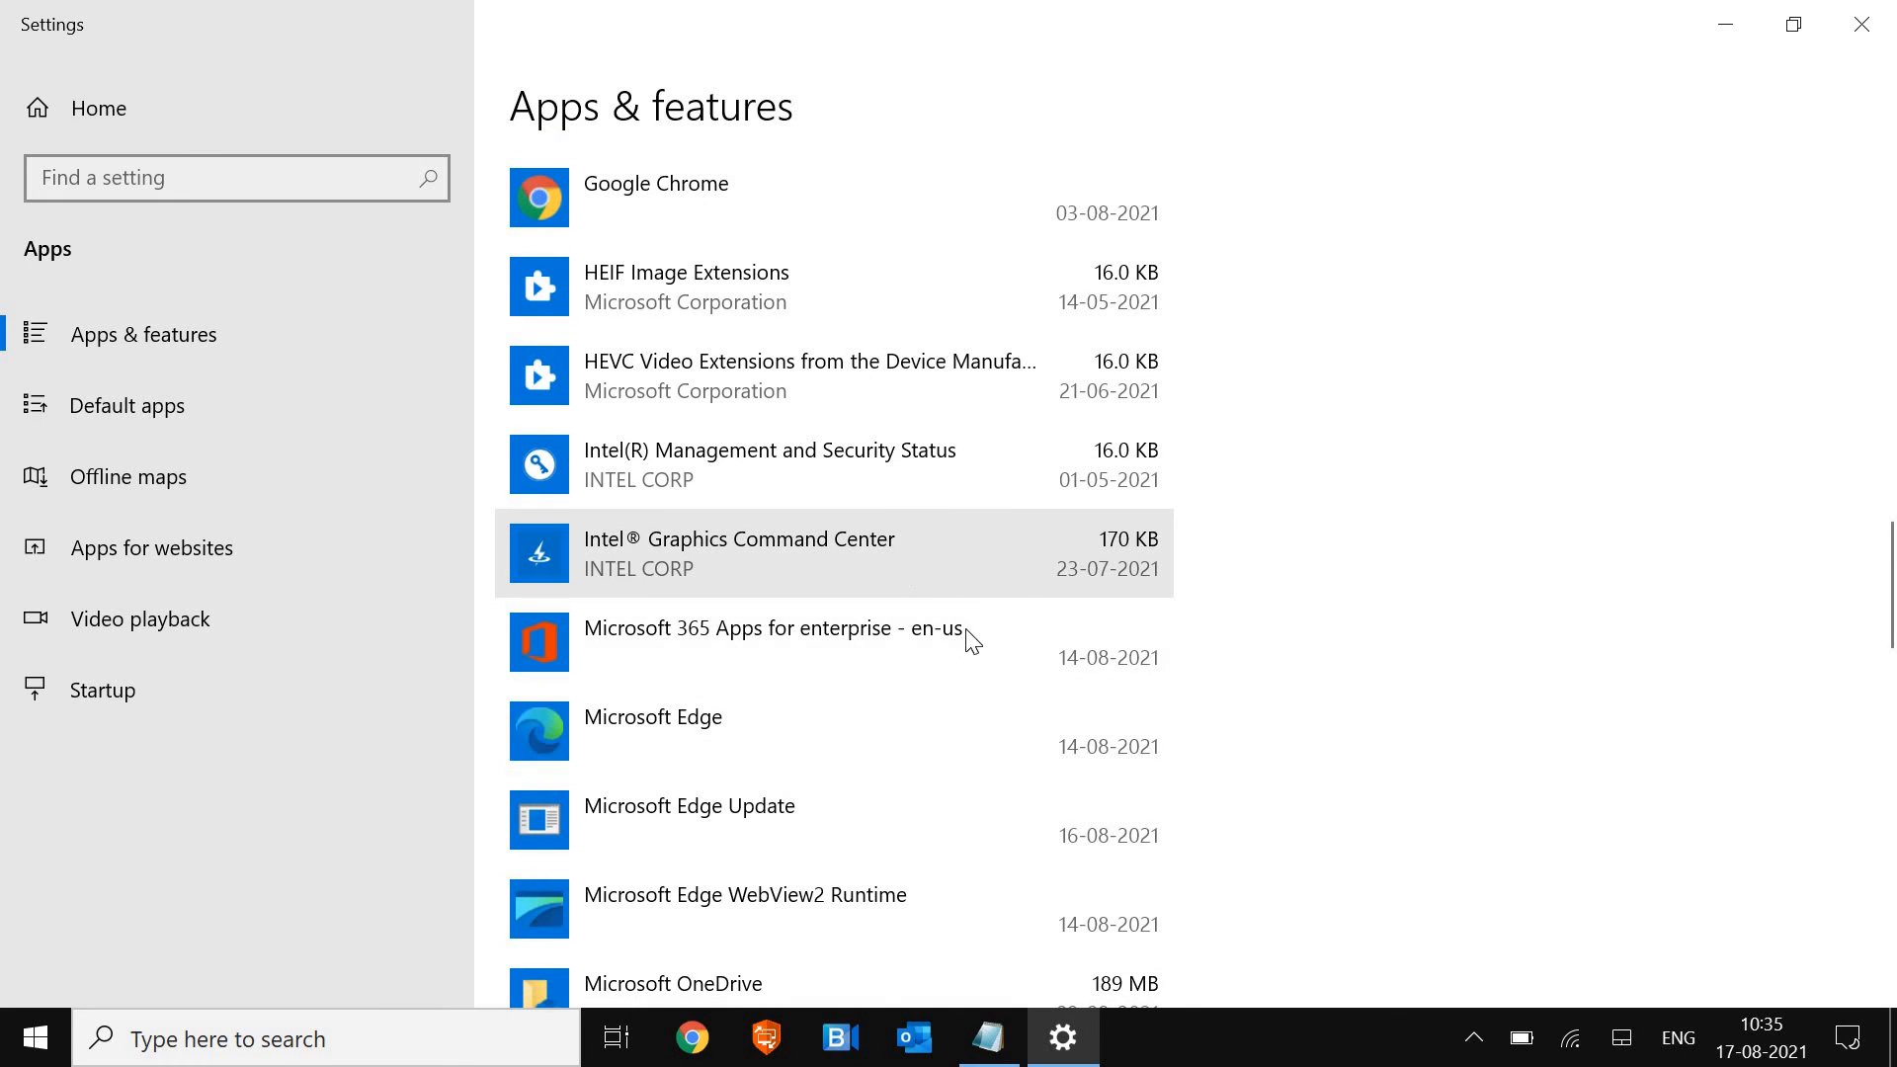
pyautogui.scroll(-3)
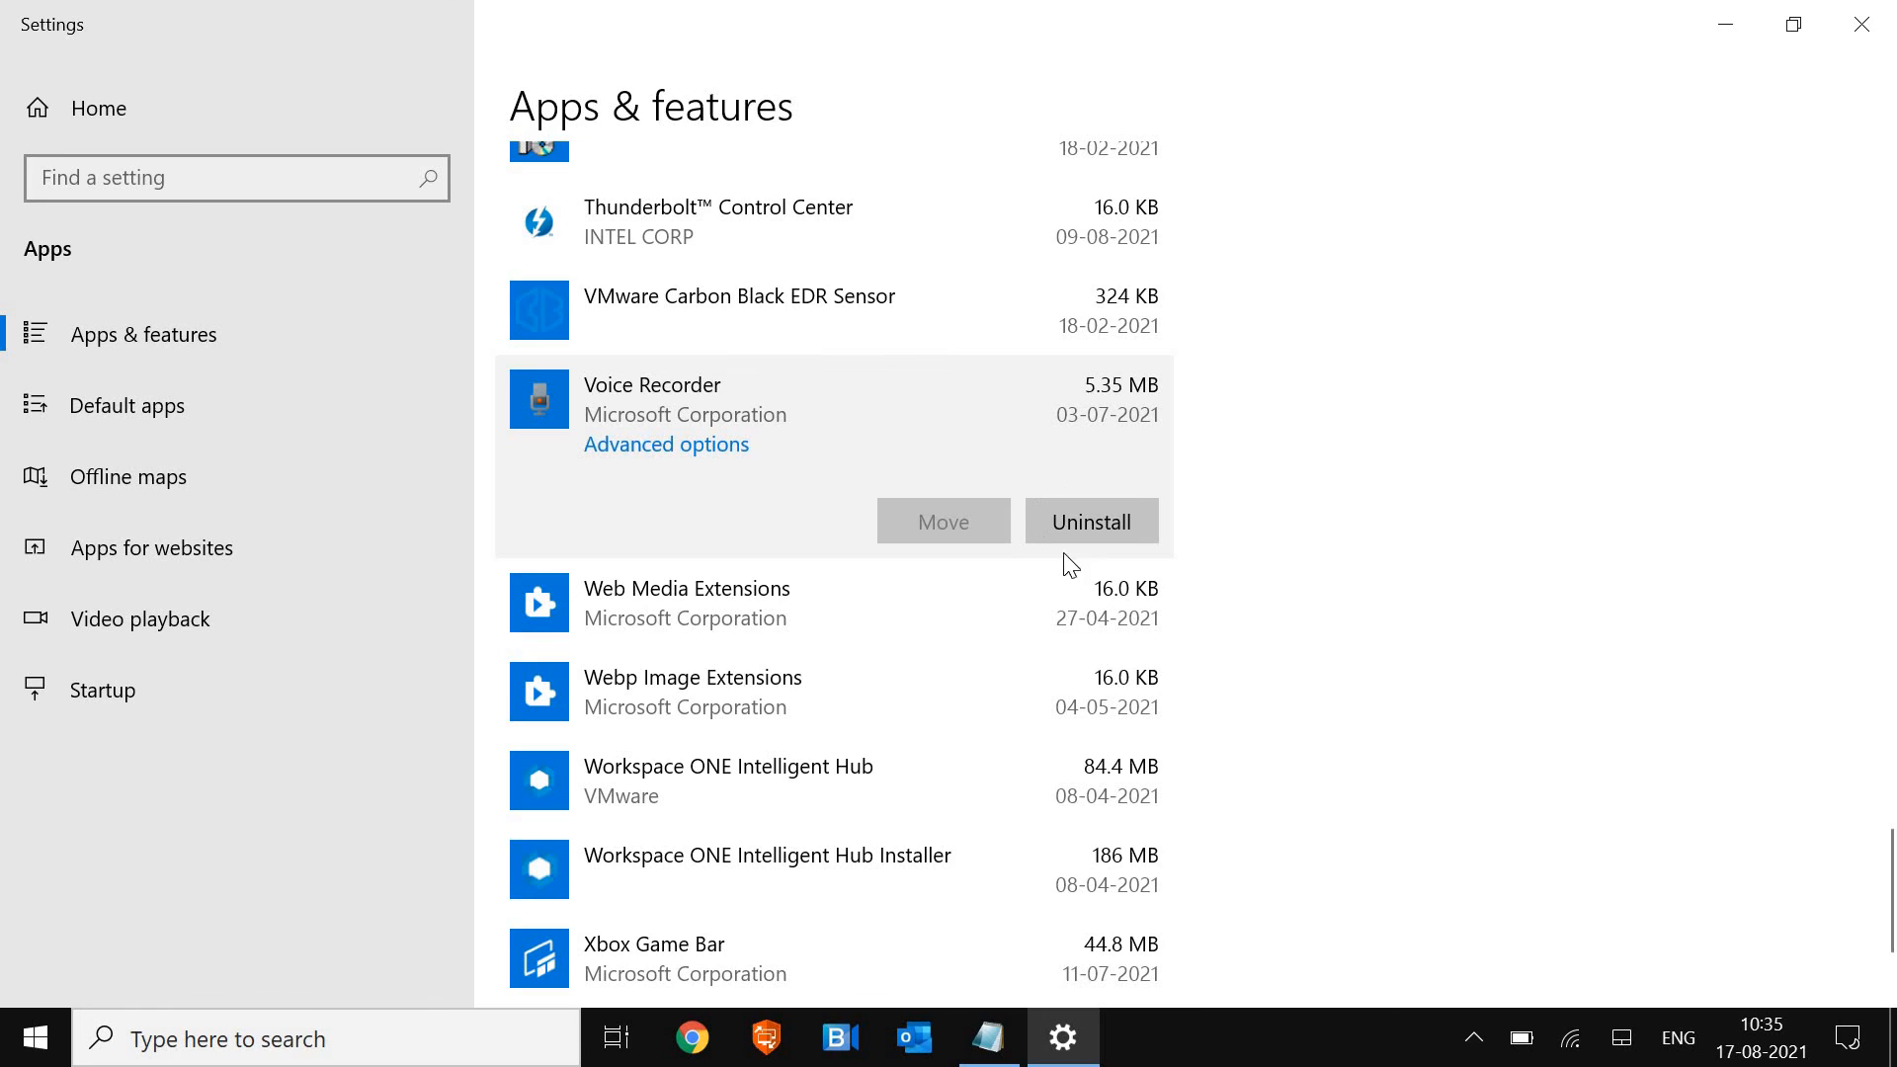
pyautogui.moveTo(1001, 774)
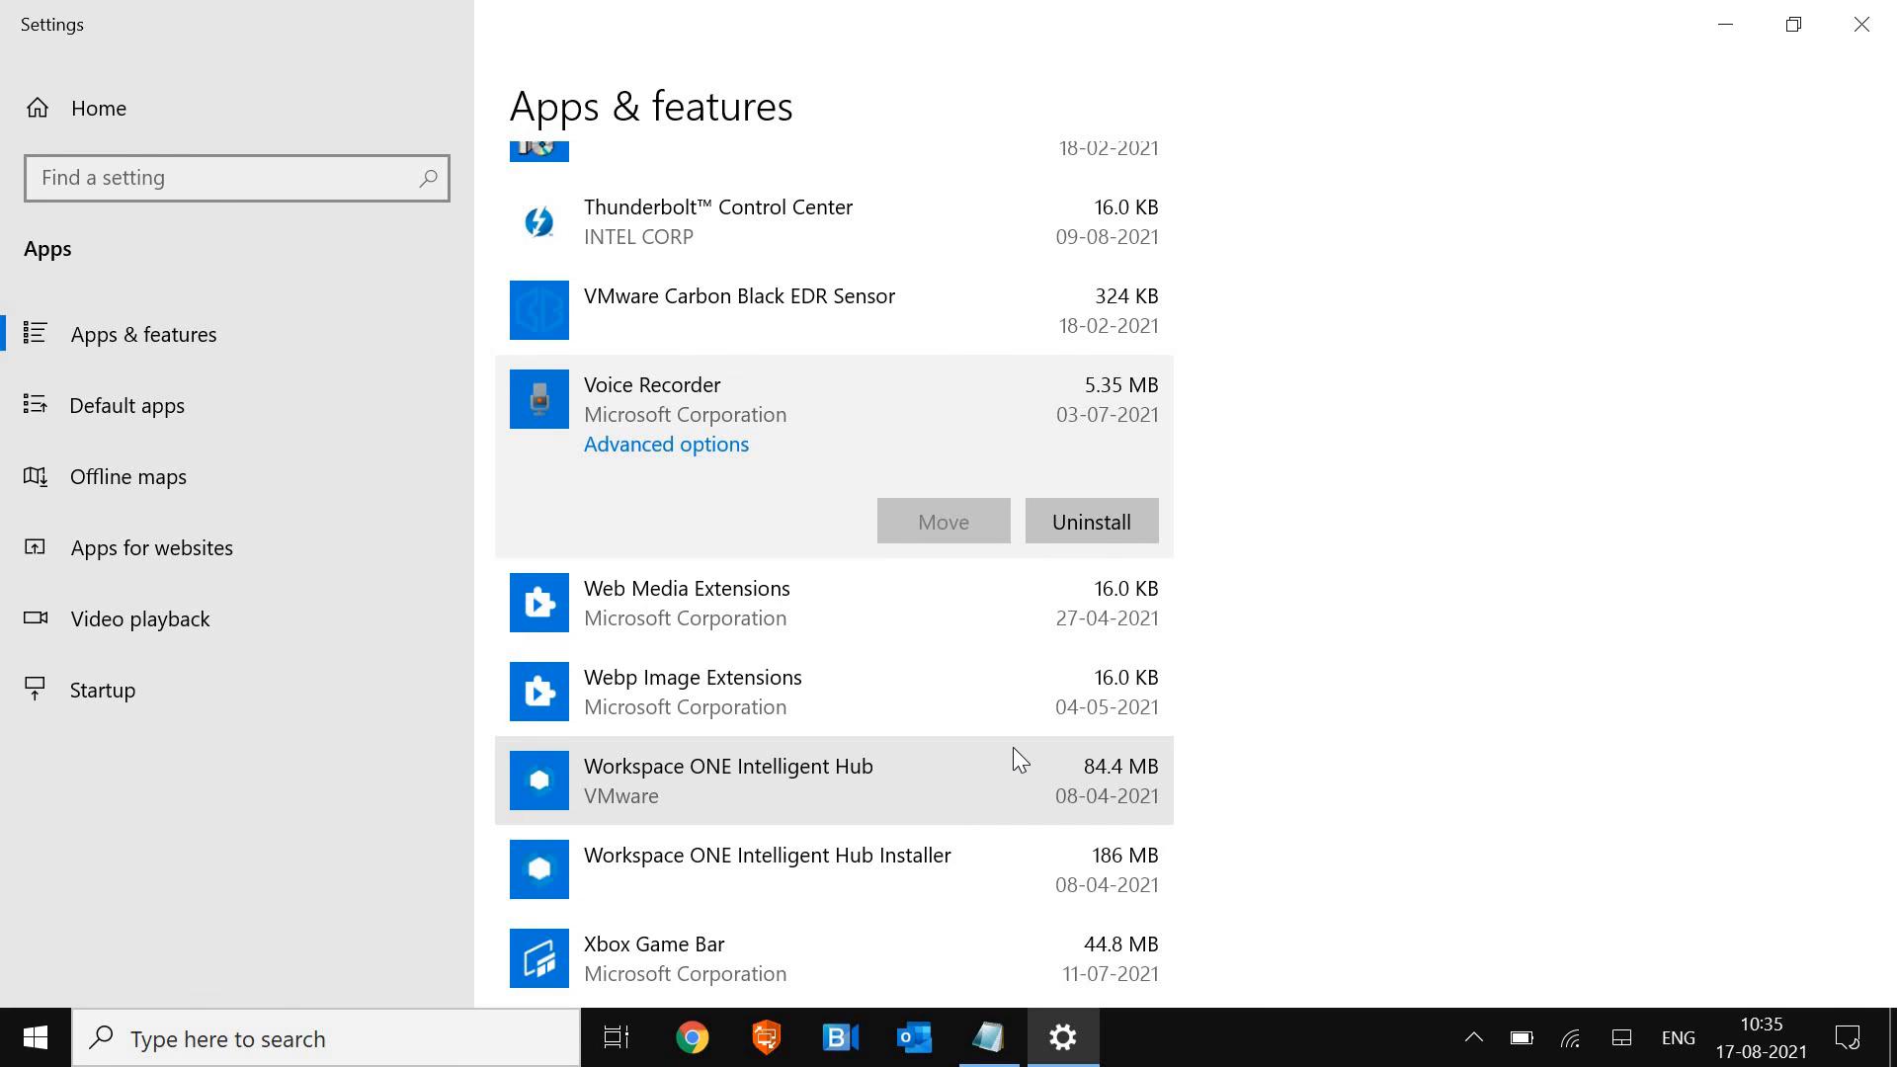
pyautogui.moveTo(1861, 24)
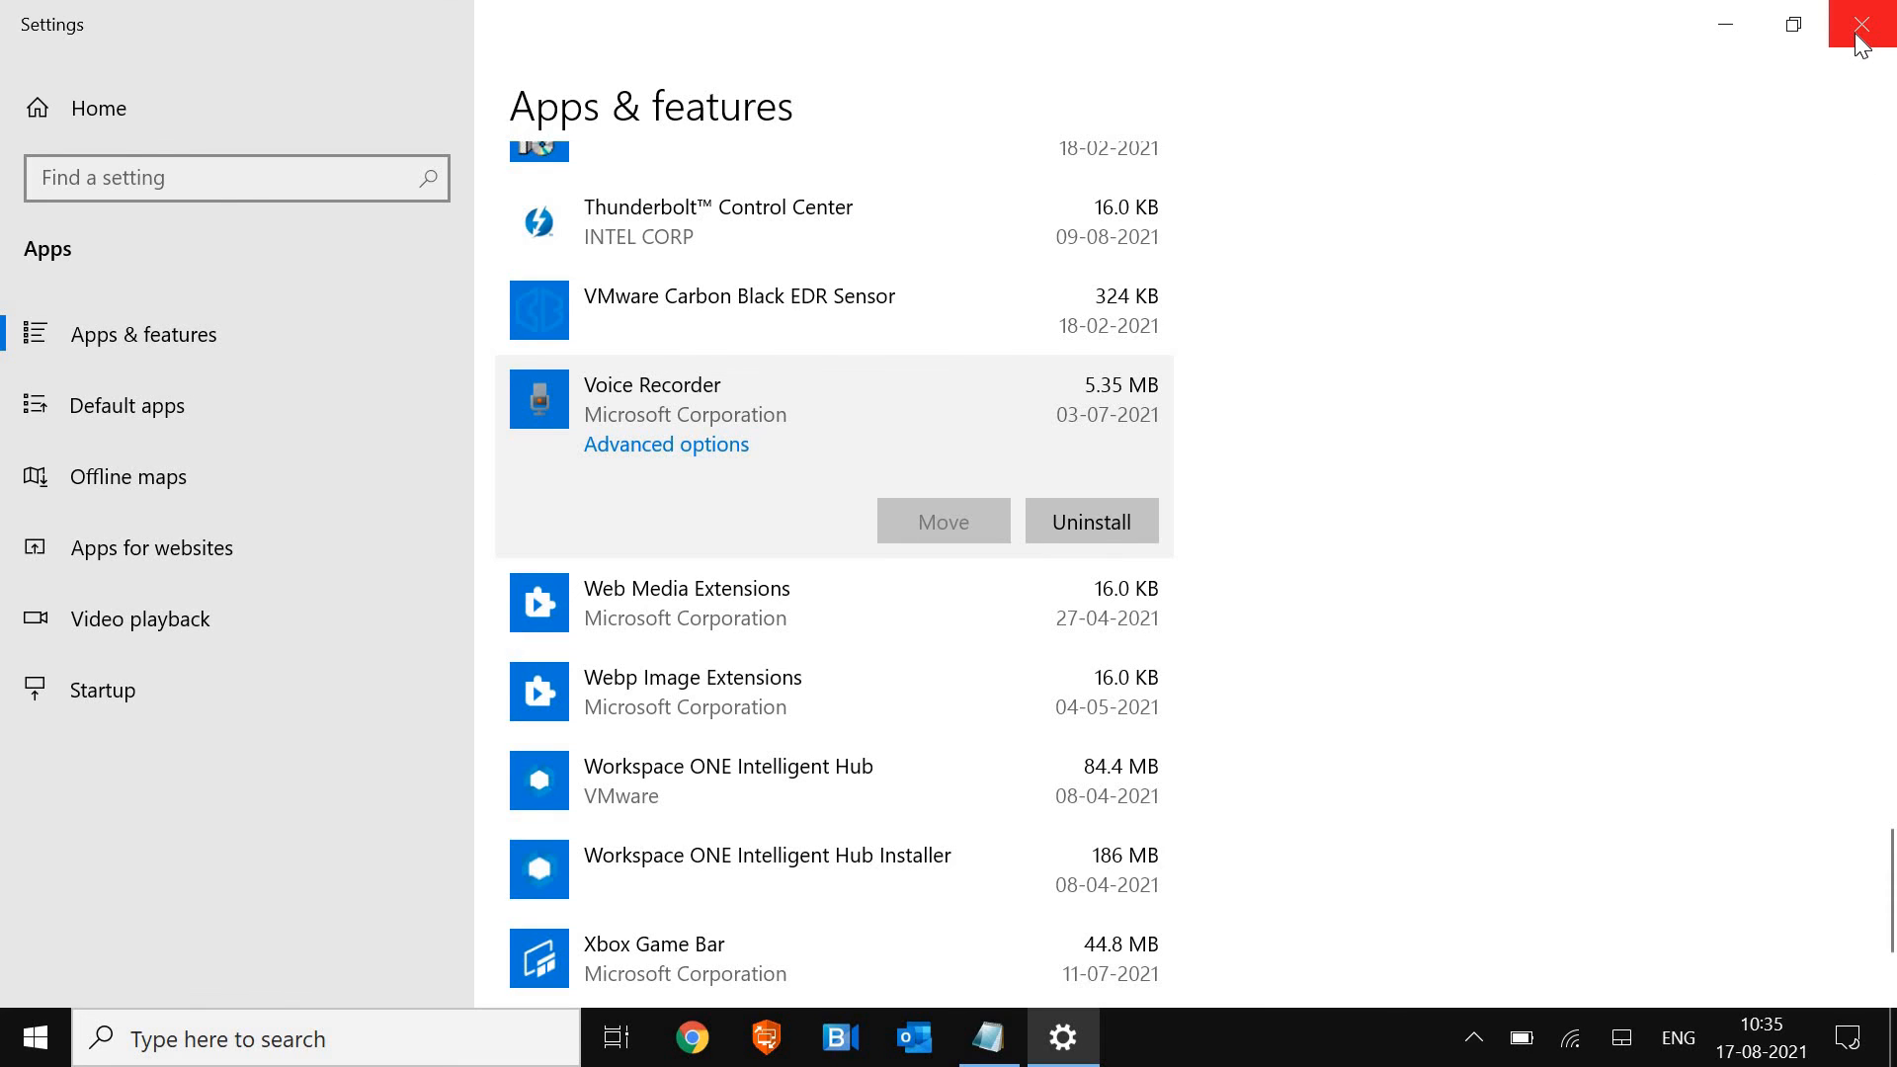
pyautogui.moveTo(1862, 23)
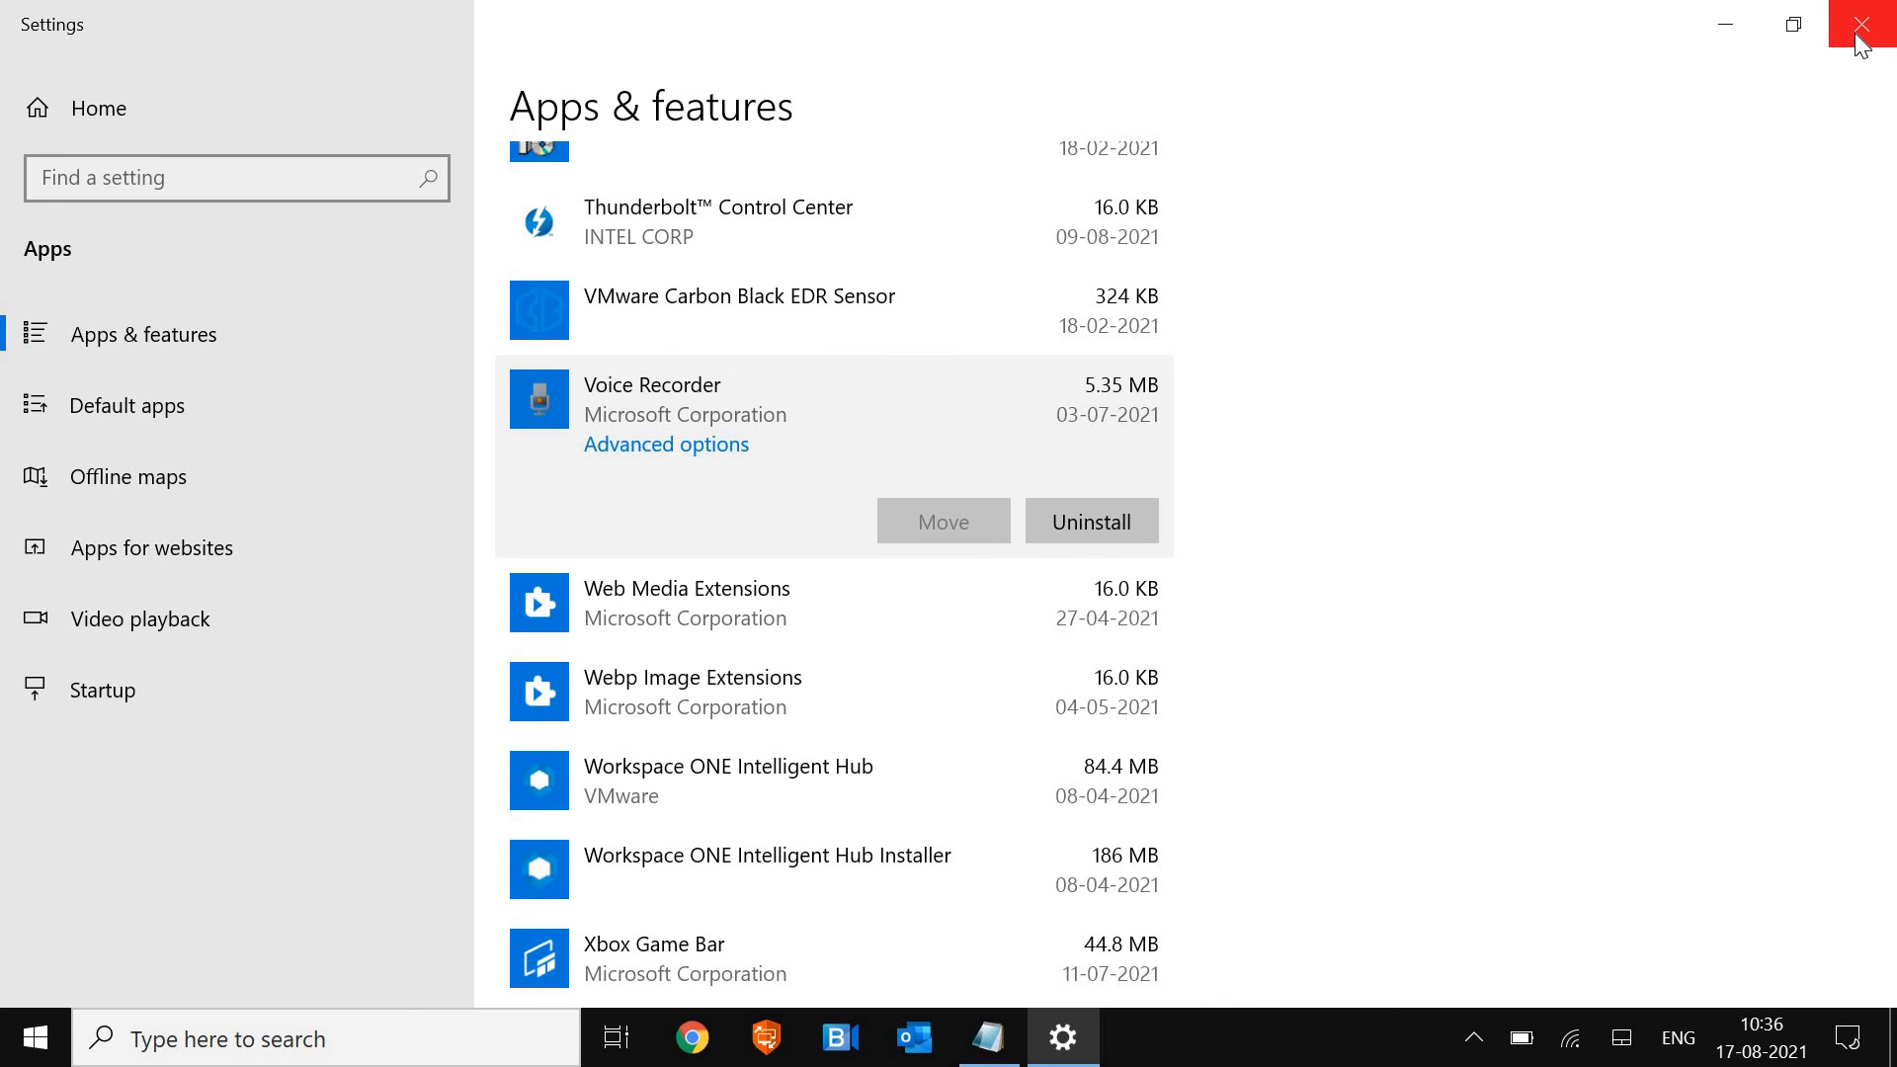
pyautogui.click(1859, 21)
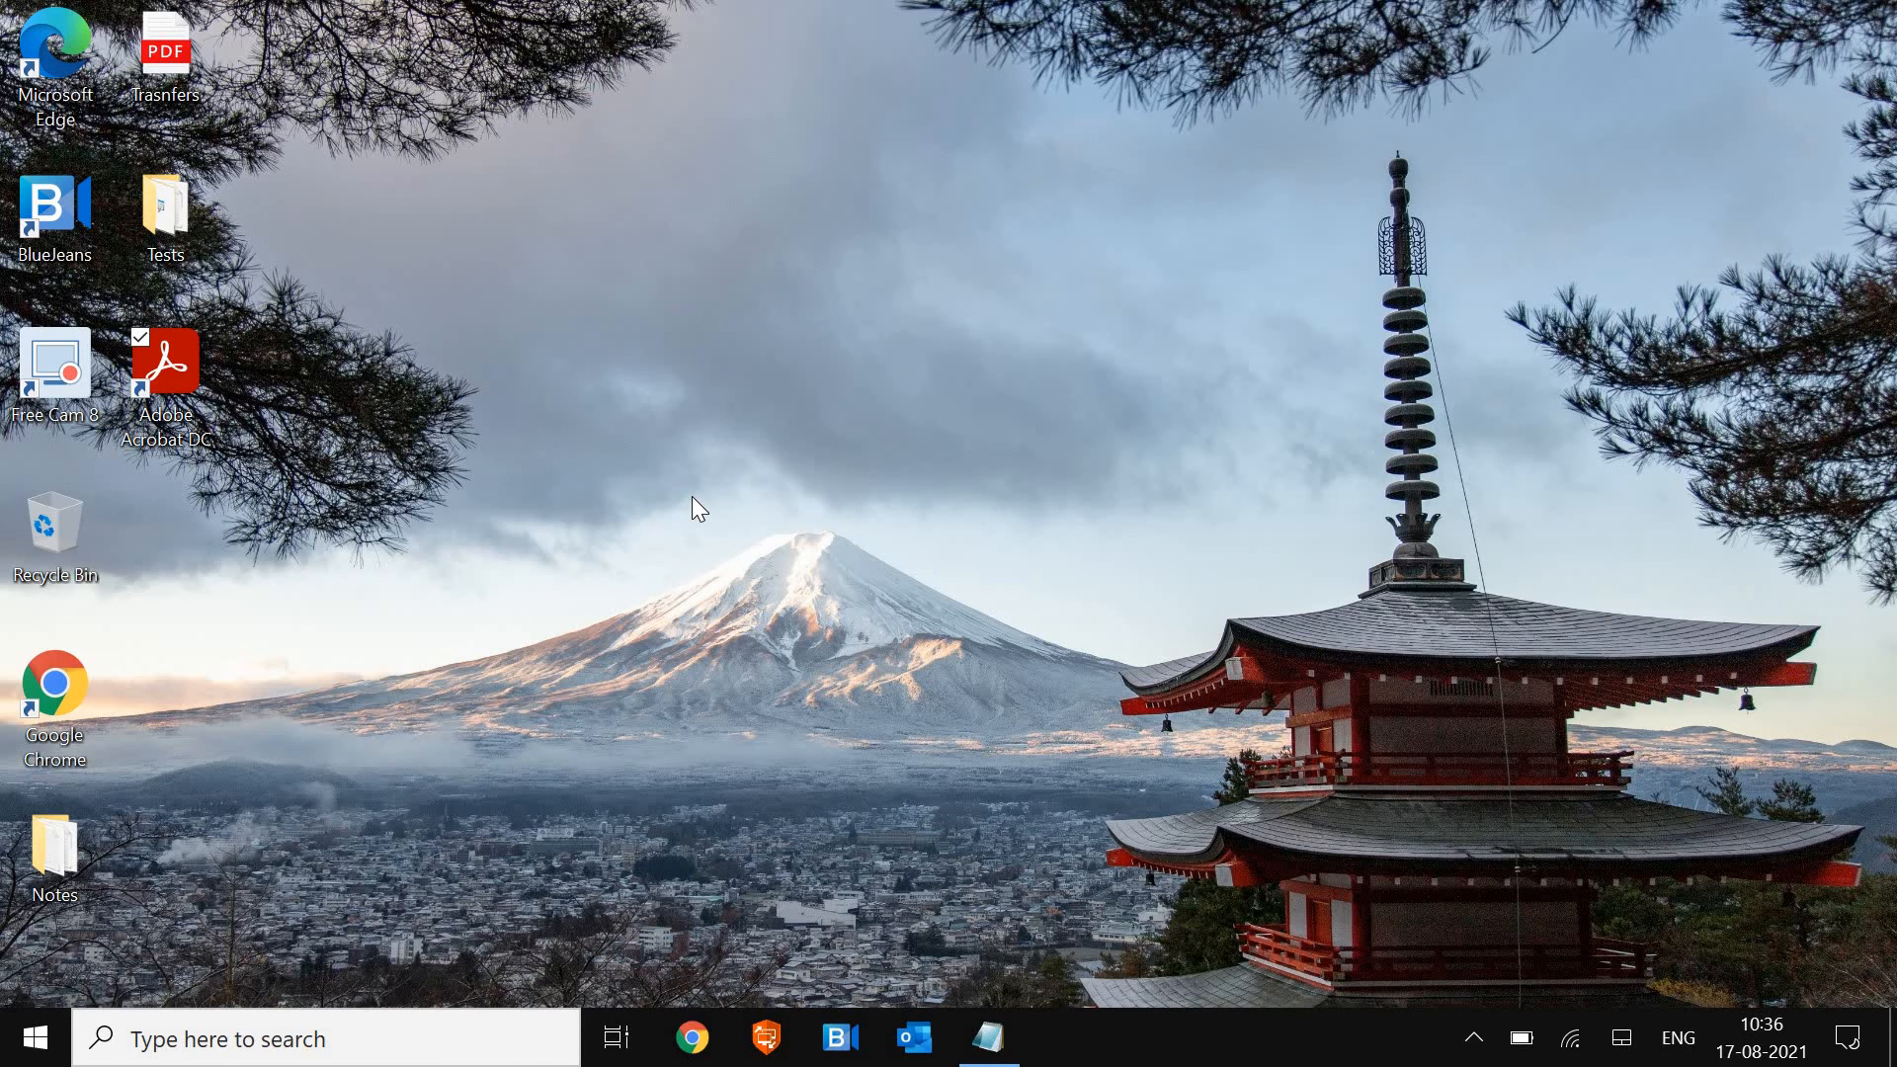
pyautogui.moveTo(43, 972)
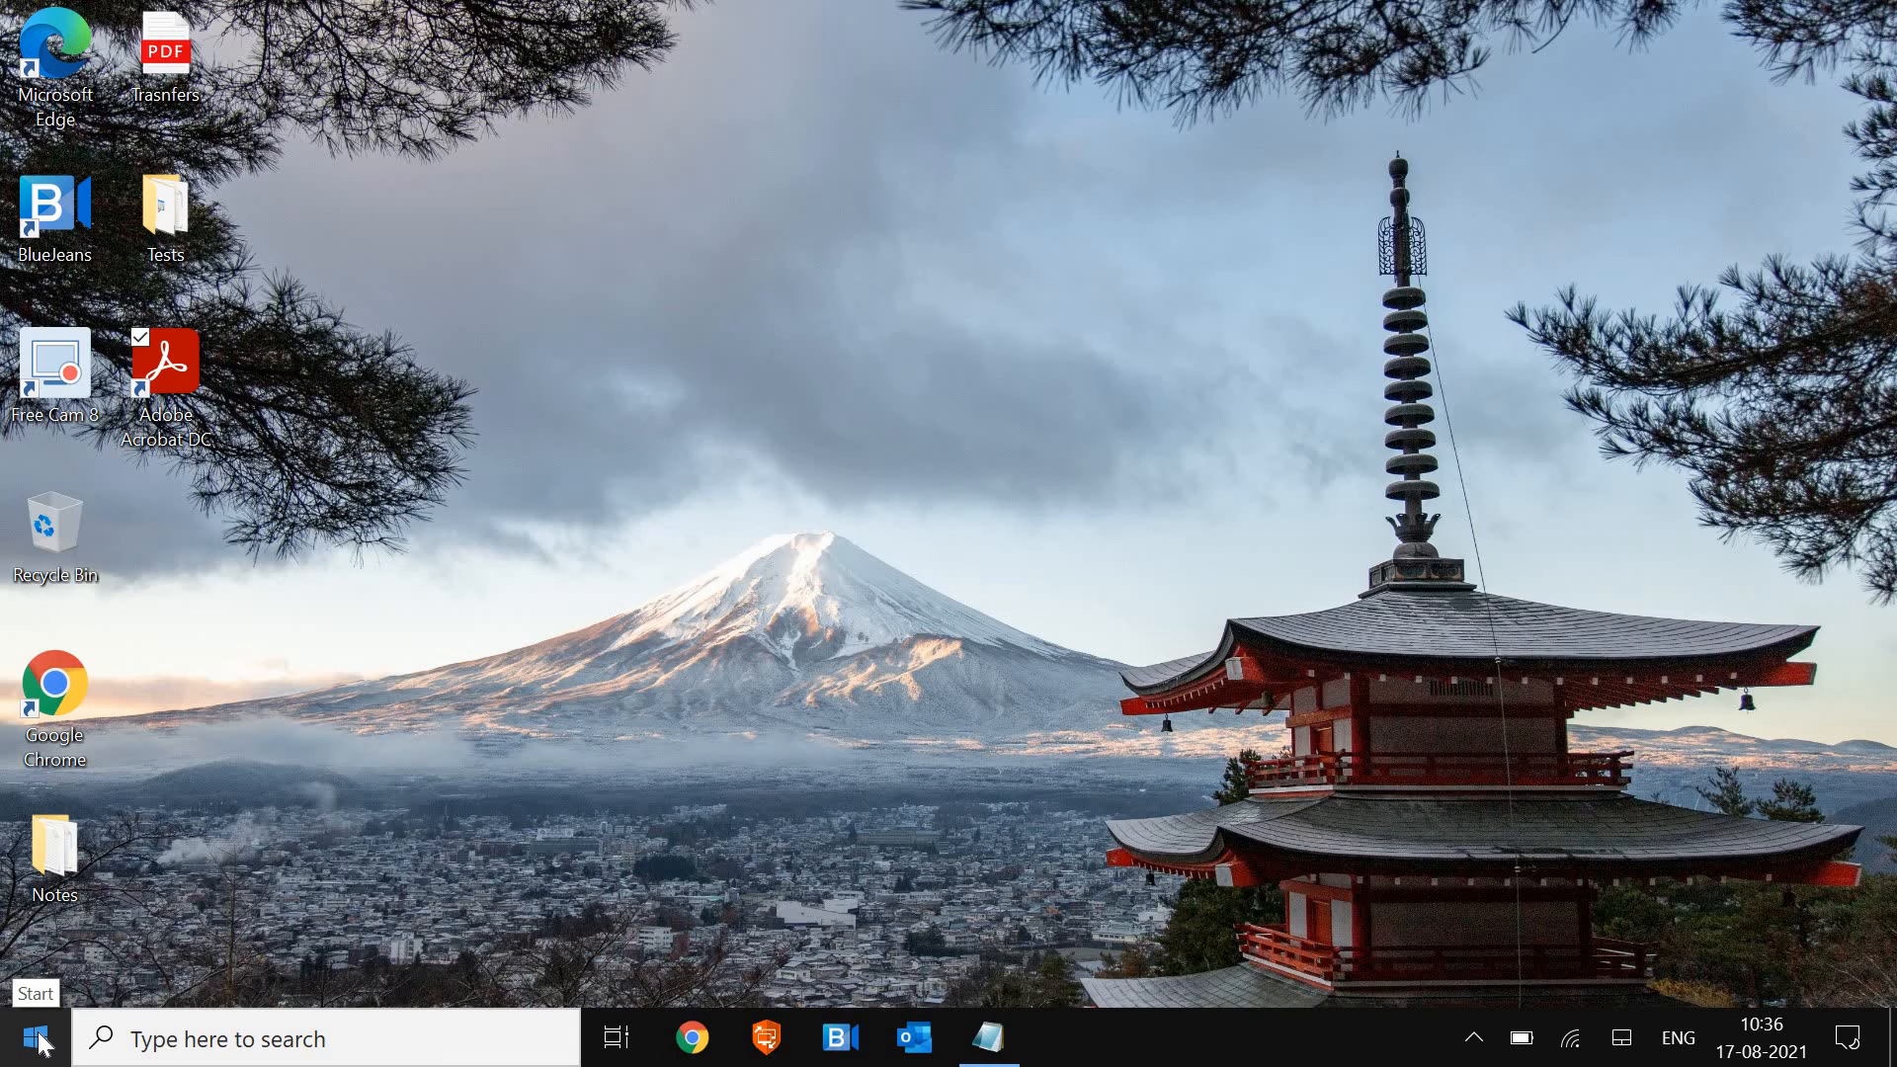
# Run 'temp' from the Start right-click Run box to open the Windows Temp folder
pyautogui.rightClick(21, 1036)
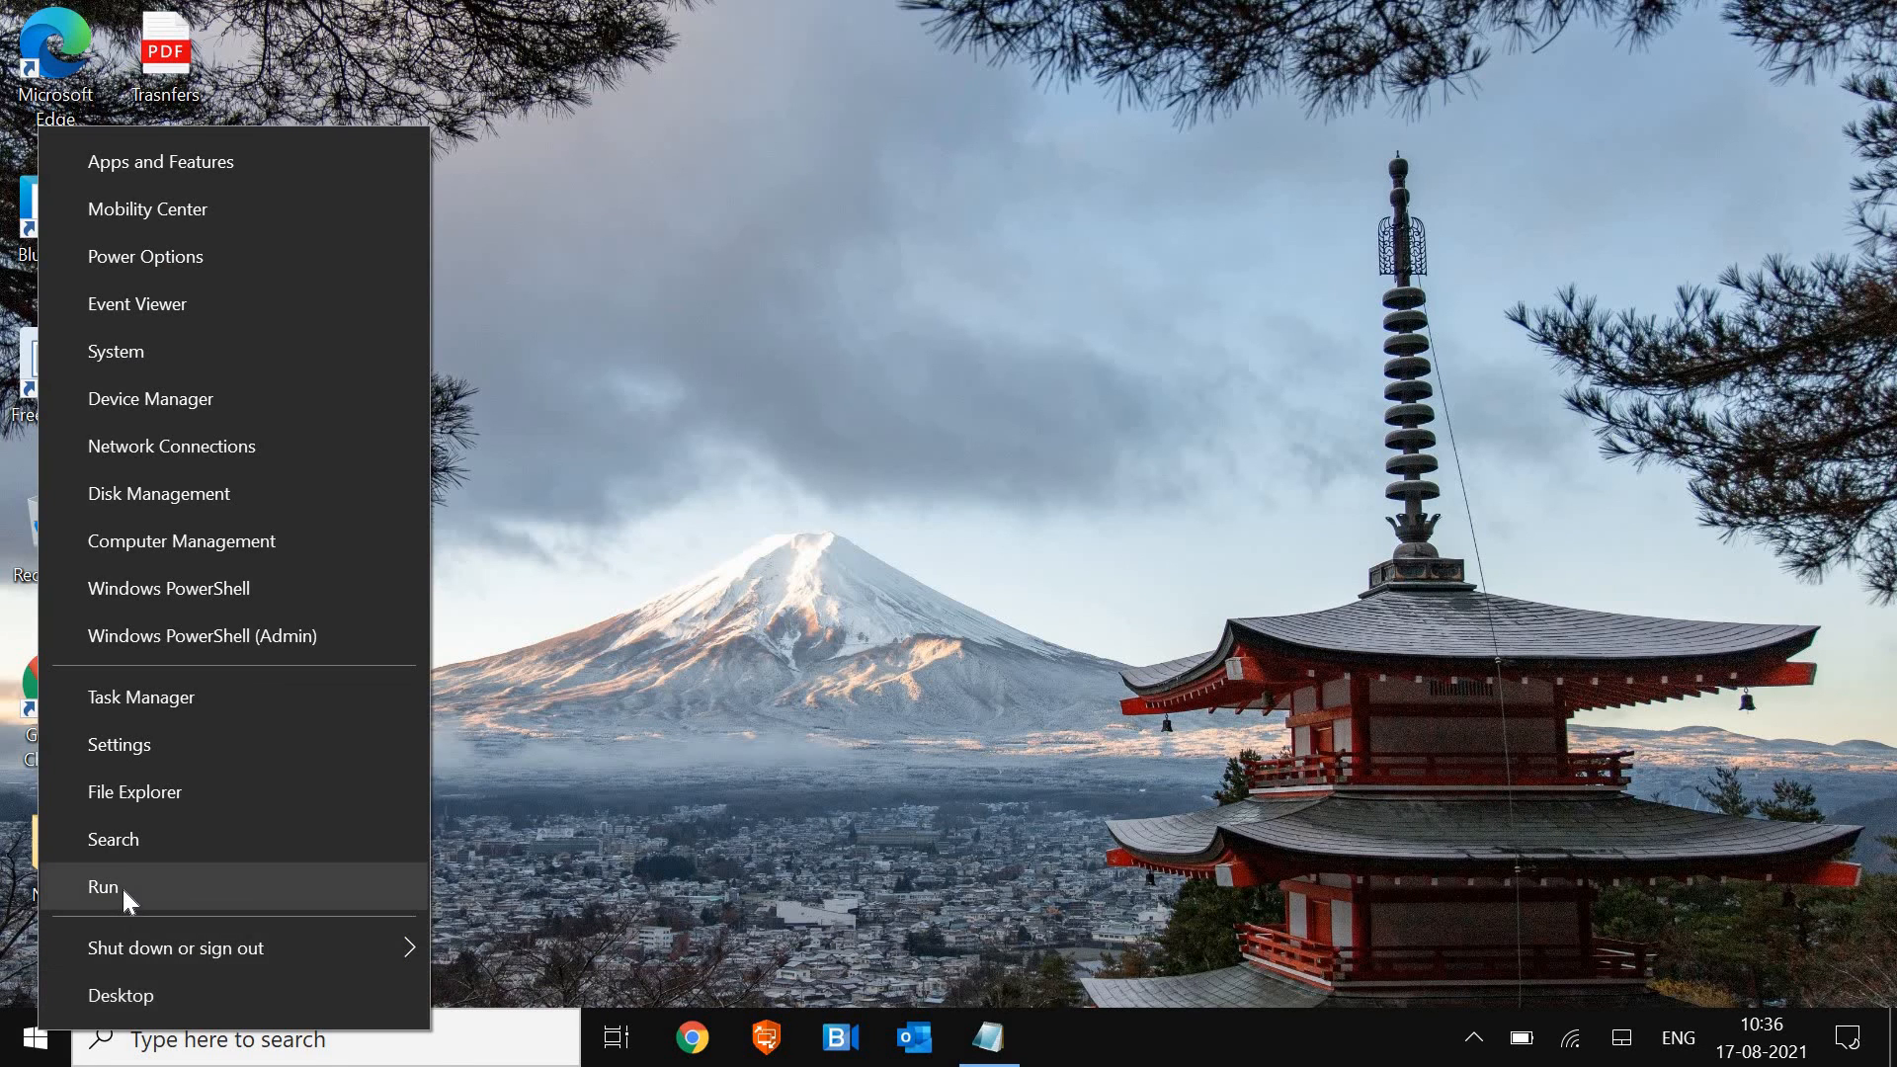
pyautogui.click(103, 886)
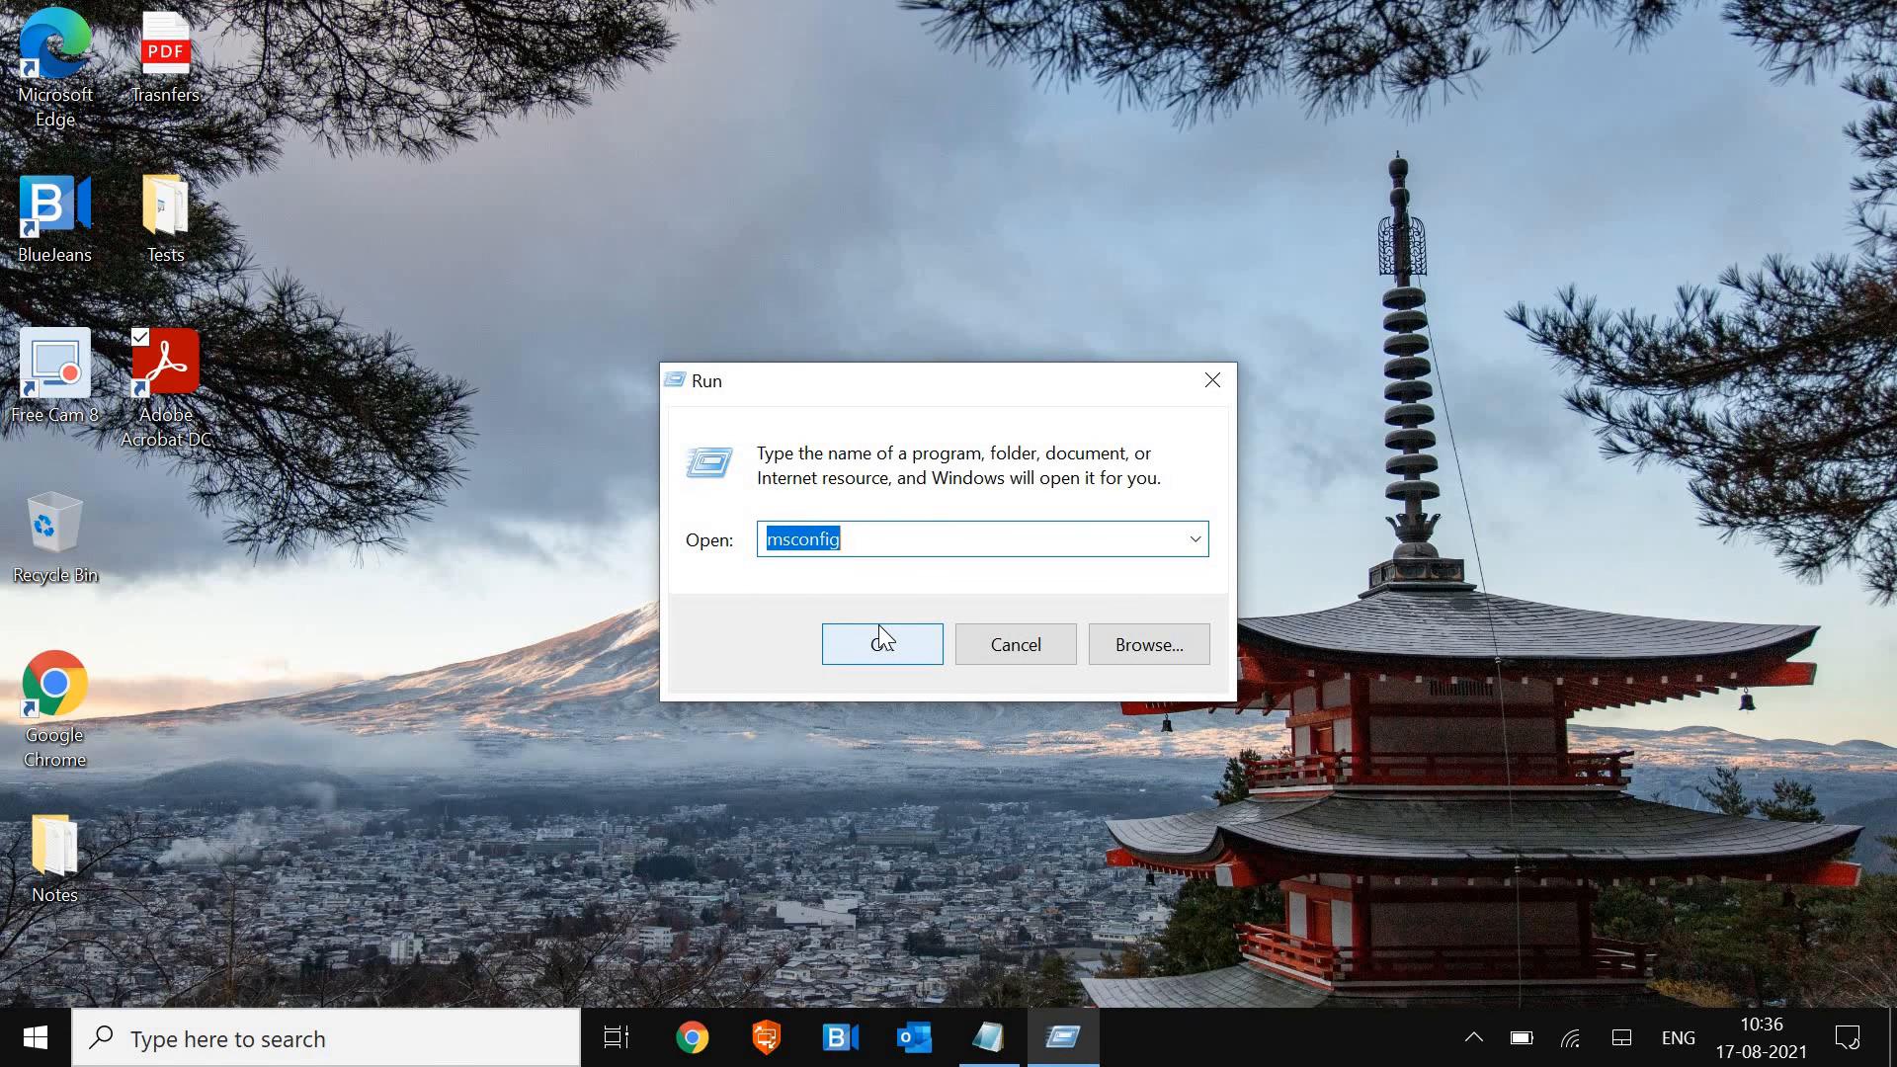
pyautogui.write('temp')
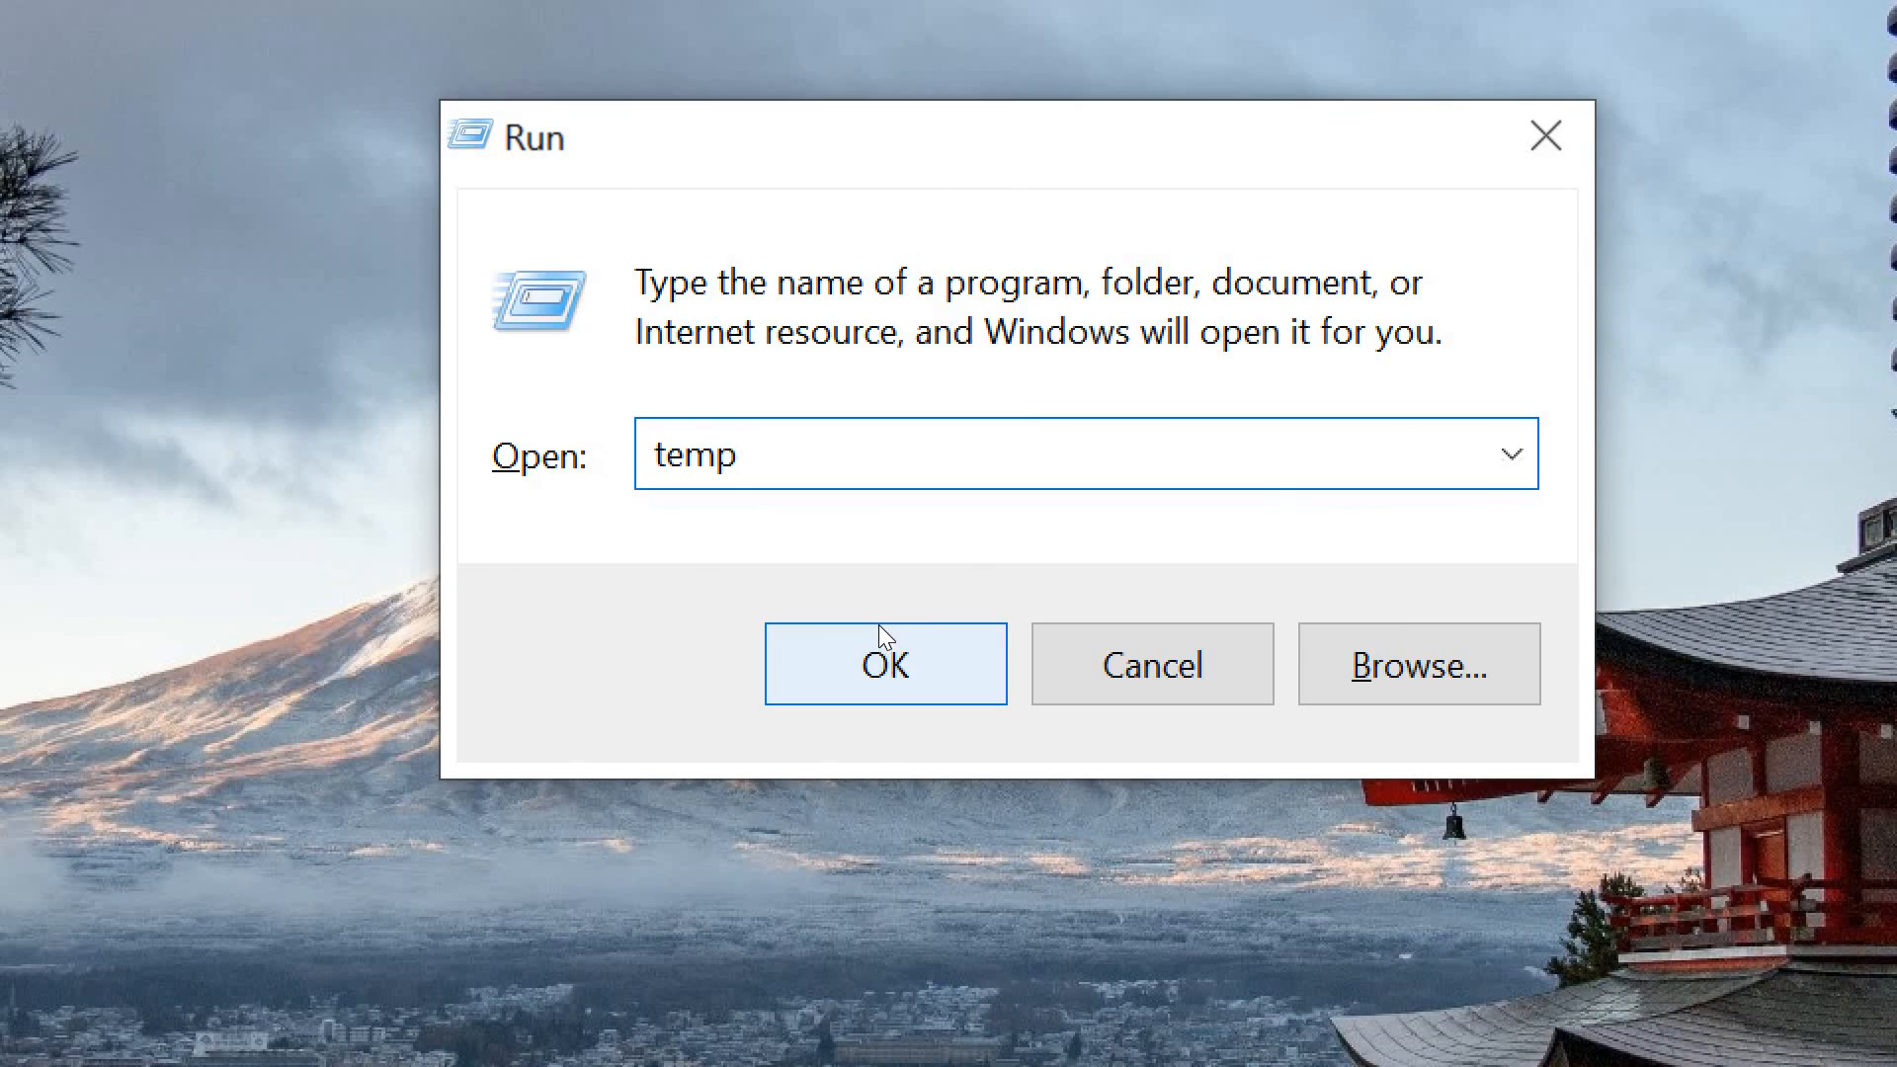
pyautogui.click(887, 664)
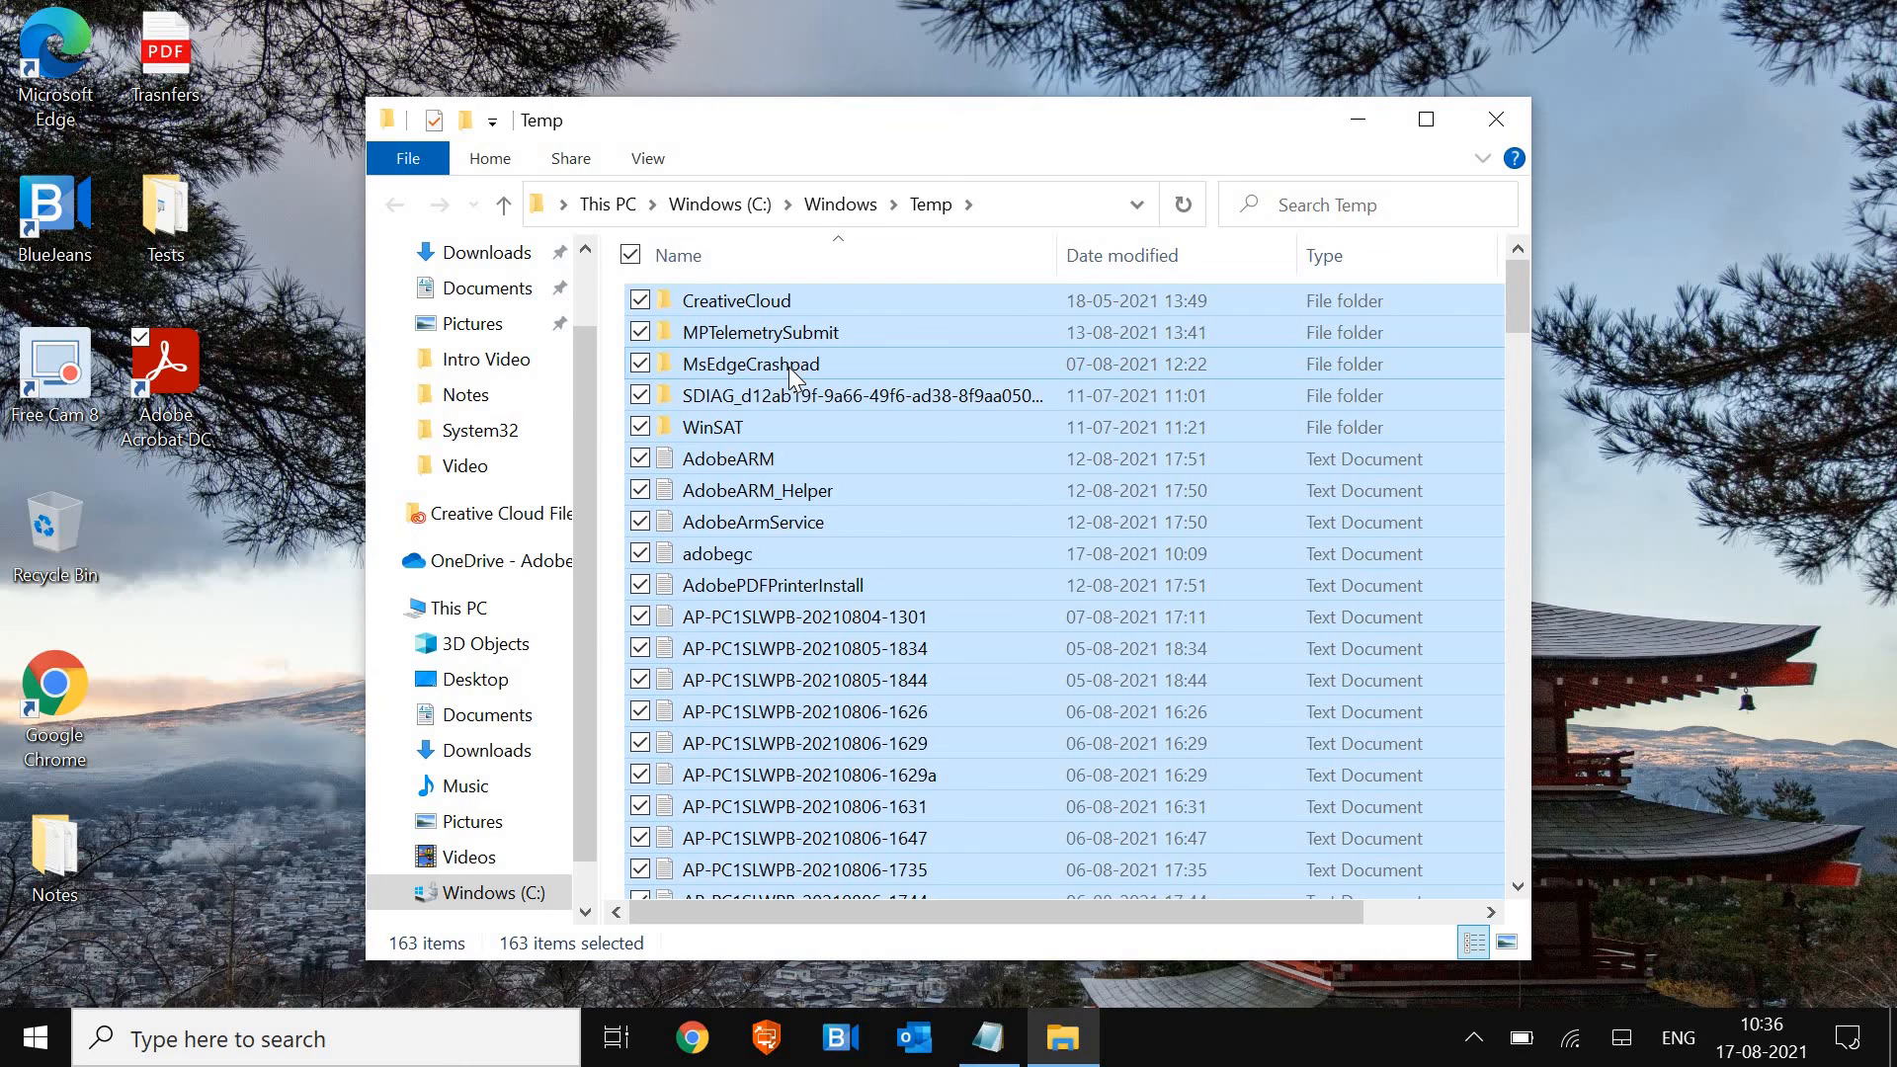
# Permanently delete the Temp folder's 163 items, skipping the 7 files in use
pyautogui.press('Delete')
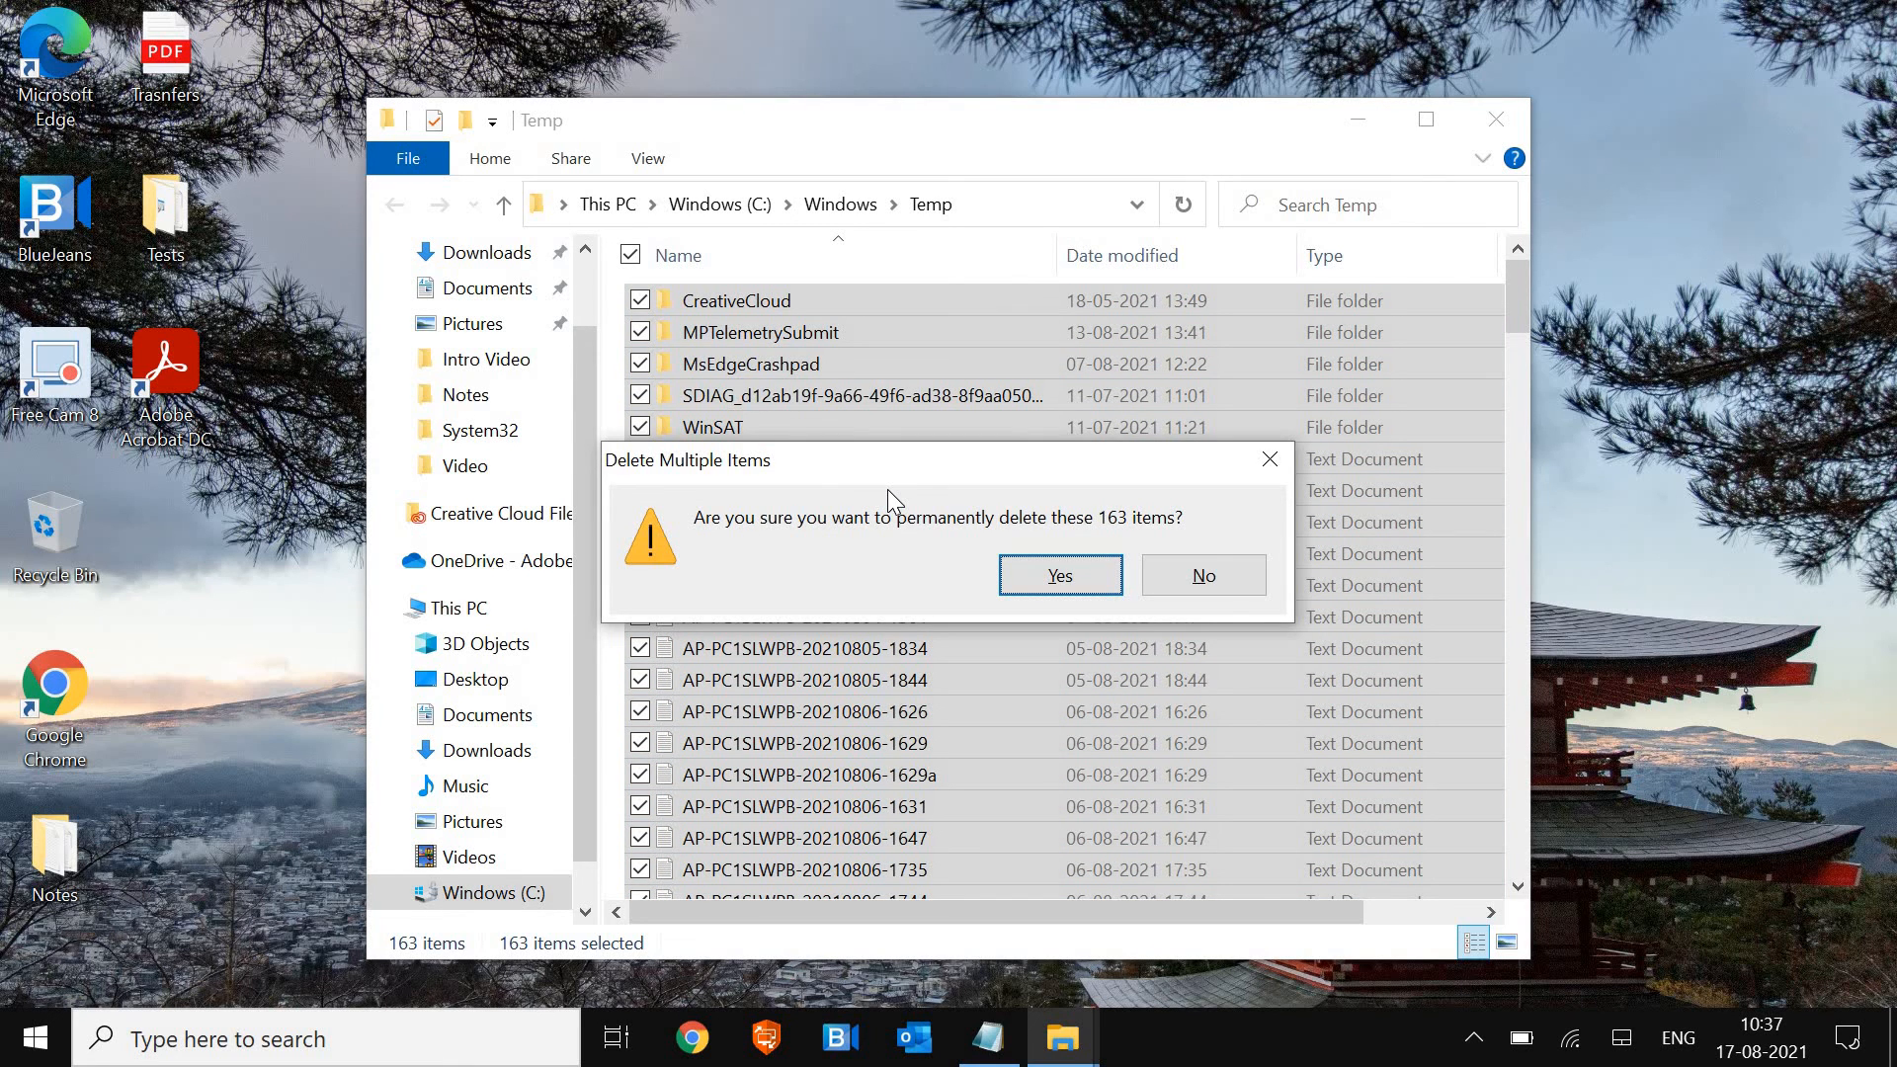
pyautogui.click(1060, 575)
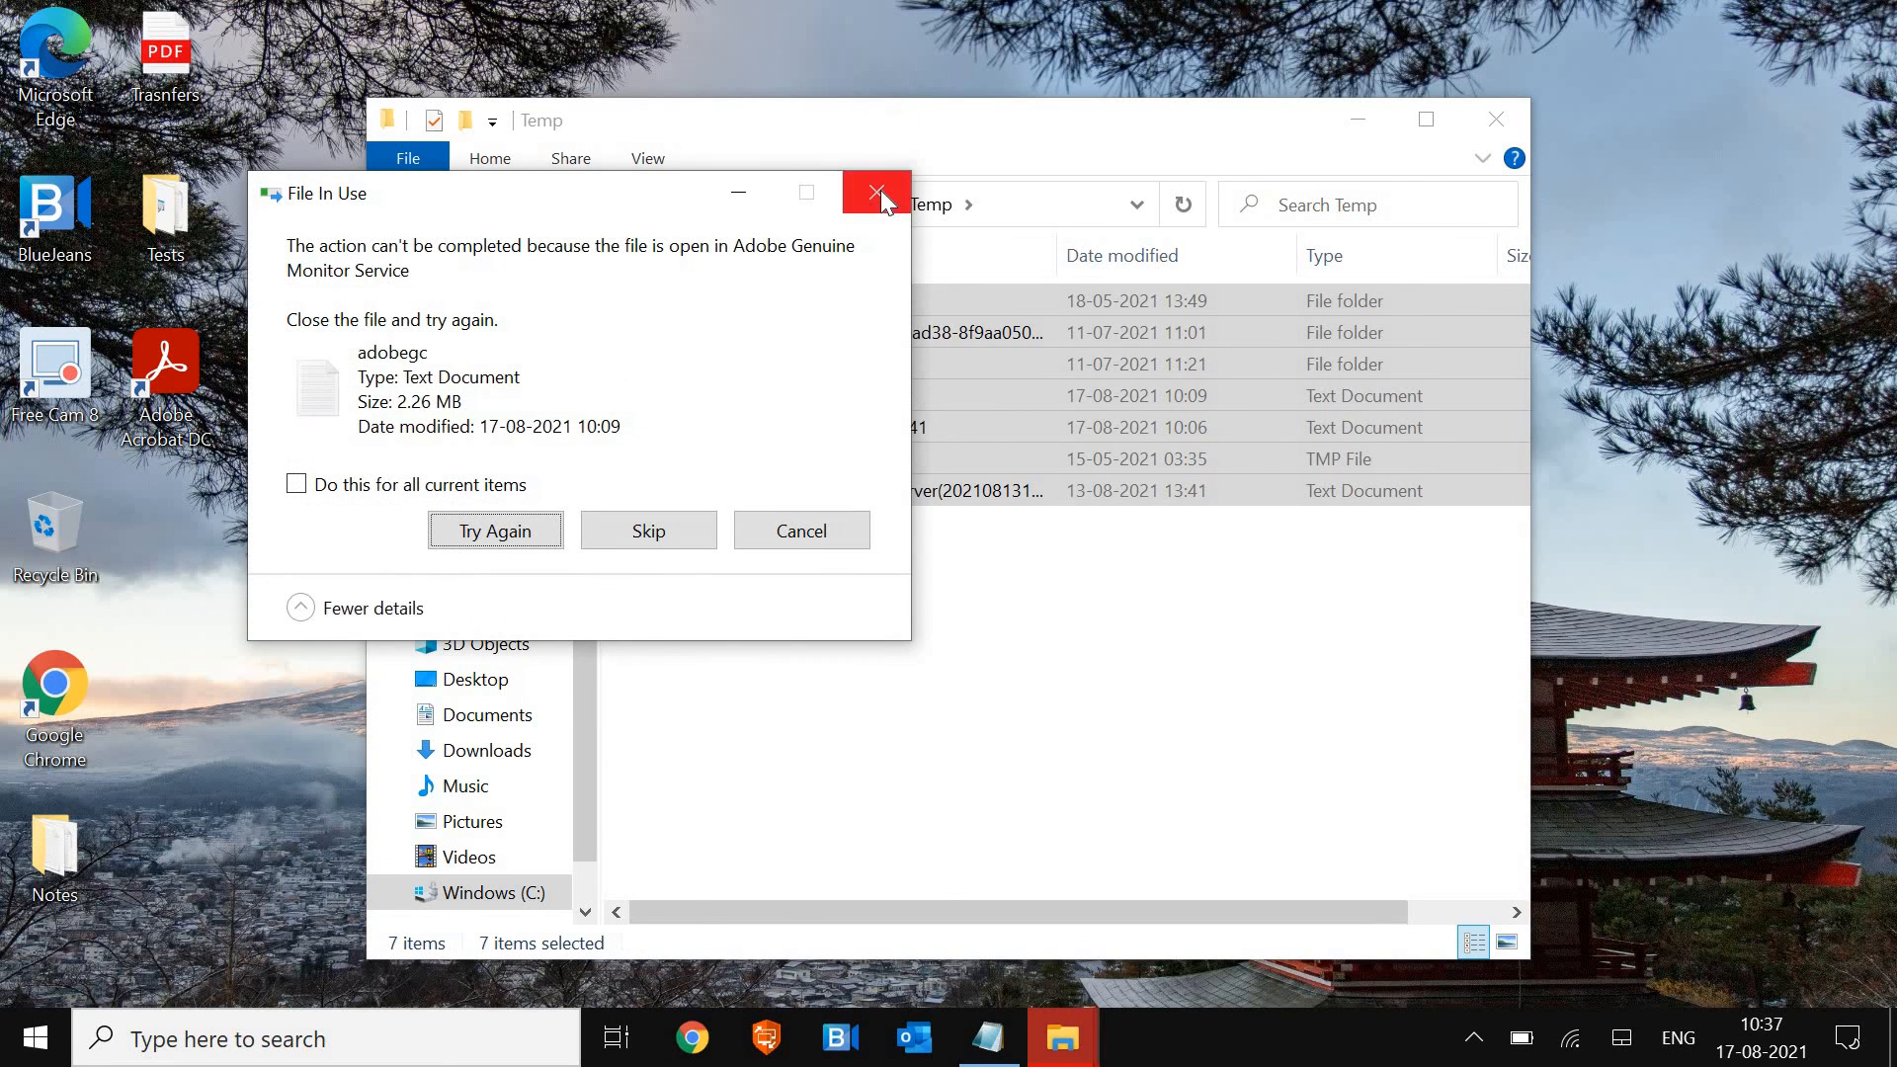
pyautogui.click(877, 191)
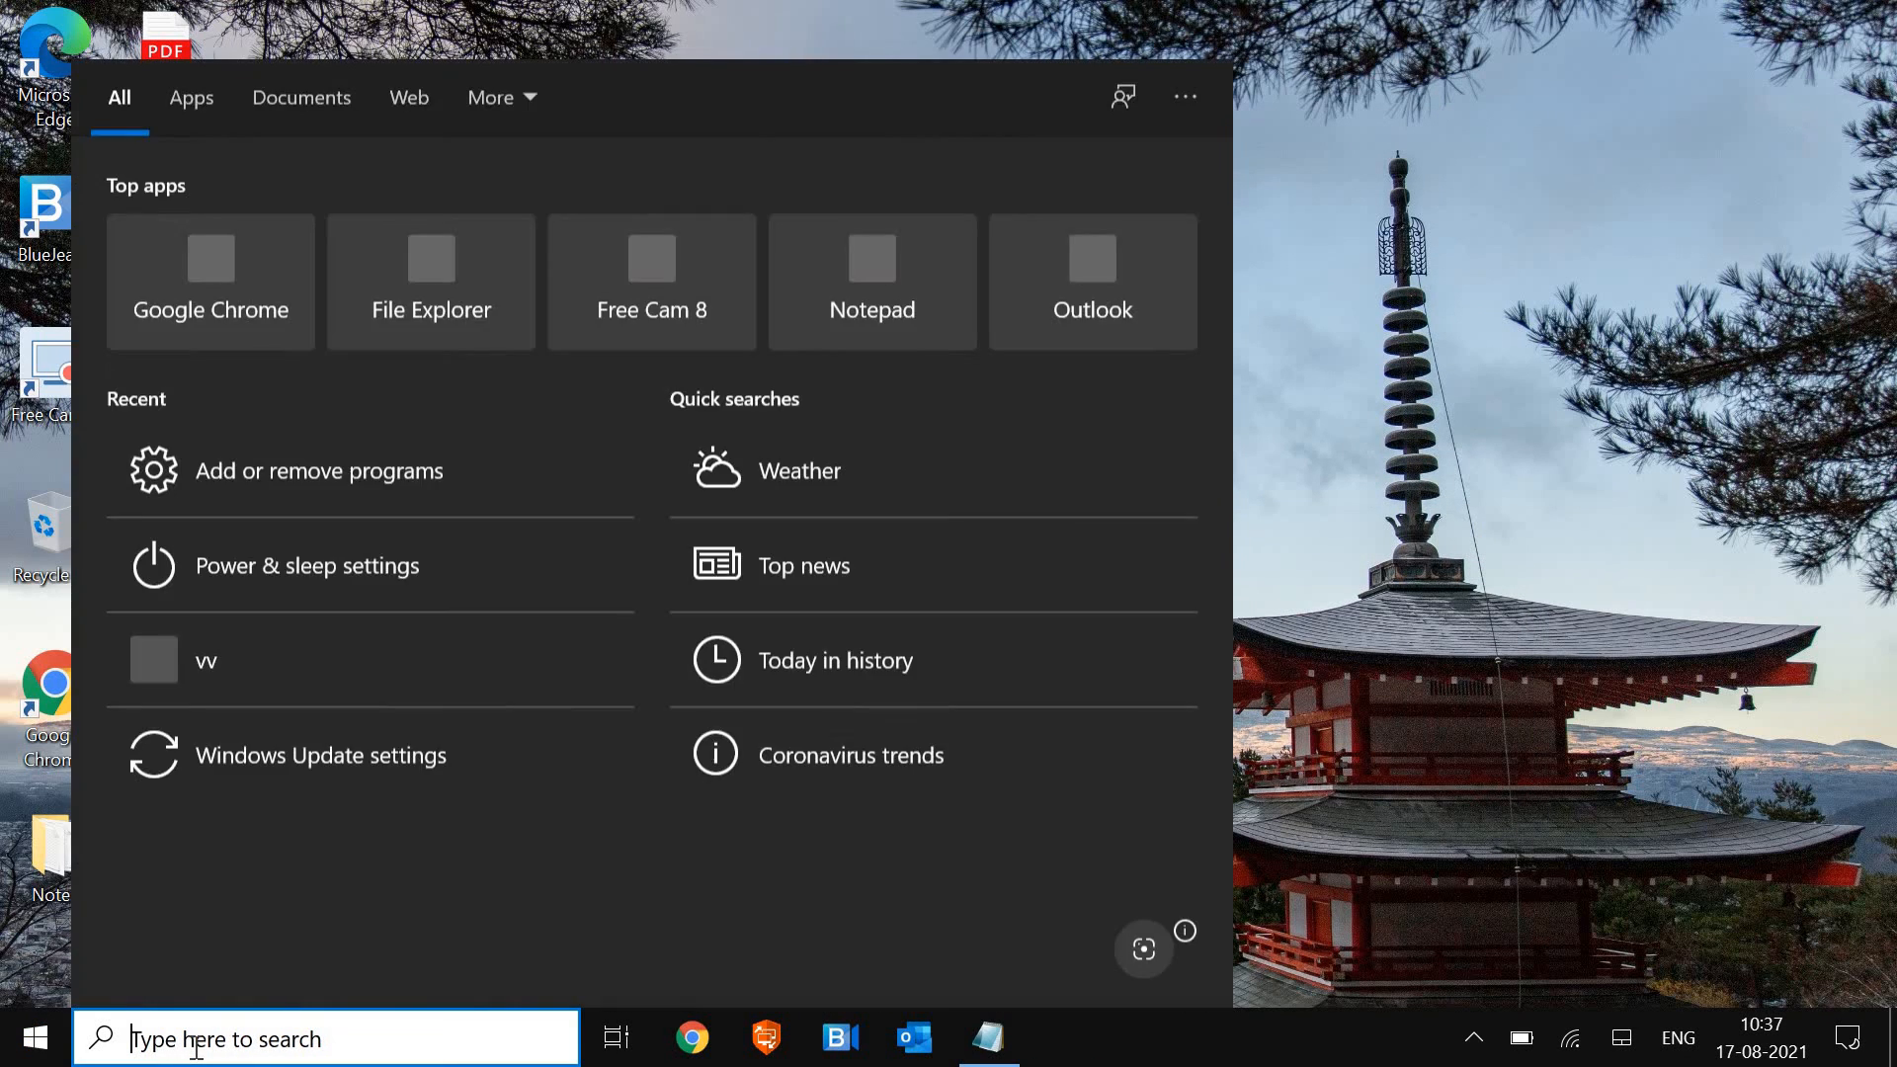
# Launch Run from search and open the user's %temp% folder
pyautogui.write('run')
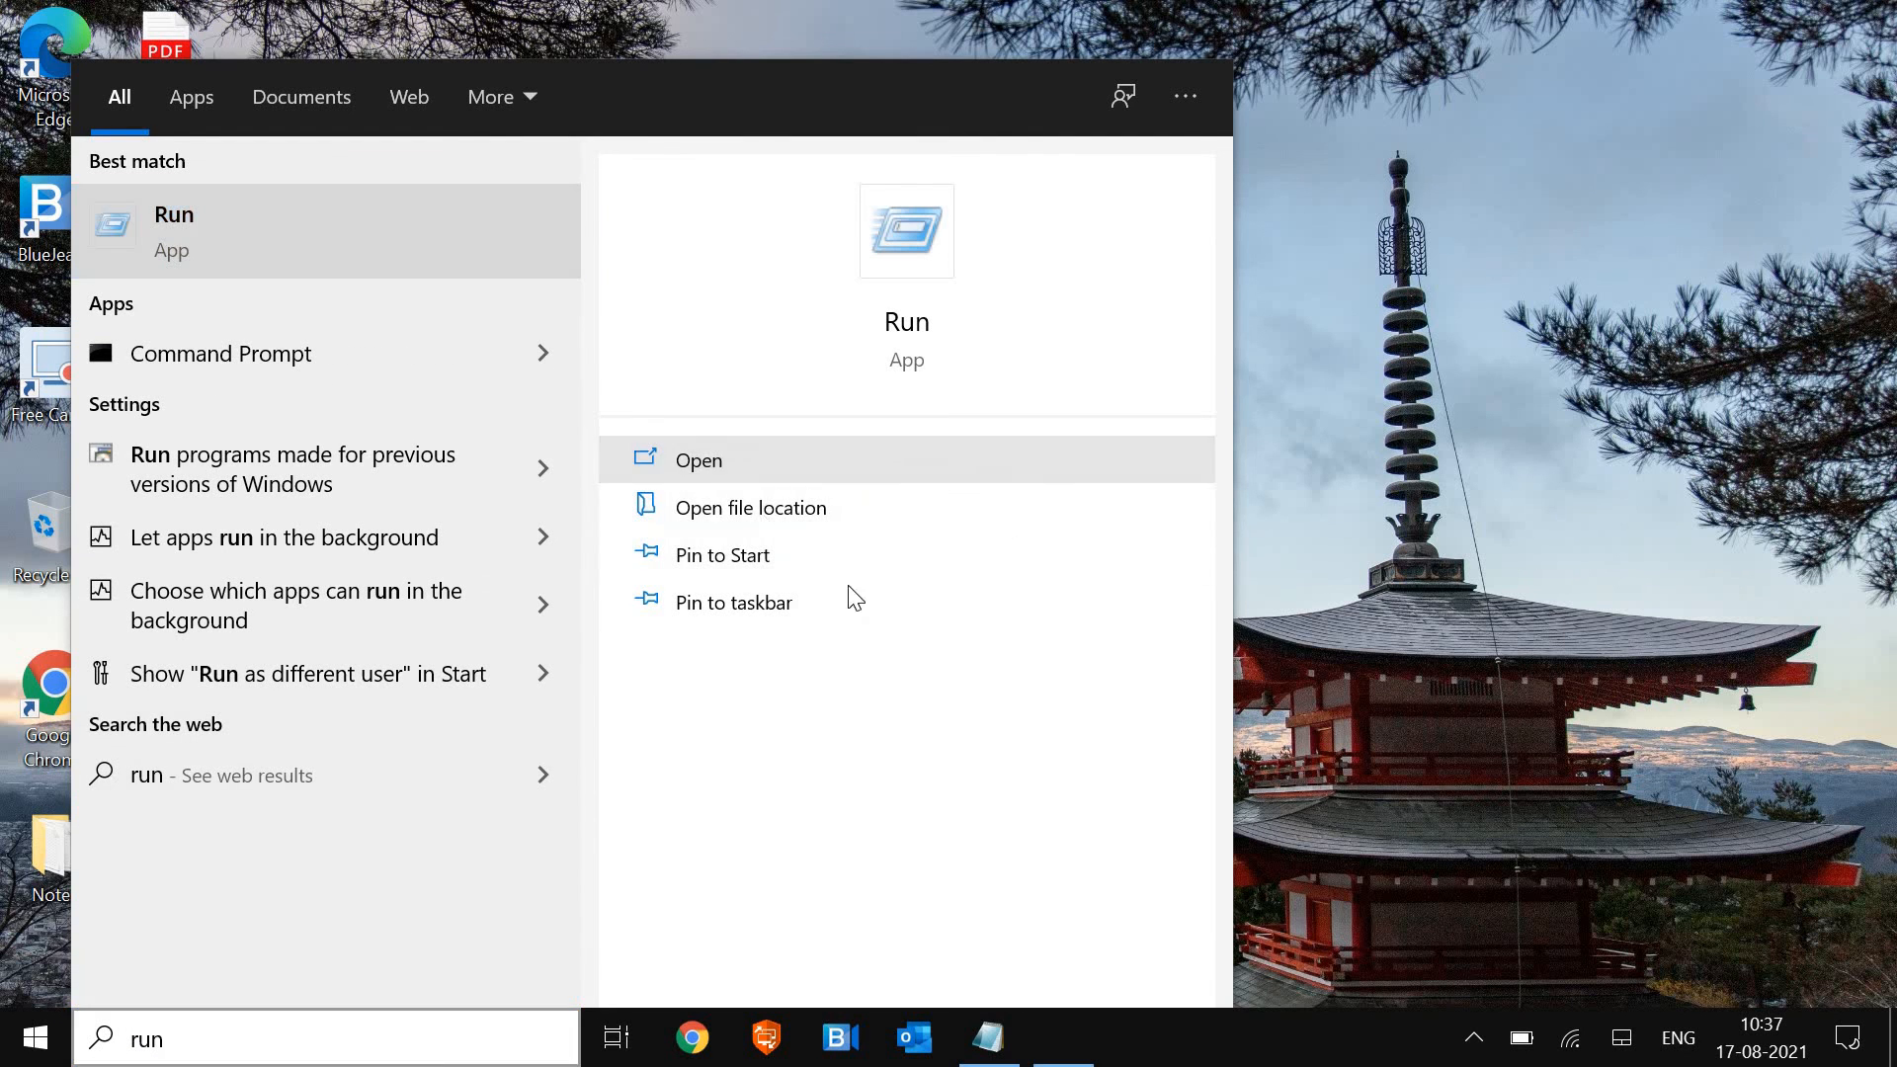
pyautogui.click(698, 459)
pyautogui.write('%temp%')
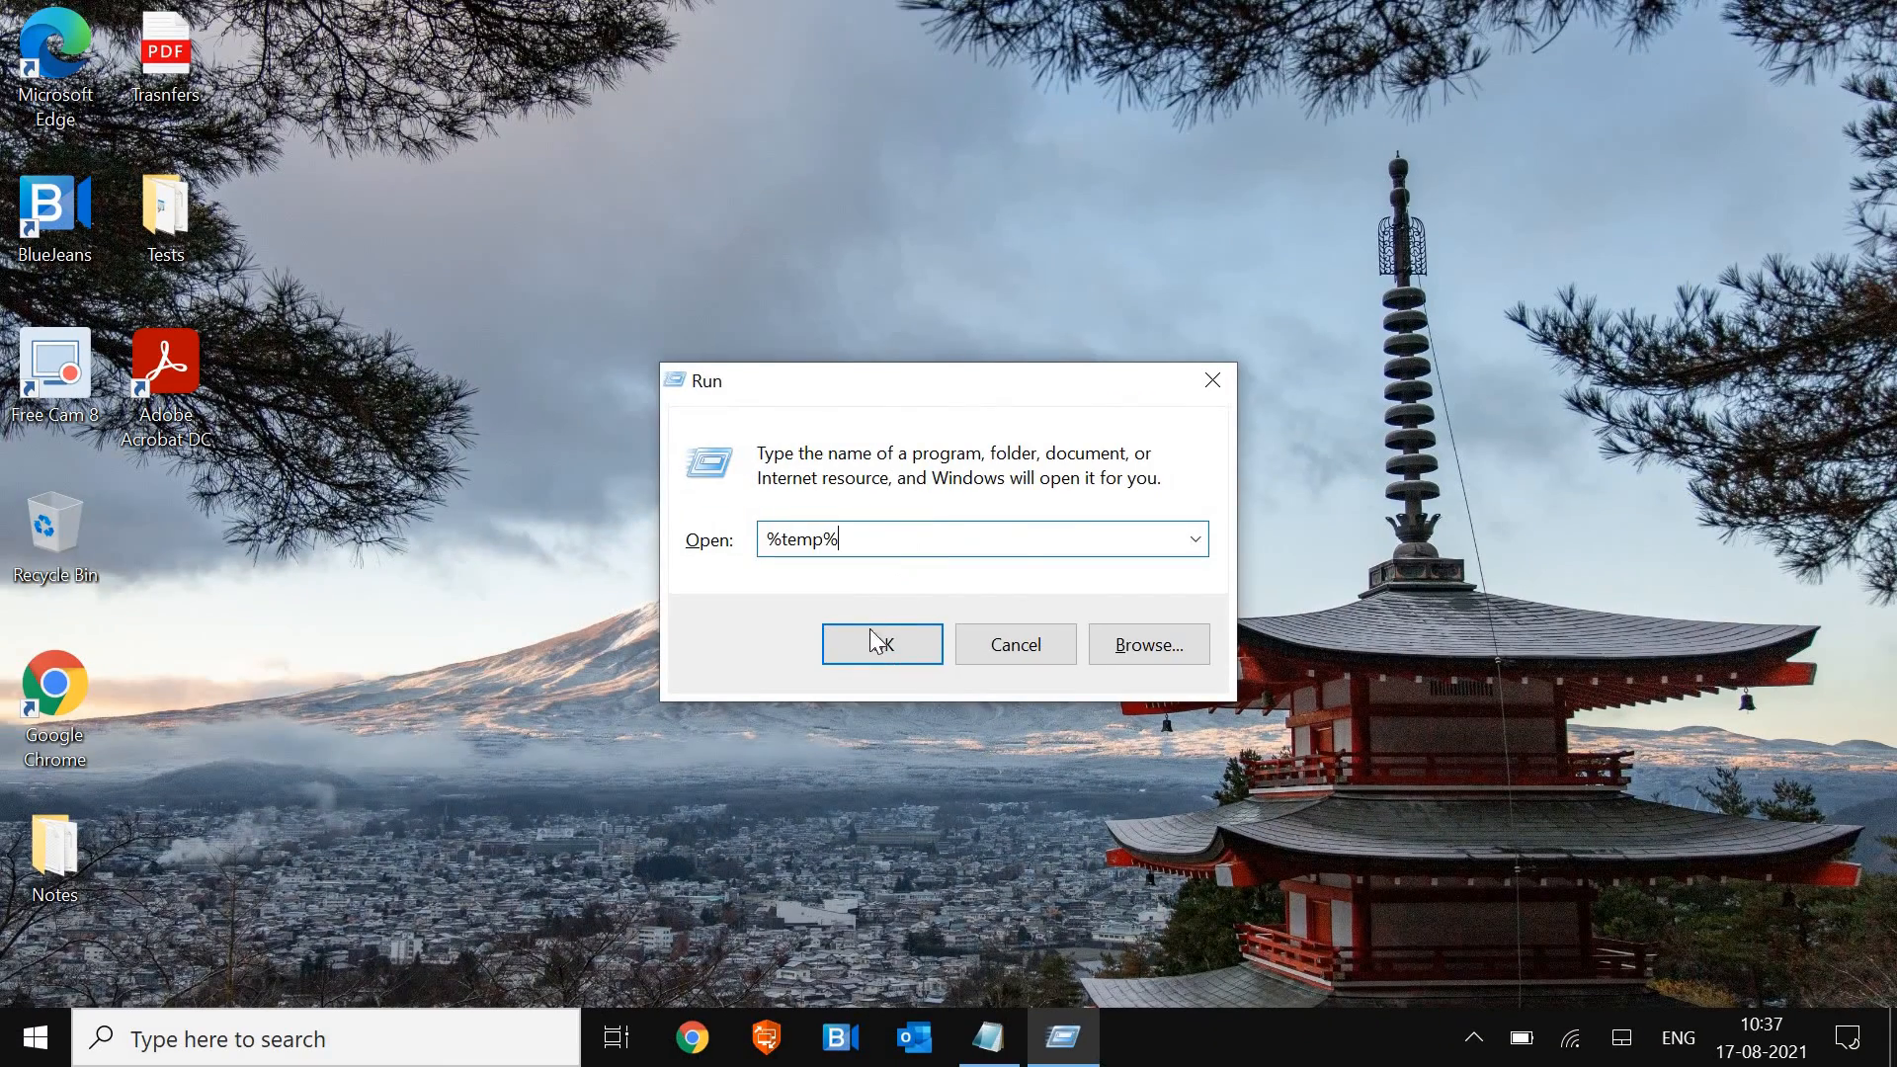
pyautogui.click(881, 644)
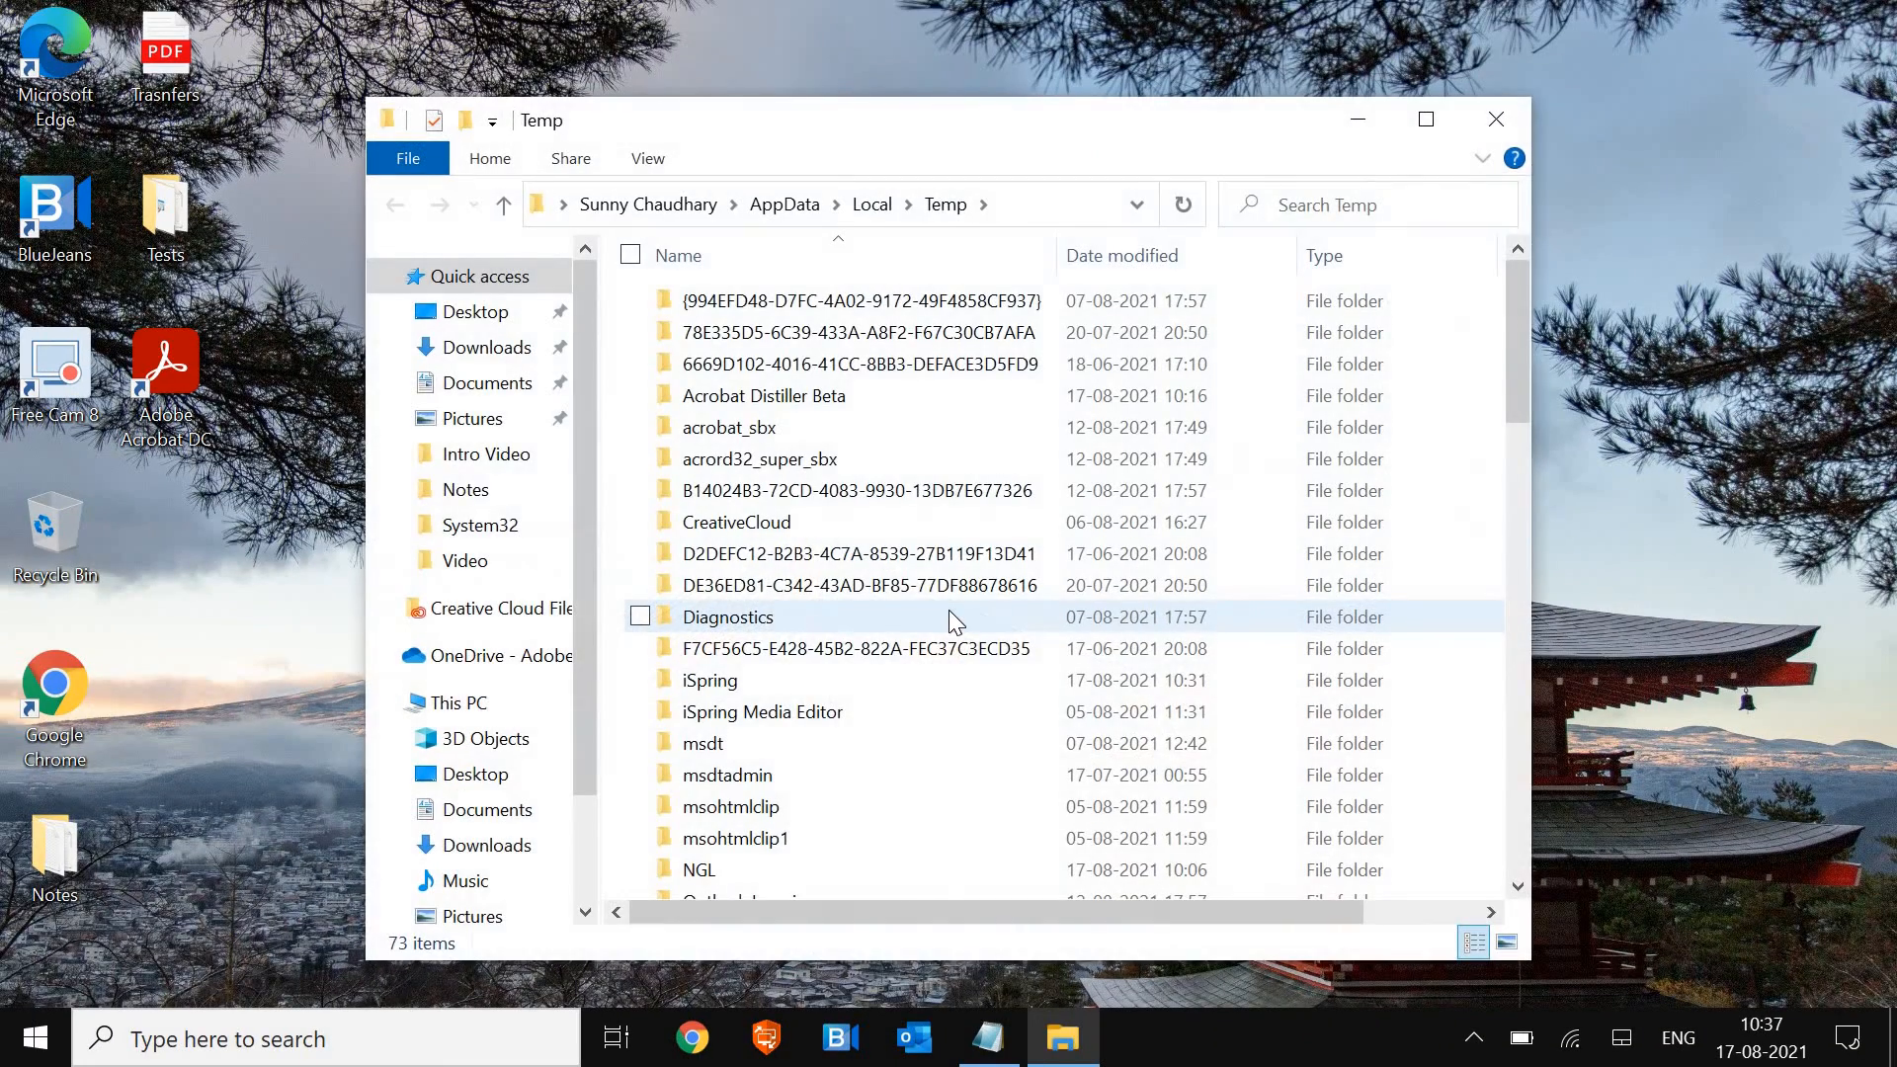
pyautogui.moveTo(955, 622)
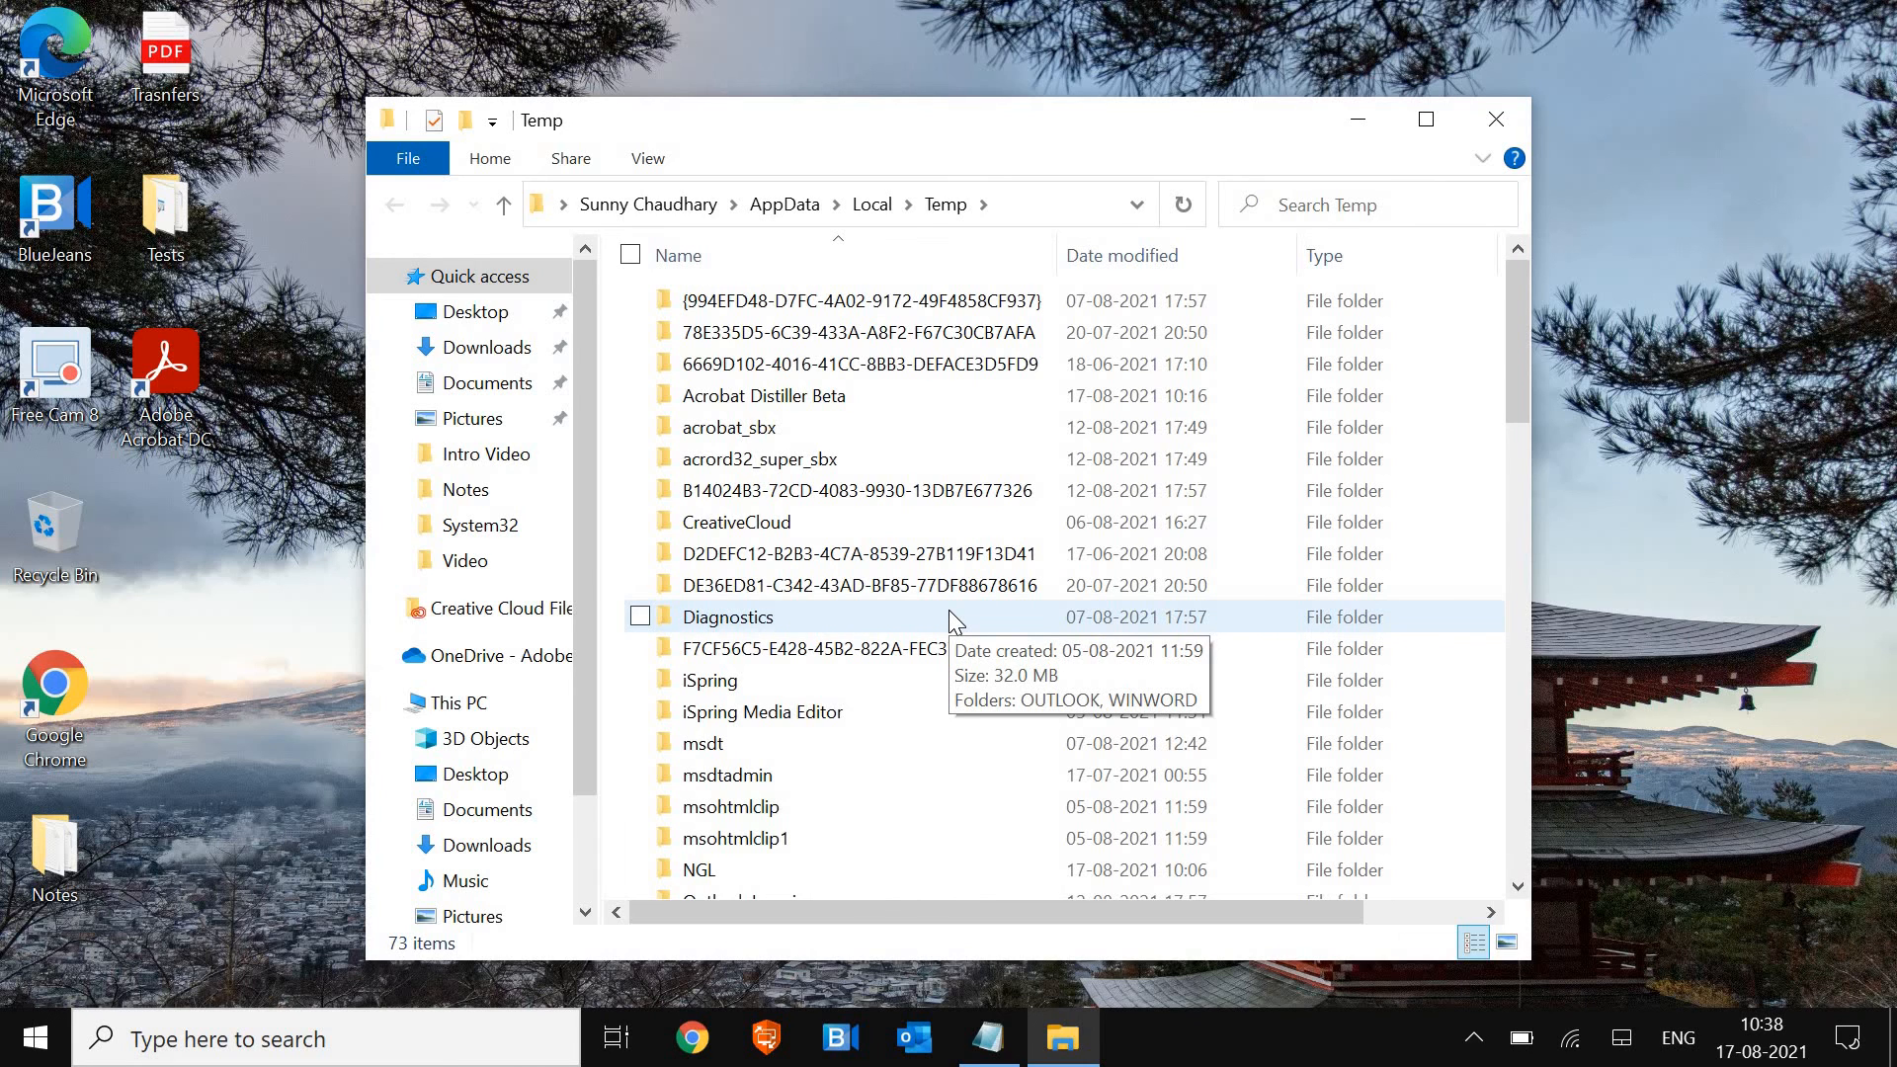
# Delete the 73 temp items with admin permission, leaving 10 files in use
pyautogui.click(736, 522)
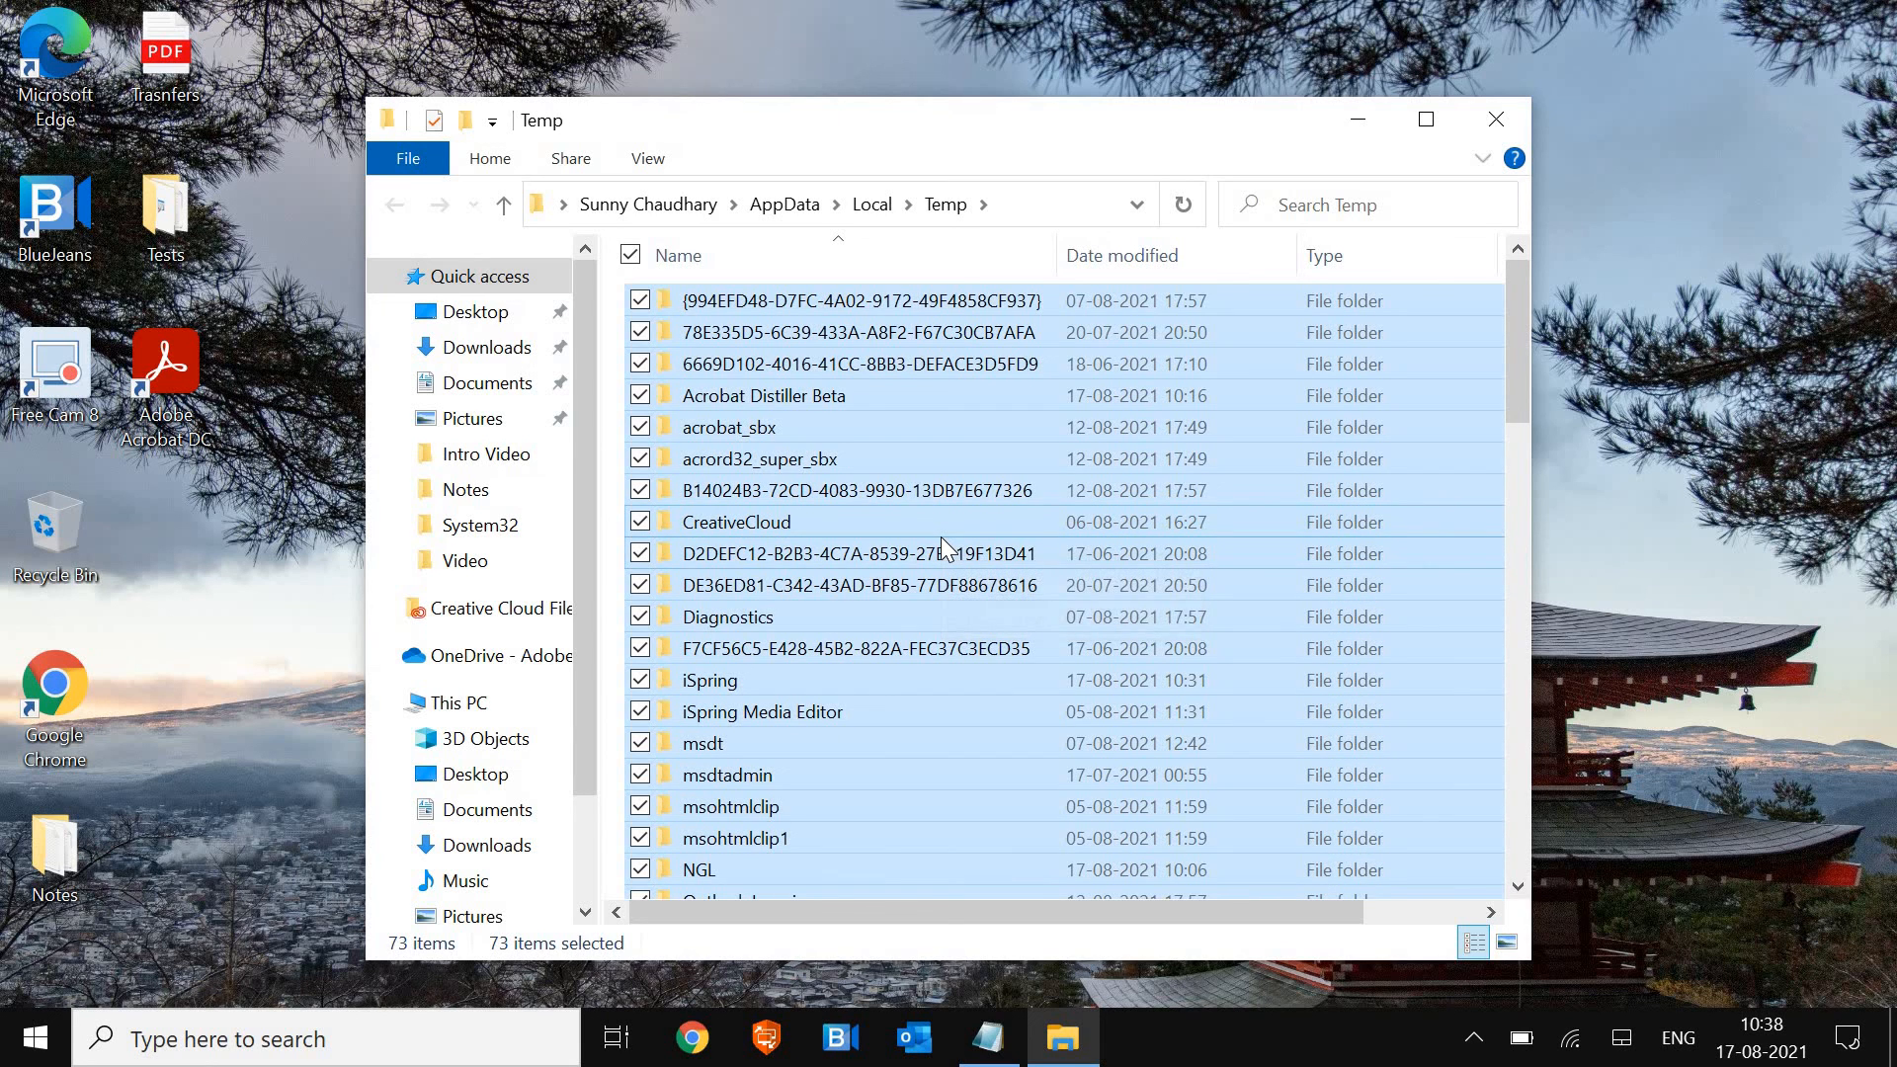
pyautogui.press('Delete')
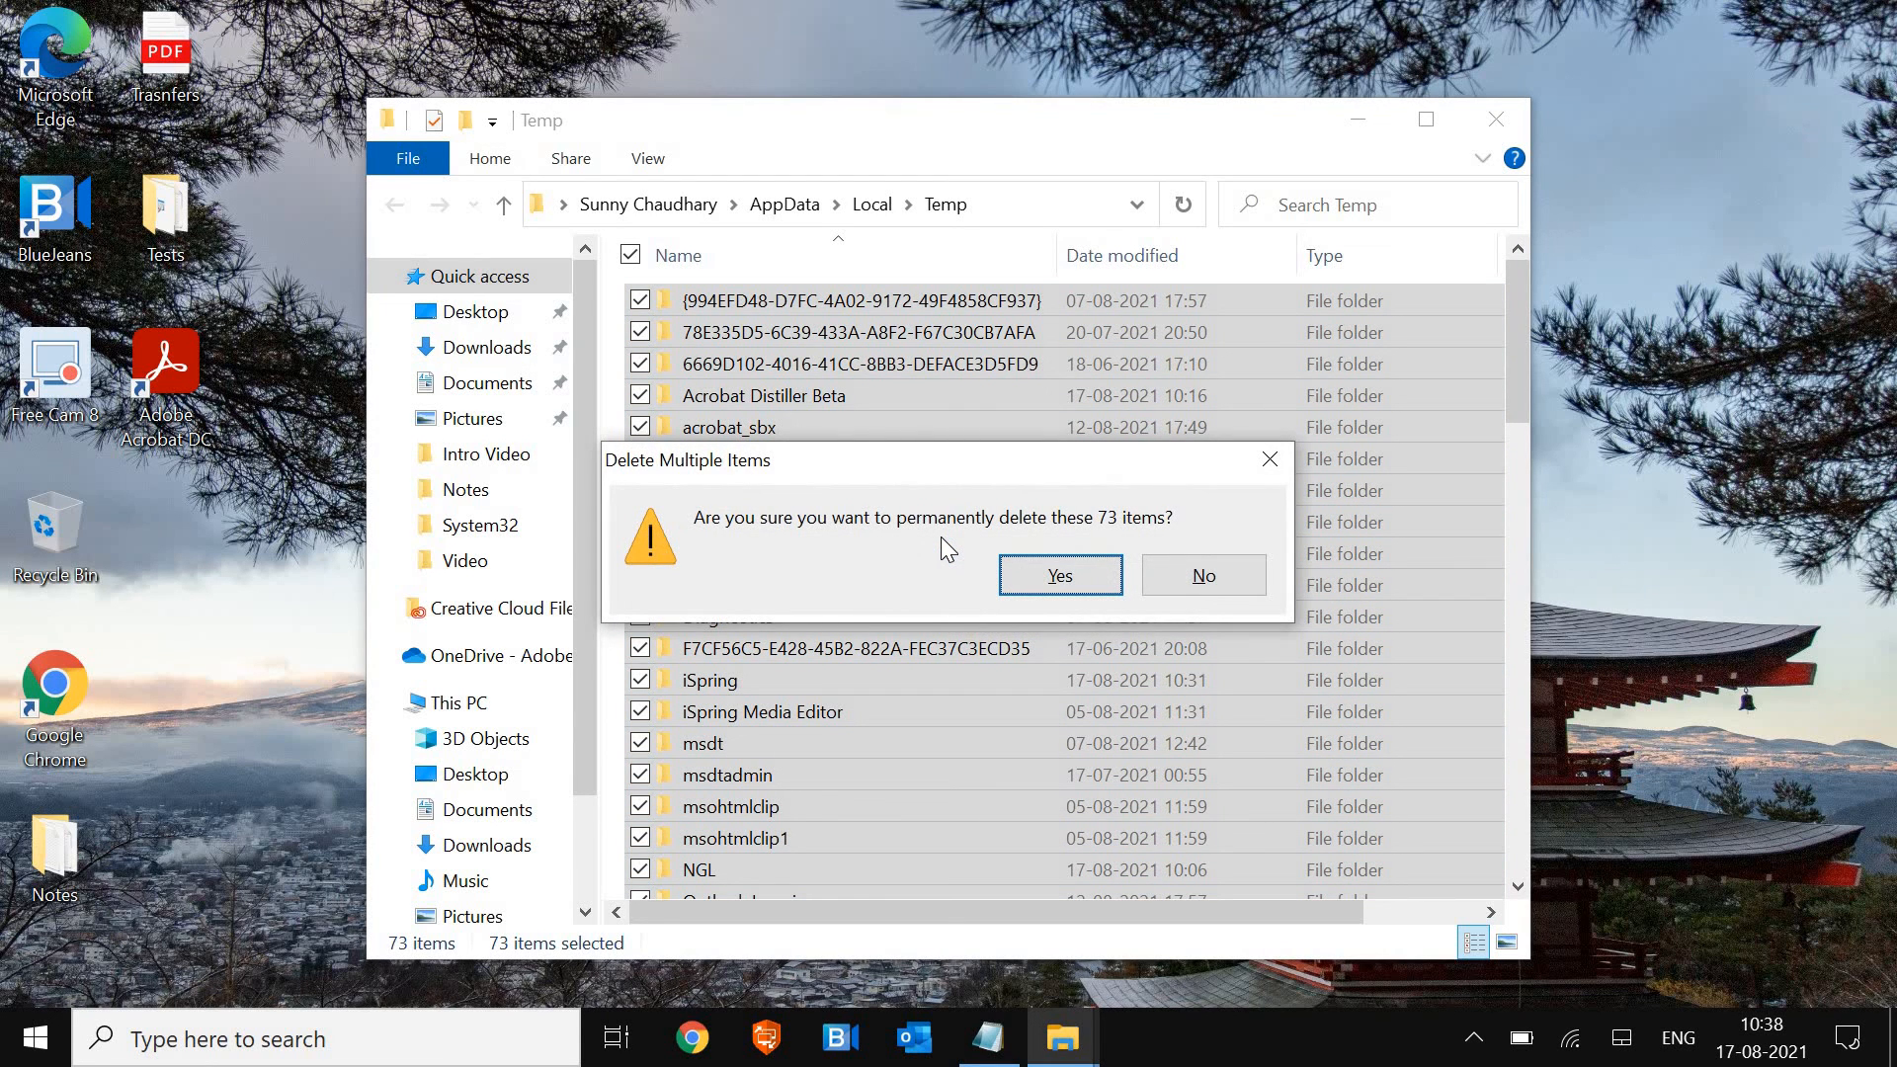
pyautogui.click(1060, 576)
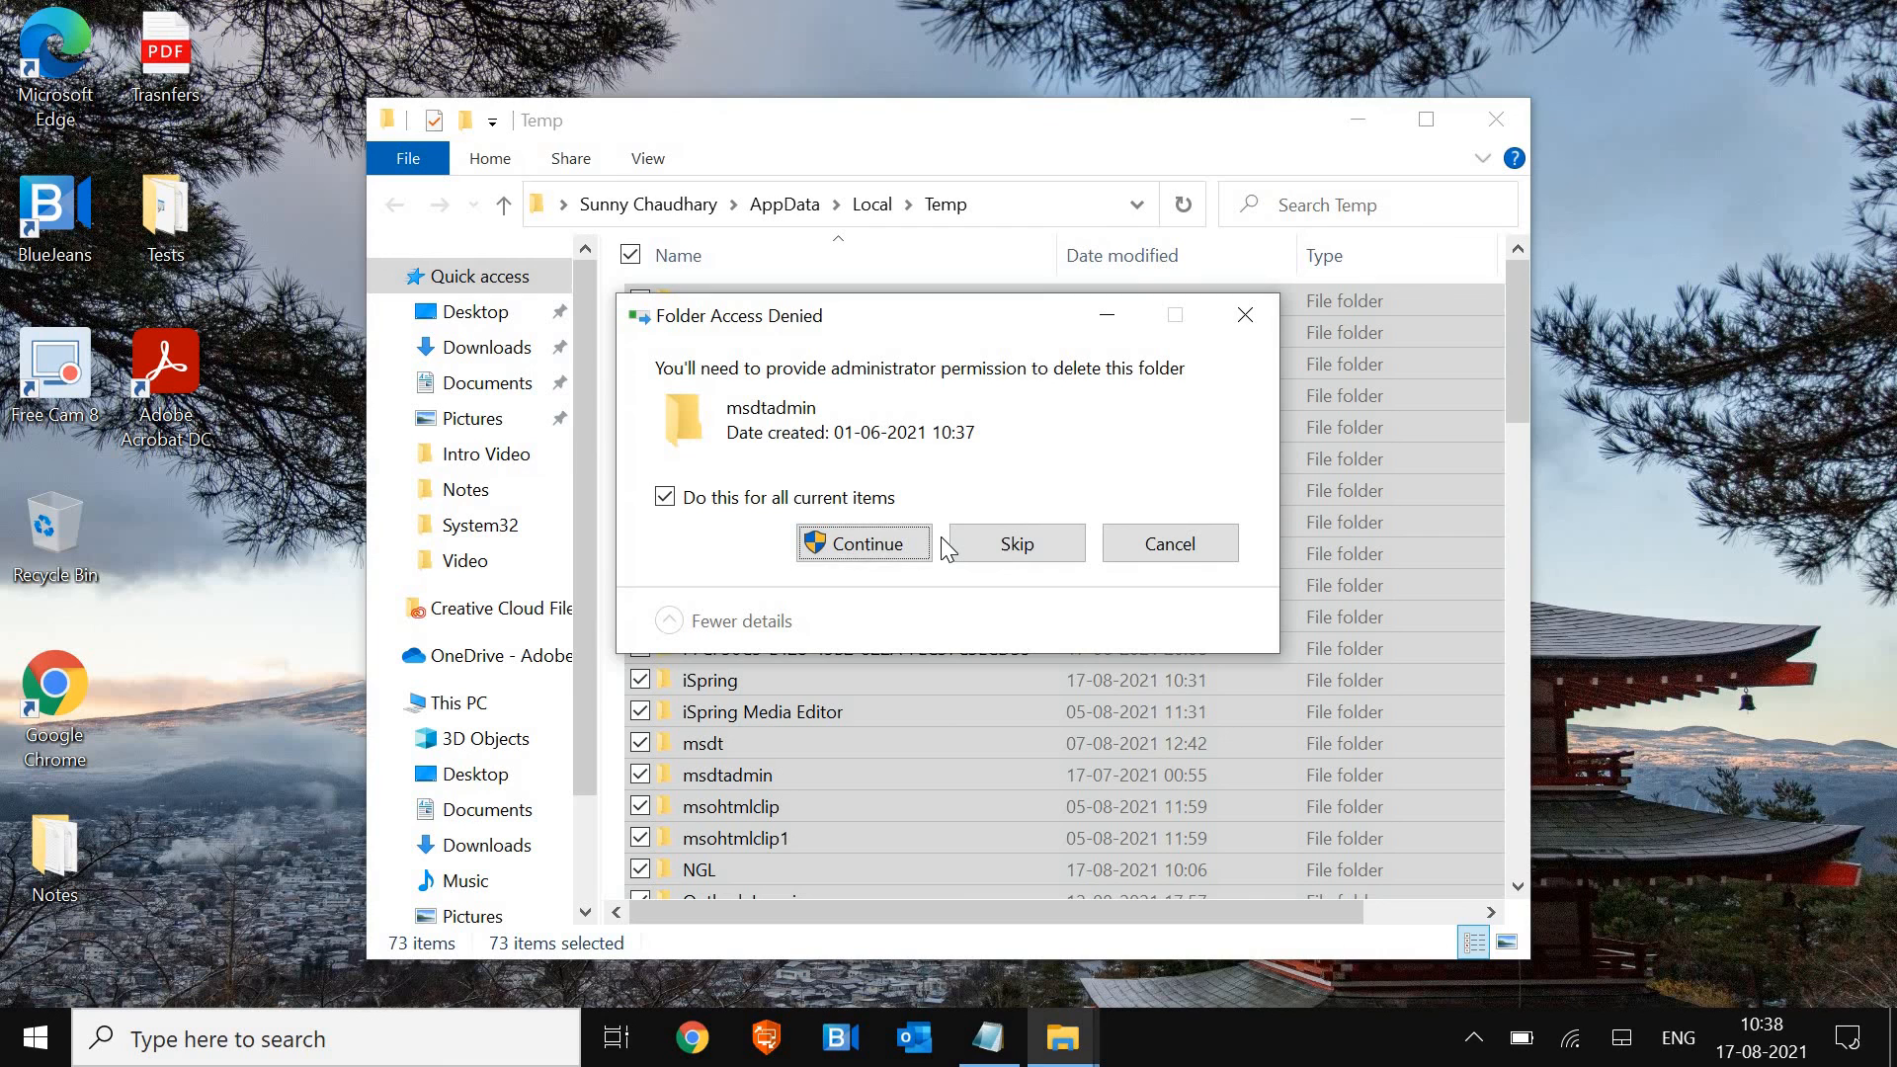
pyautogui.click(864, 544)
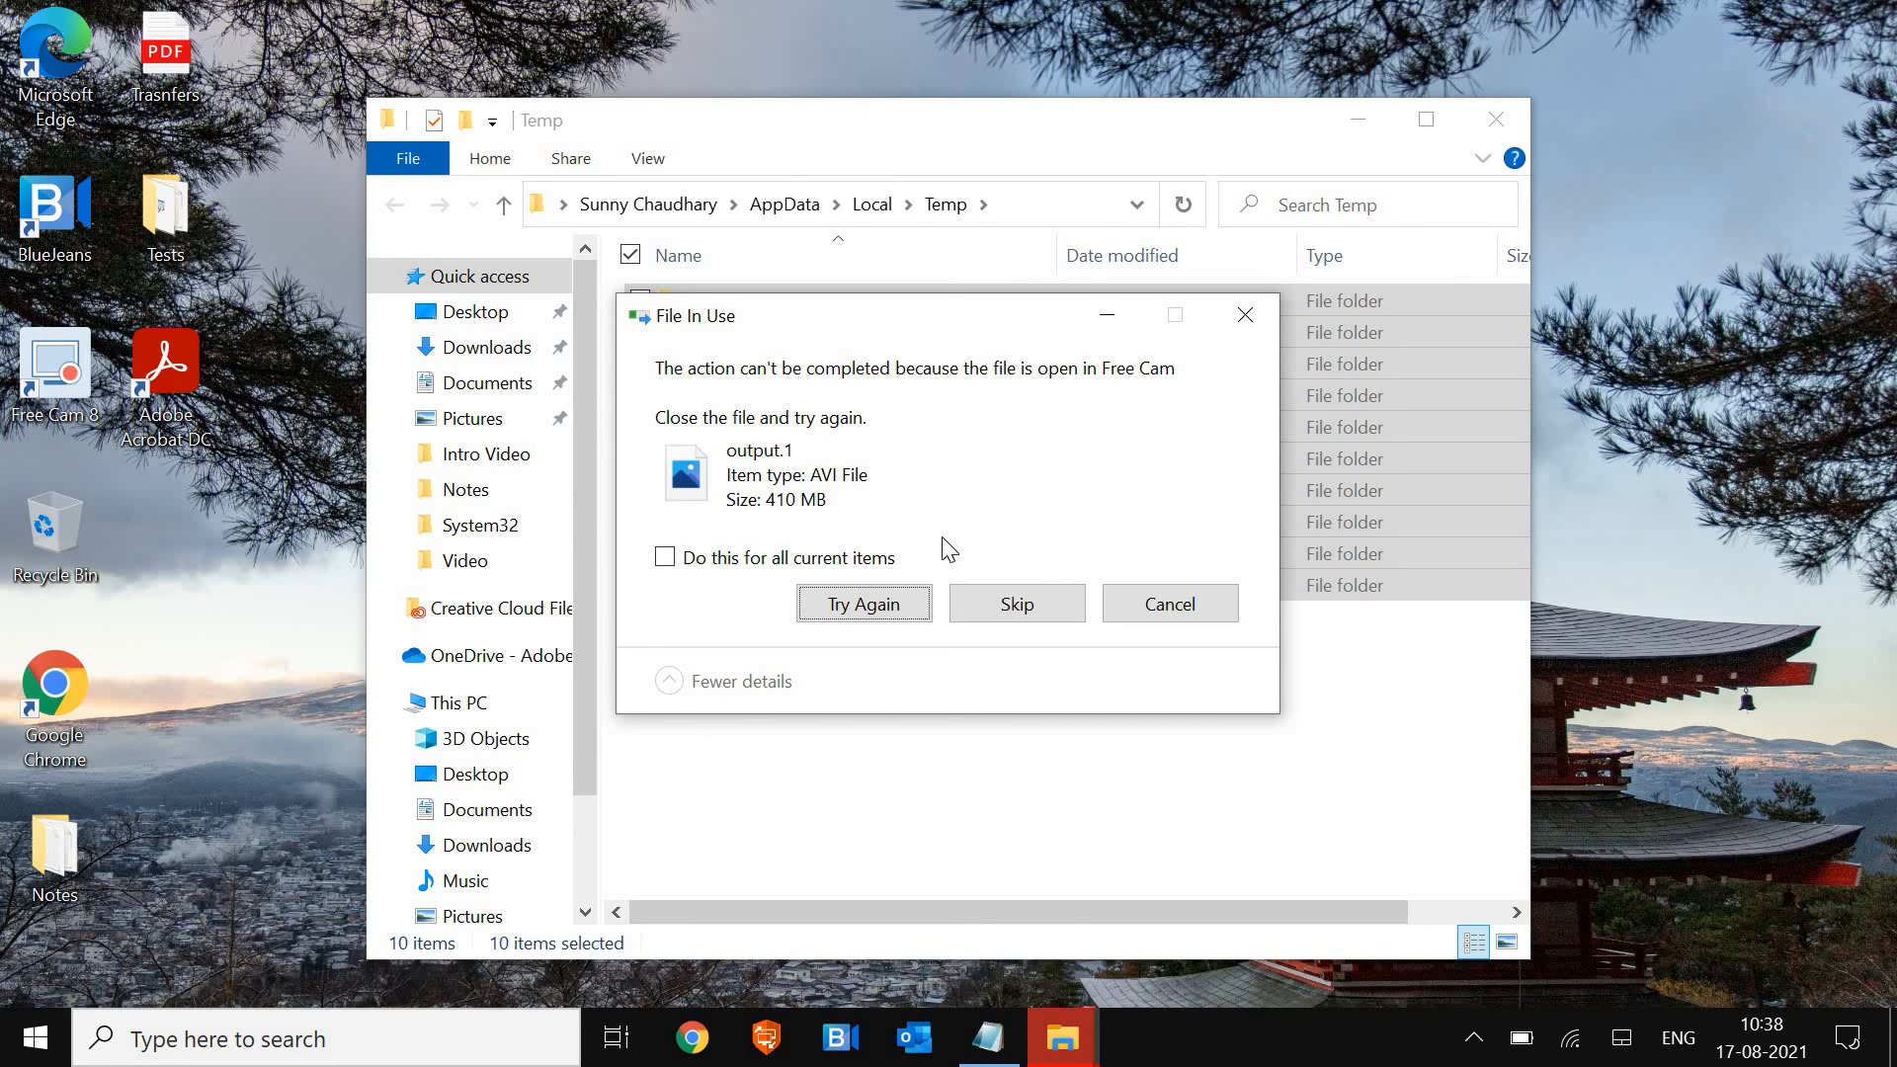
pyautogui.moveTo(1182, 618)
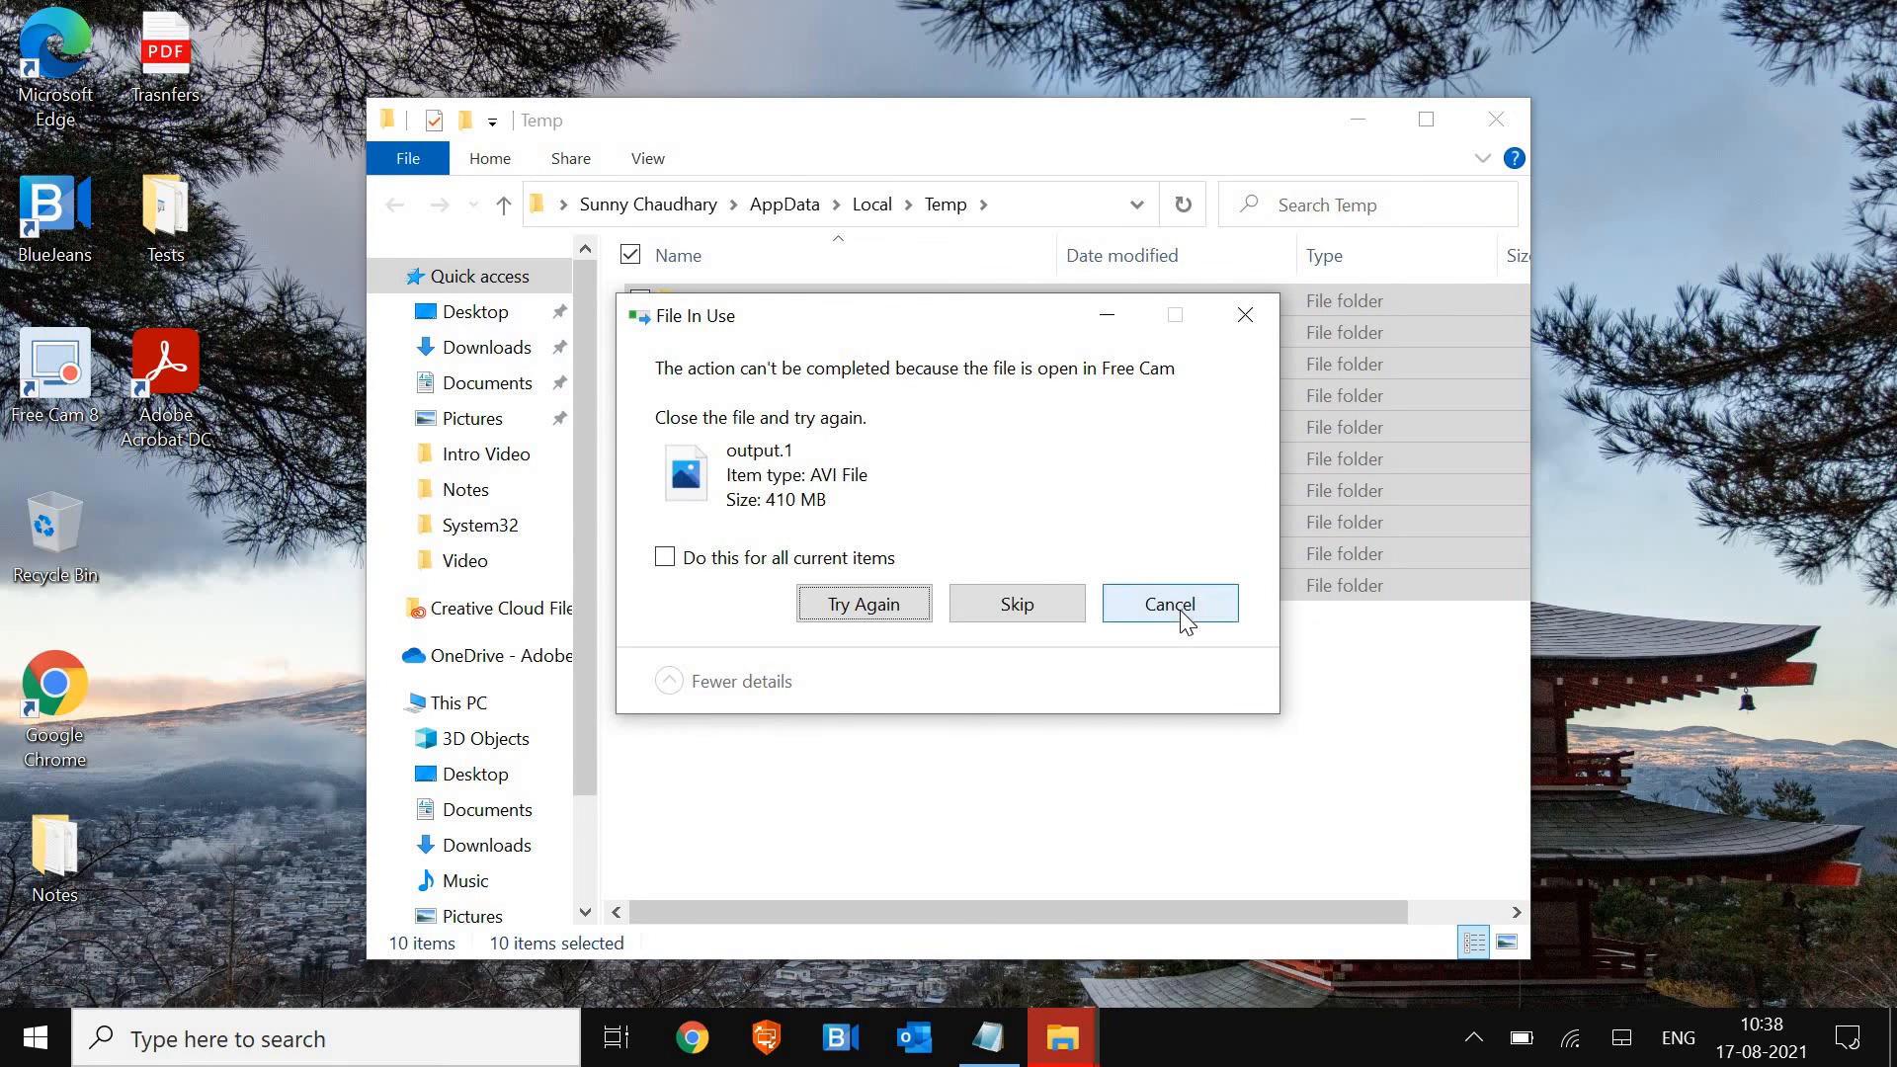
pyautogui.click(1170, 604)
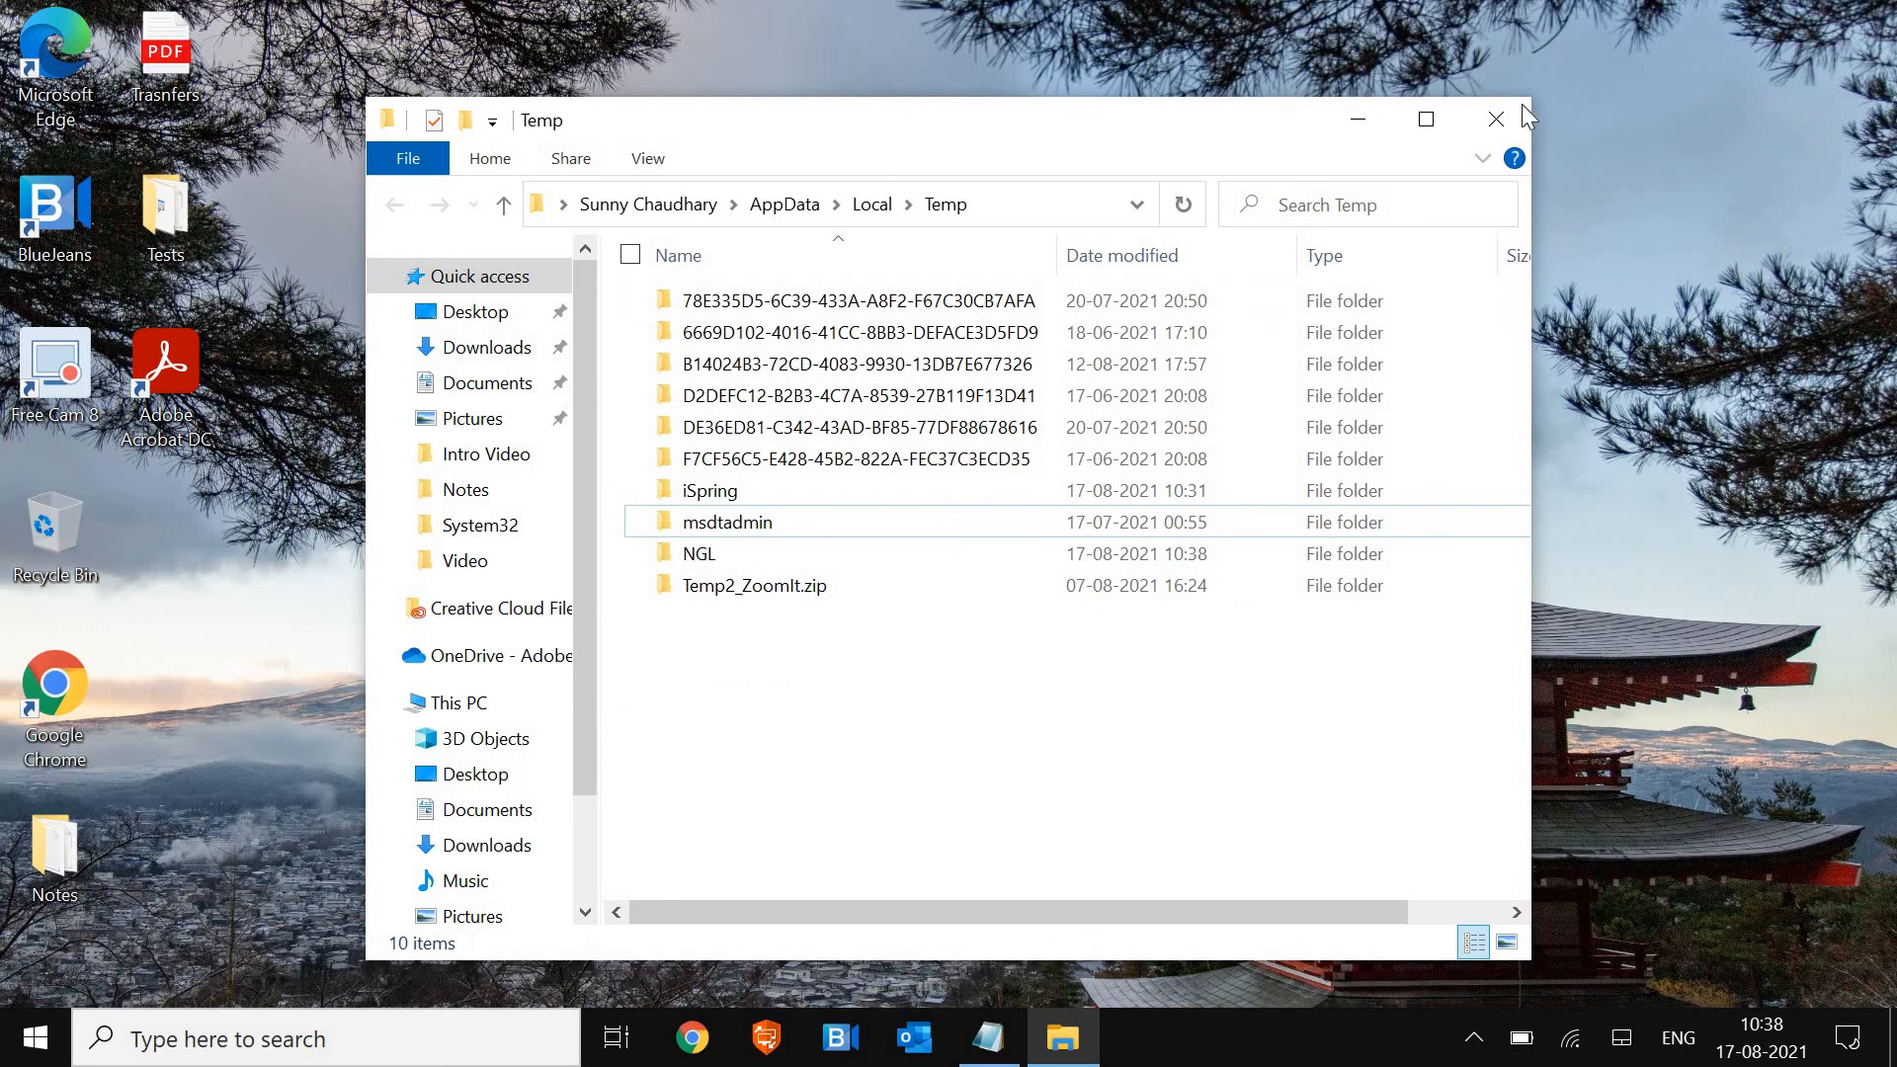
# Close the Temp folder window and run 'prefetch' from the Run box
pyautogui.click(1491, 118)
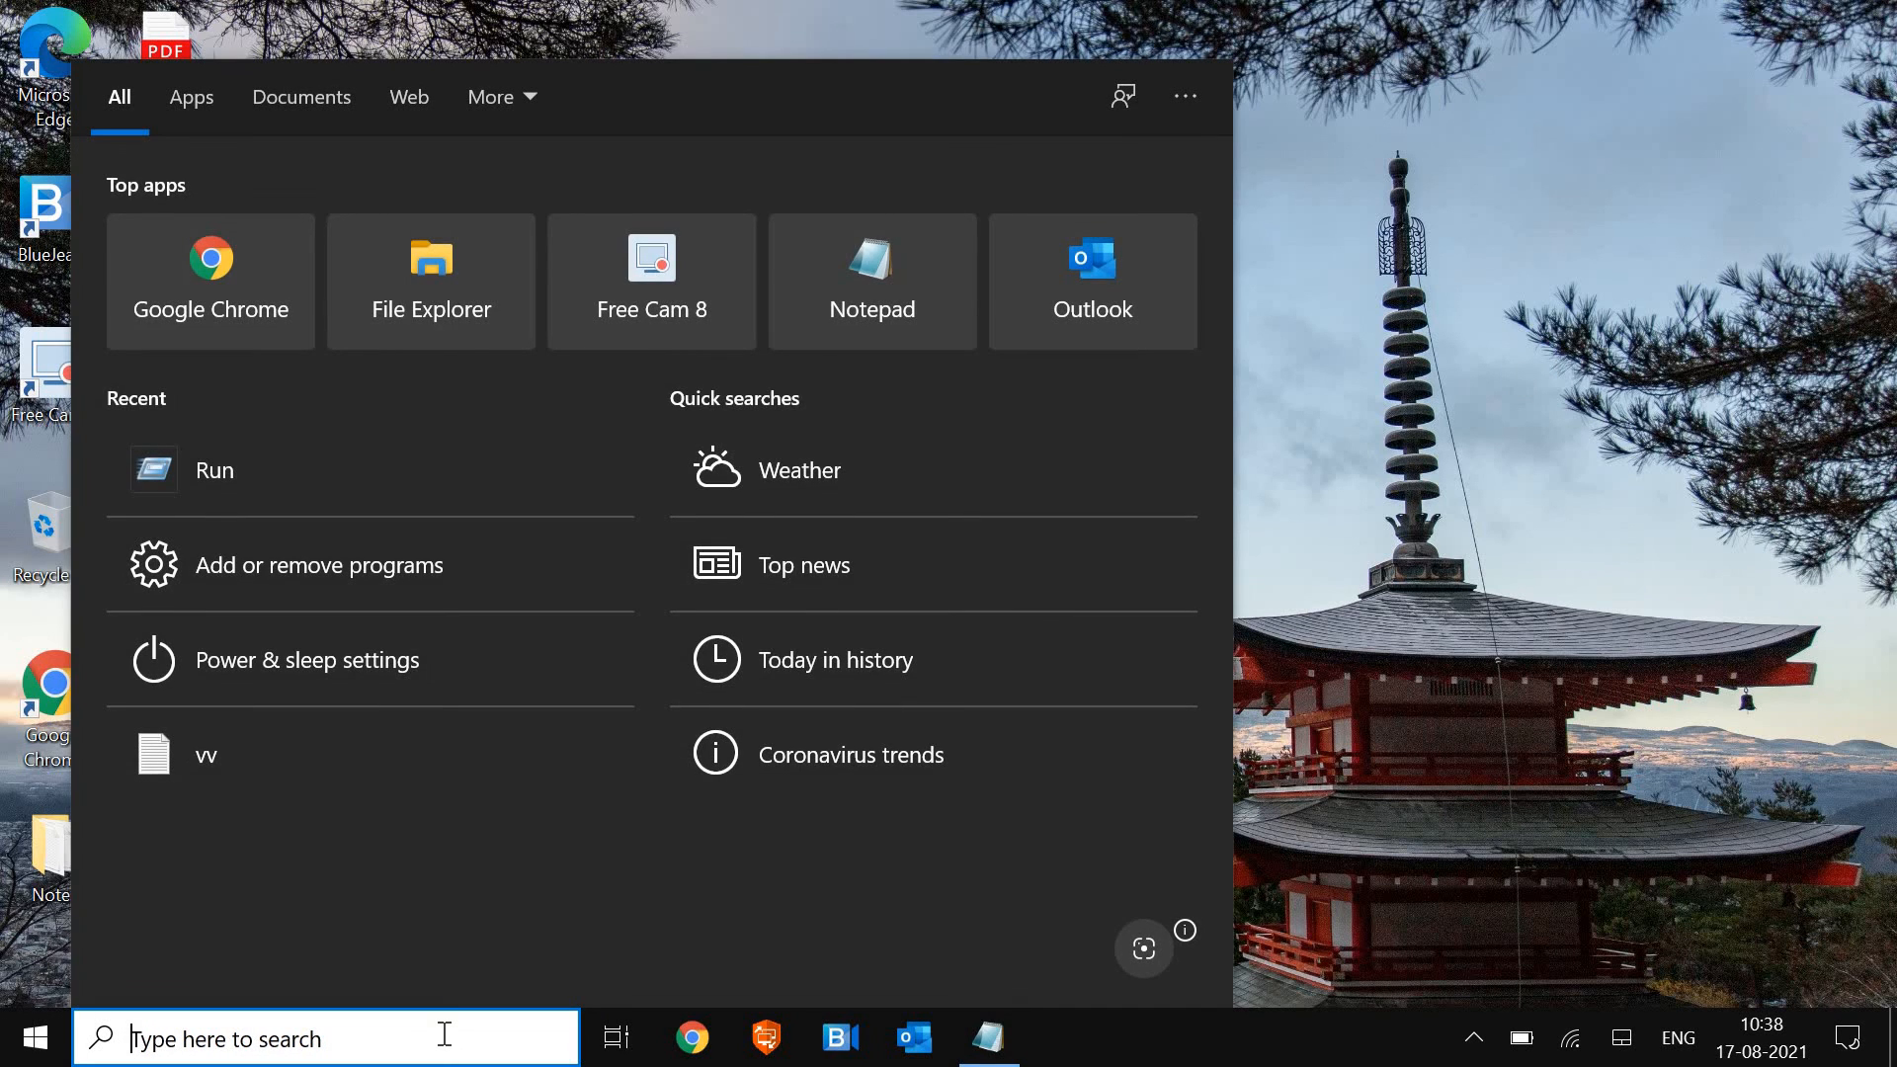
pyautogui.click(214, 470)
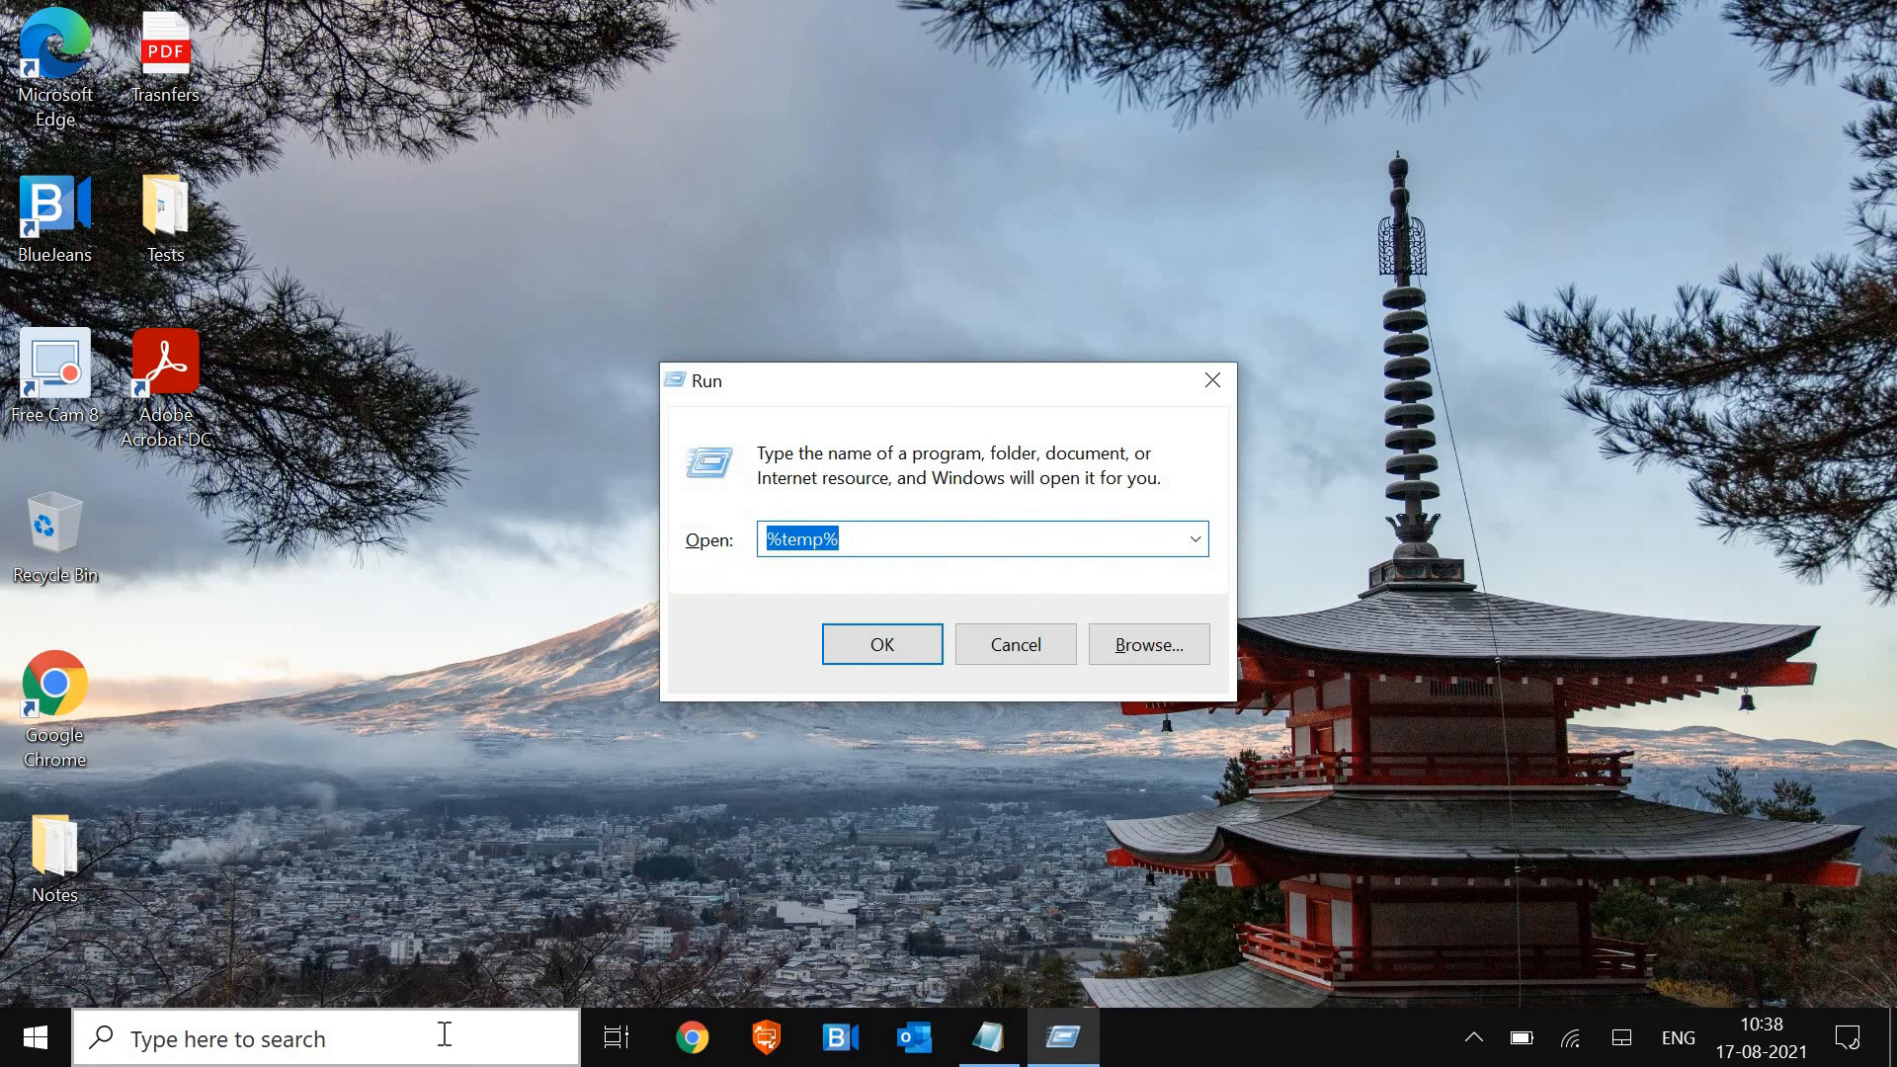
pyautogui.write('prefetch')
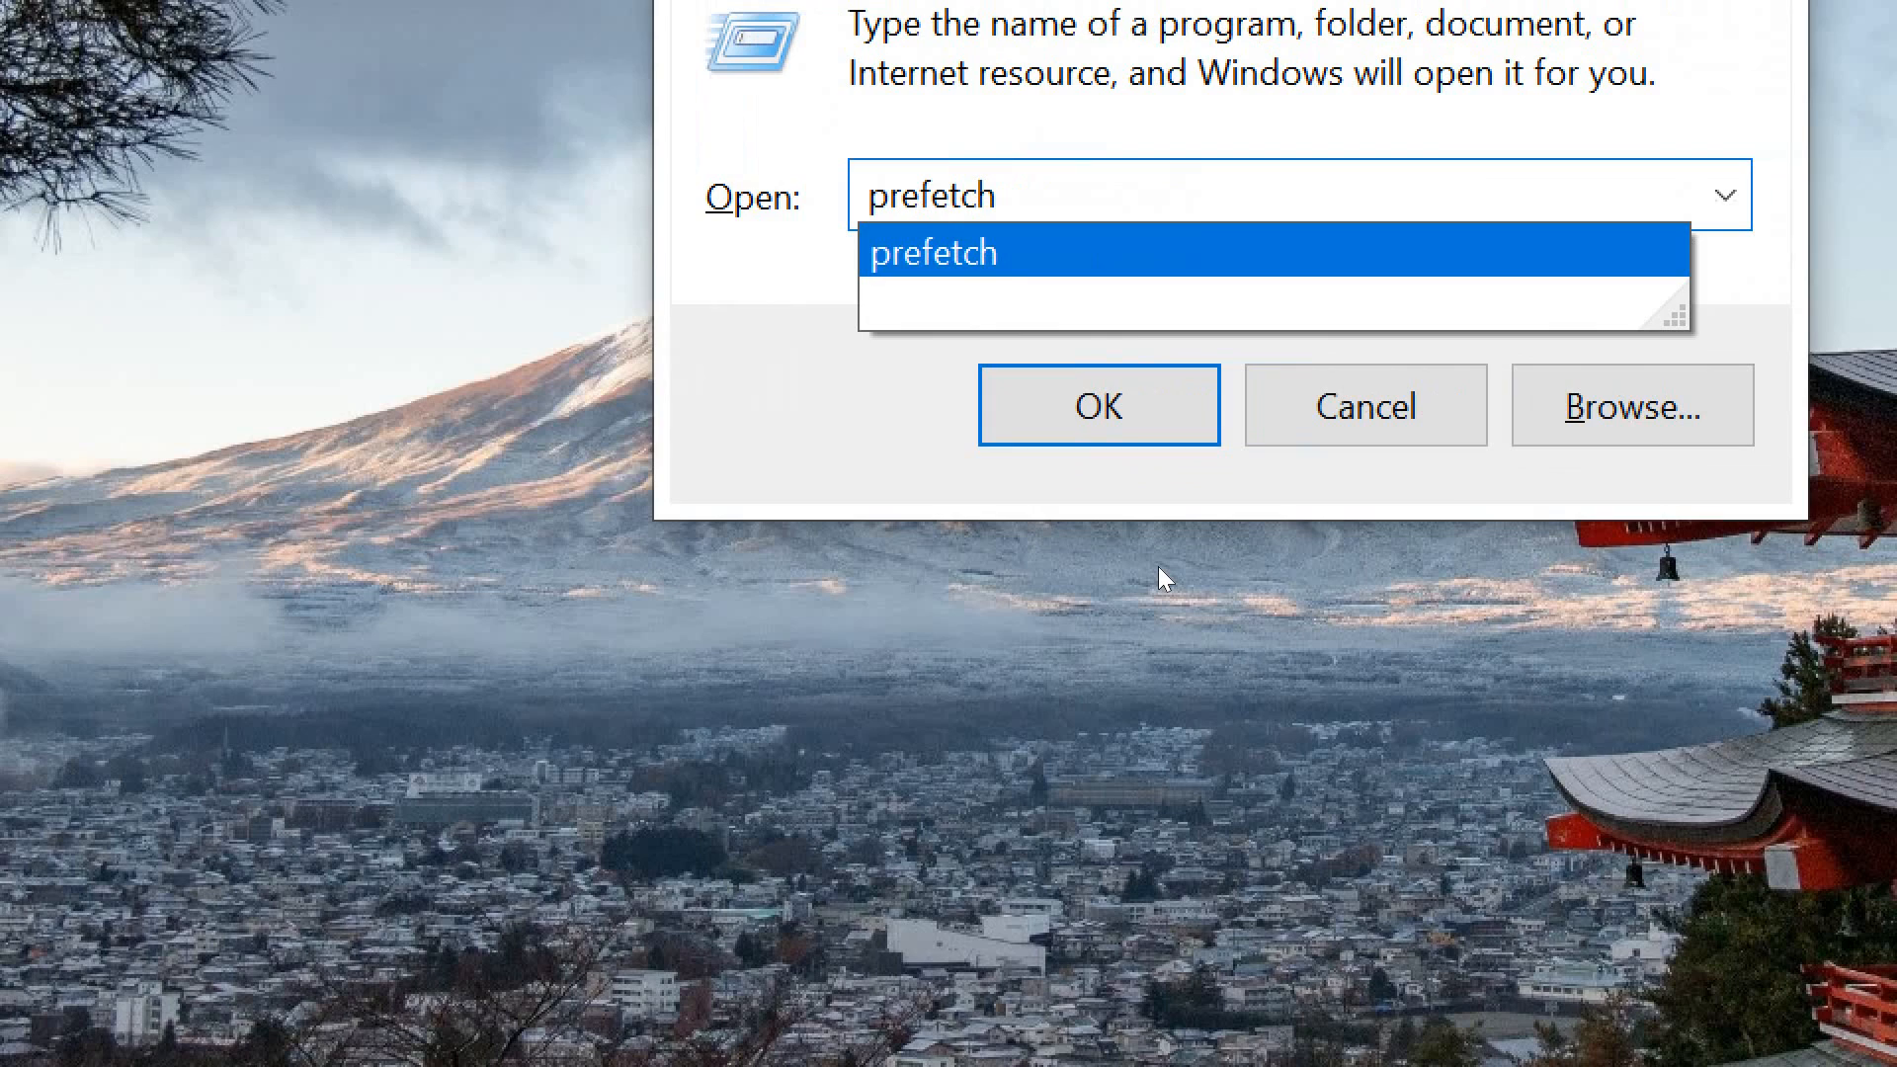
pyautogui.moveTo(1657, 274)
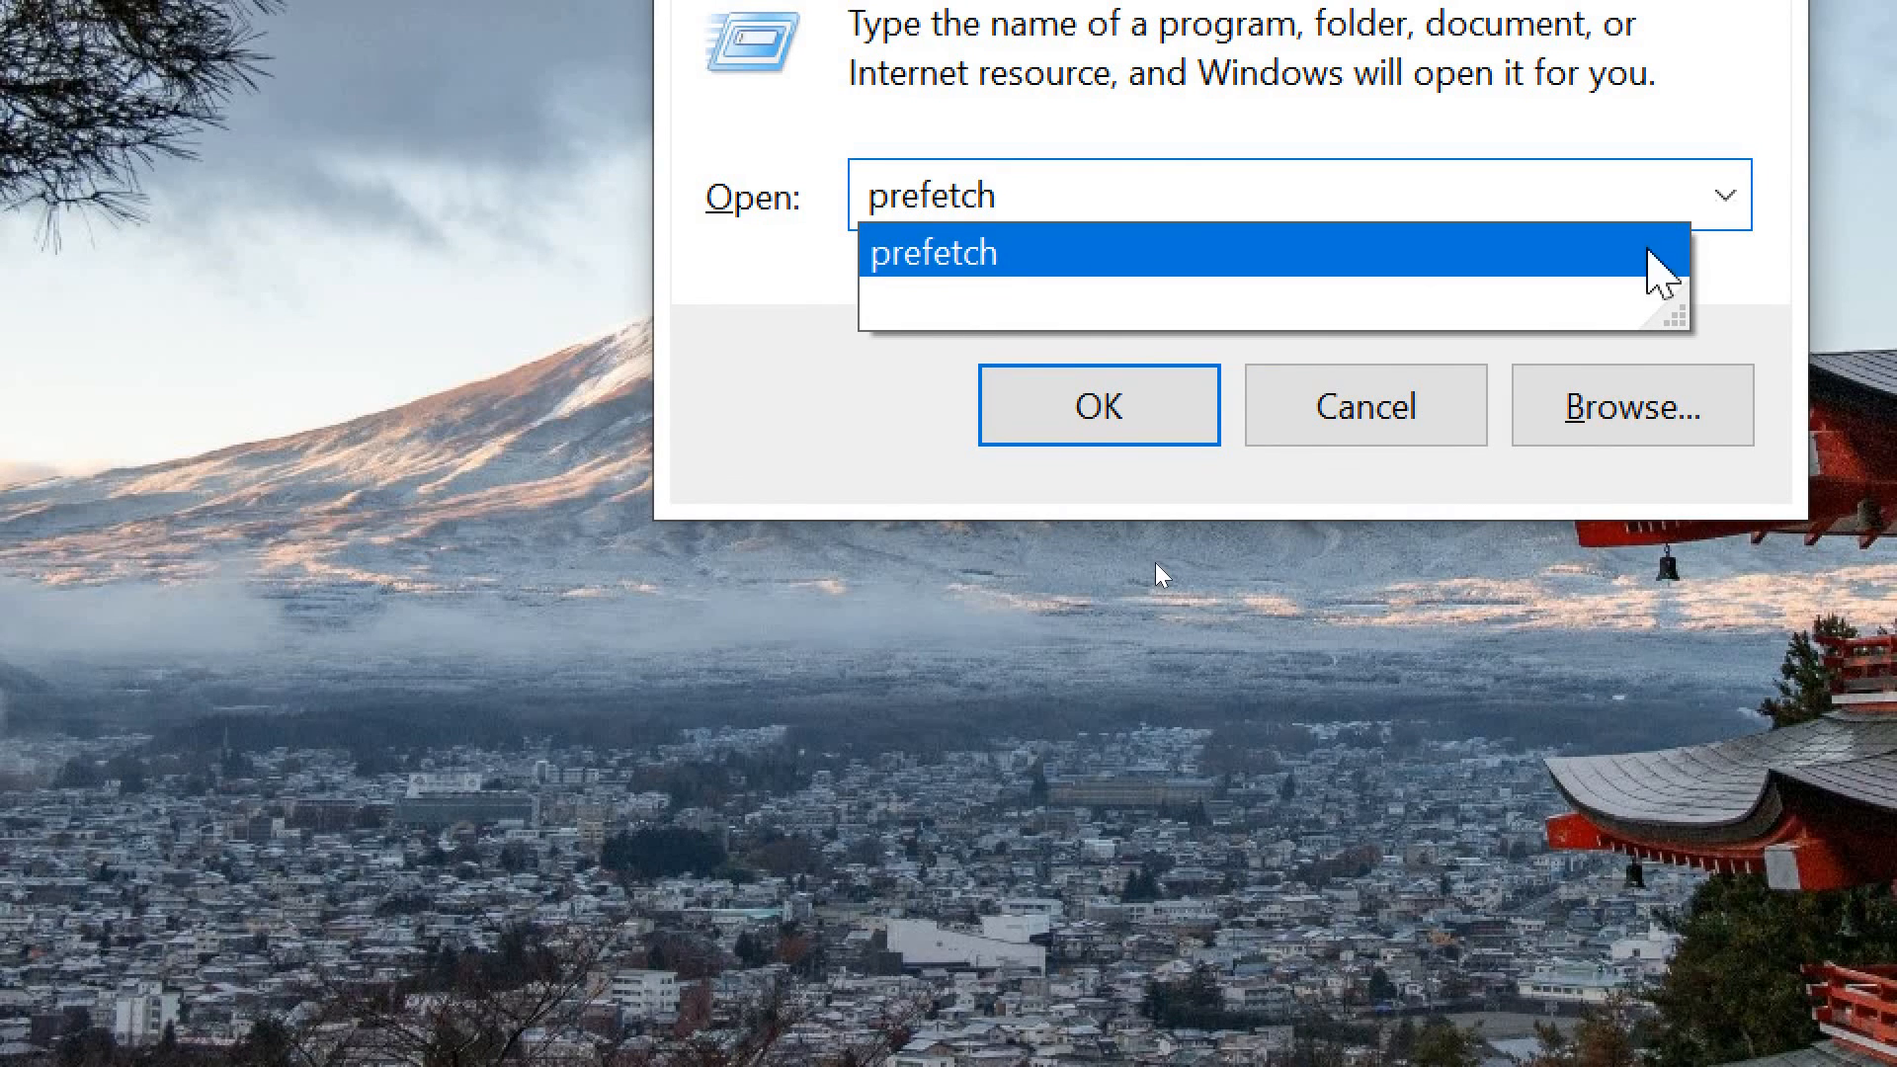
pyautogui.click(1099, 405)
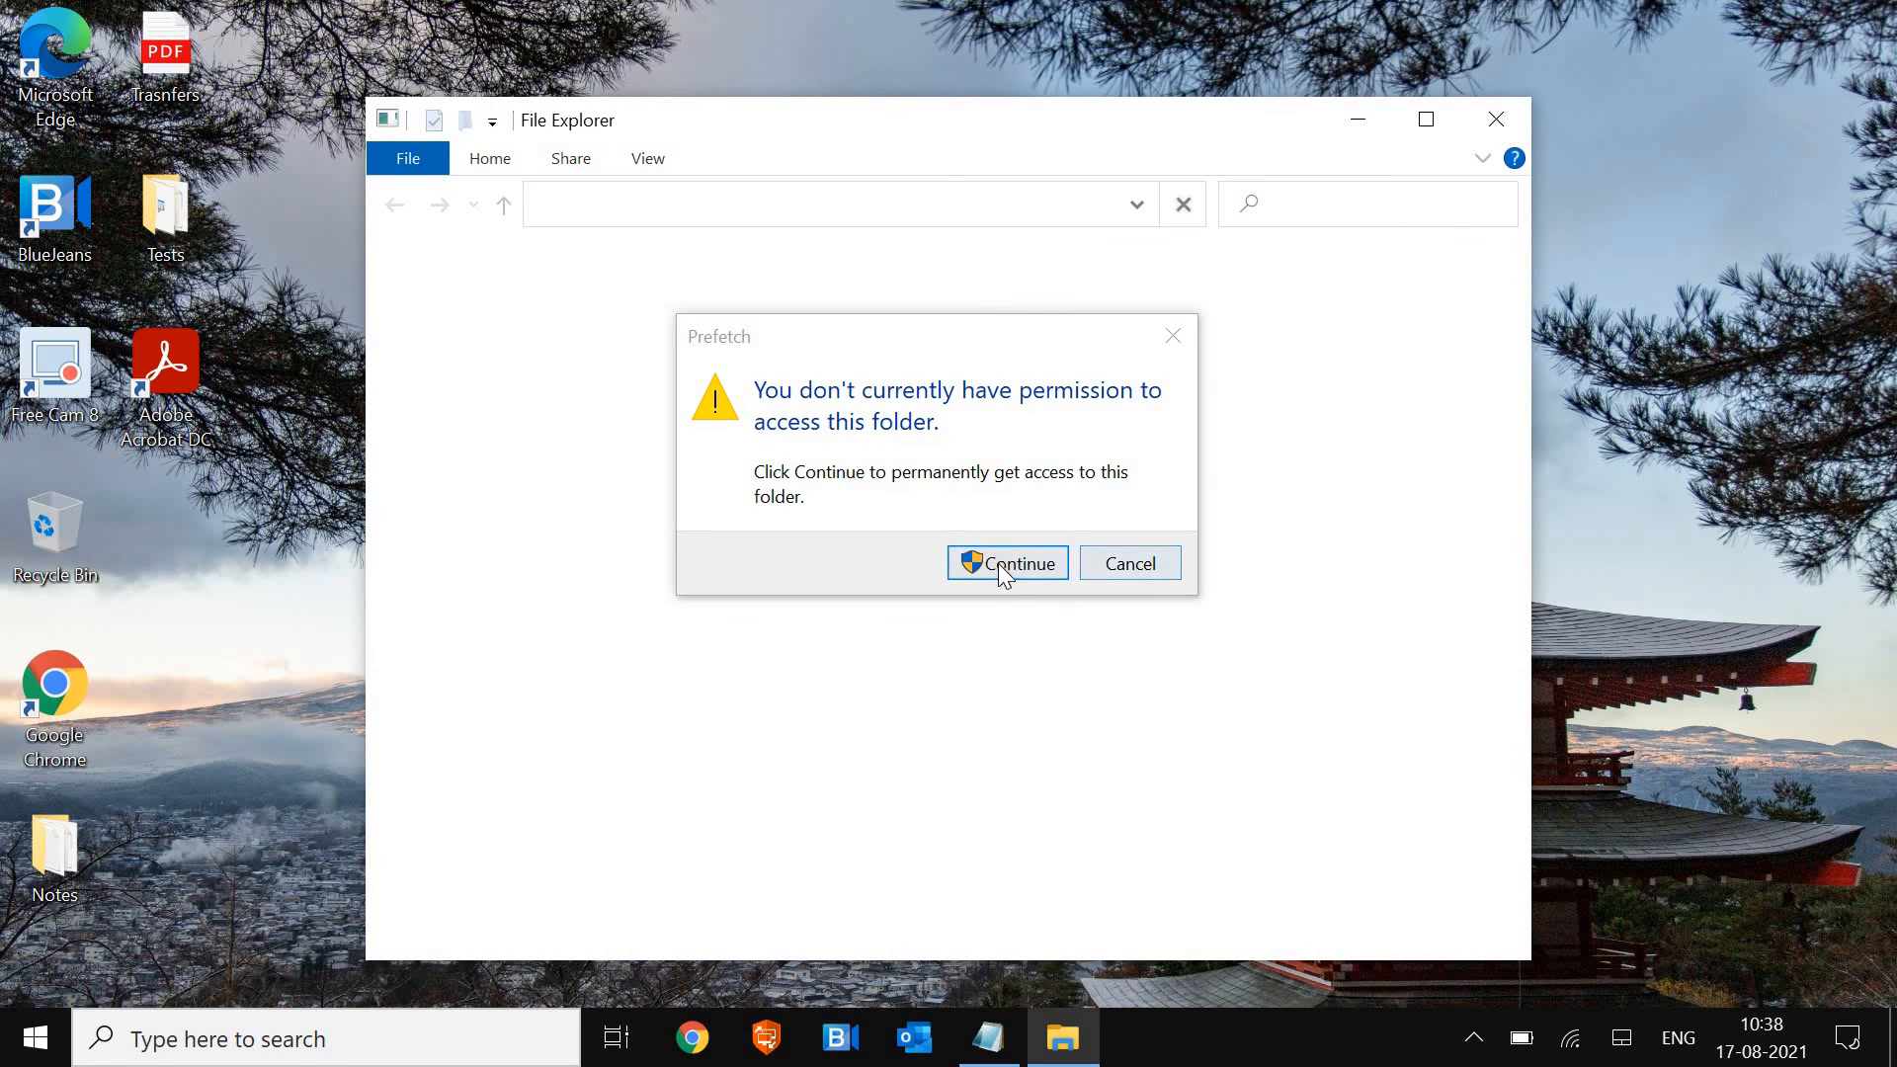
# Grant access to Prefetch, delete all its files, and close the window
pyautogui.click(1007, 563)
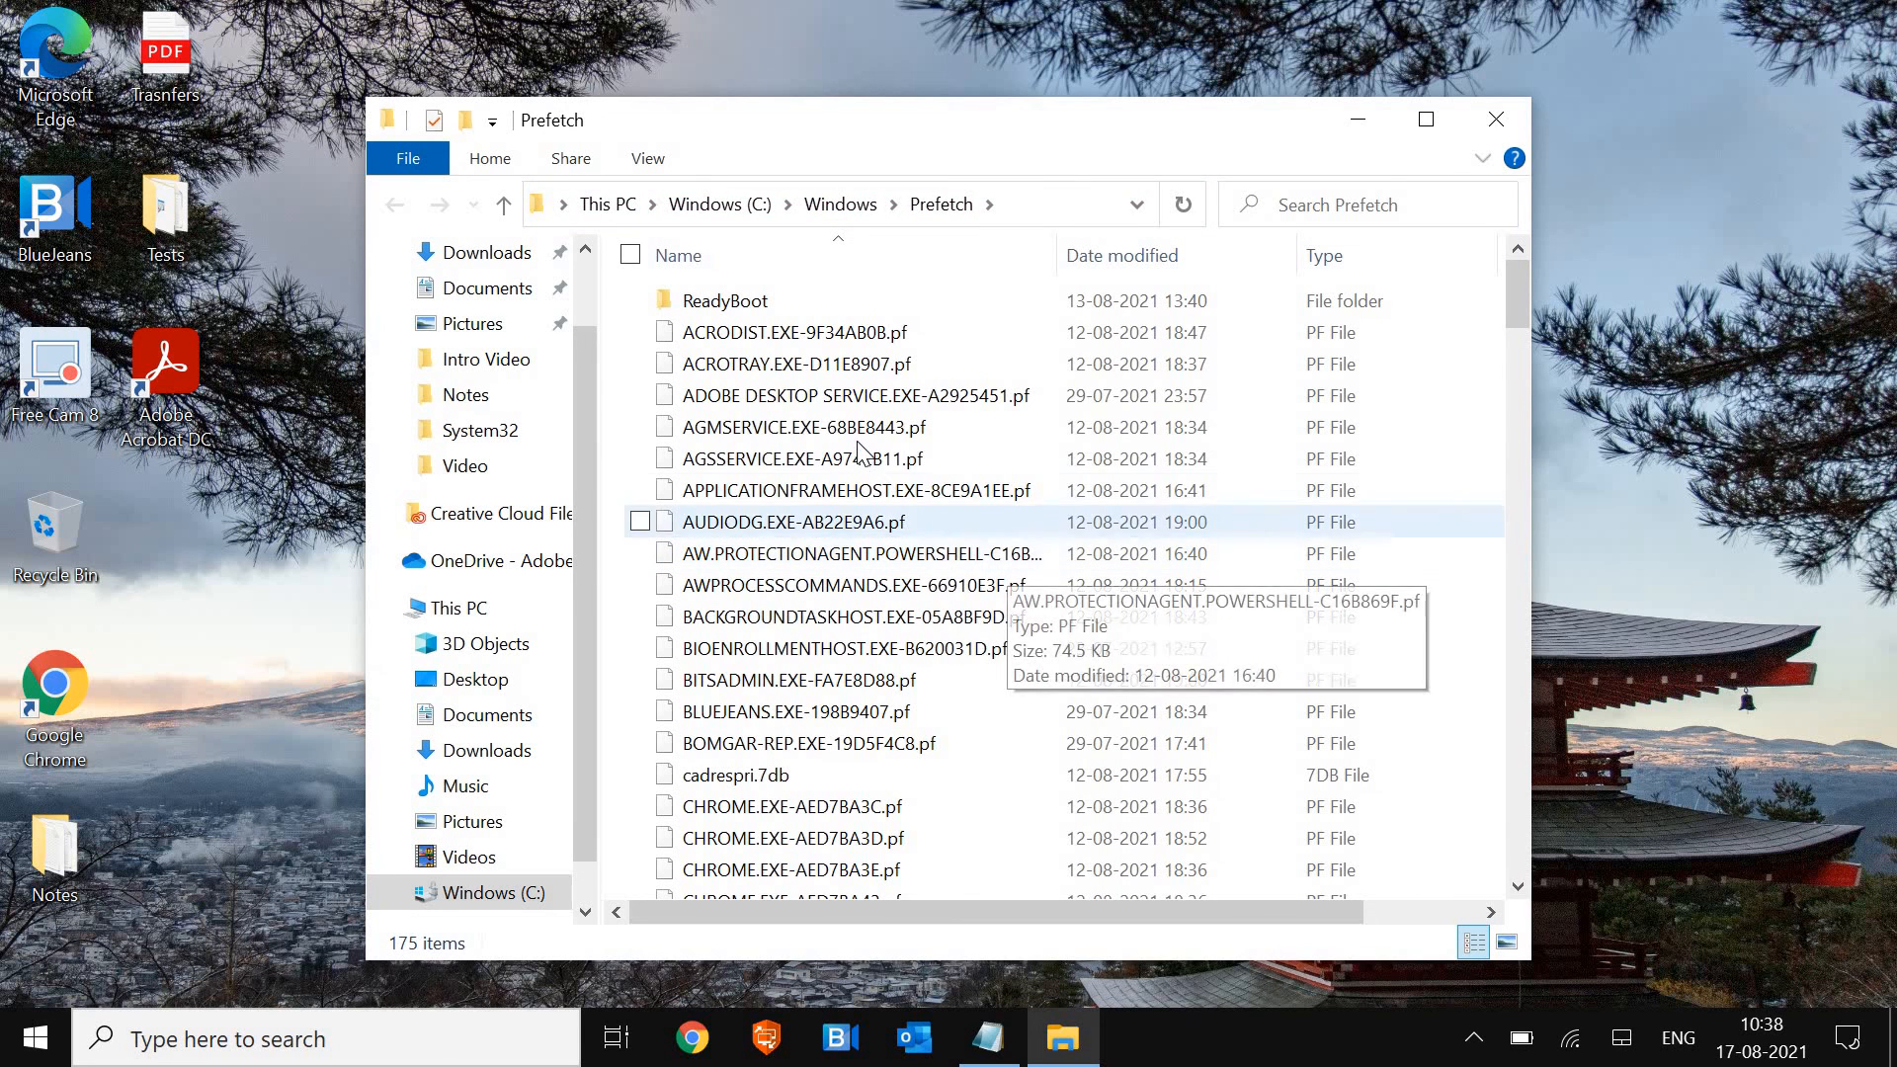
pyautogui.click(802, 427)
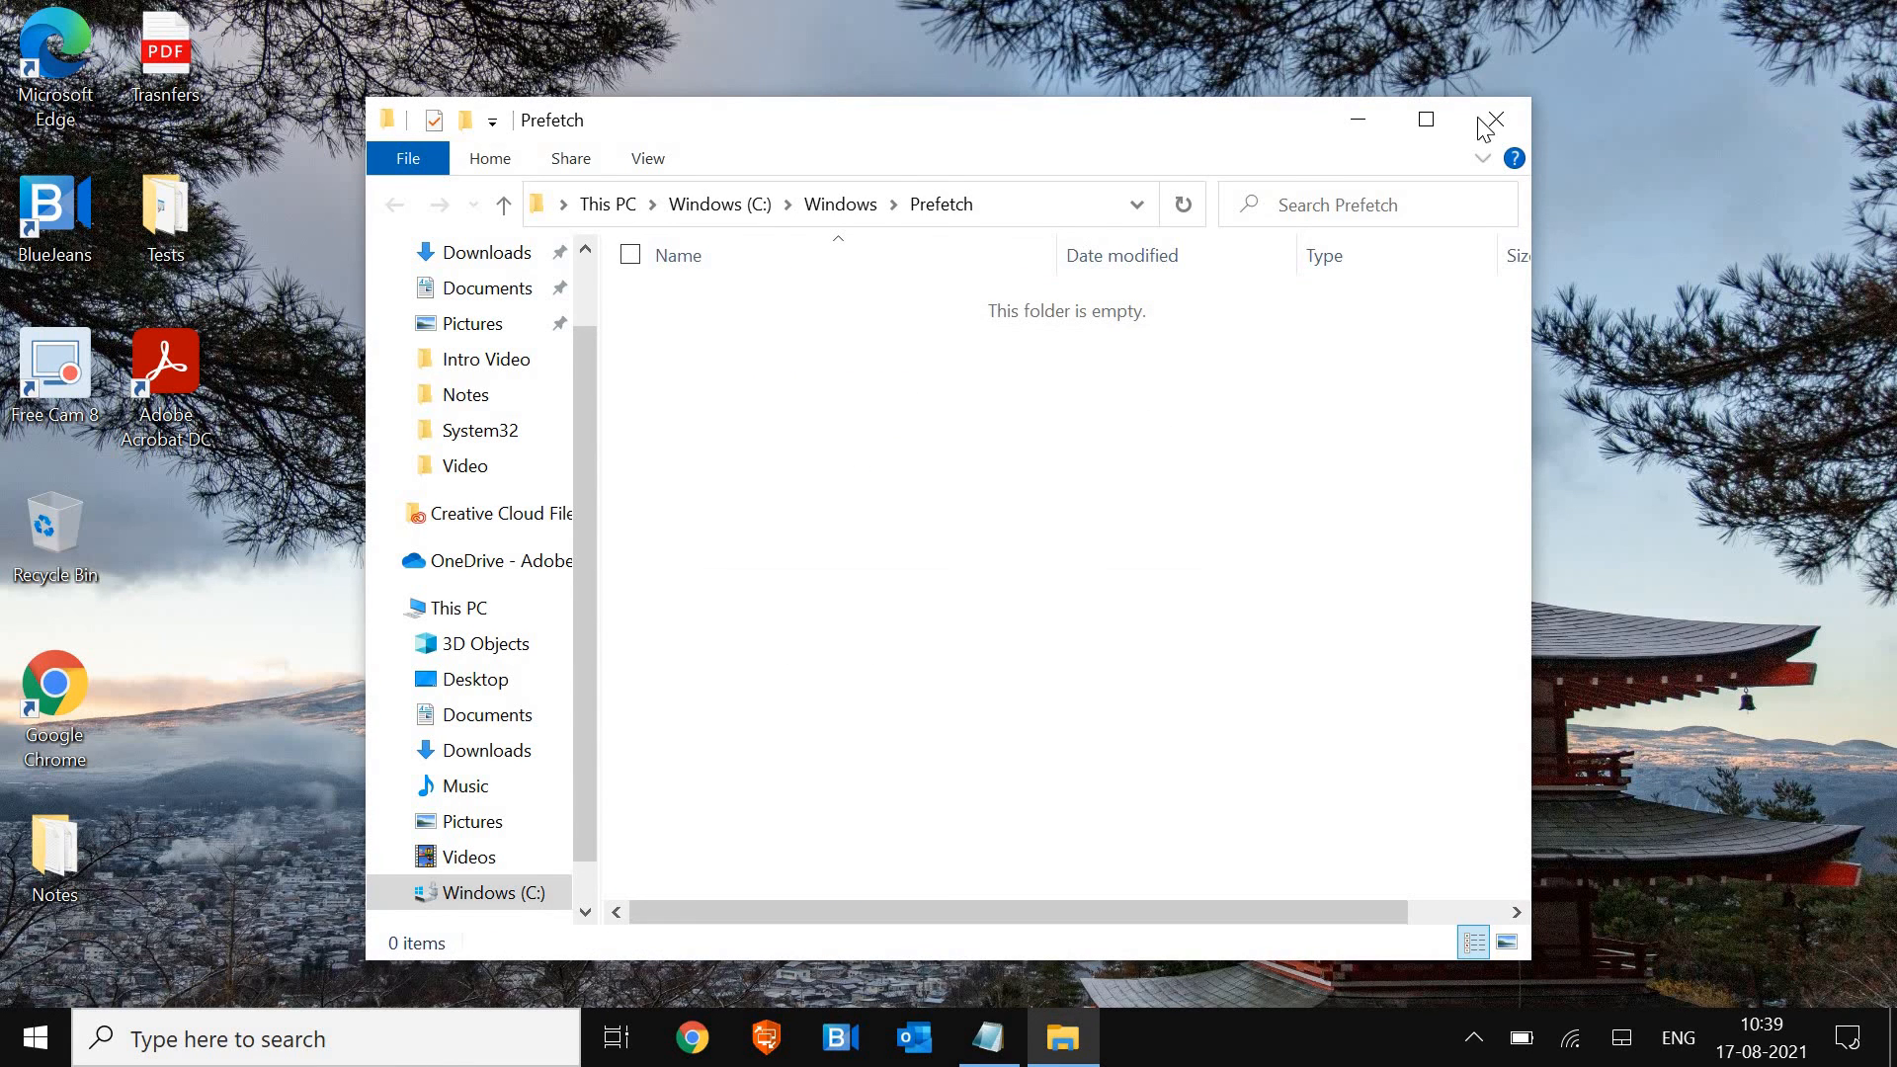
pyautogui.click(1493, 118)
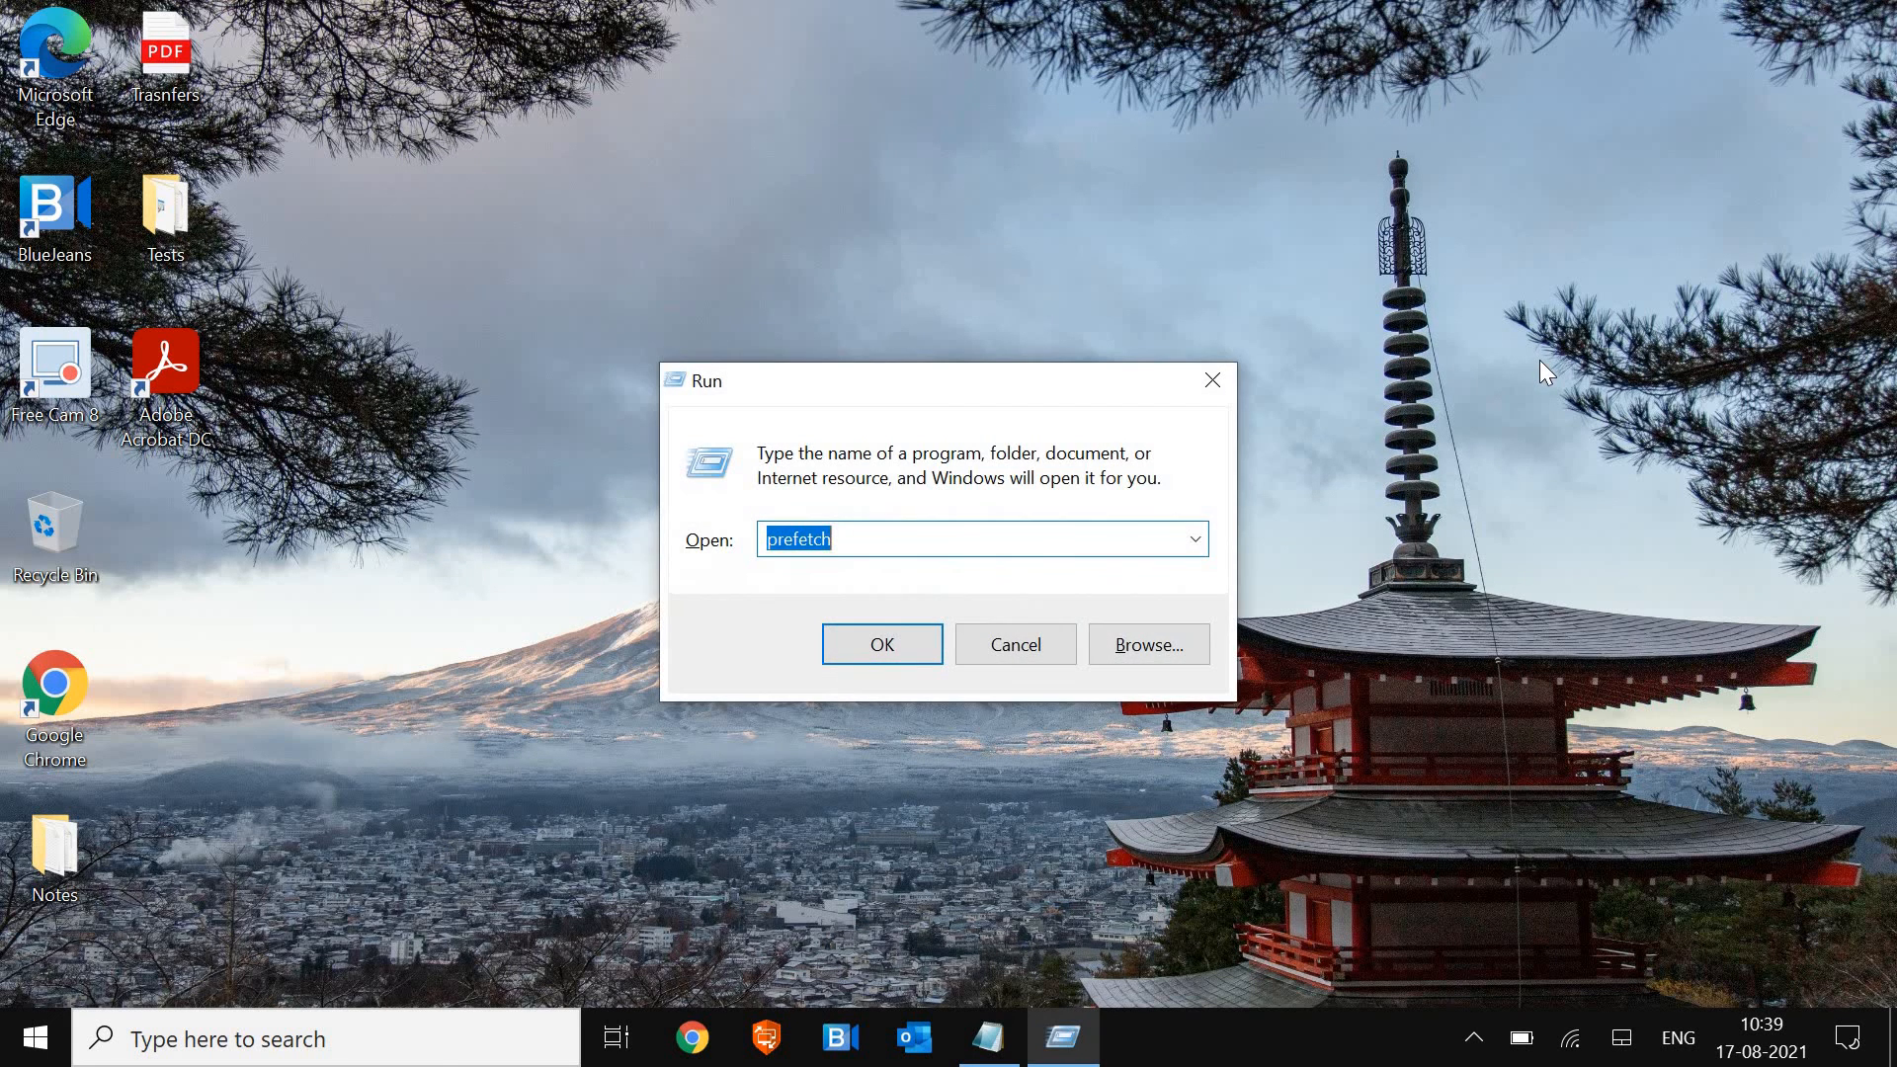
# Run Disk Cleanup on drive C and delete all 362 MB of file categories
pyautogui.write('cleanmgr')
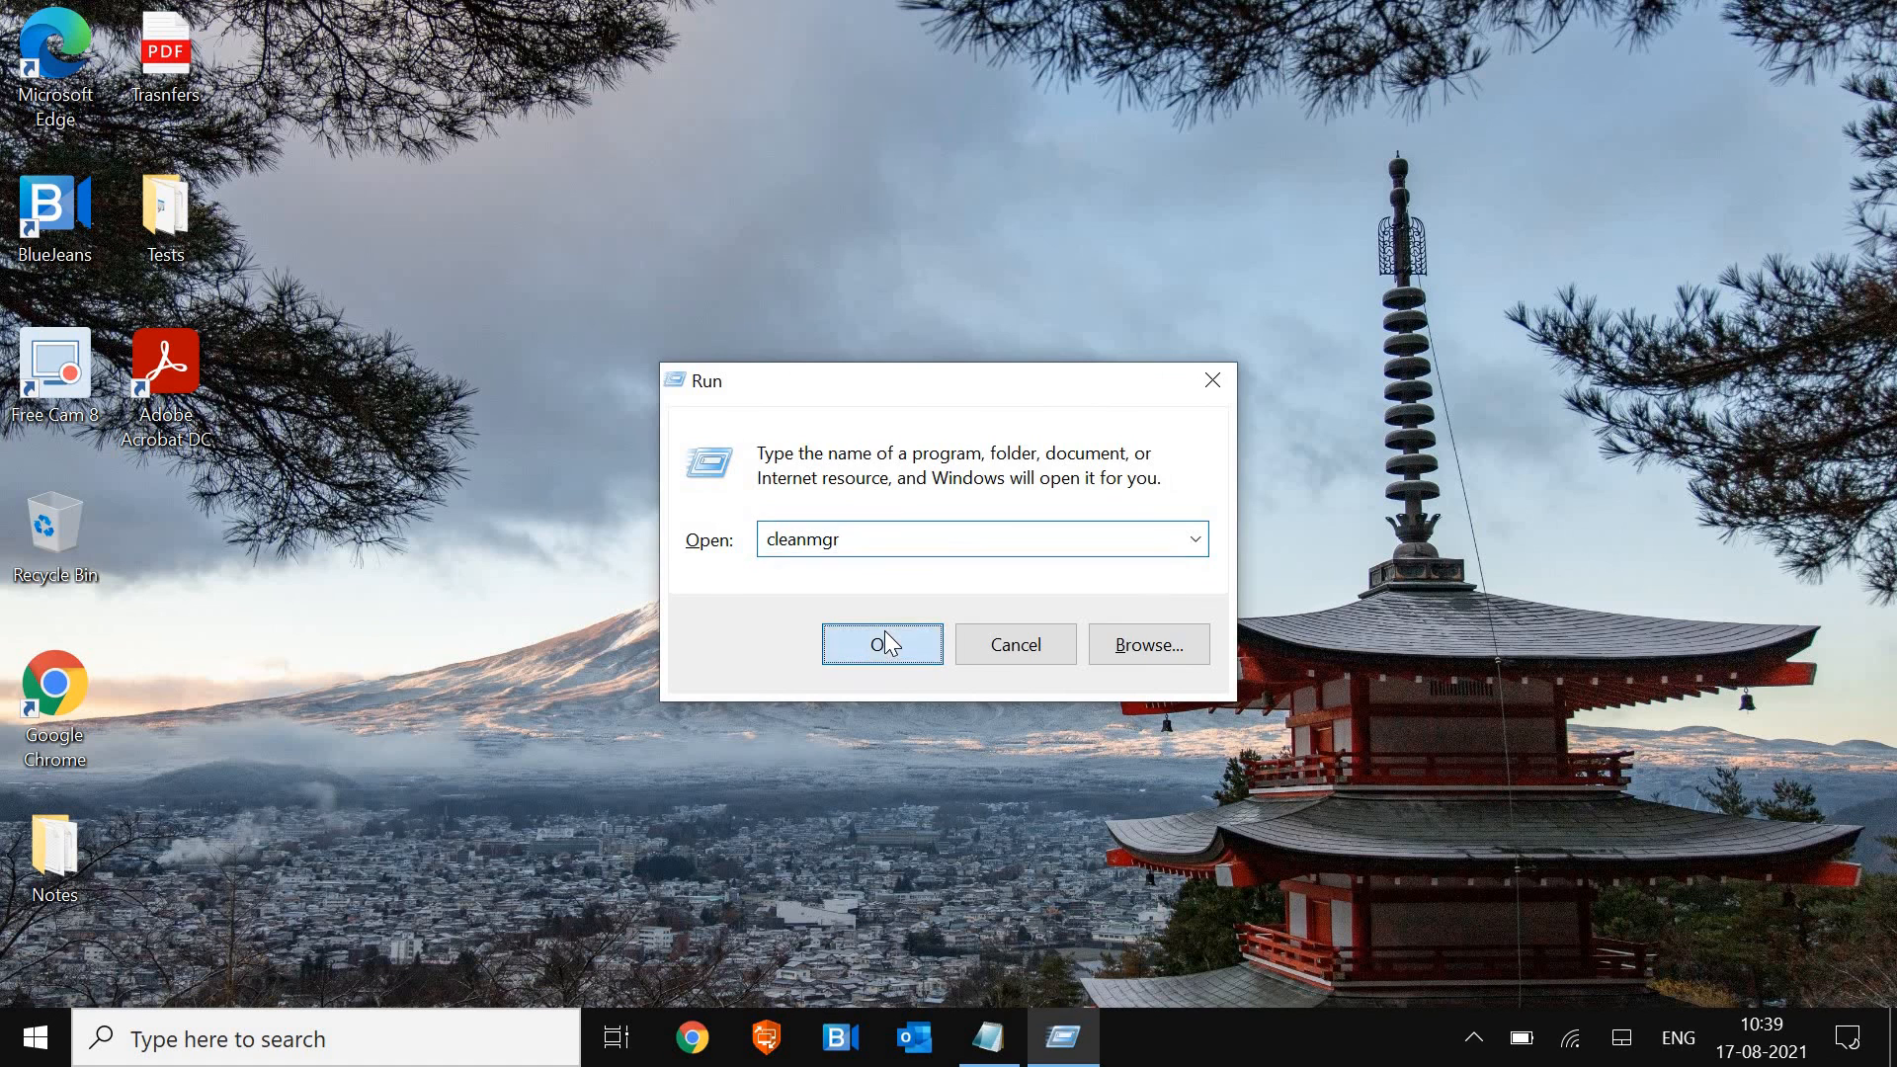
pyautogui.click(883, 644)
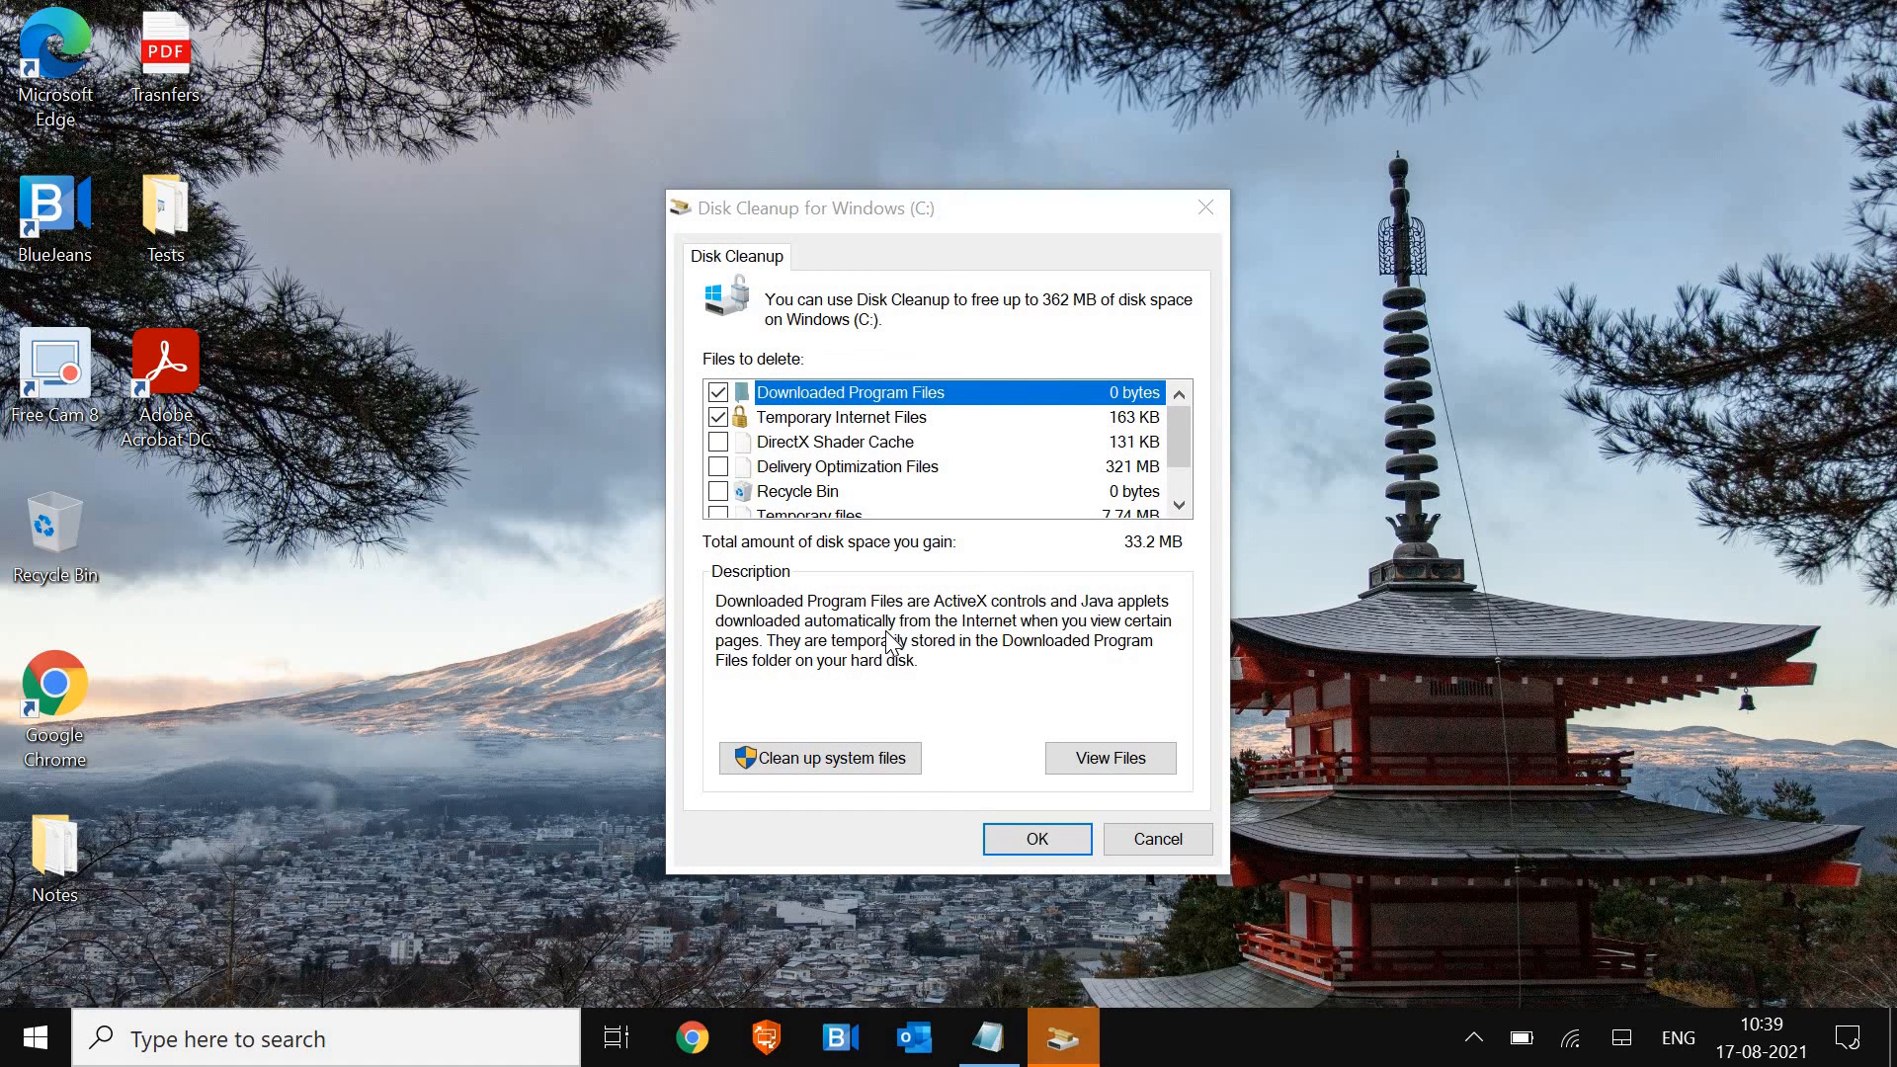
pyautogui.moveTo(820, 562)
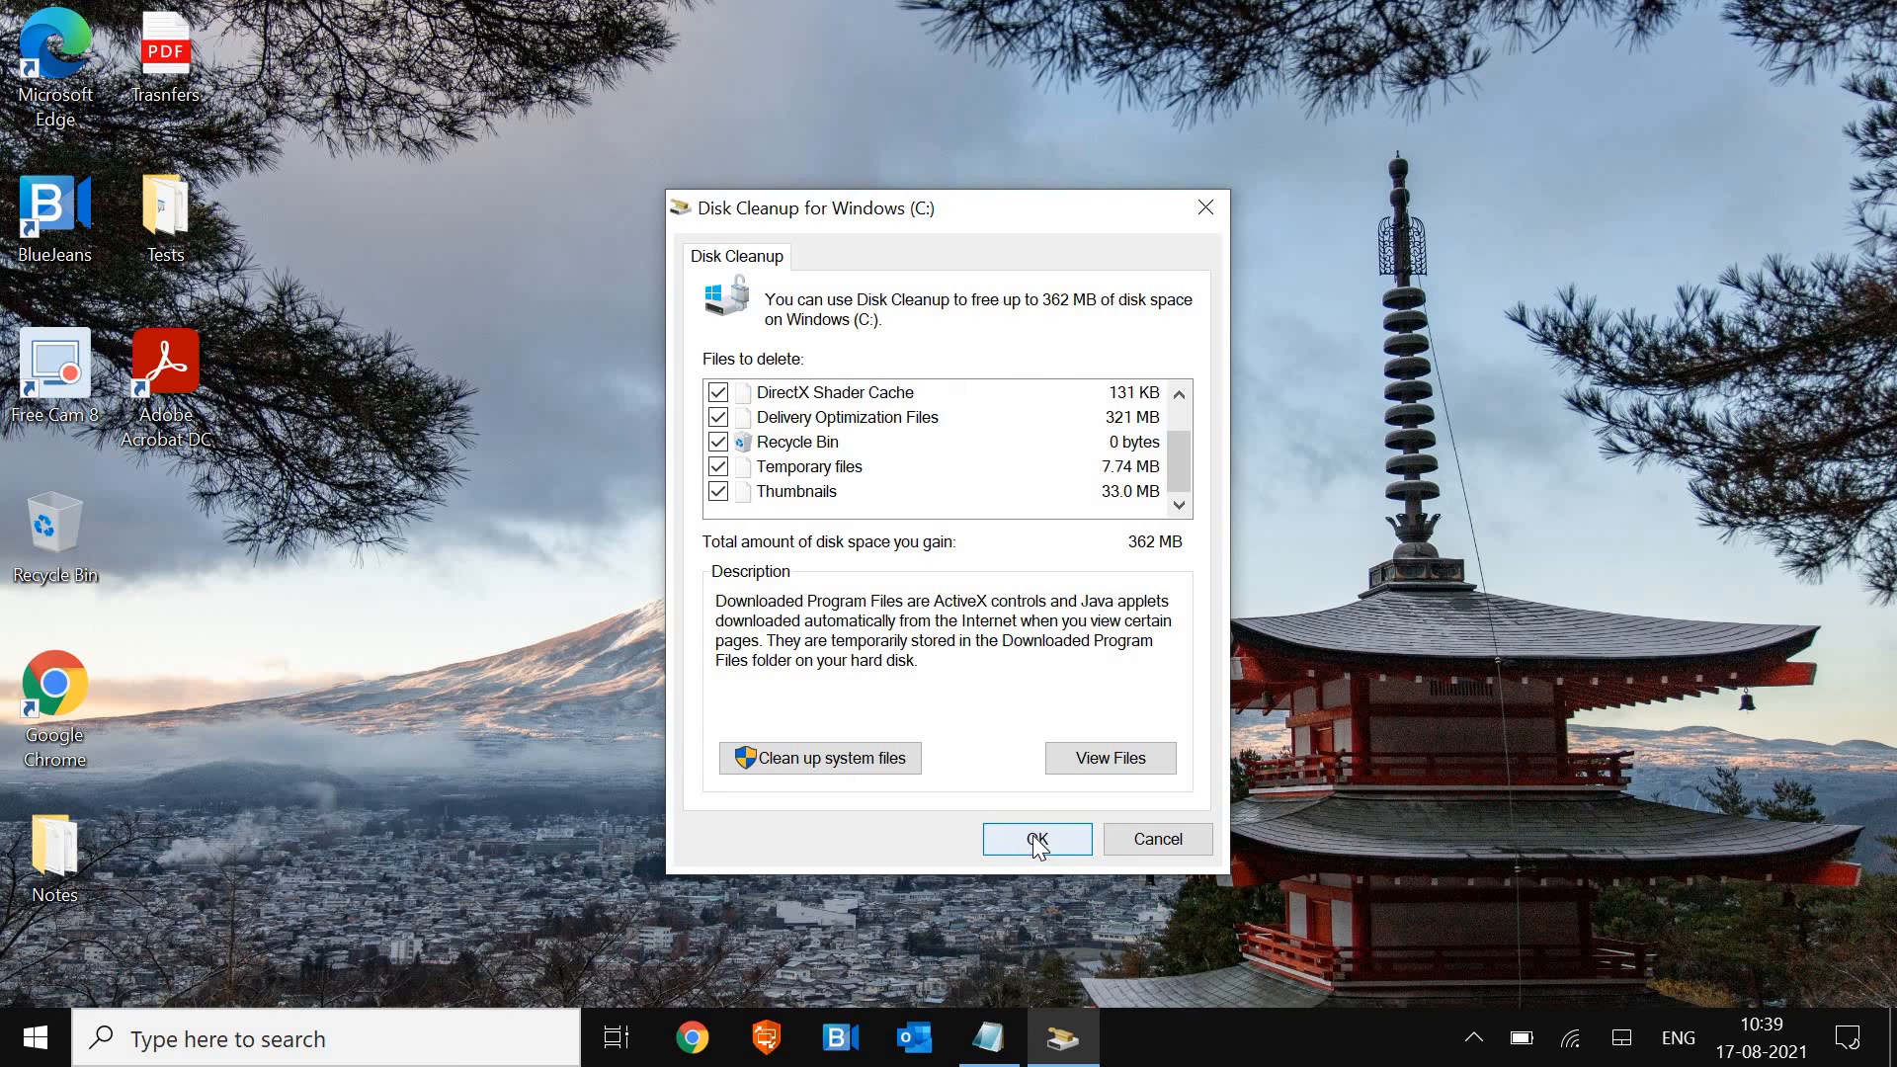
pyautogui.click(1036, 839)
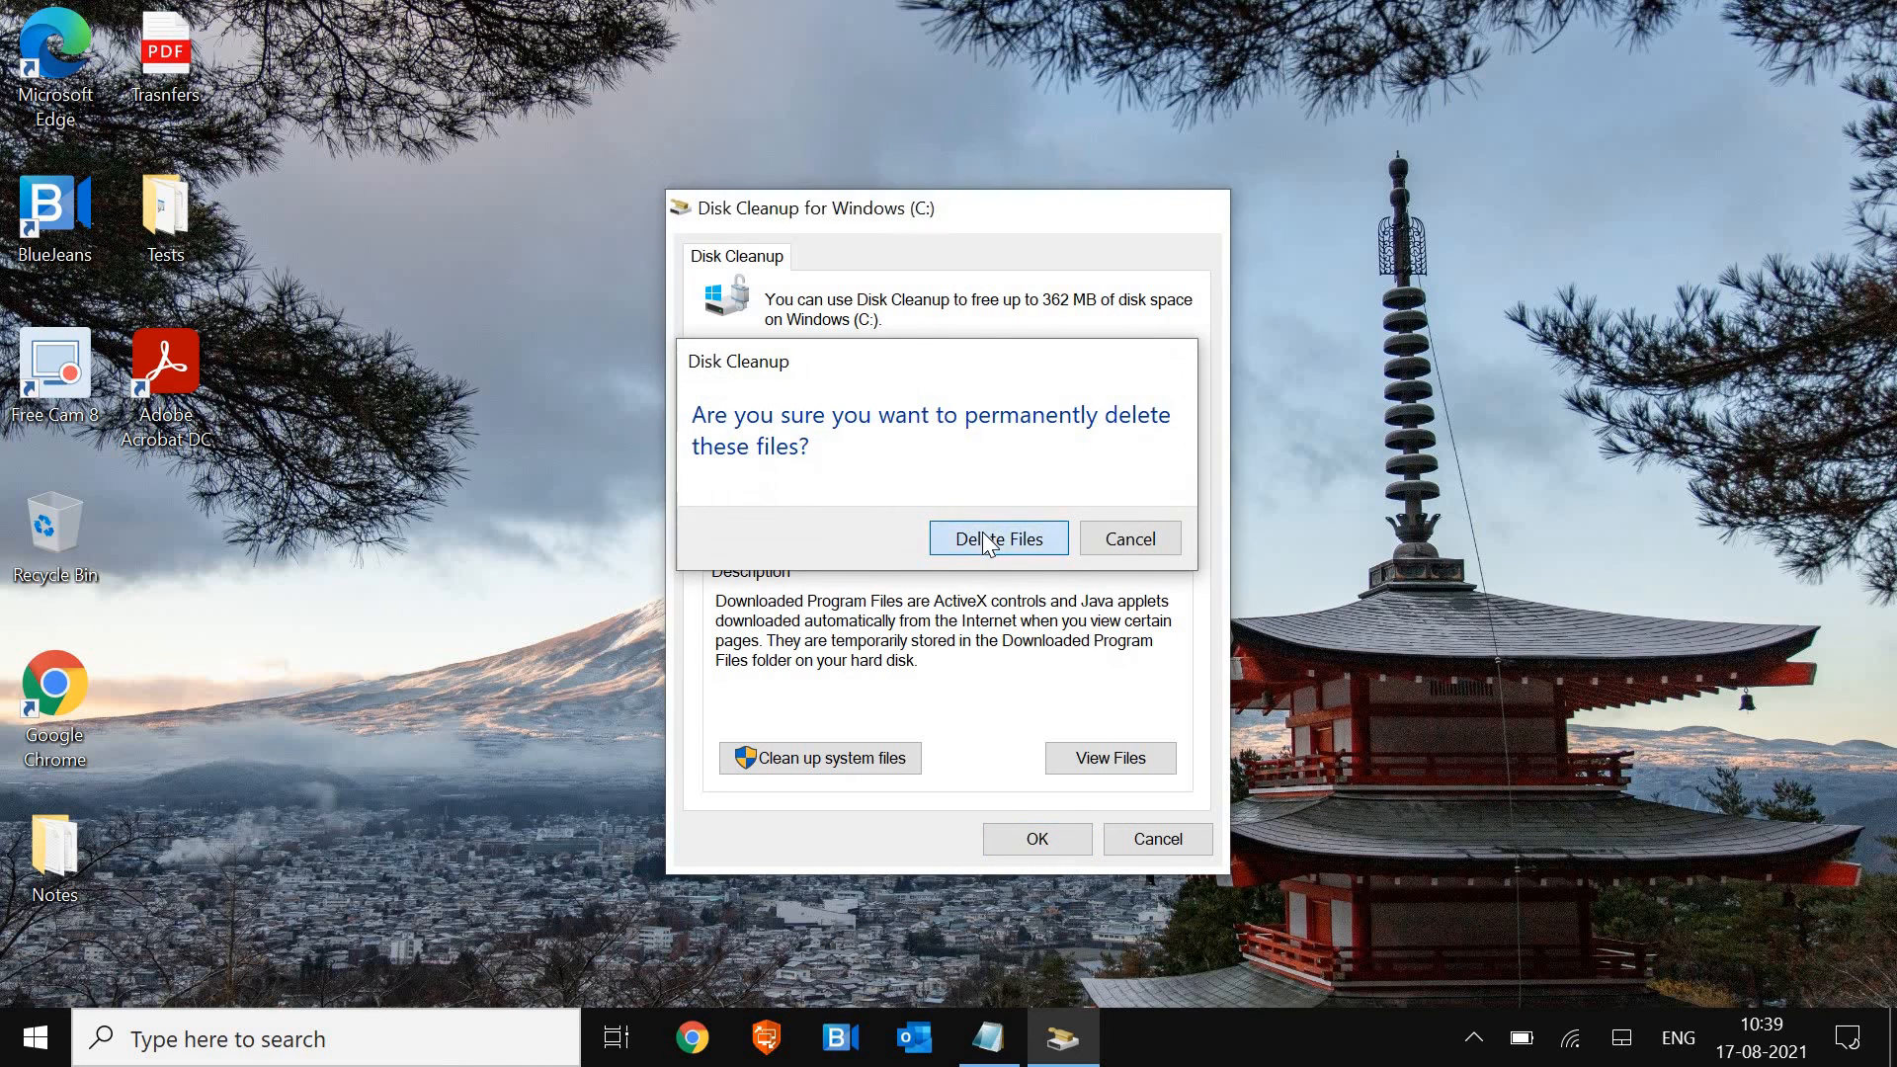
pyautogui.click(999, 538)
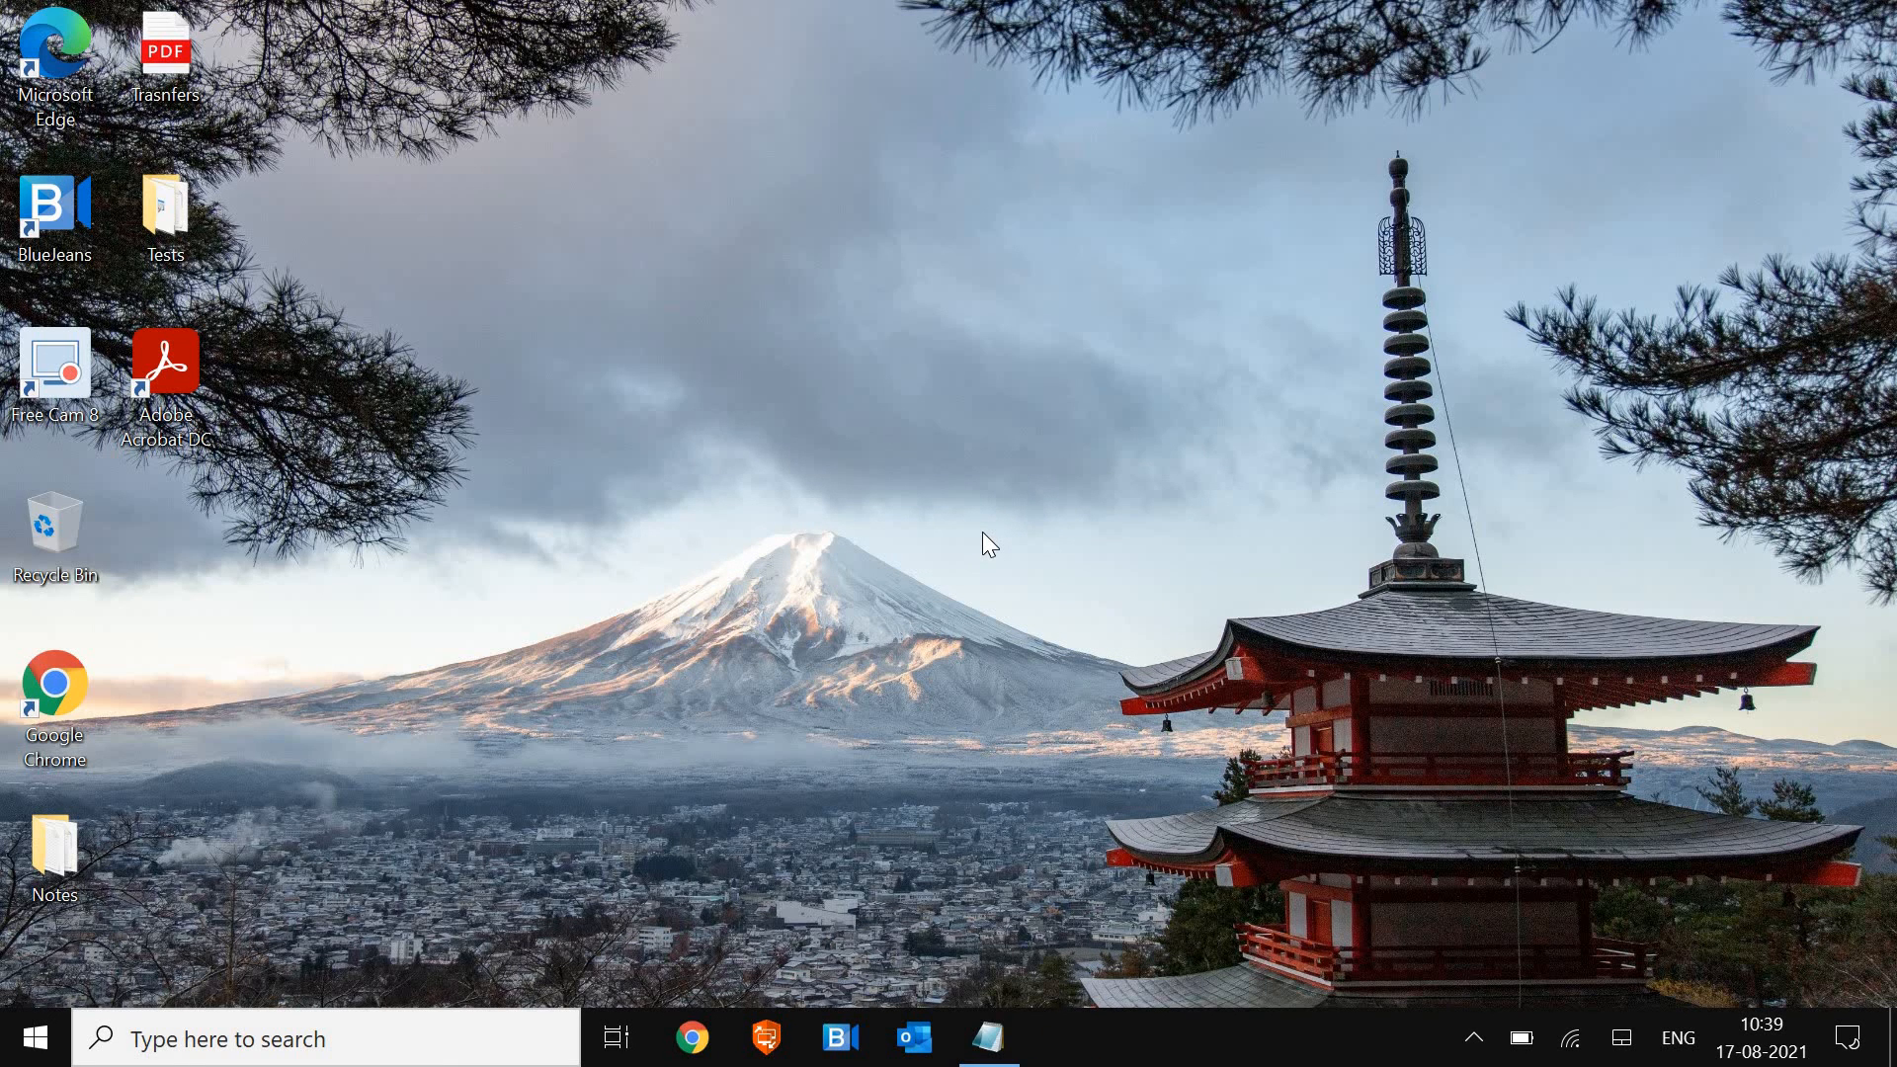
pyautogui.moveTo(116, 991)
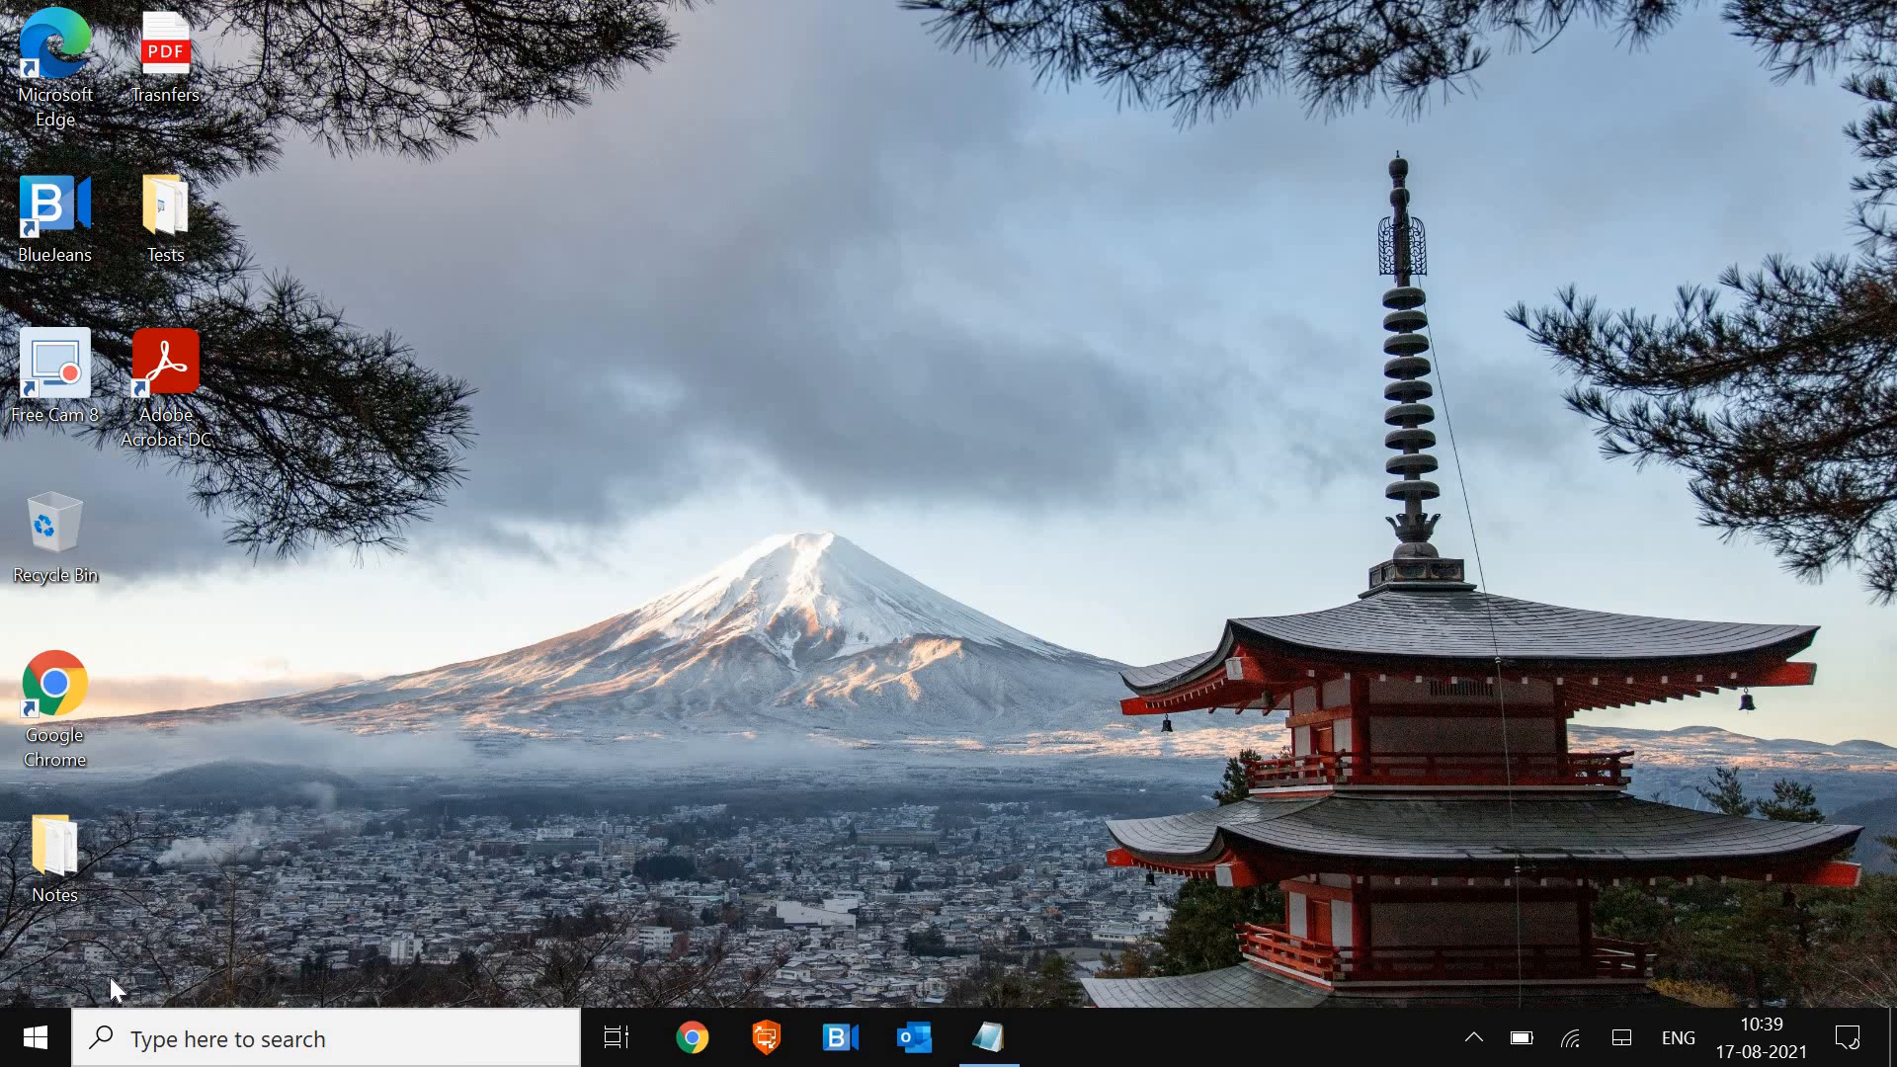
pyautogui.moveTo(27, 1033)
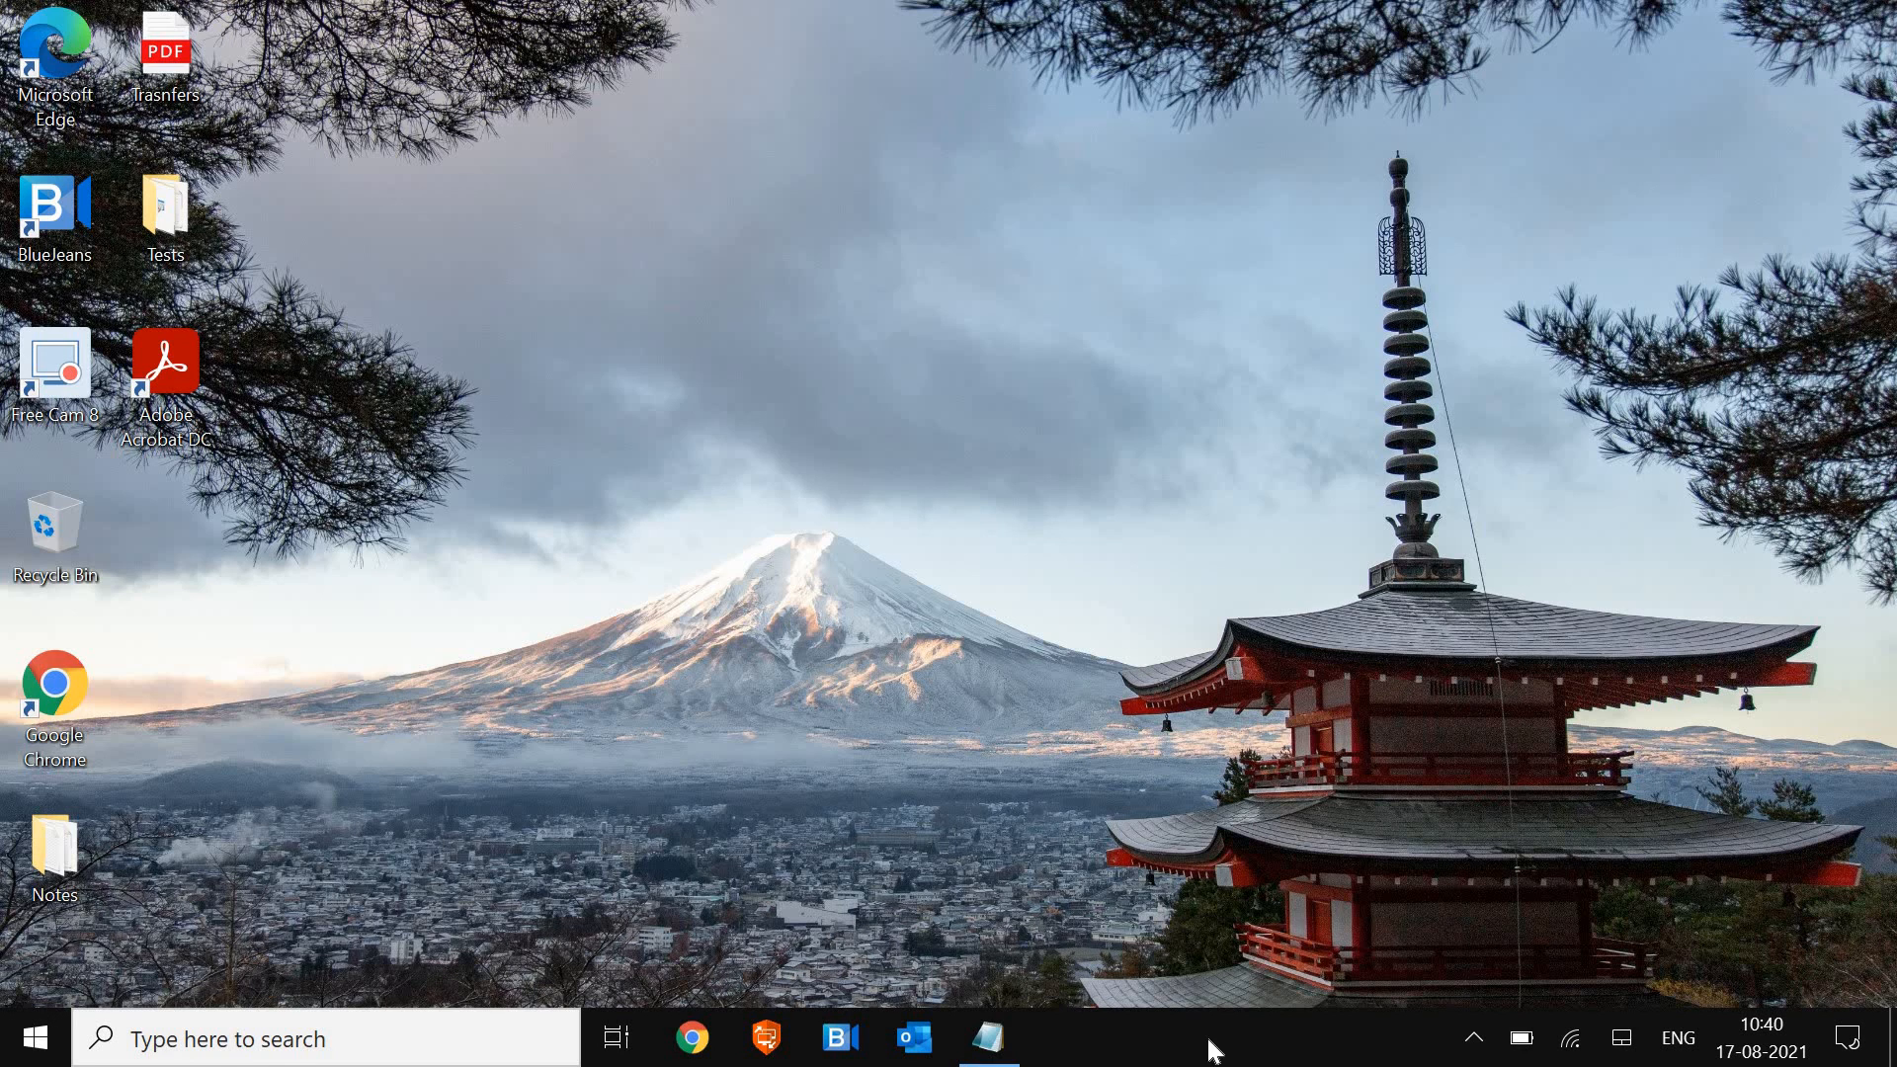
pyautogui.rightClick(1216, 1049)
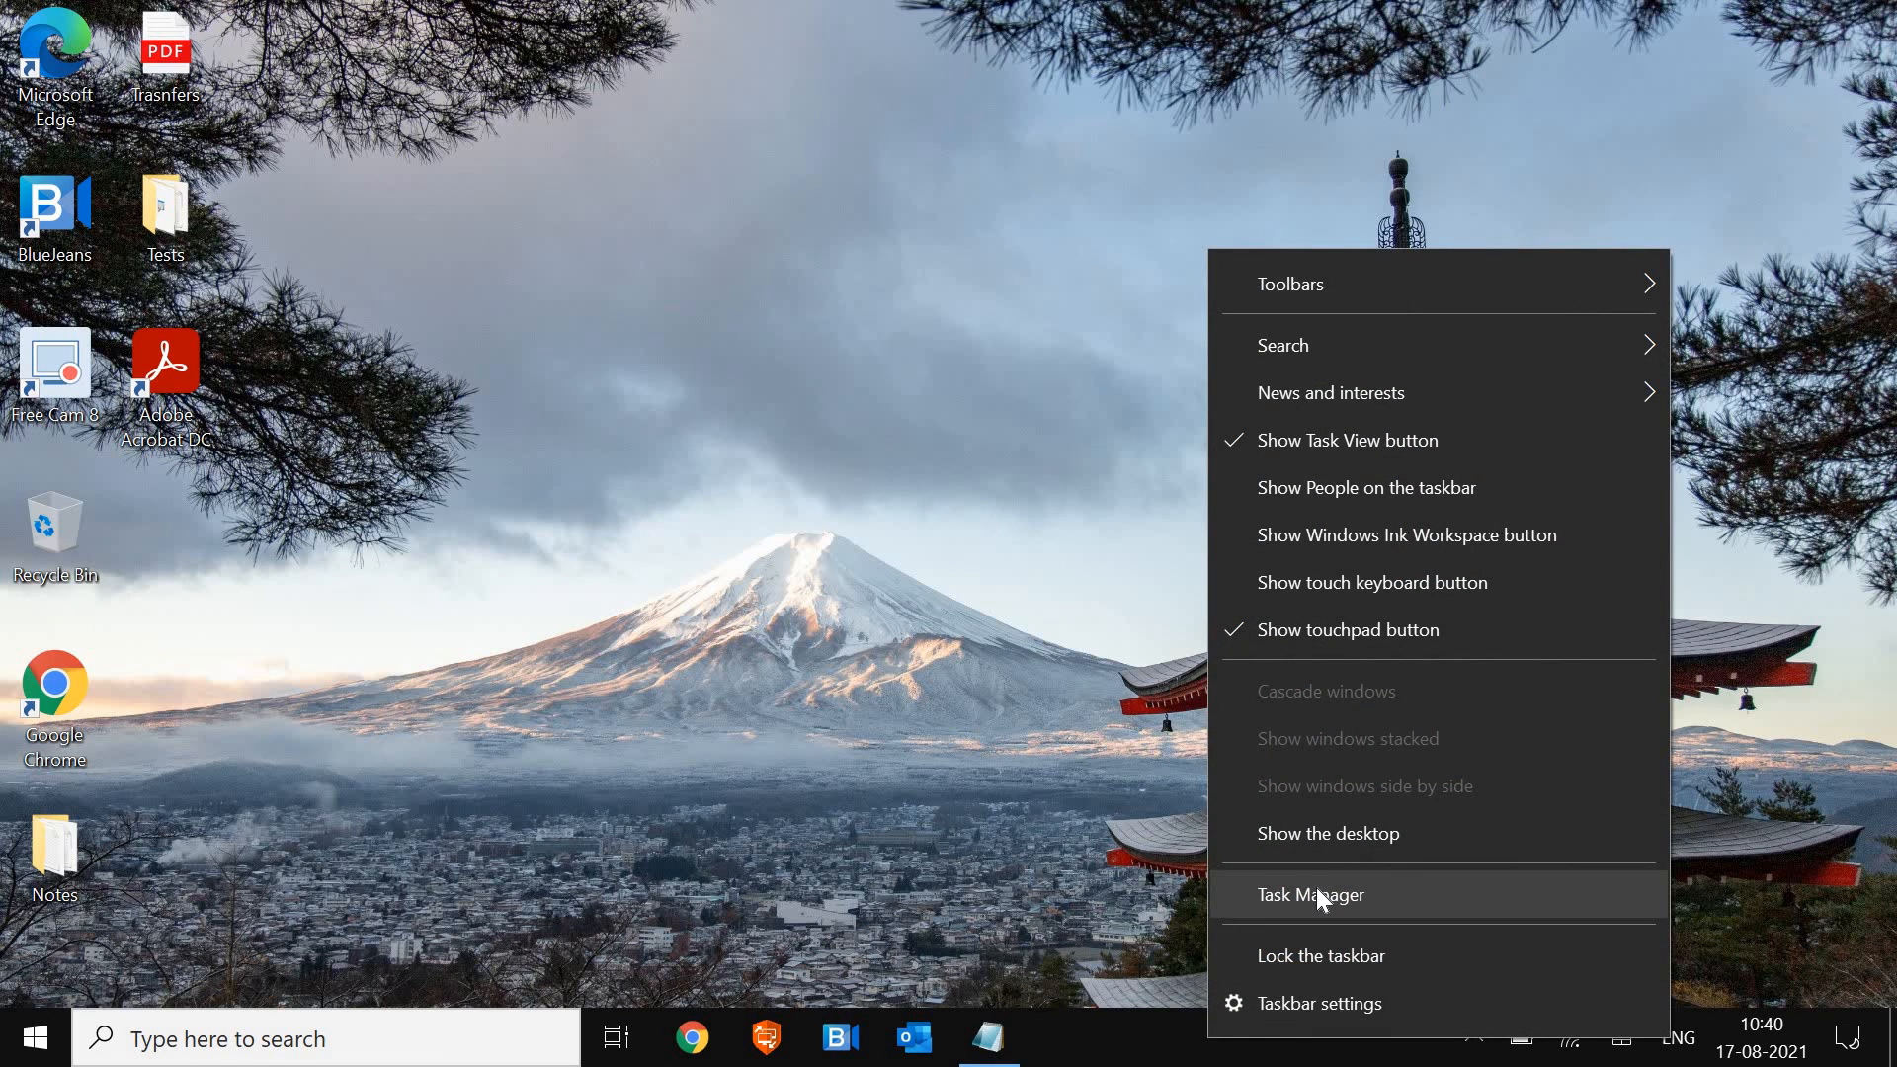
pyautogui.click(1311, 895)
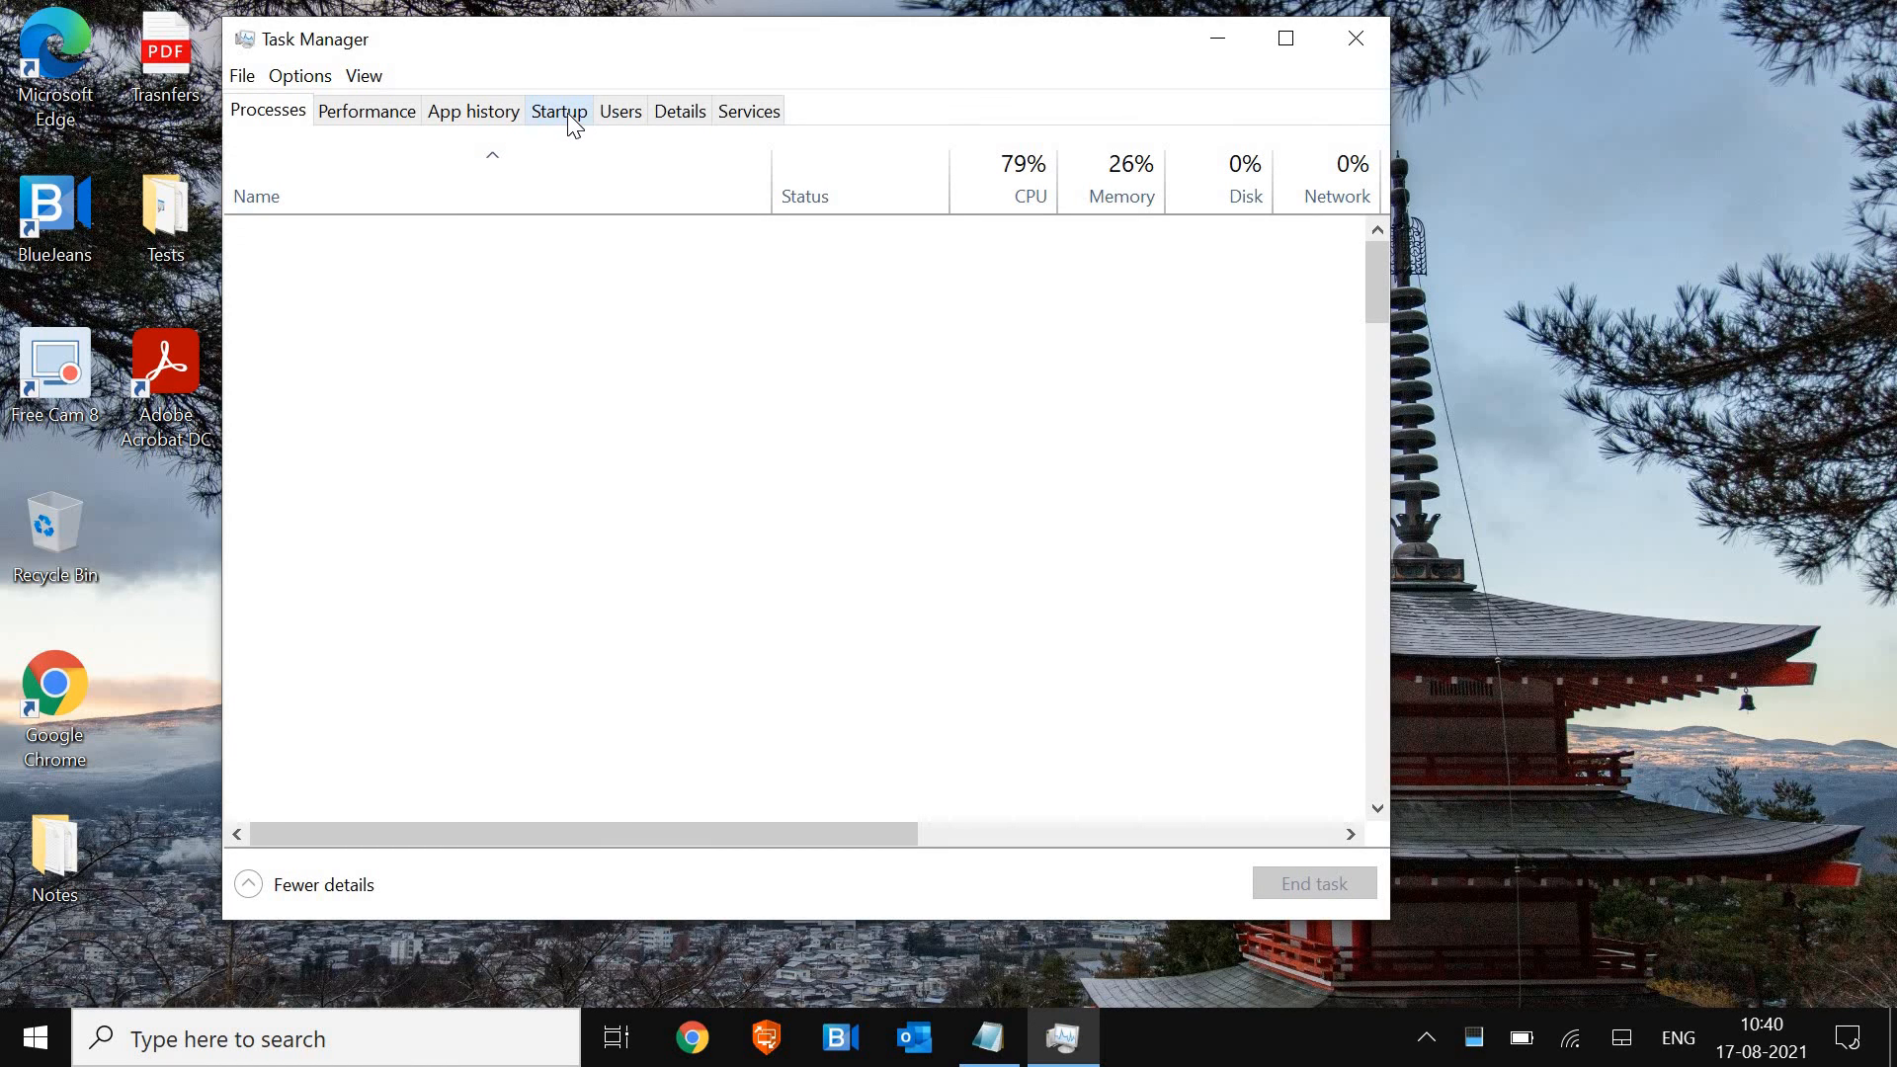
pyautogui.click(559, 111)
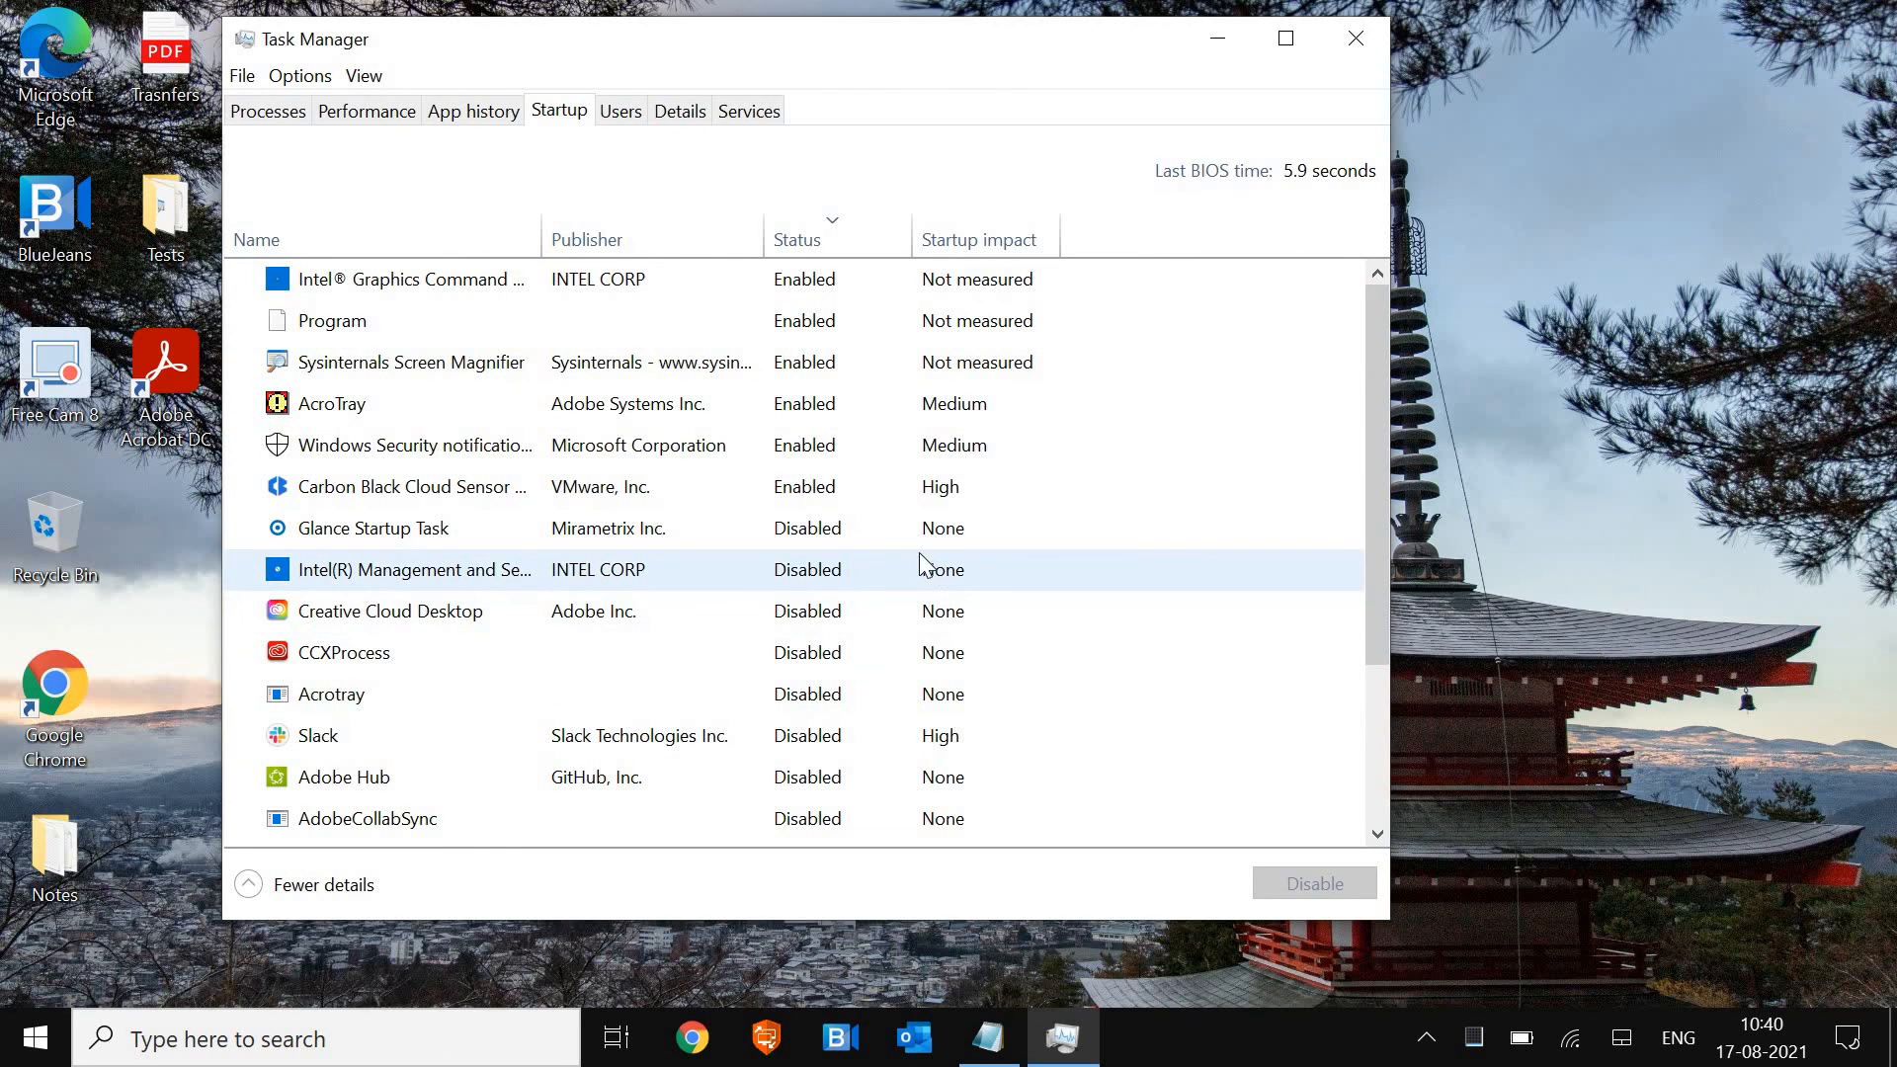
pyautogui.scroll(-3)
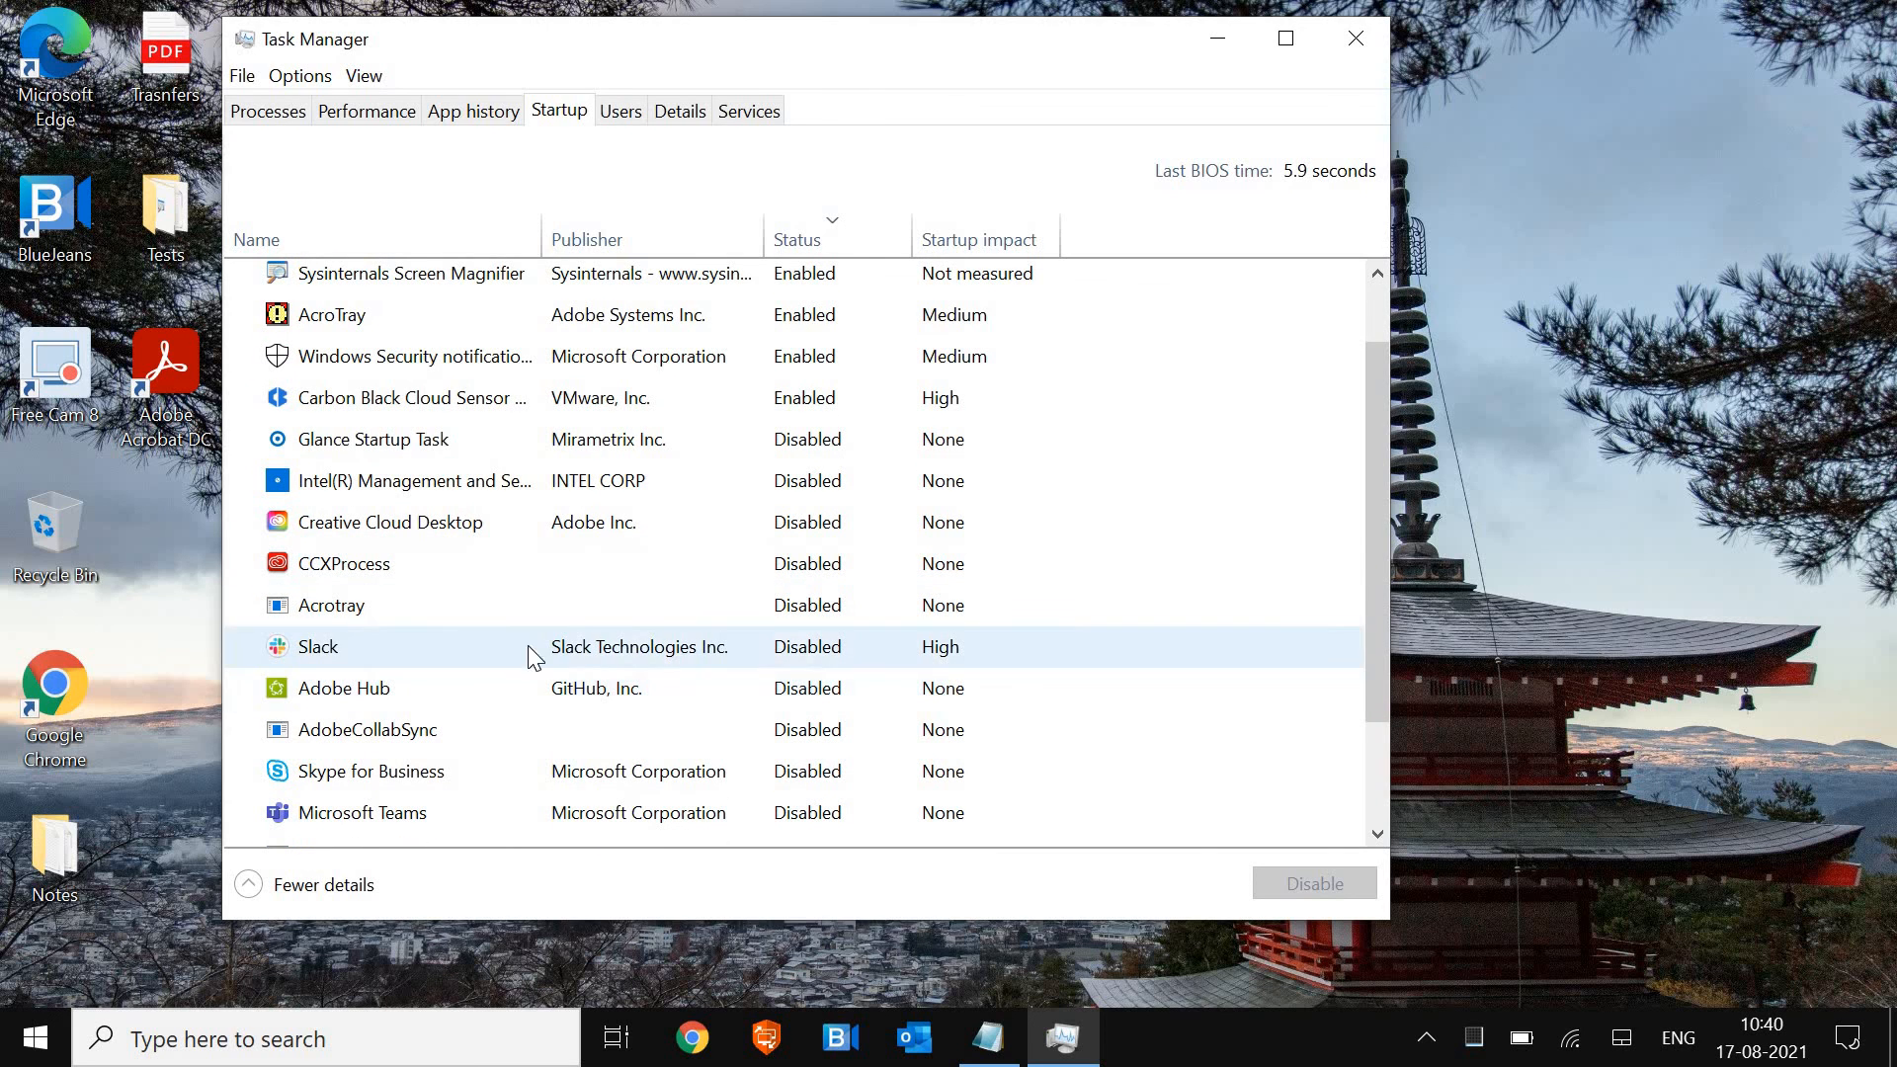
pyautogui.click(370, 772)
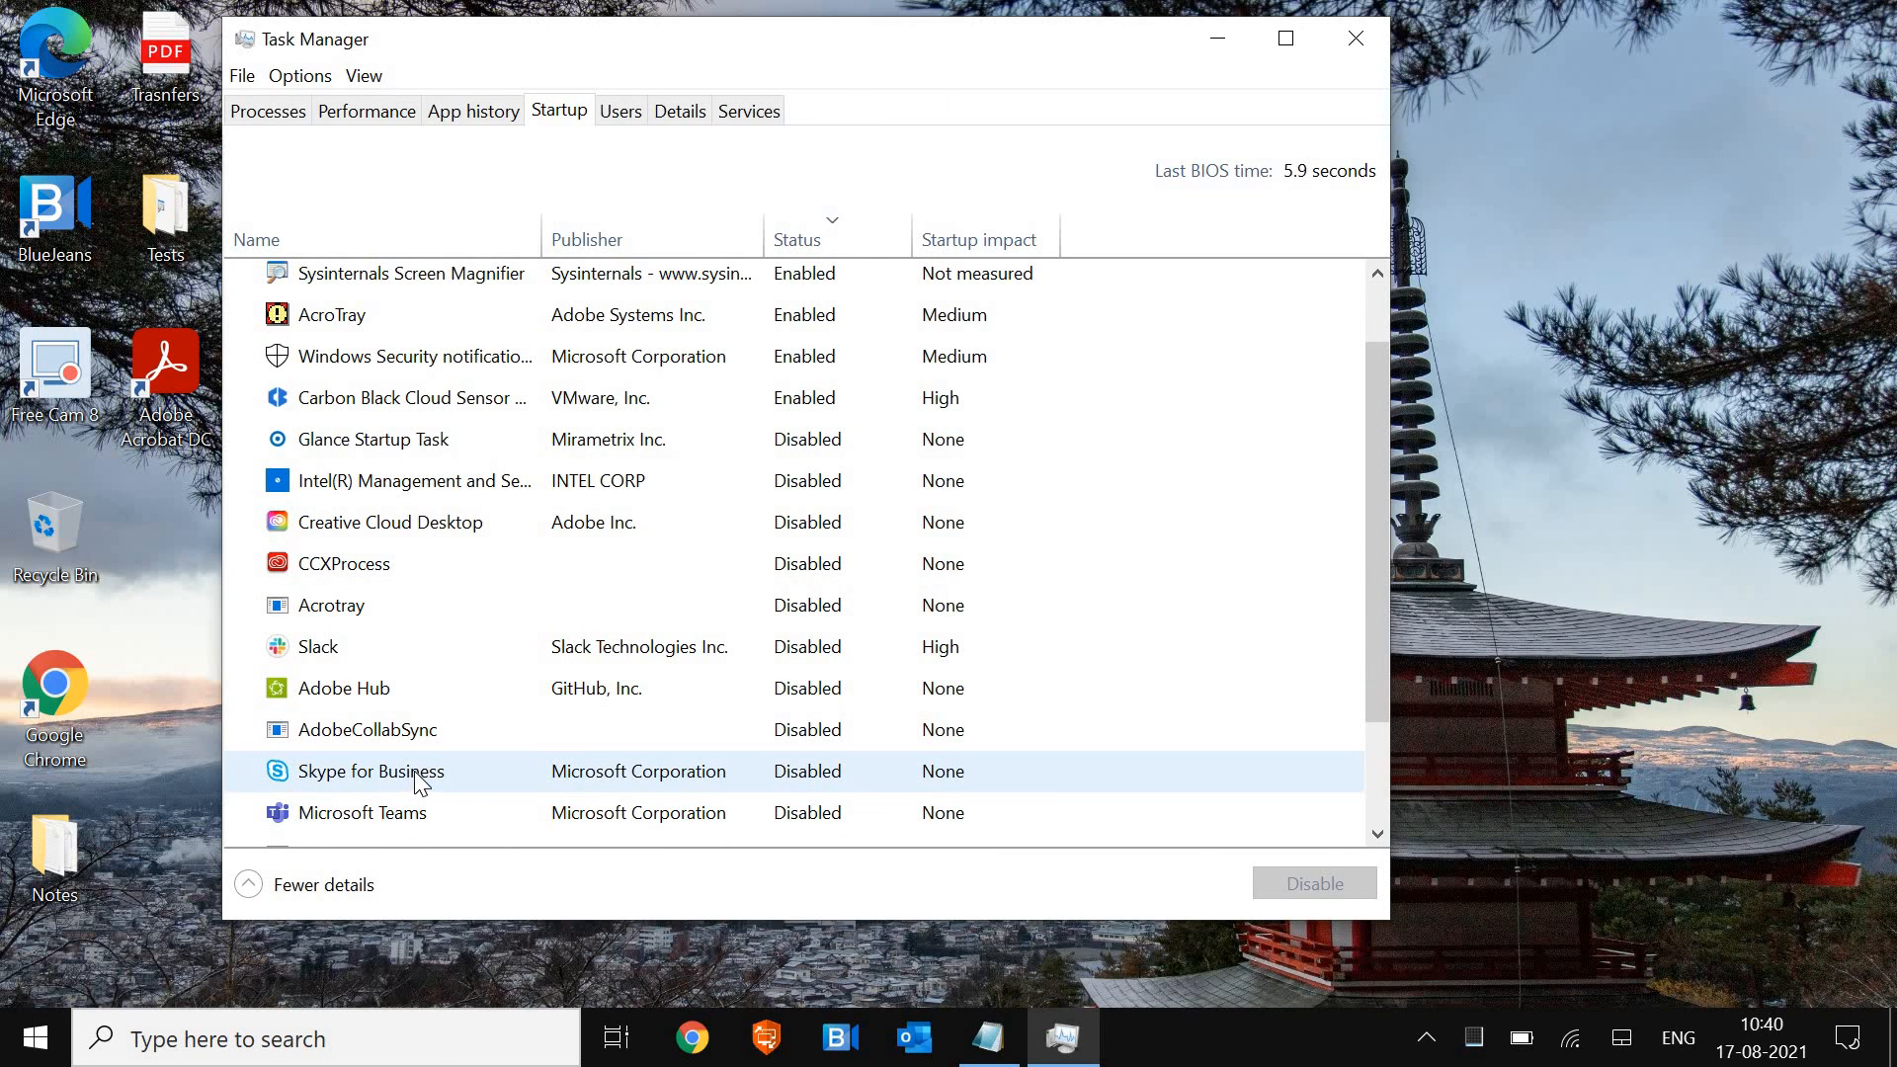
pyautogui.rightClick(410, 771)
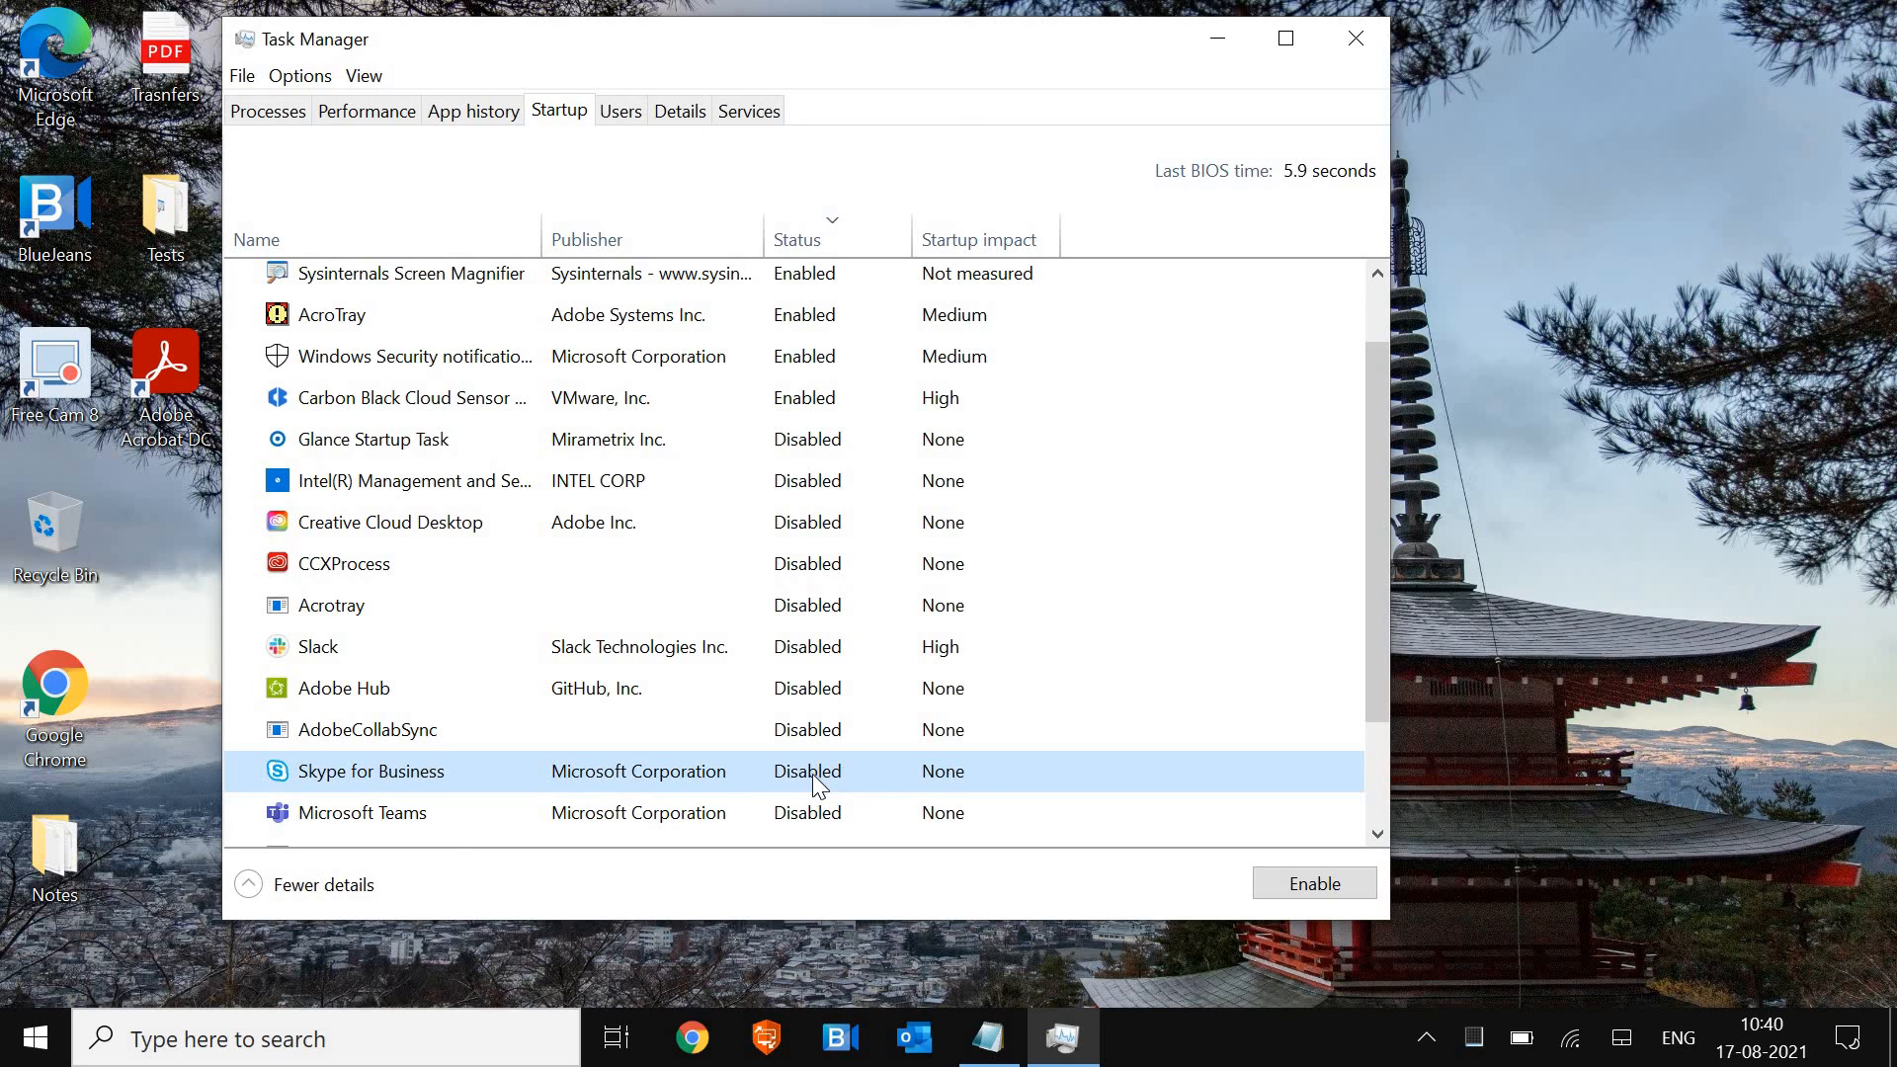
pyautogui.rightClick(816, 786)
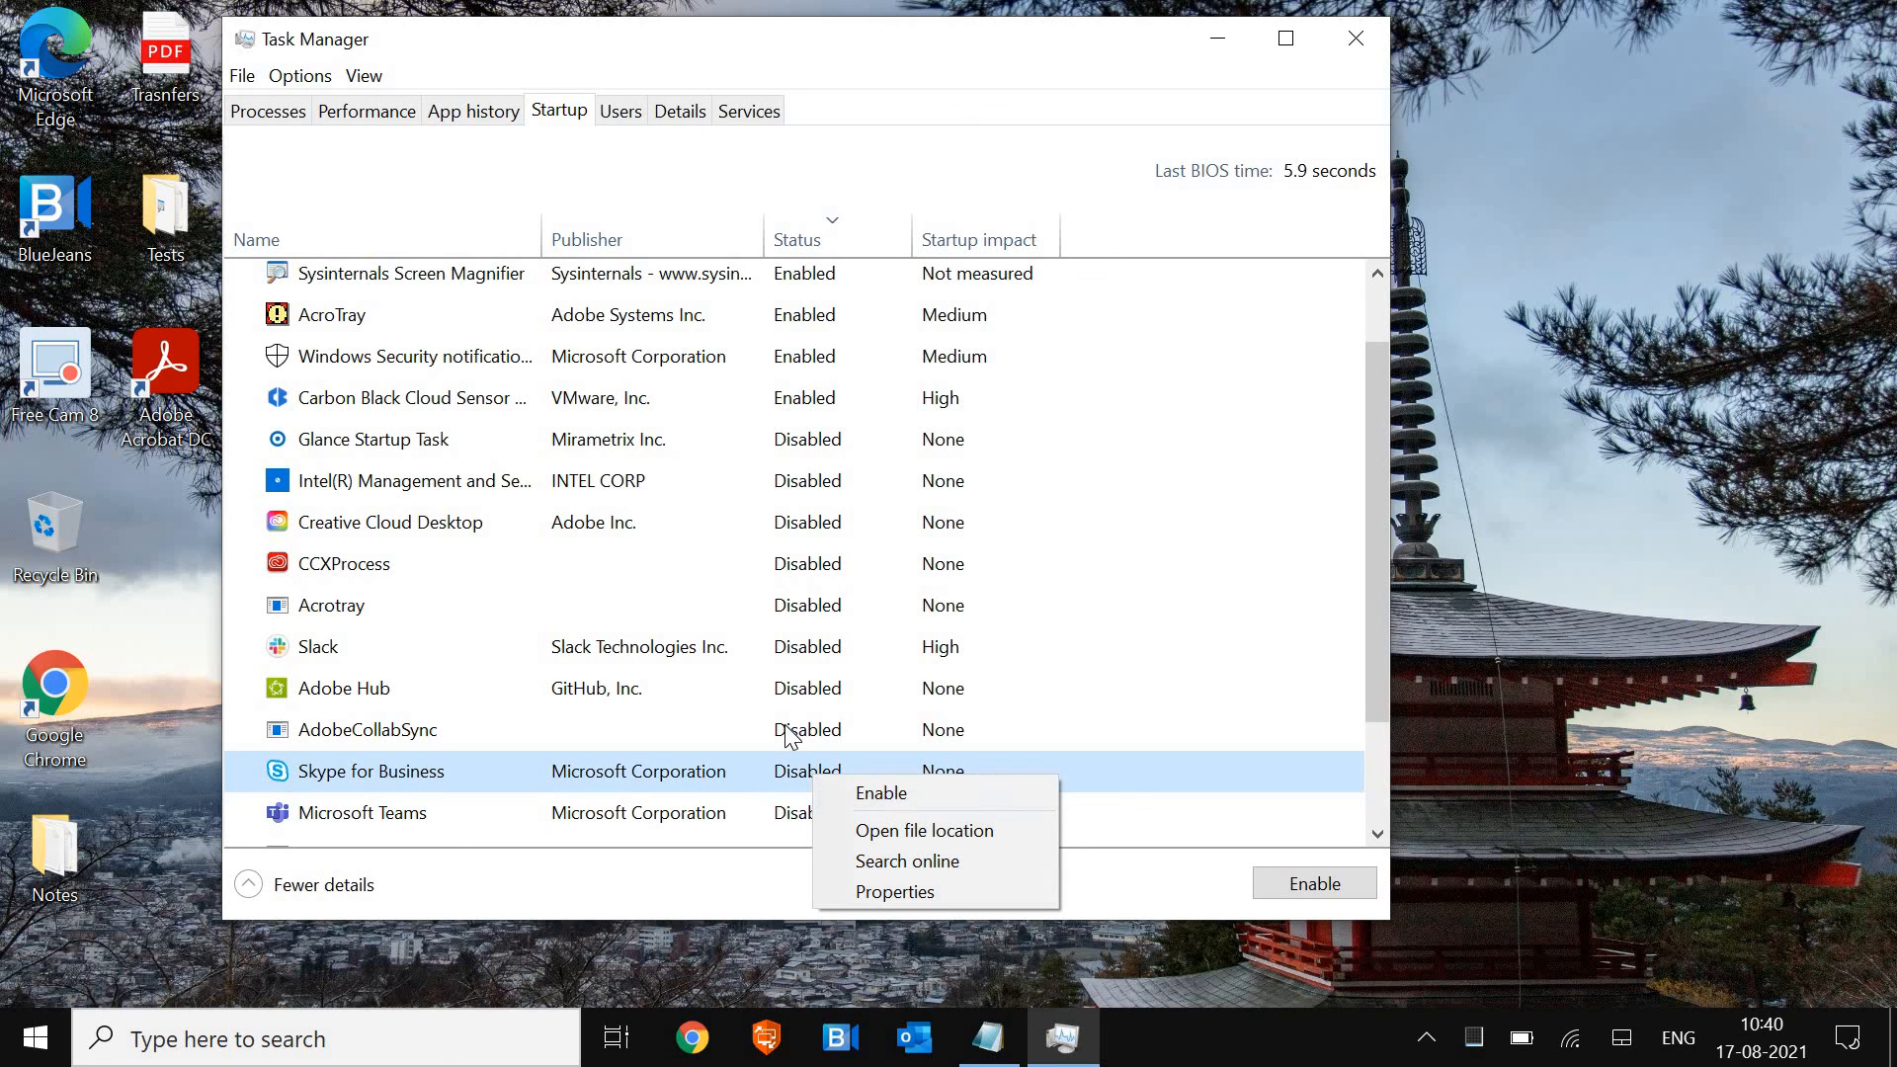
pyautogui.click(367, 729)
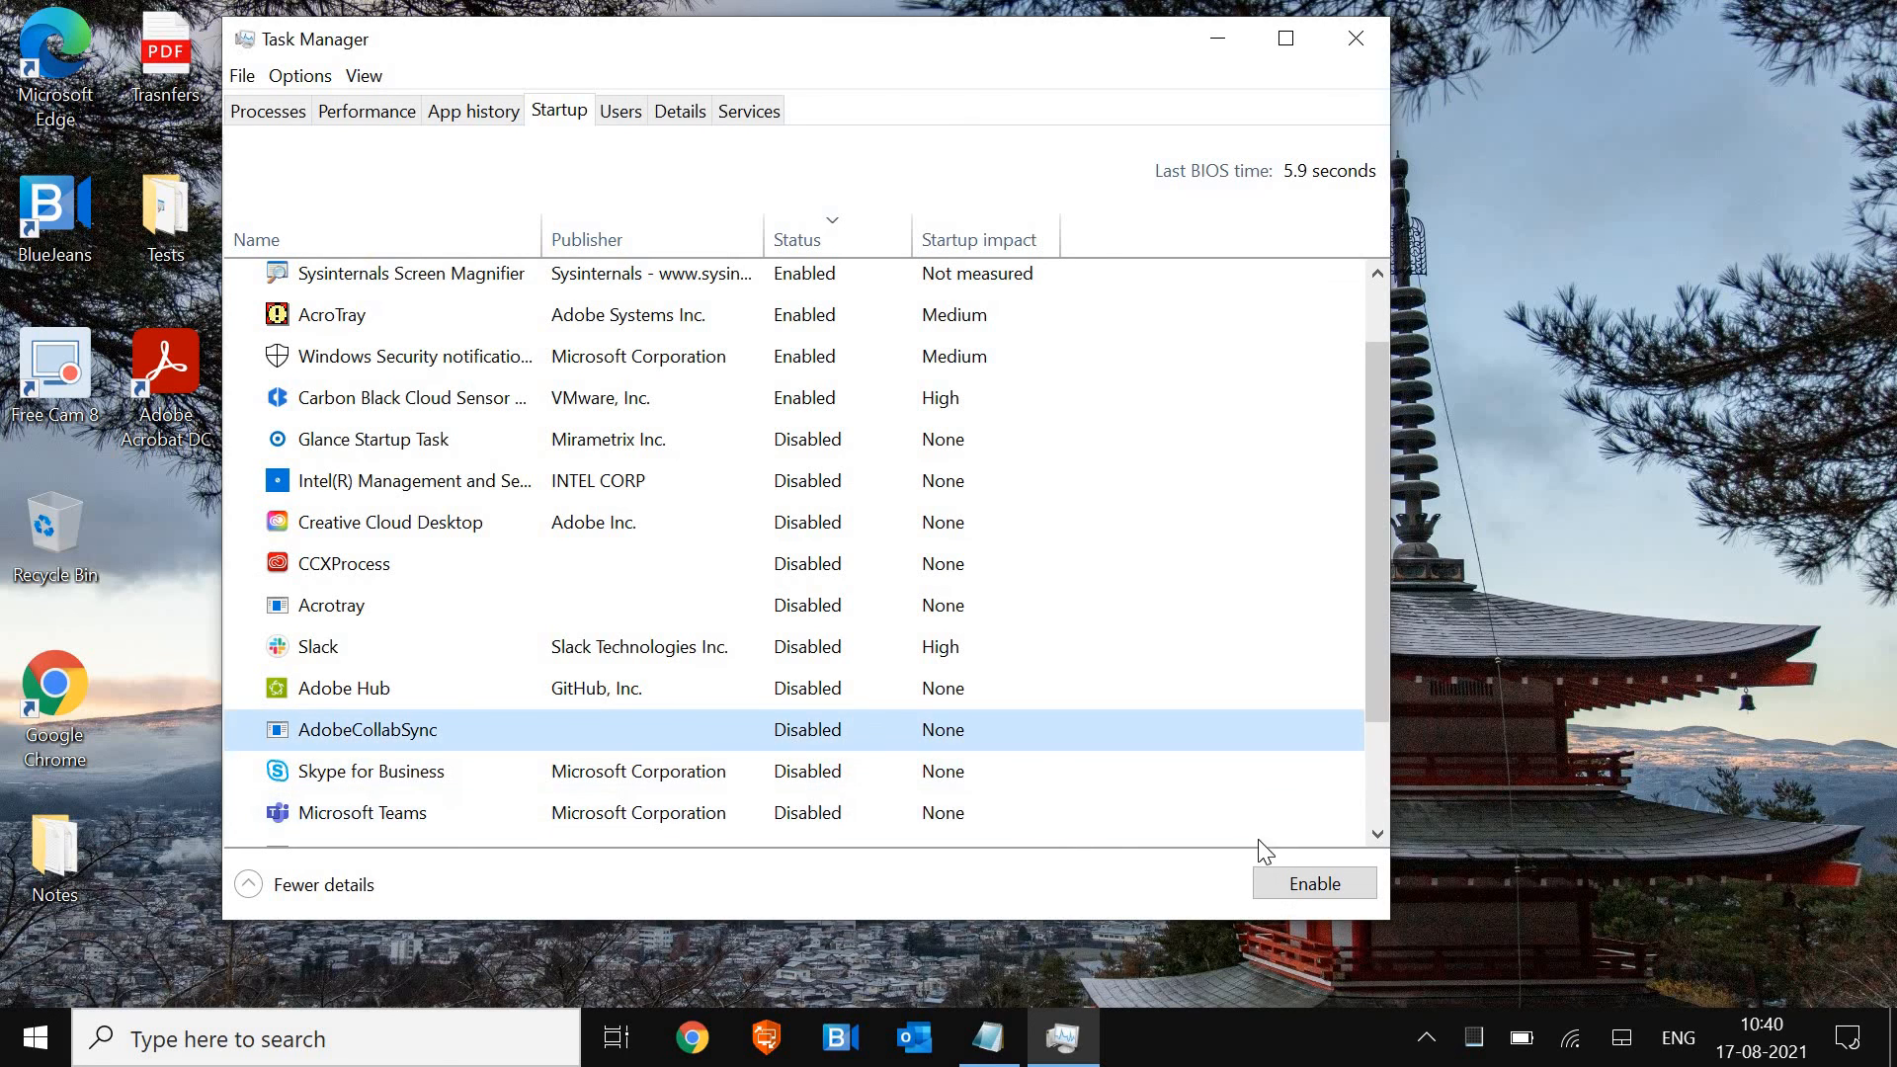
pyautogui.moveTo(1274, 911)
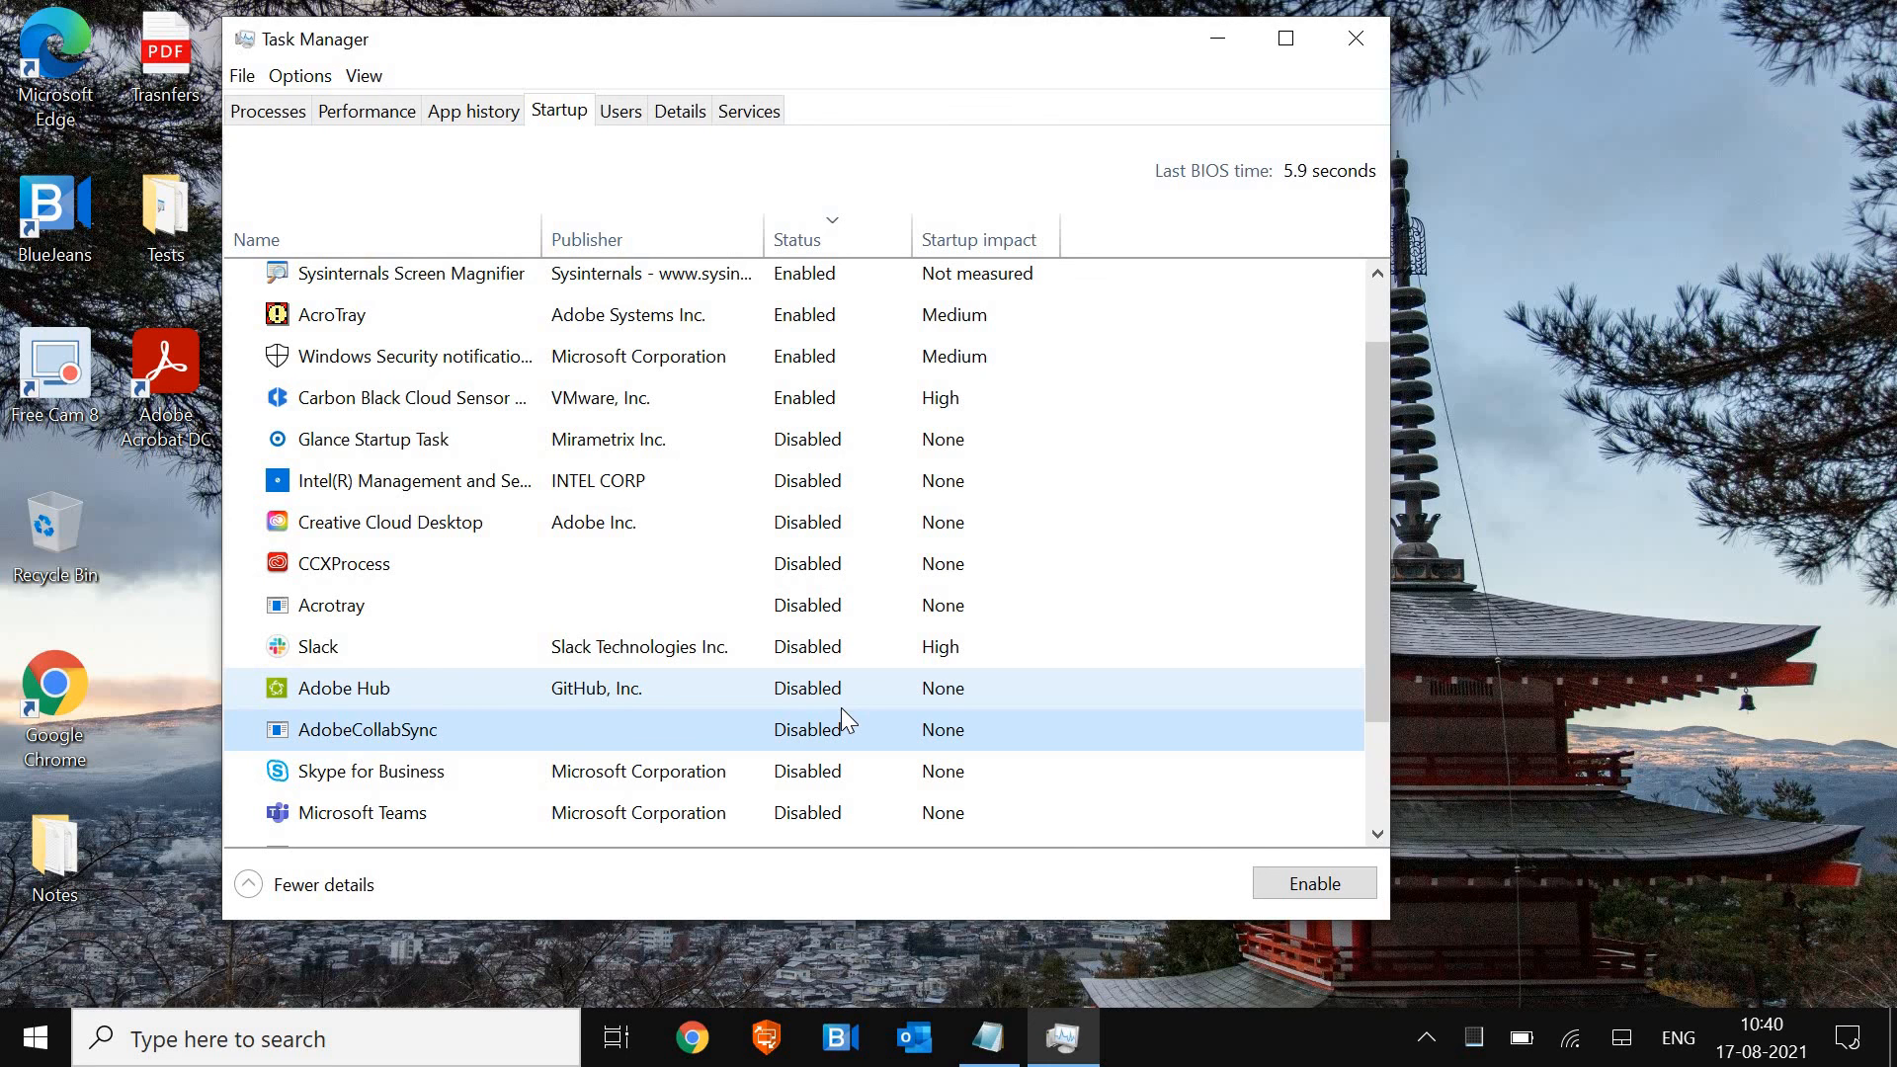
pyautogui.click(1356, 39)
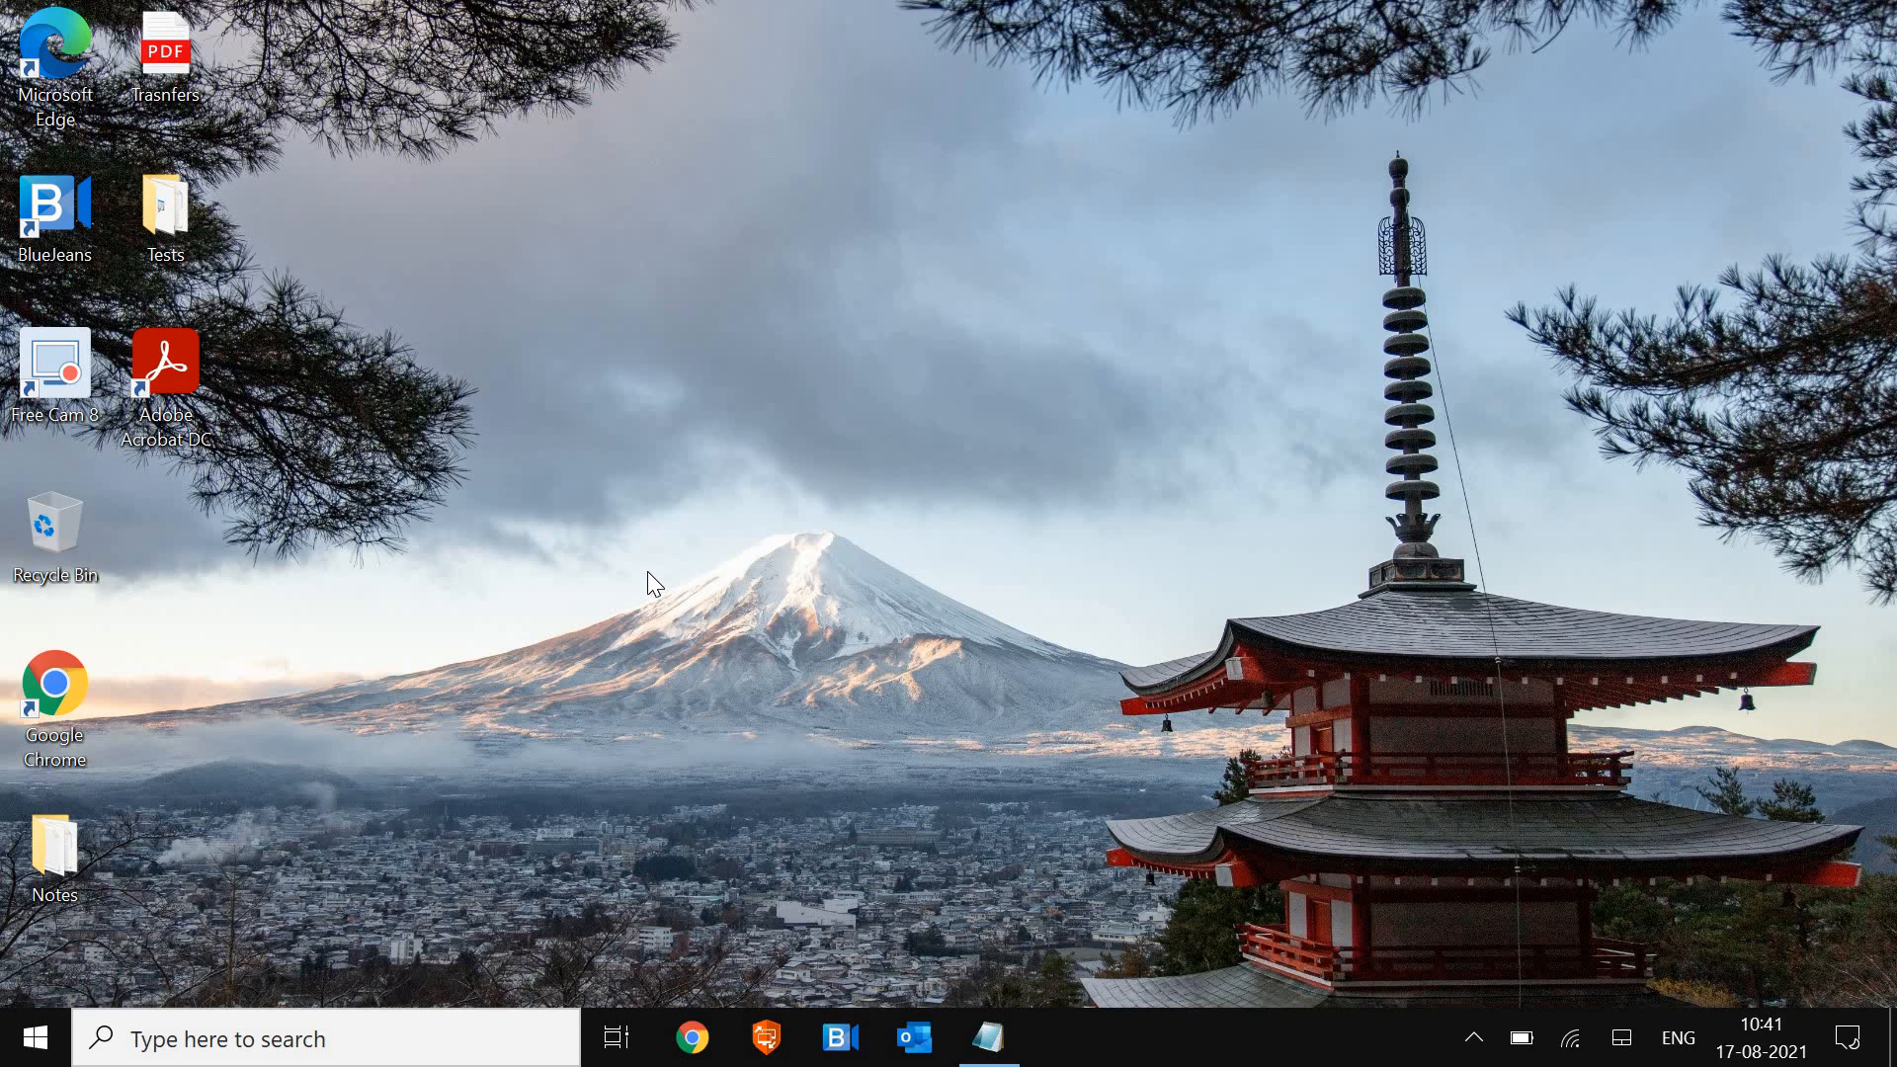
pyautogui.moveTo(614, 977)
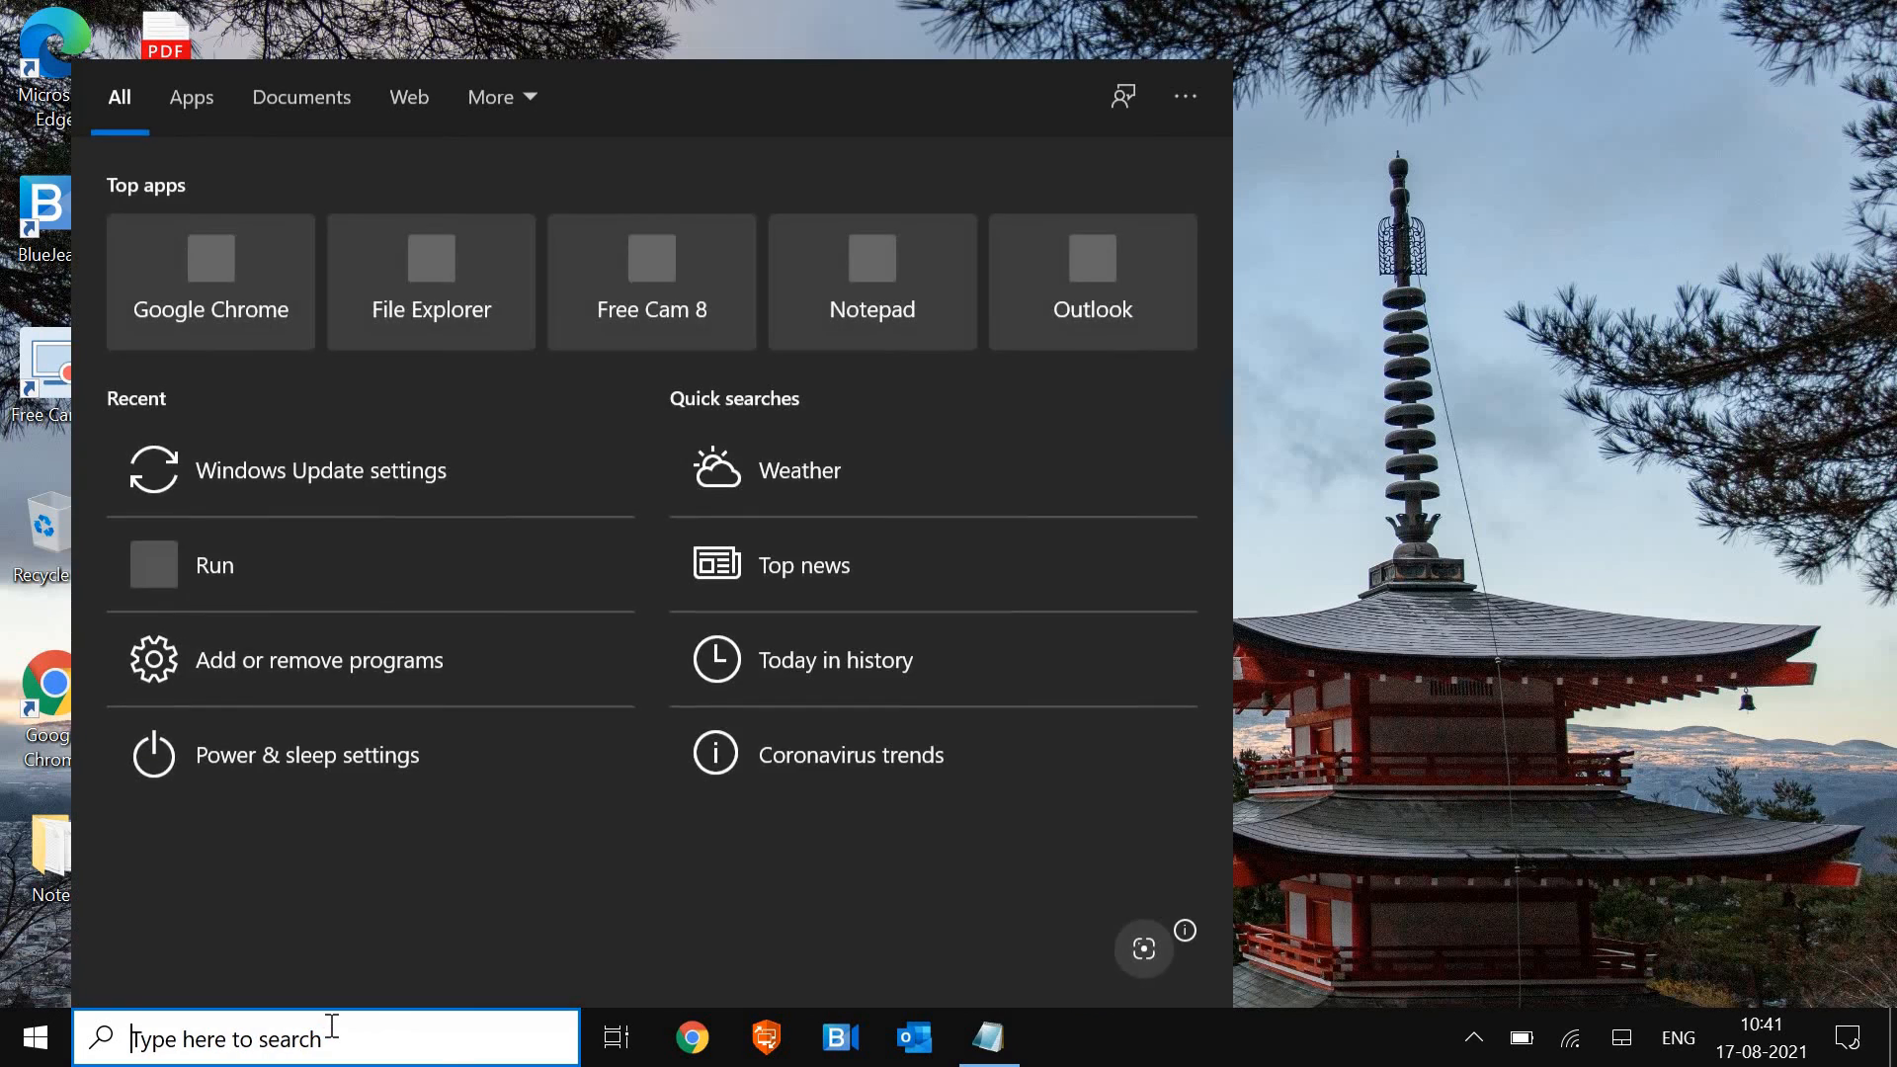
# Launch the Services console by running services.msc from the Run app
pyautogui.write('run')
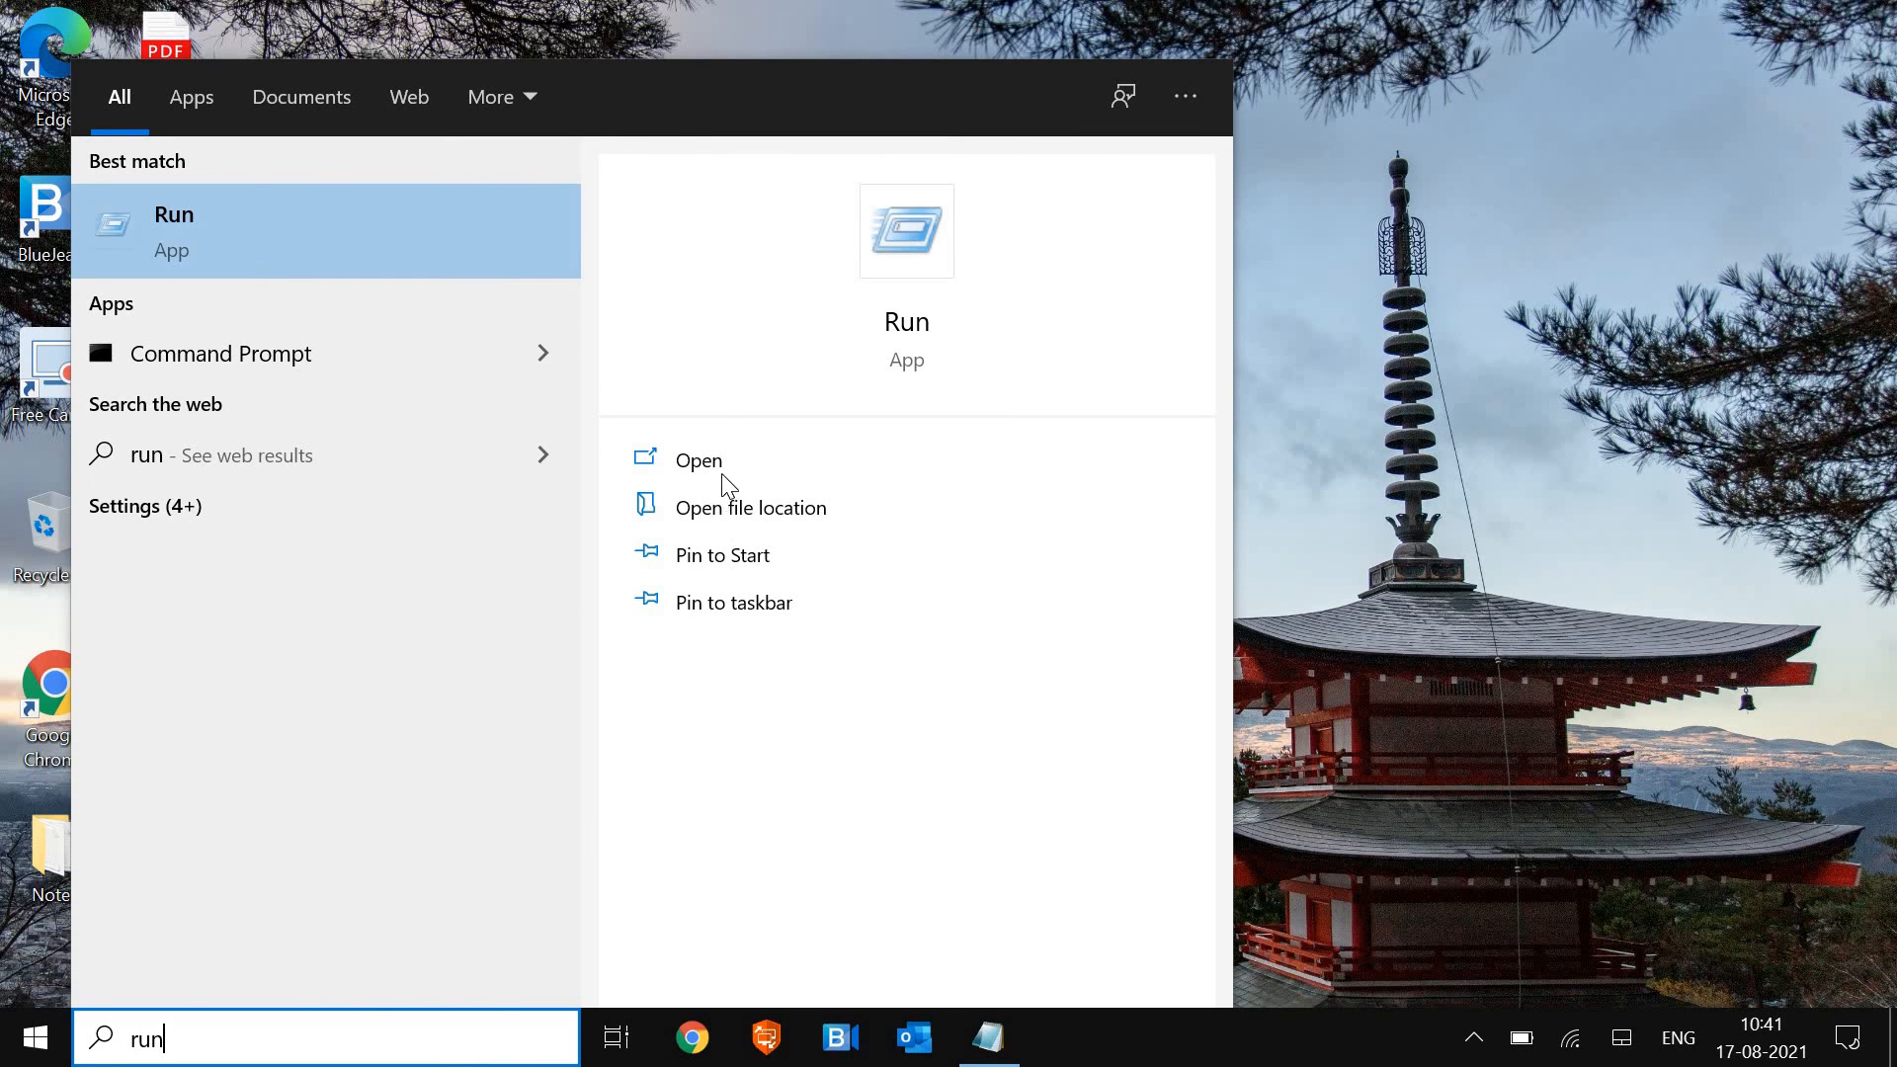
pyautogui.click(699, 460)
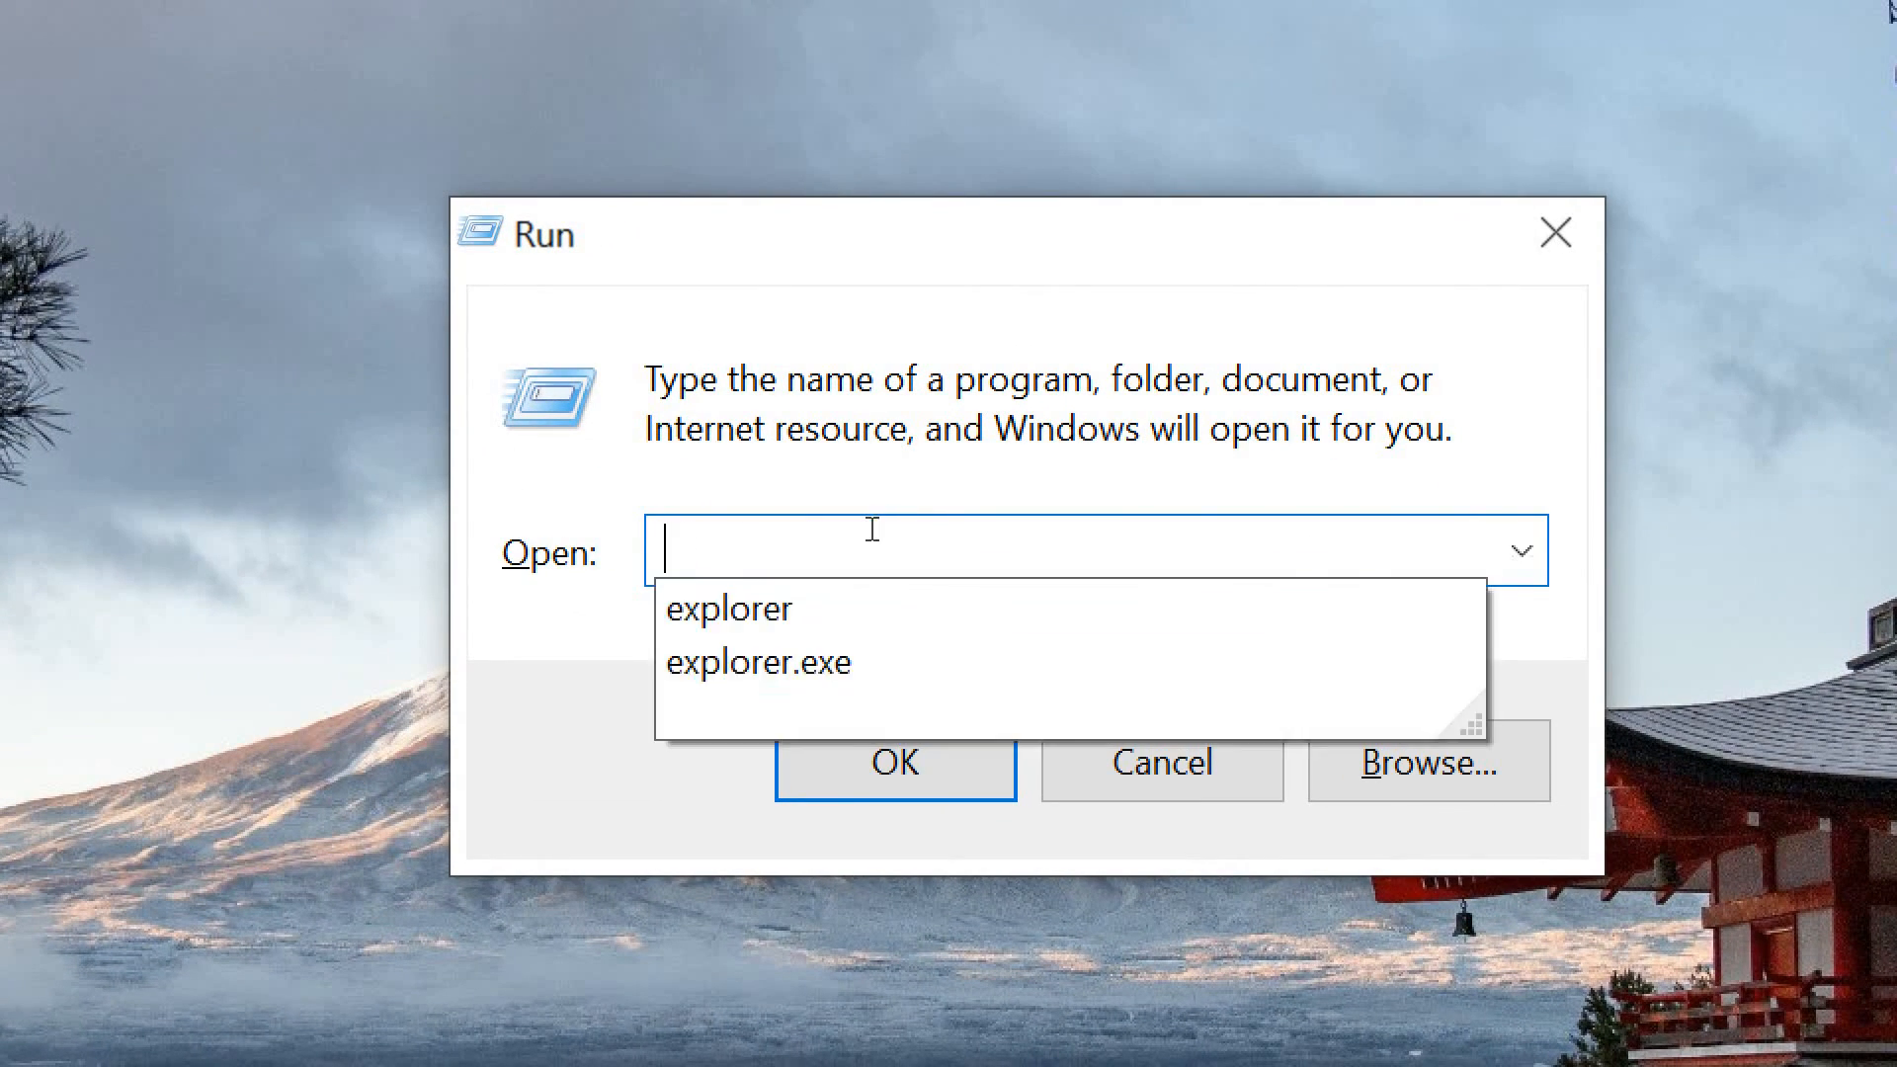
pyautogui.write('services.msc')
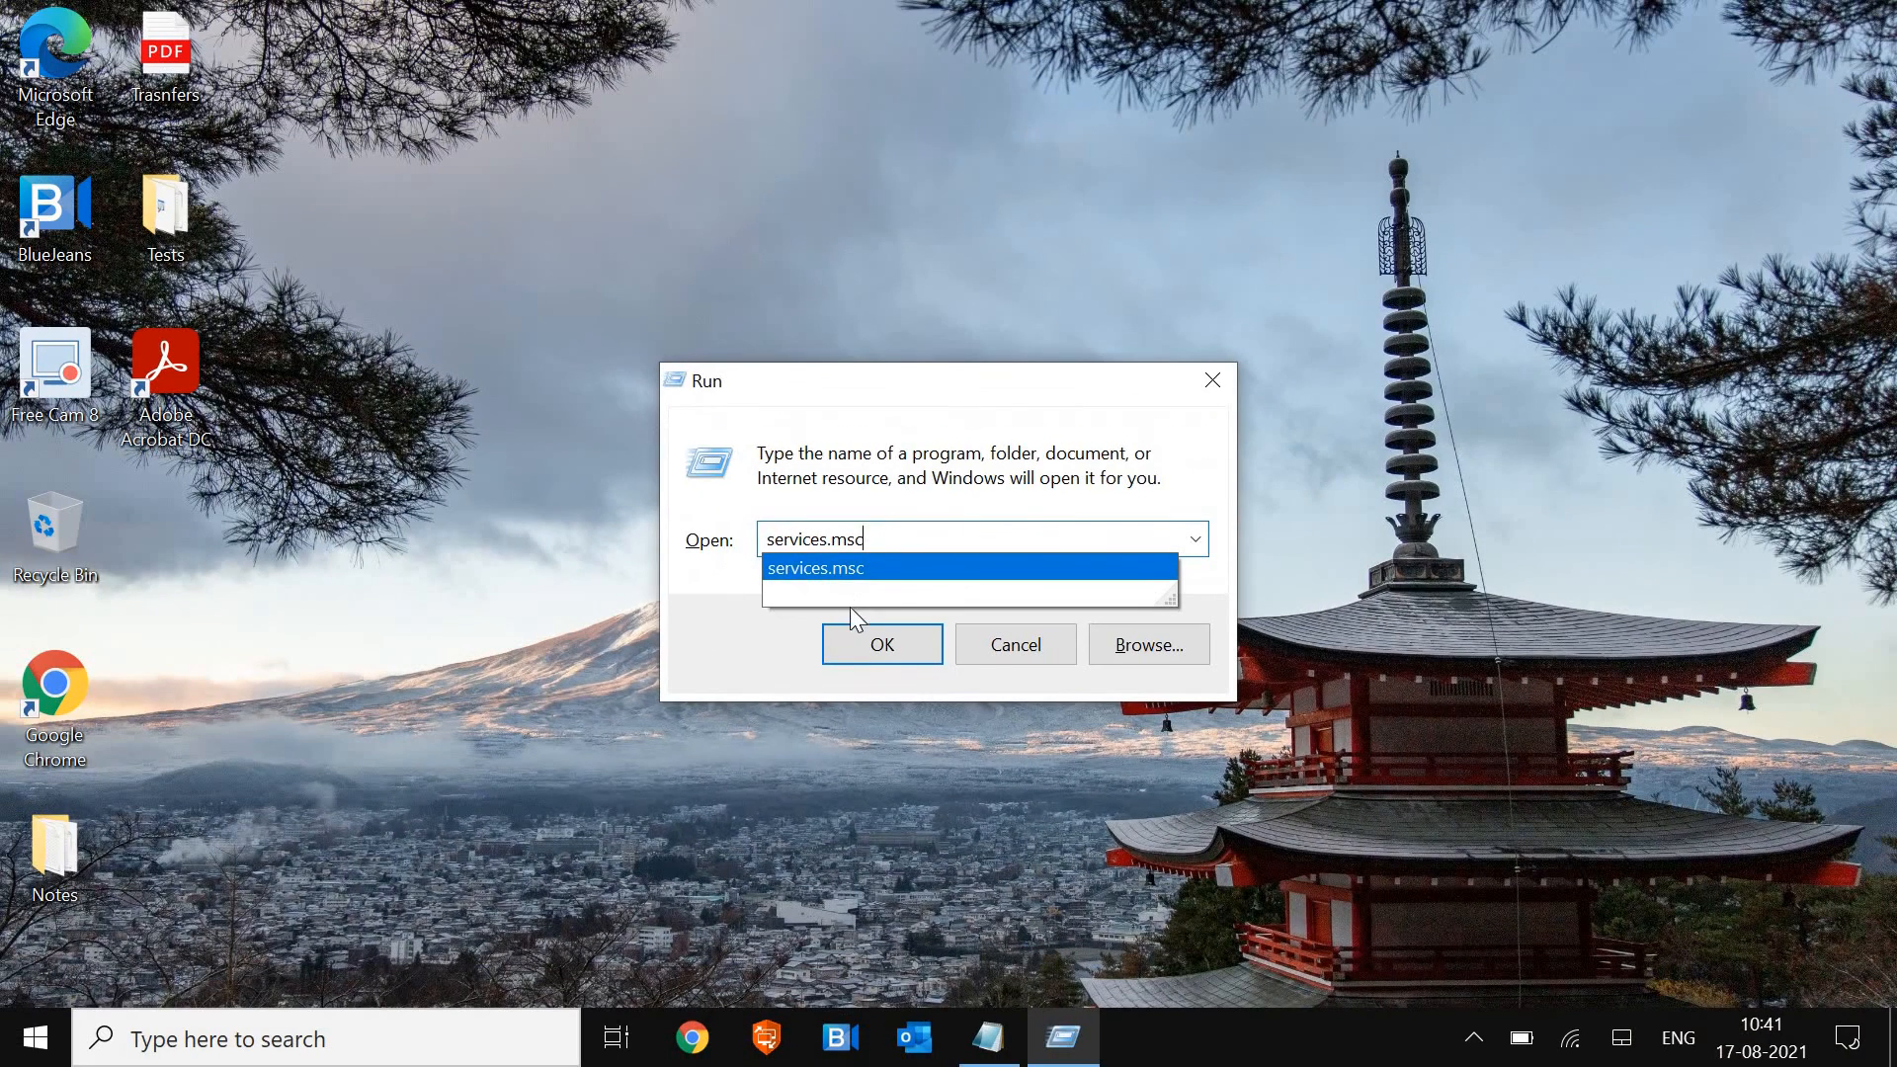
pyautogui.click(882, 644)
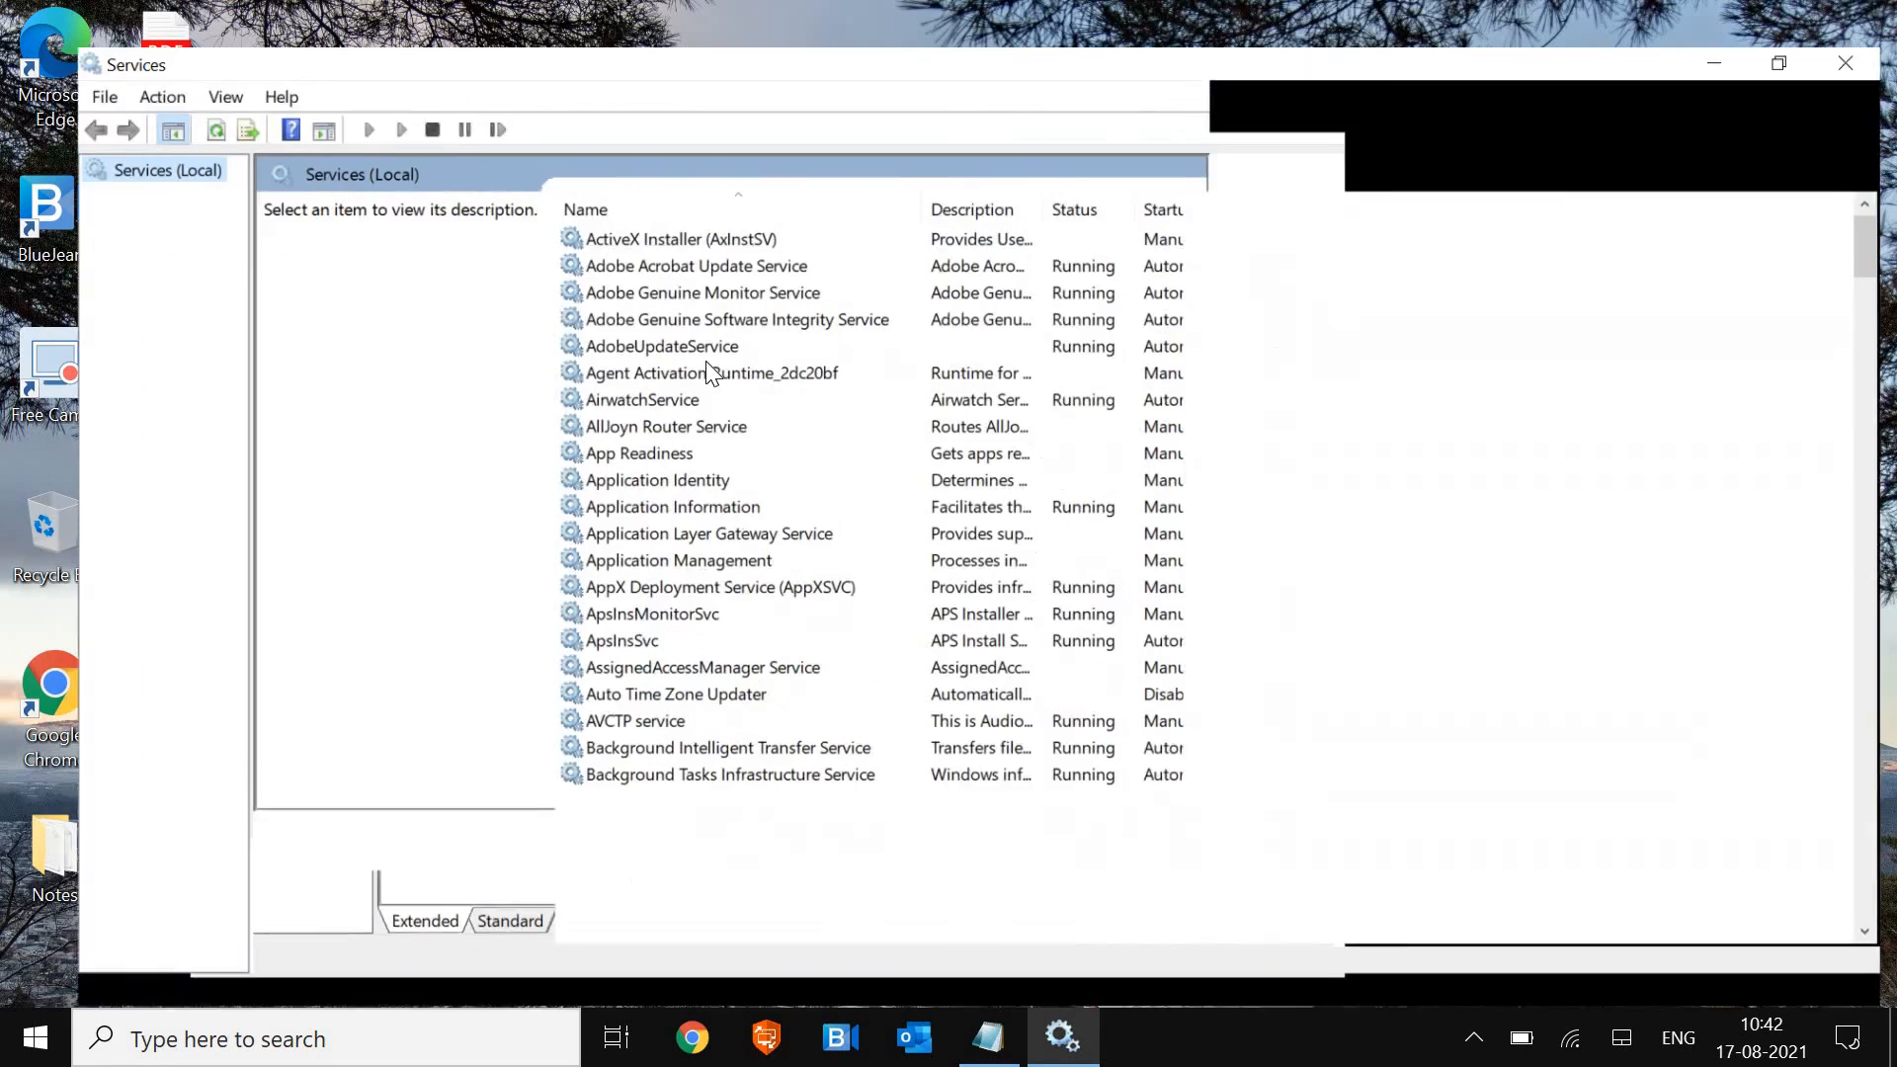
# Open SysMain's properties, confirm it is already disabled and stopped, and close without changes
pyautogui.click(707, 533)
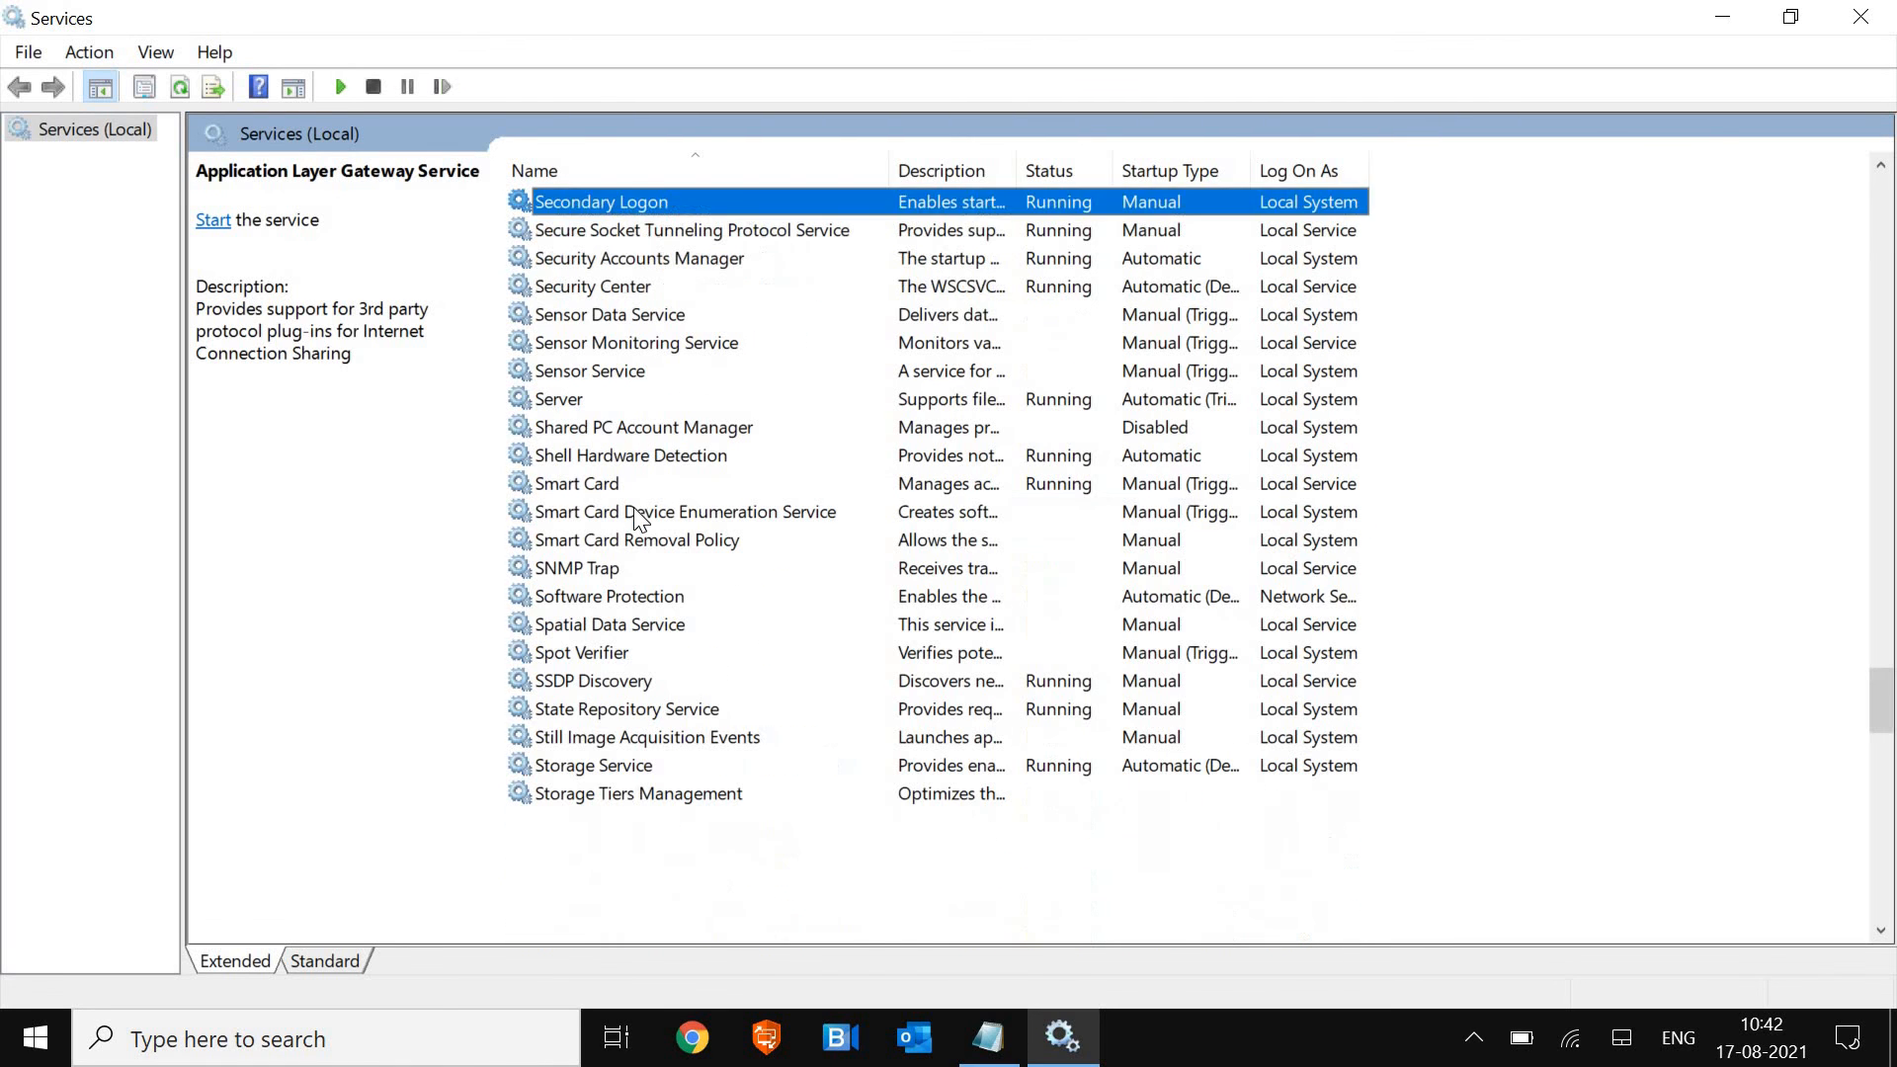
pyautogui.click(576, 877)
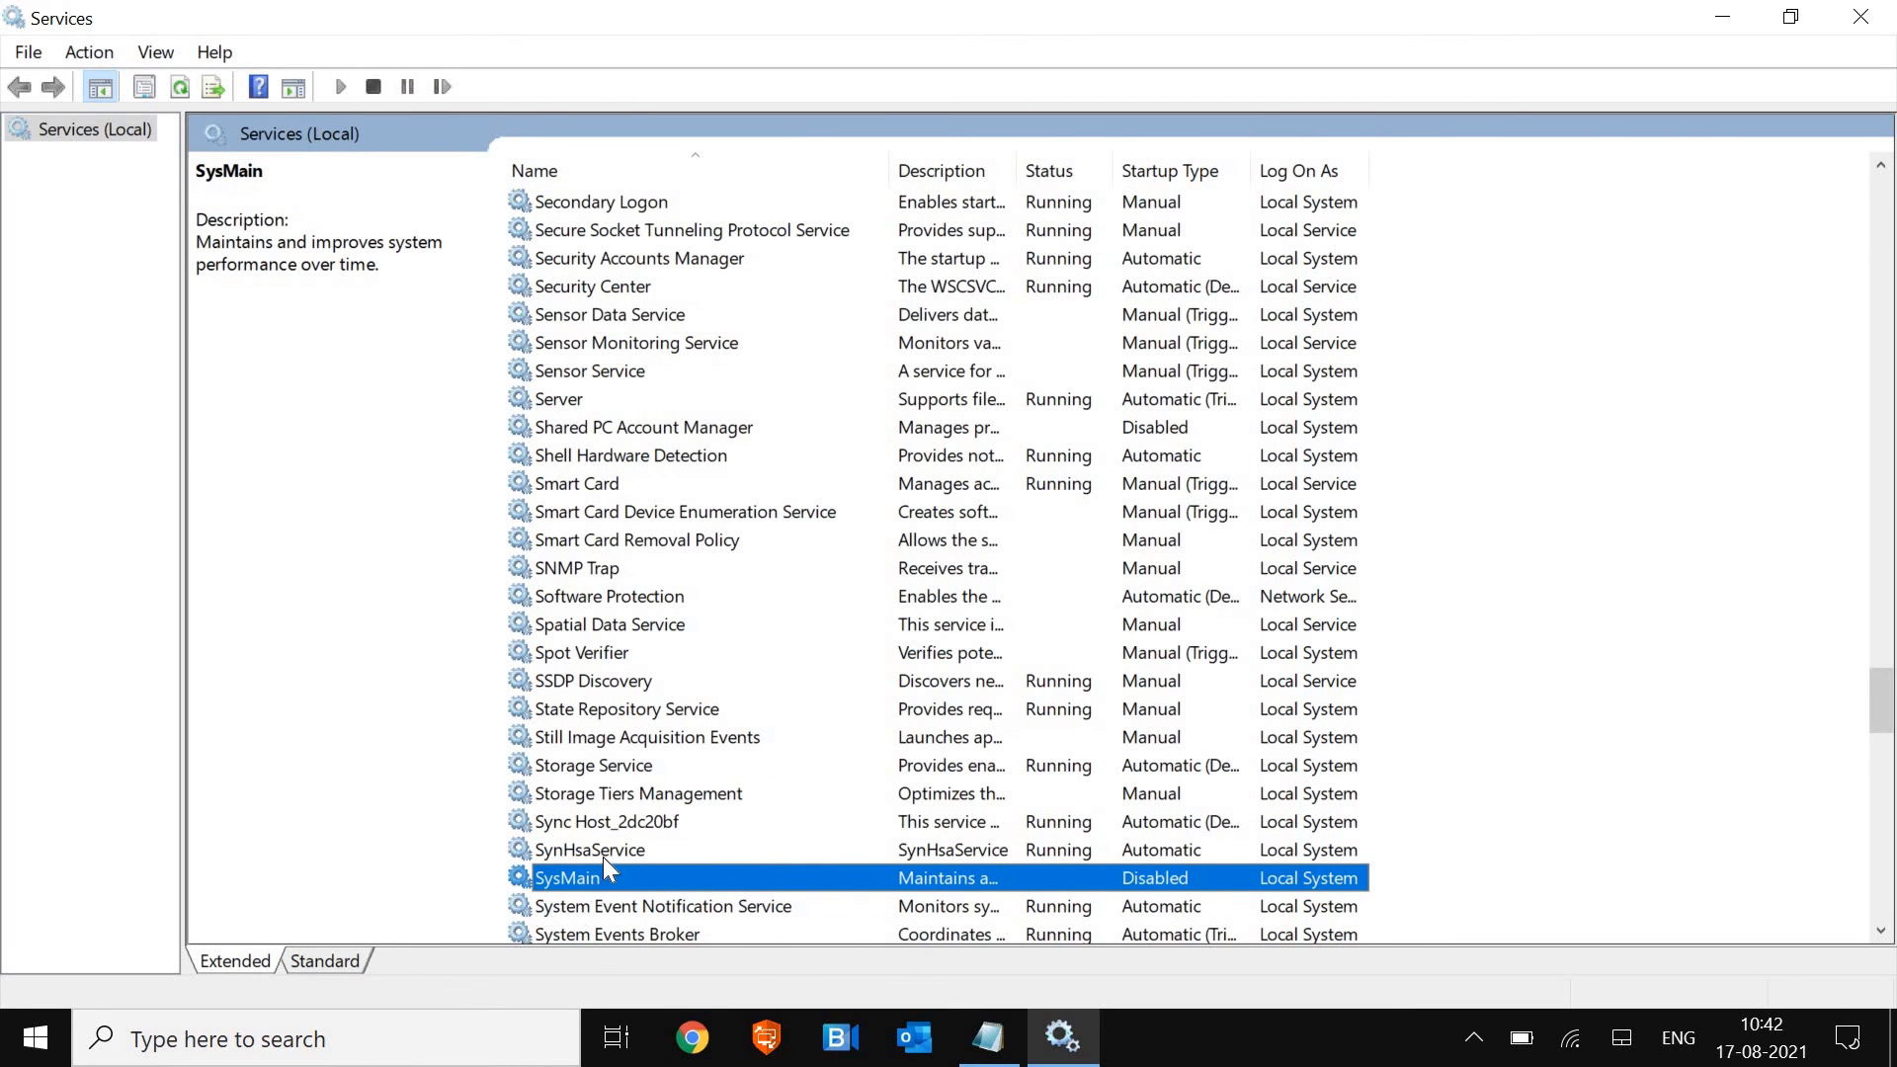
pyautogui.scroll(-3)
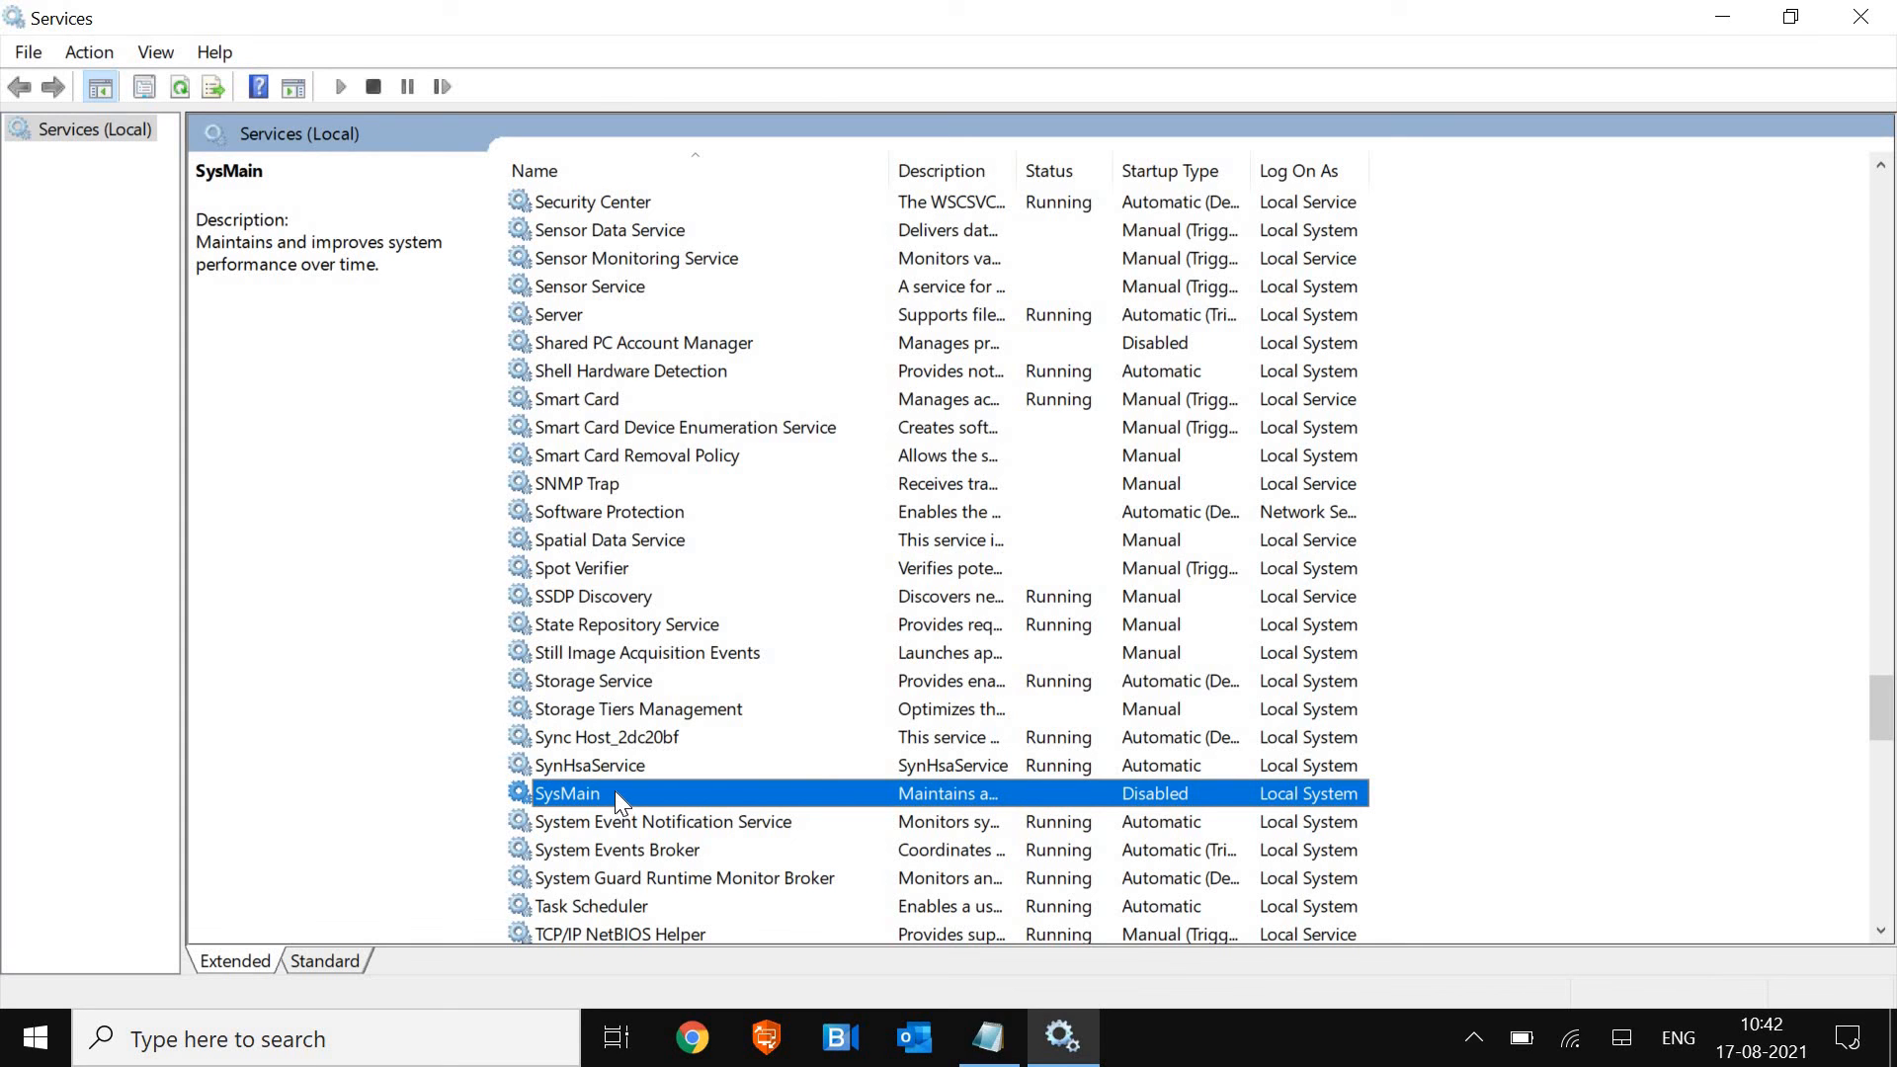
pyautogui.rightClick(616, 793)
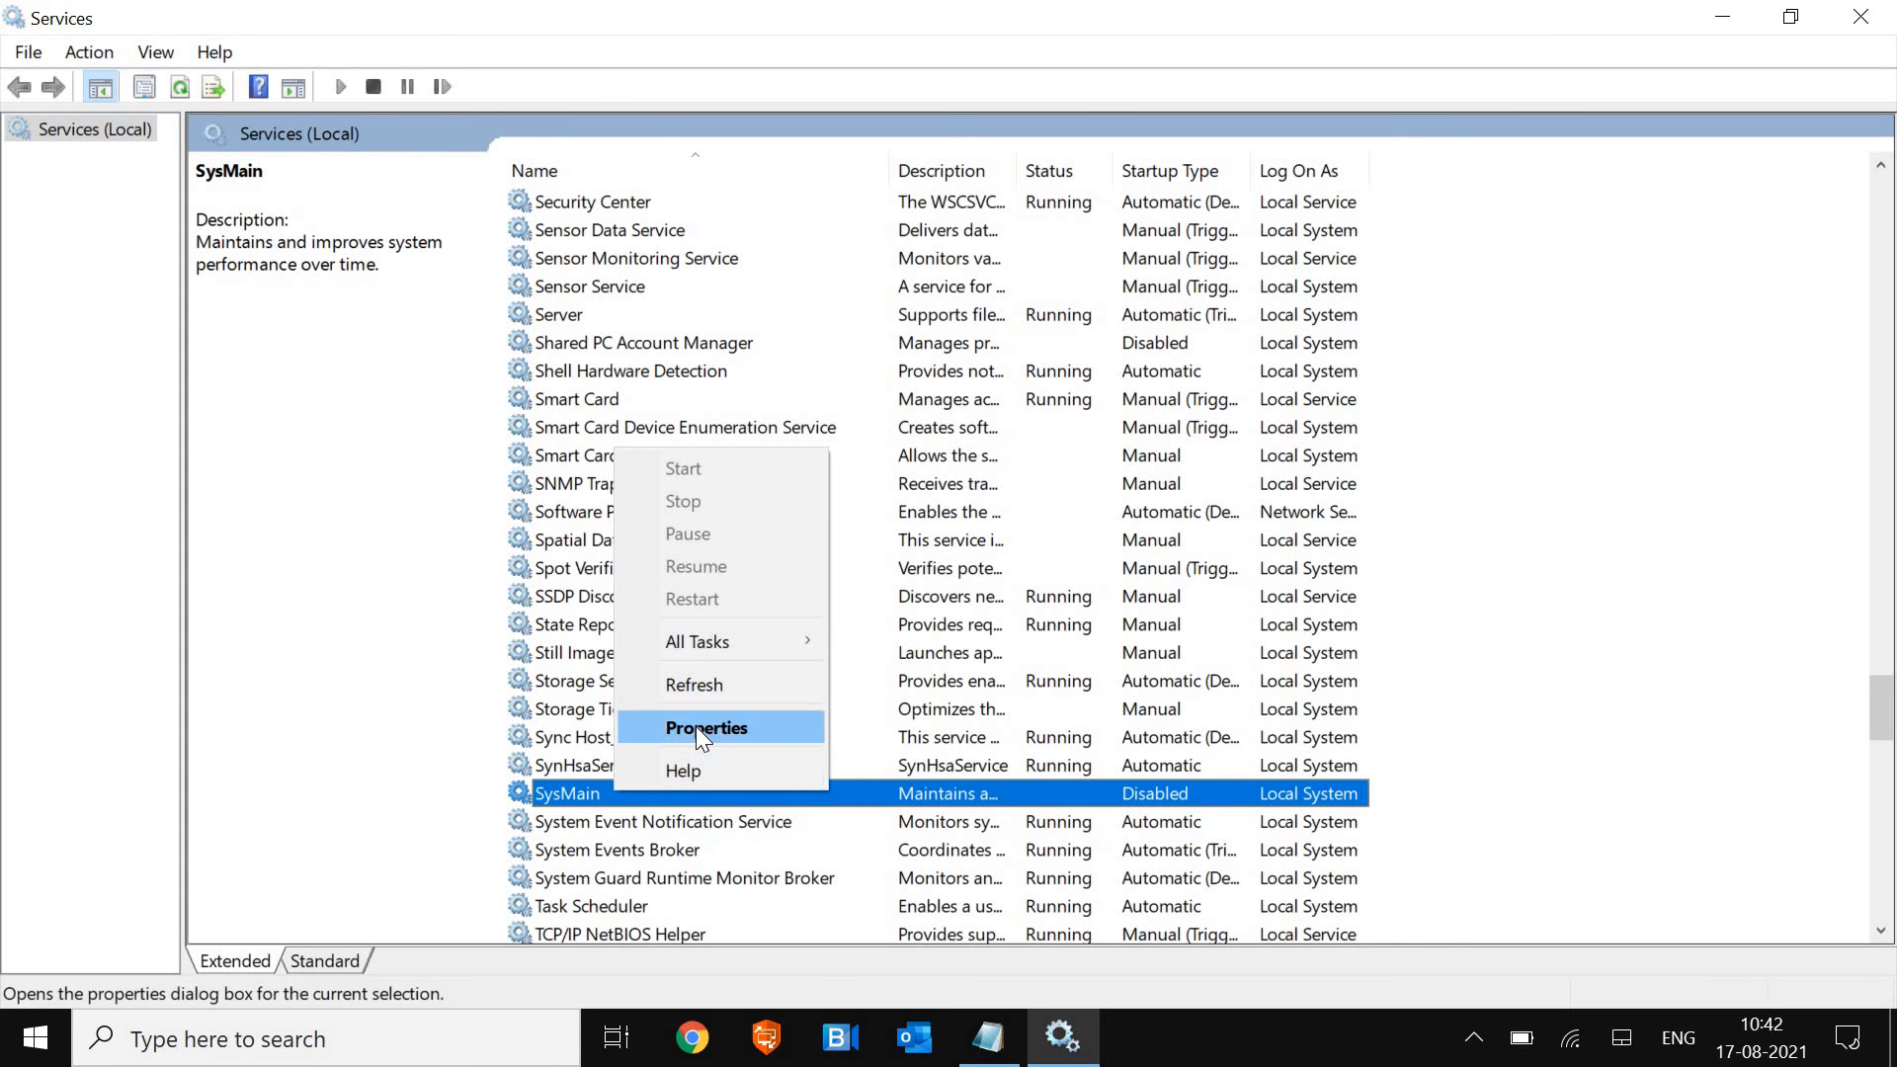
pyautogui.click(705, 727)
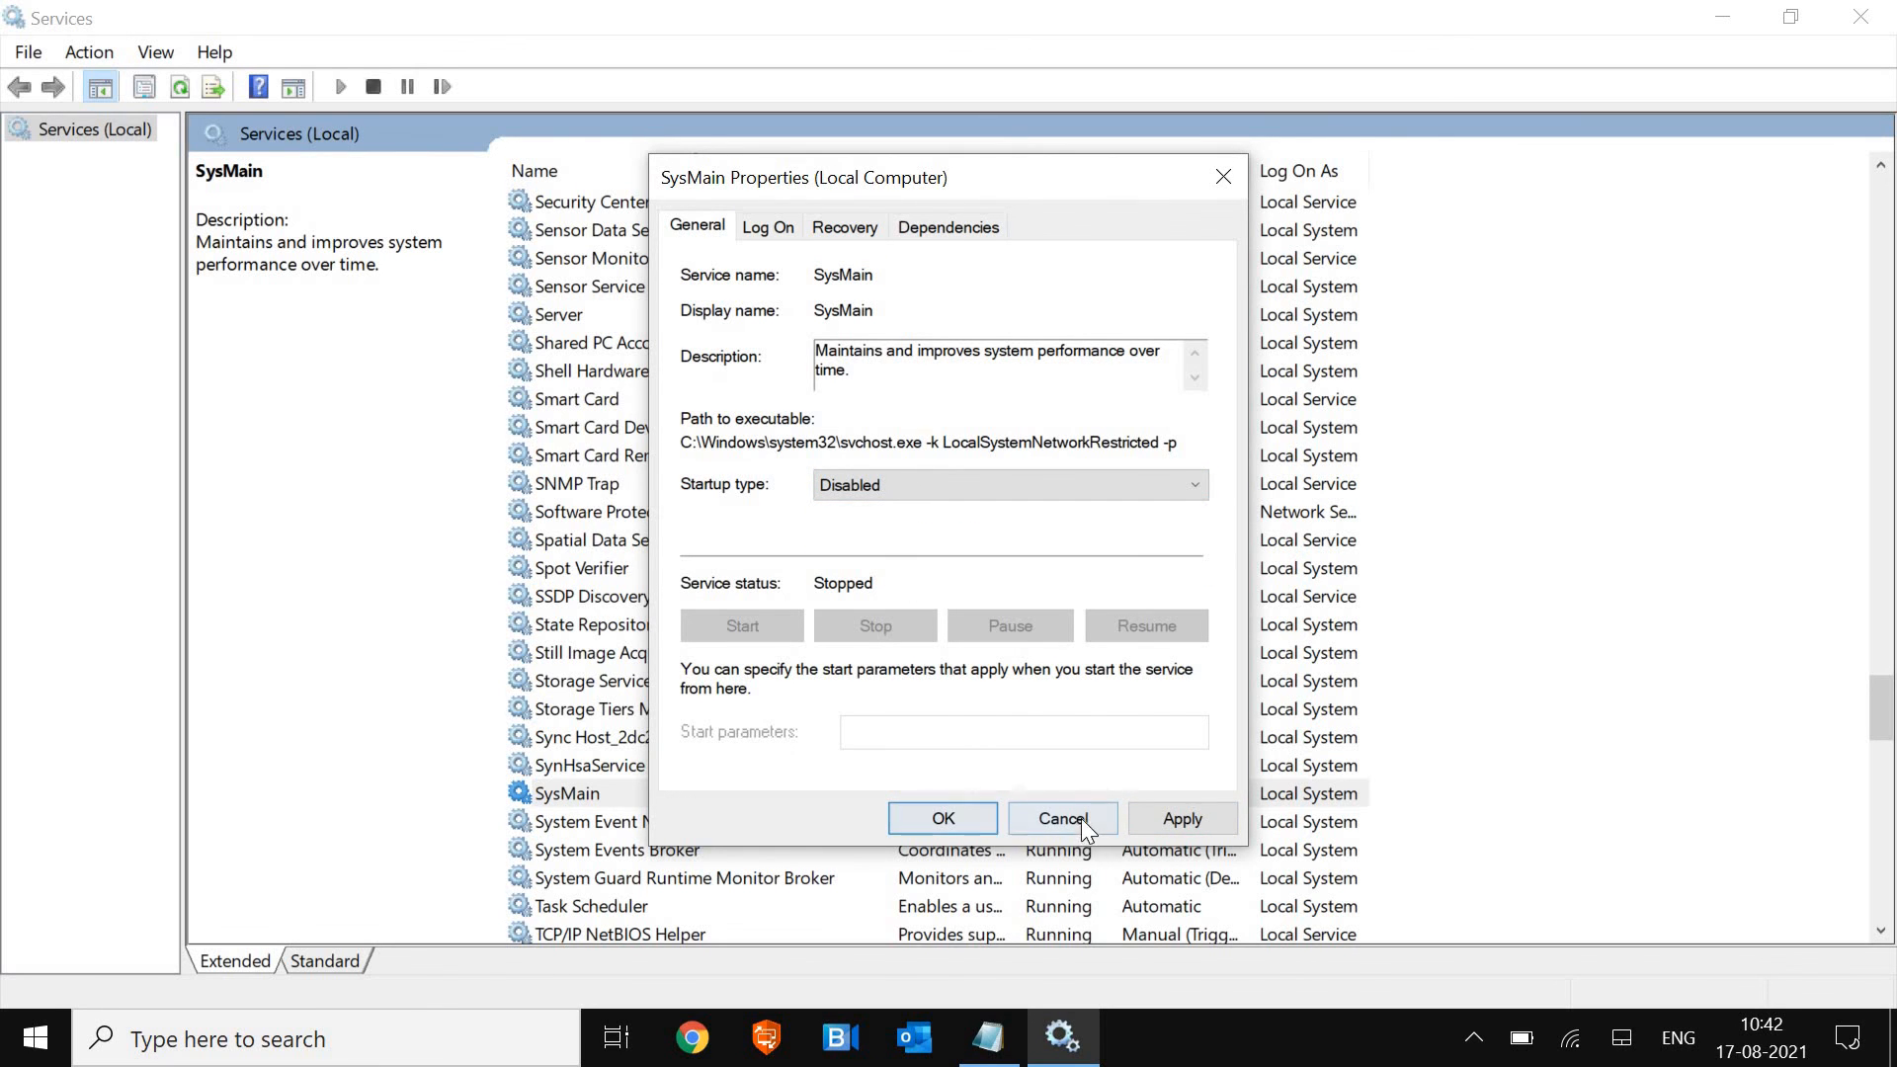
pyautogui.click(1062, 818)
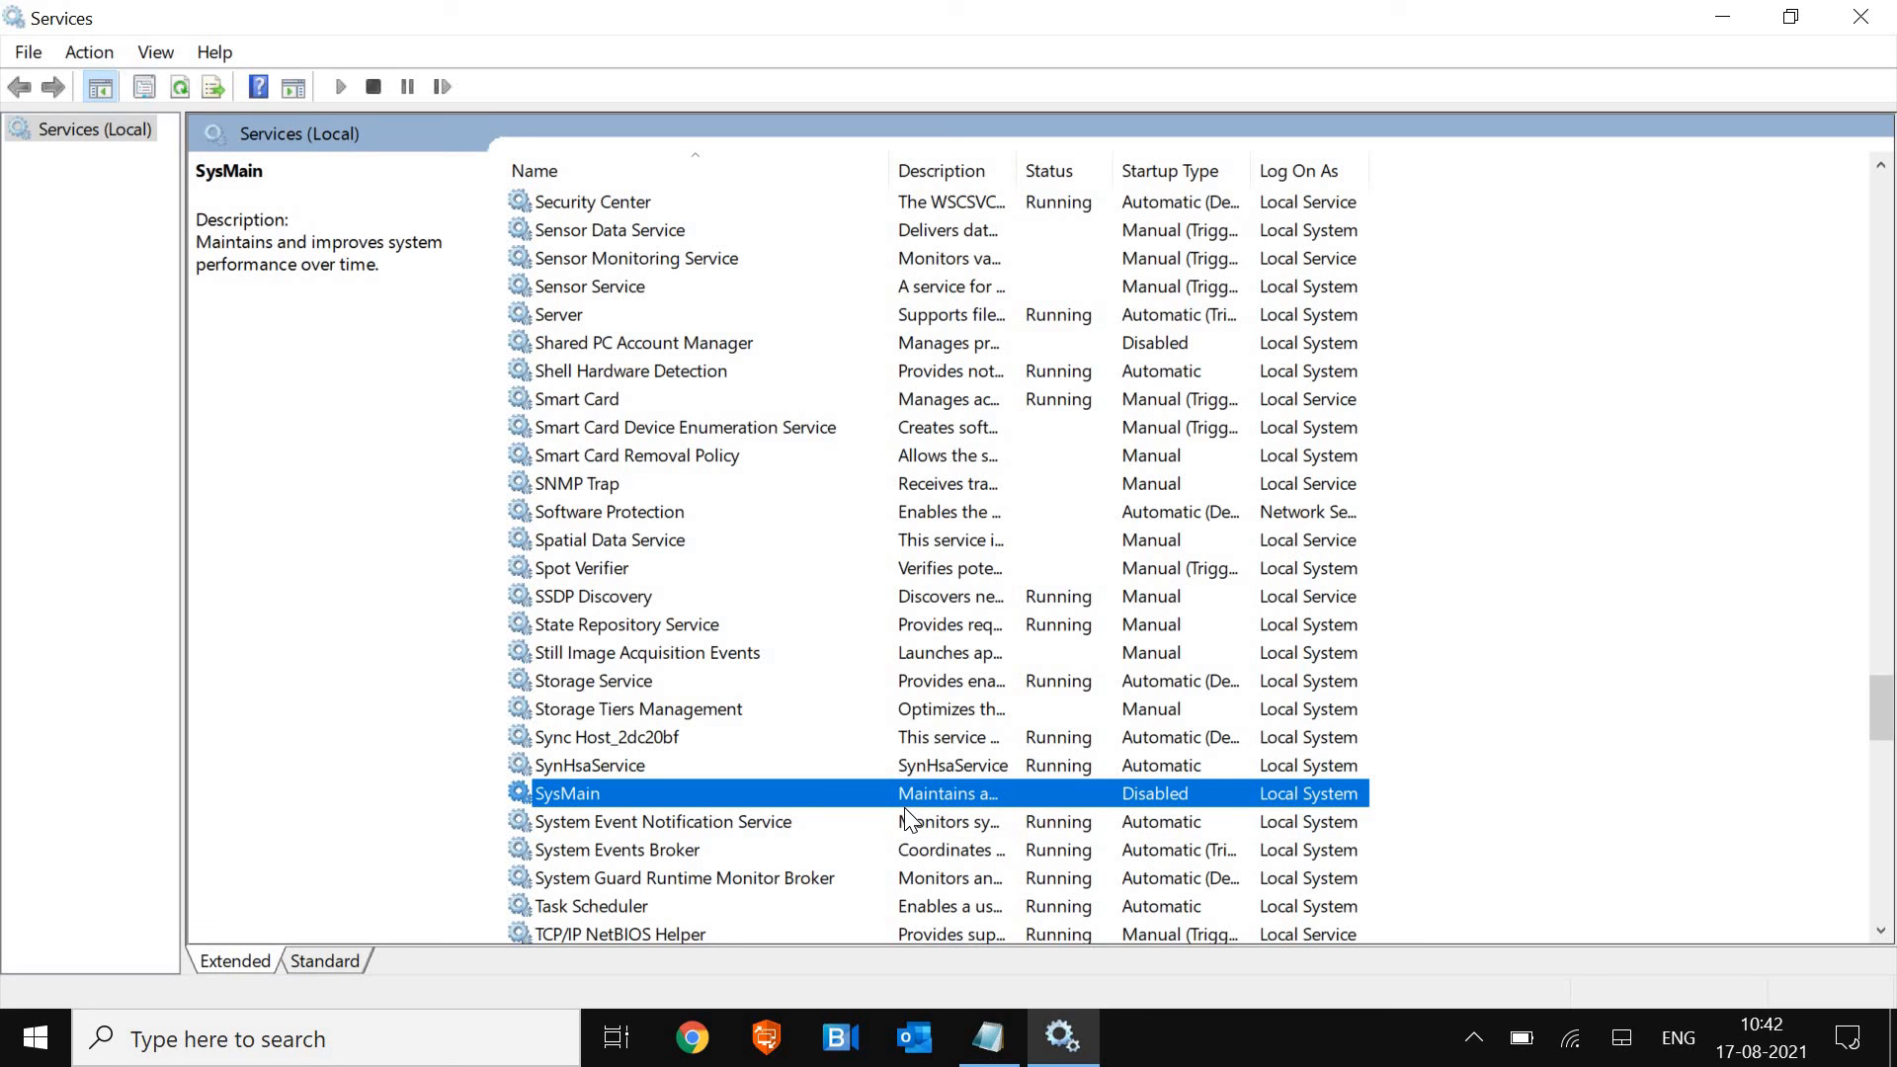
pyautogui.moveTo(1747, 77)
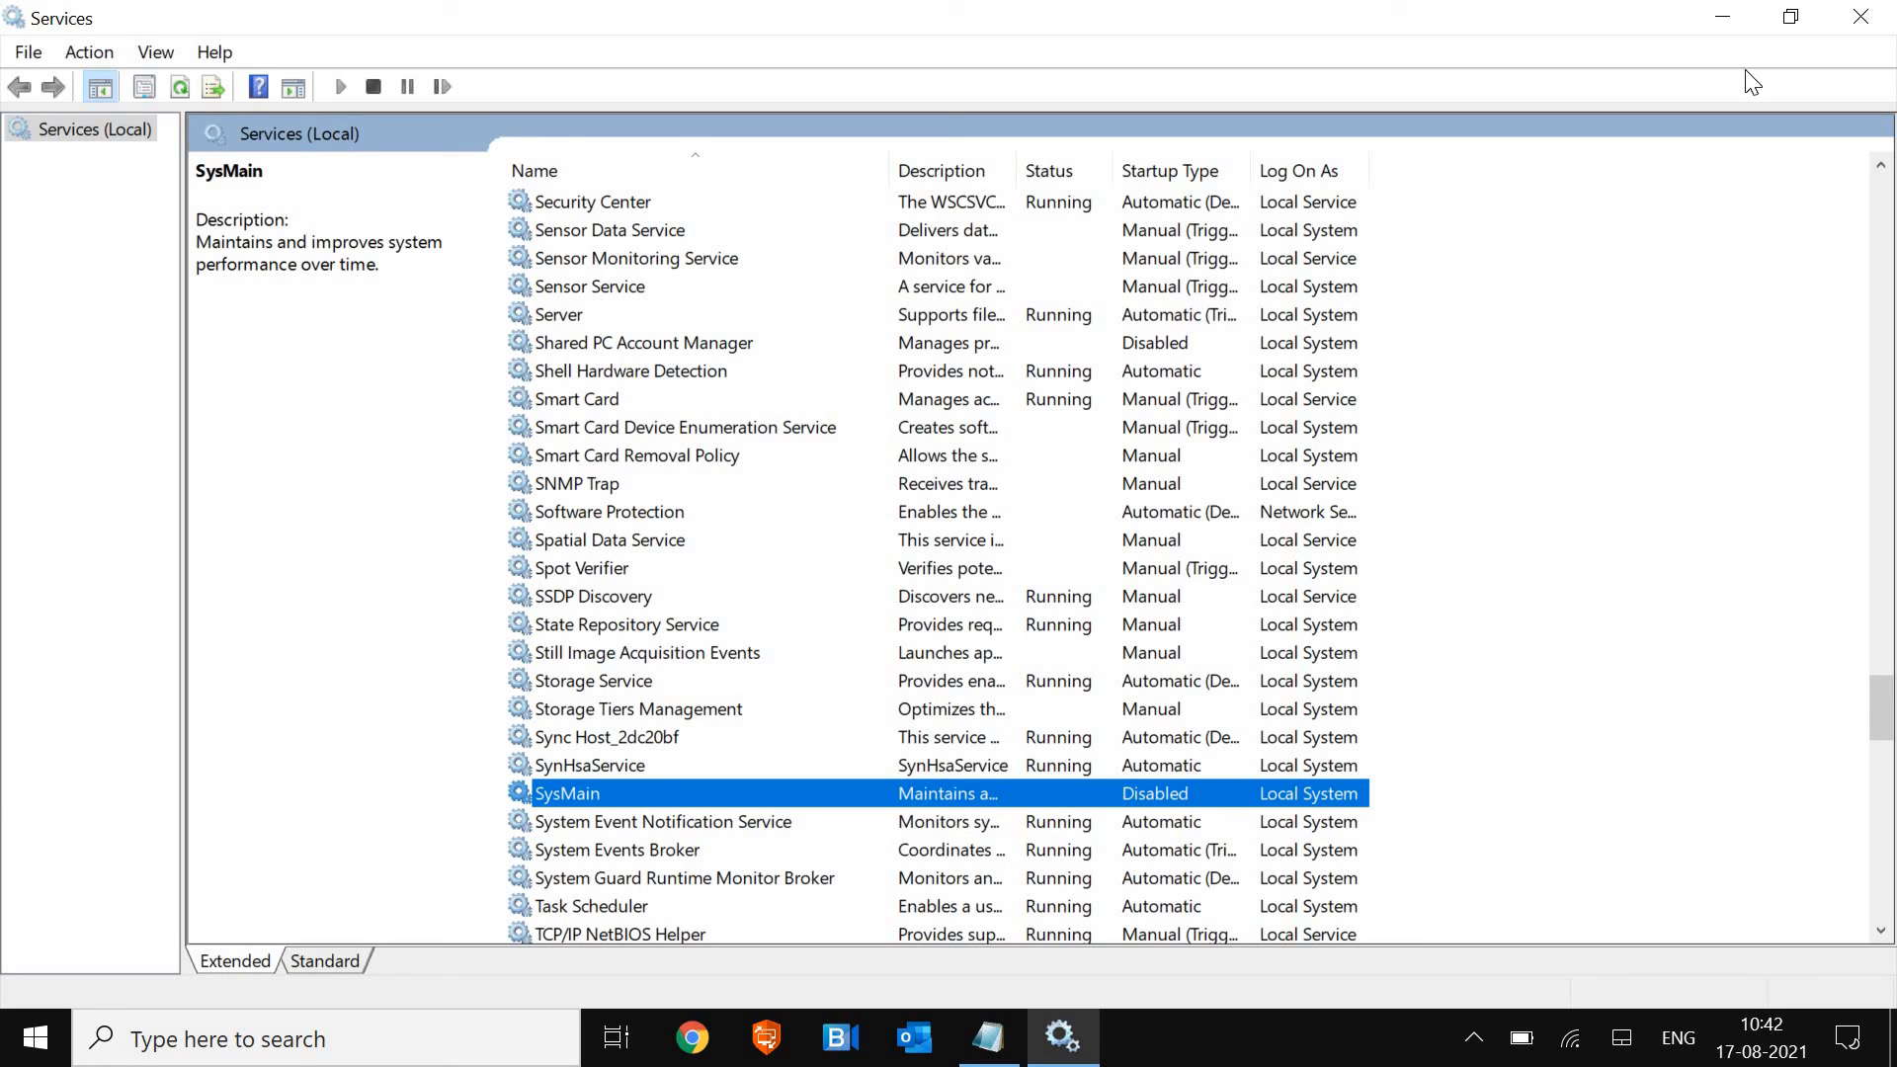
pyautogui.moveTo(1862, 17)
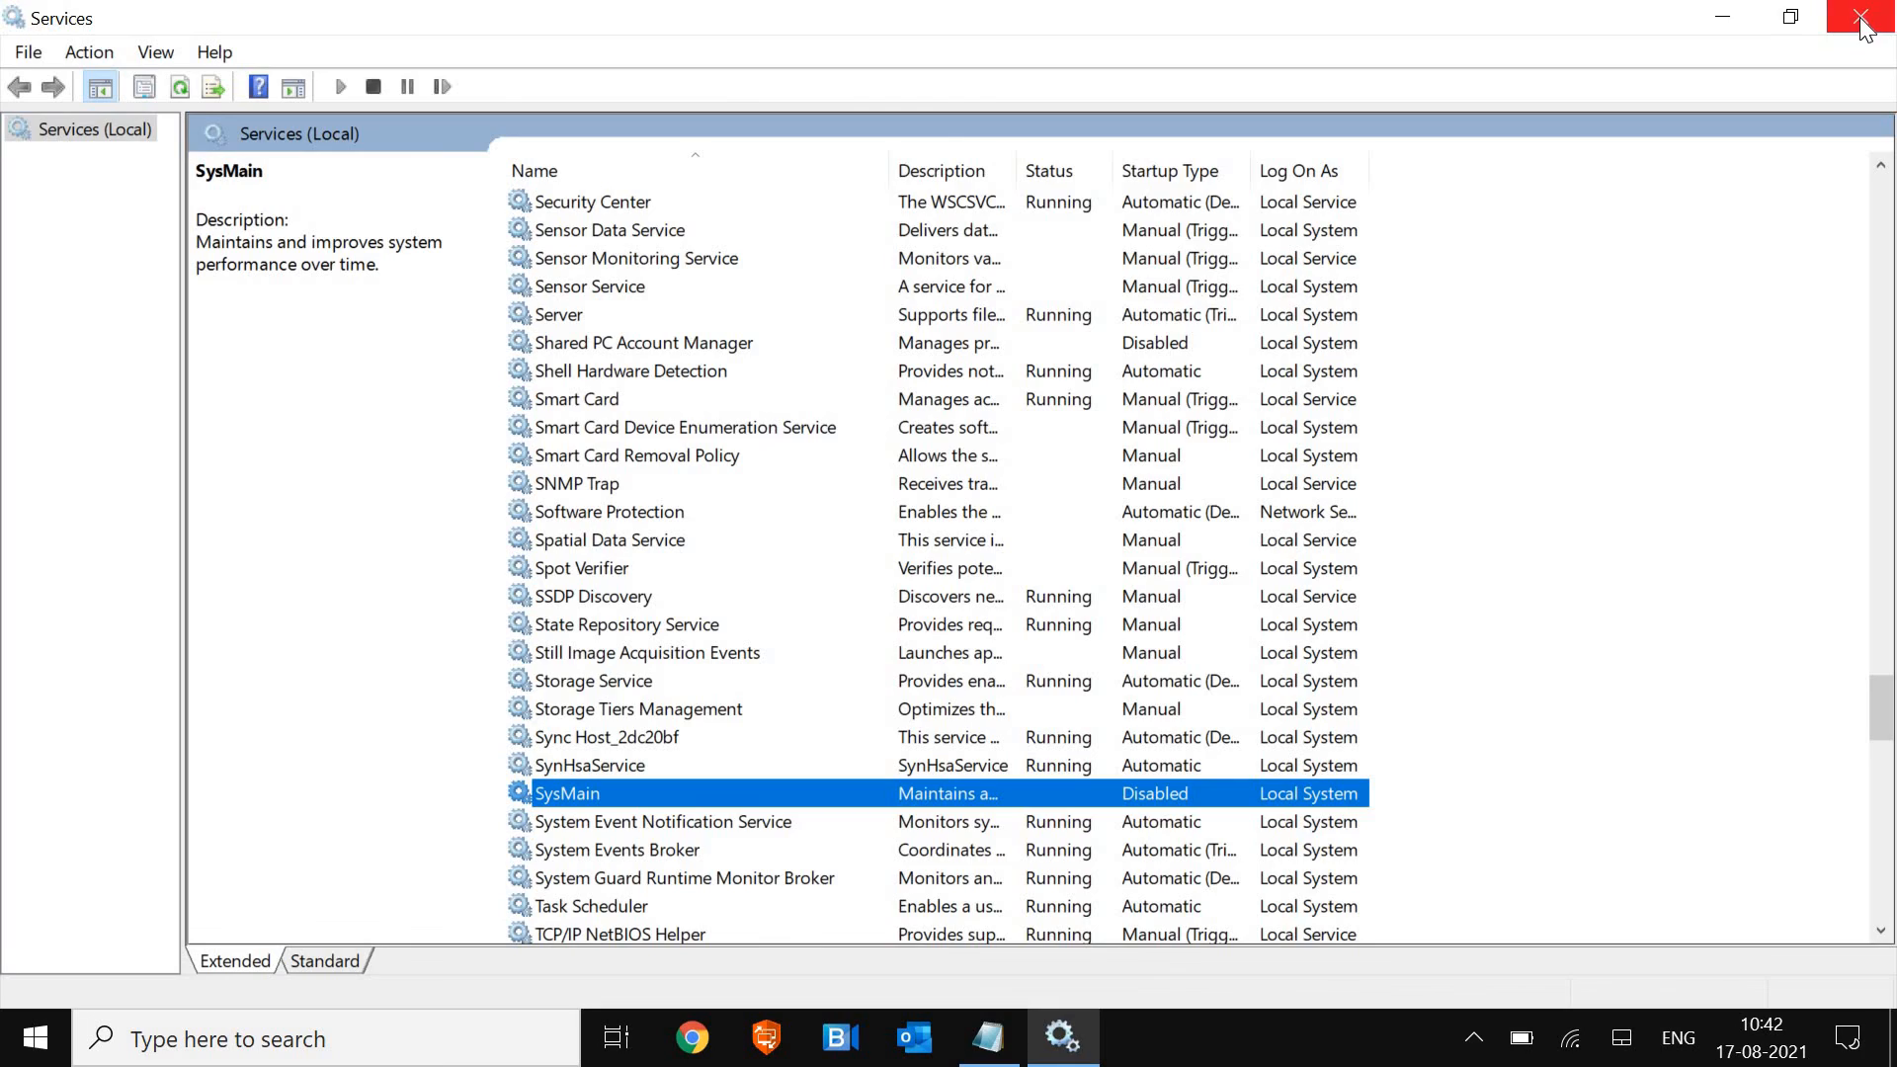
# Close Services, search Google for 'malwarebytes' and open the official malwarebytes.com result
pyautogui.click(1857, 17)
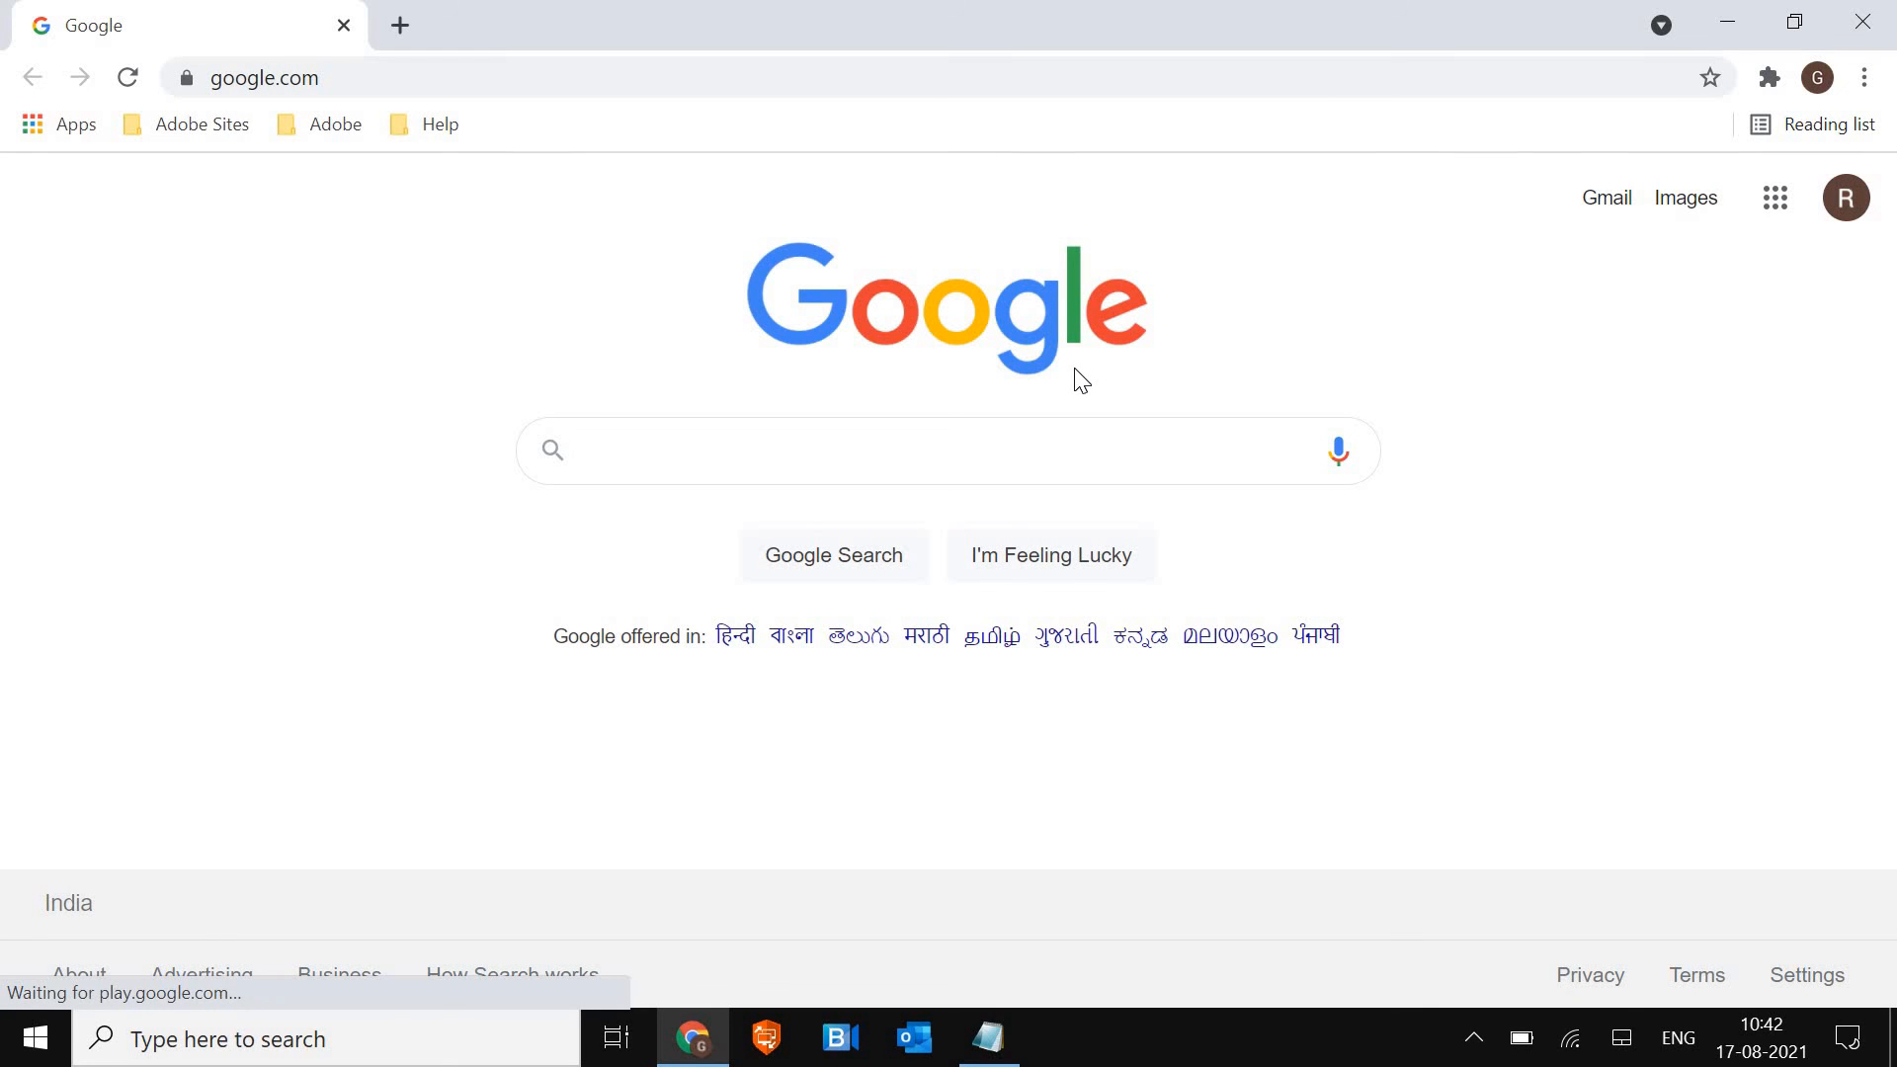
pyautogui.moveTo(1146, 531)
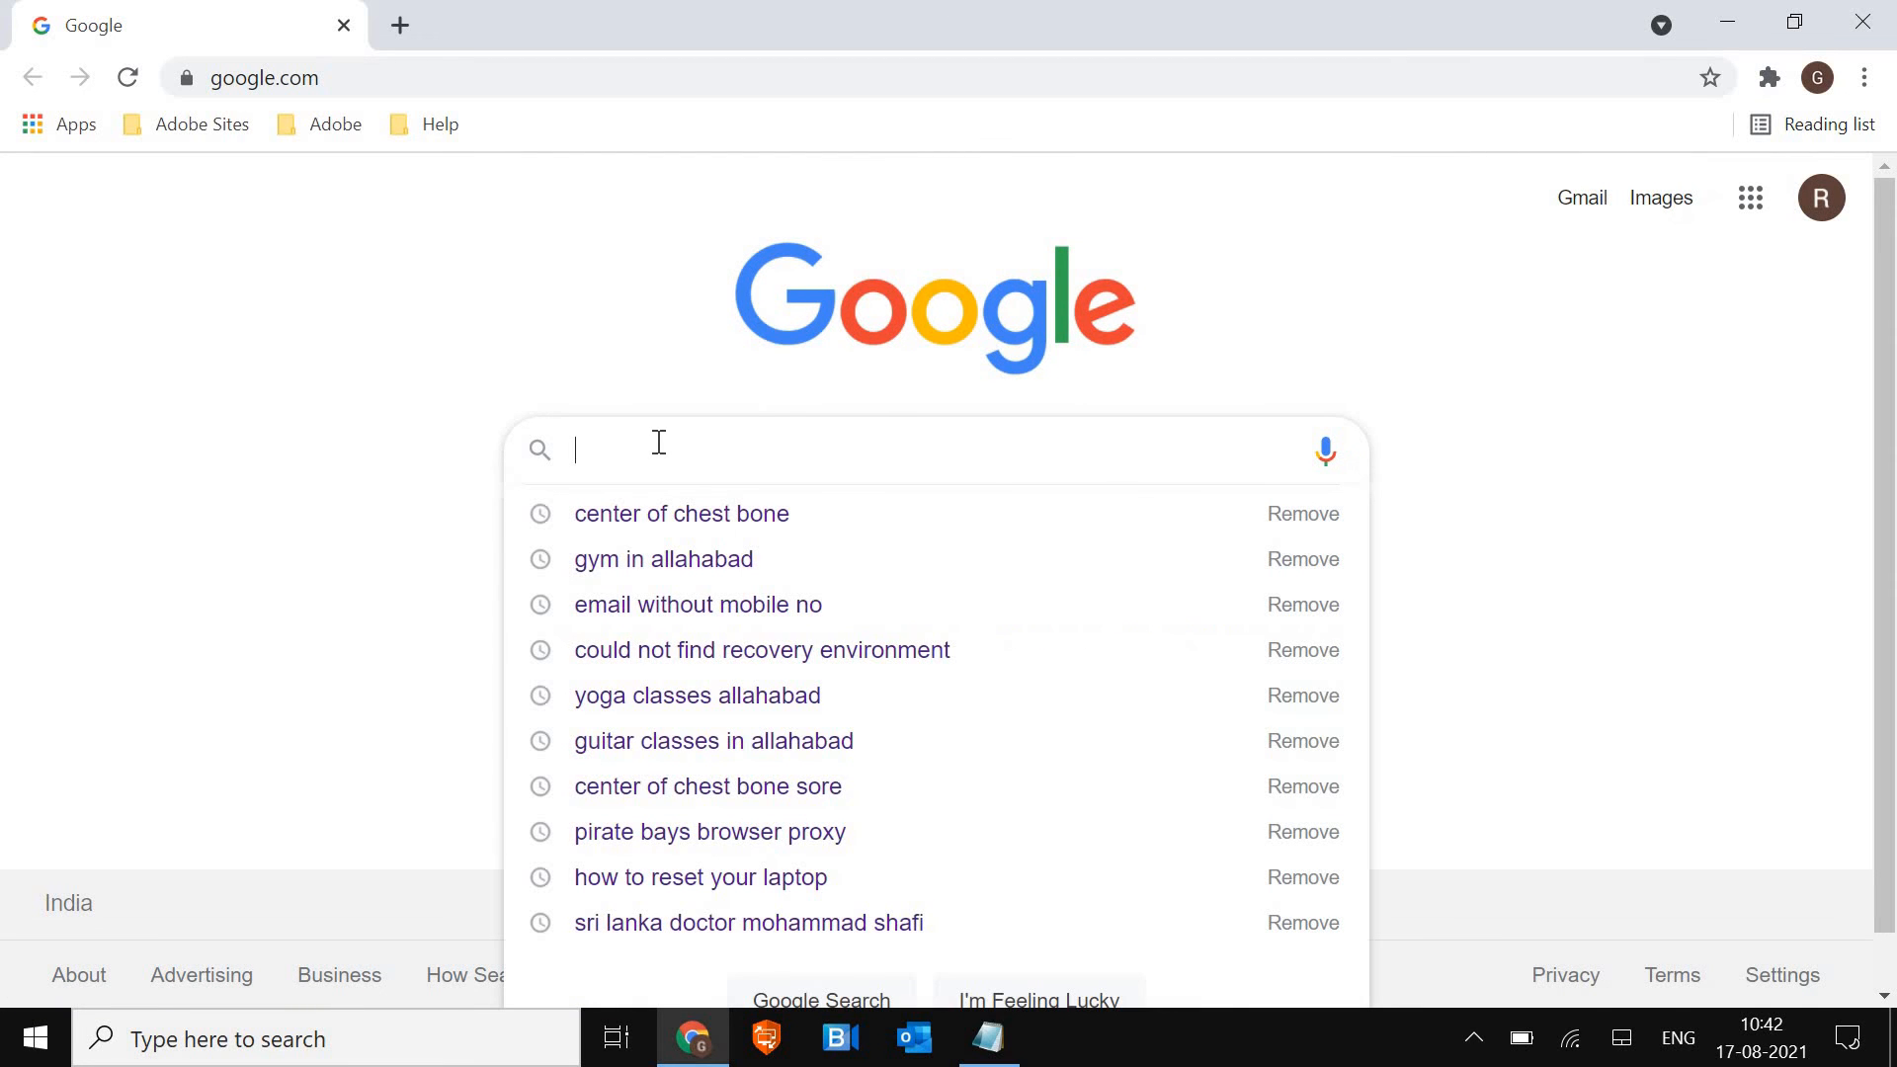
pyautogui.write('malwa')
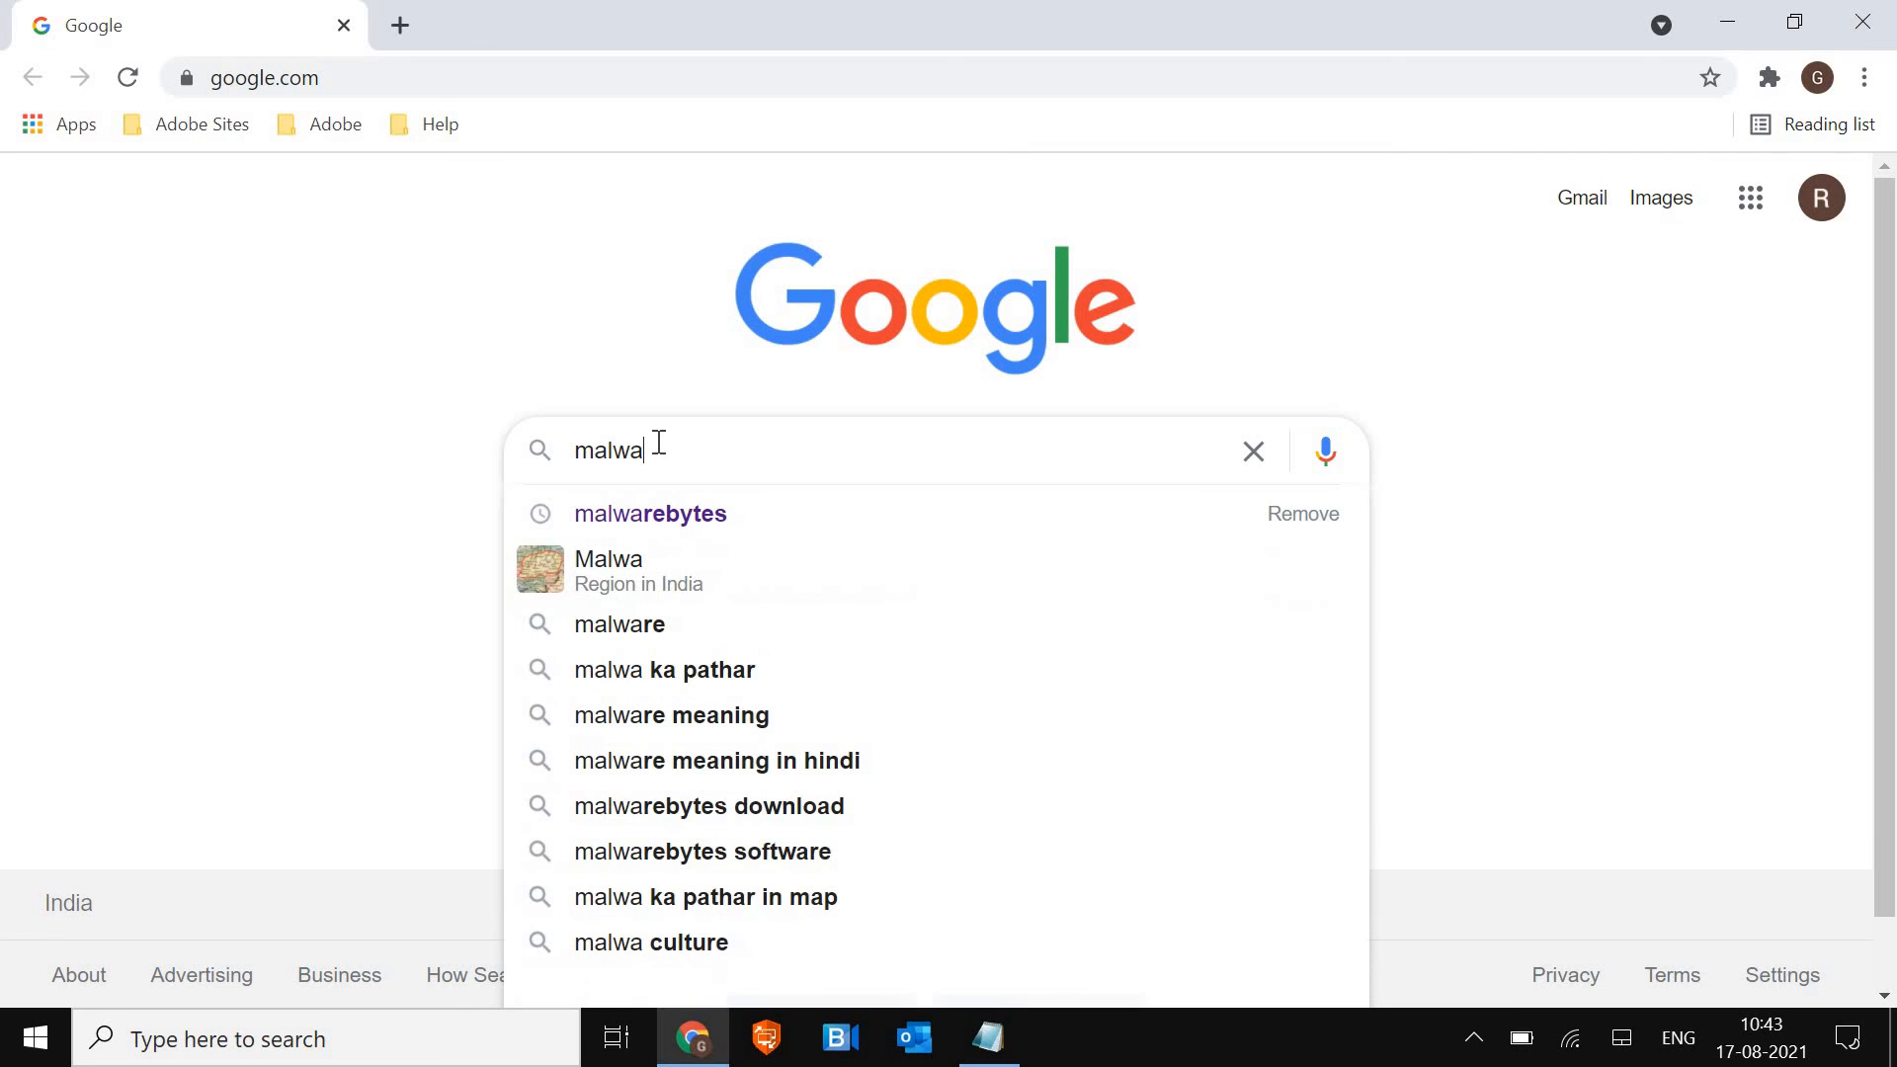
pyautogui.press('Backspace')
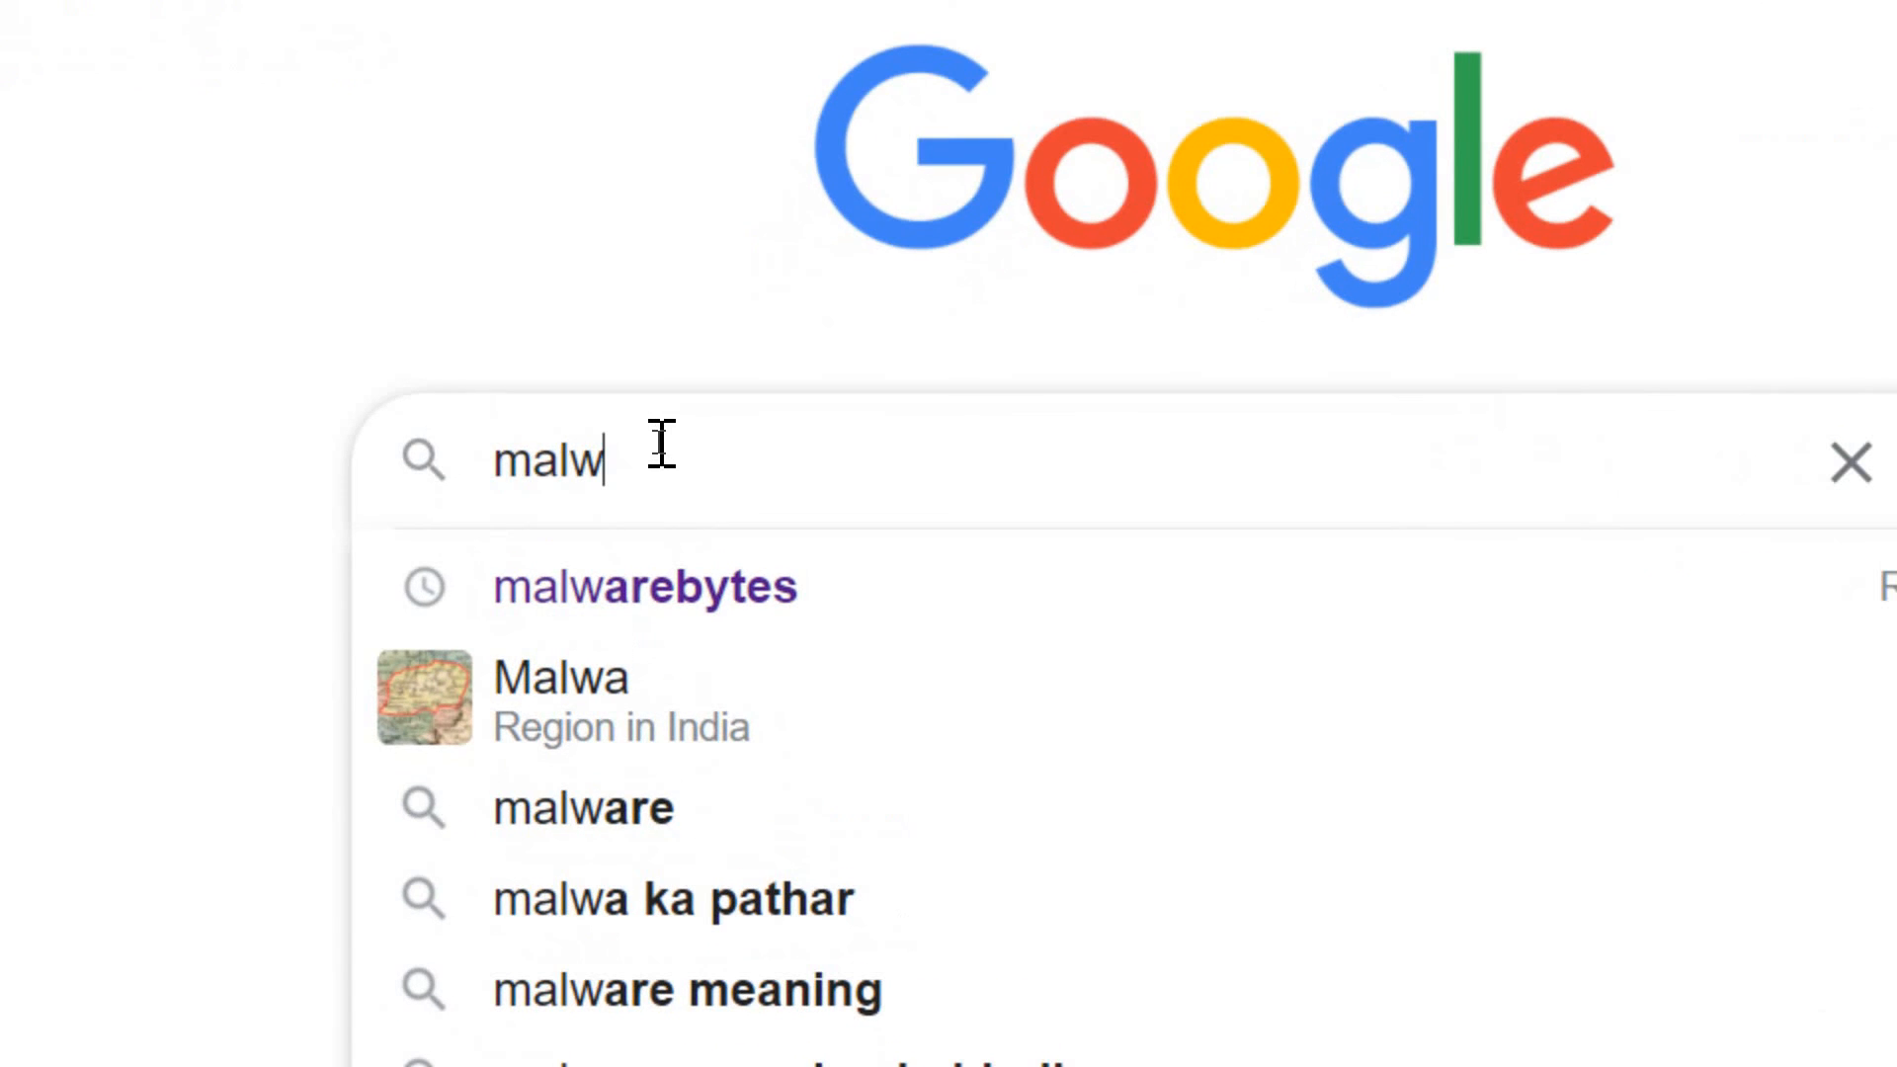
pyautogui.click(644, 586)
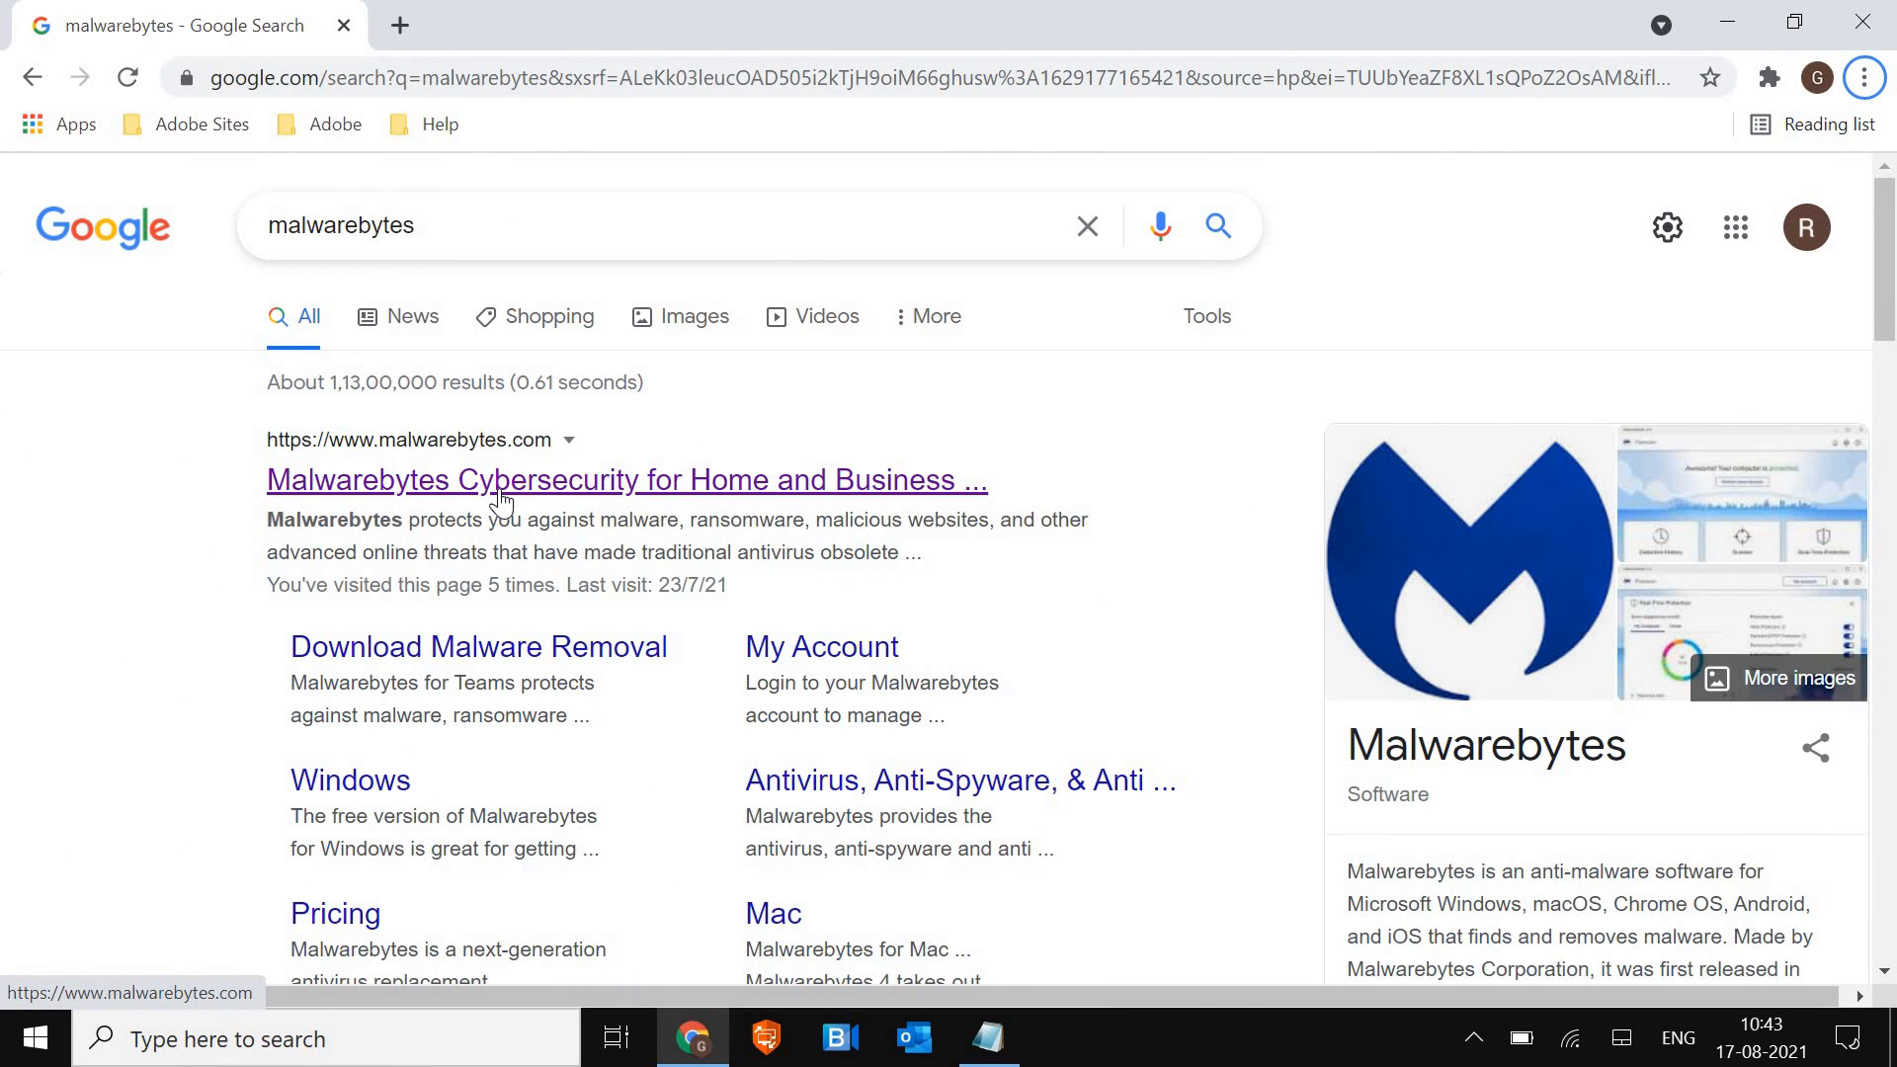
pyautogui.click(502, 481)
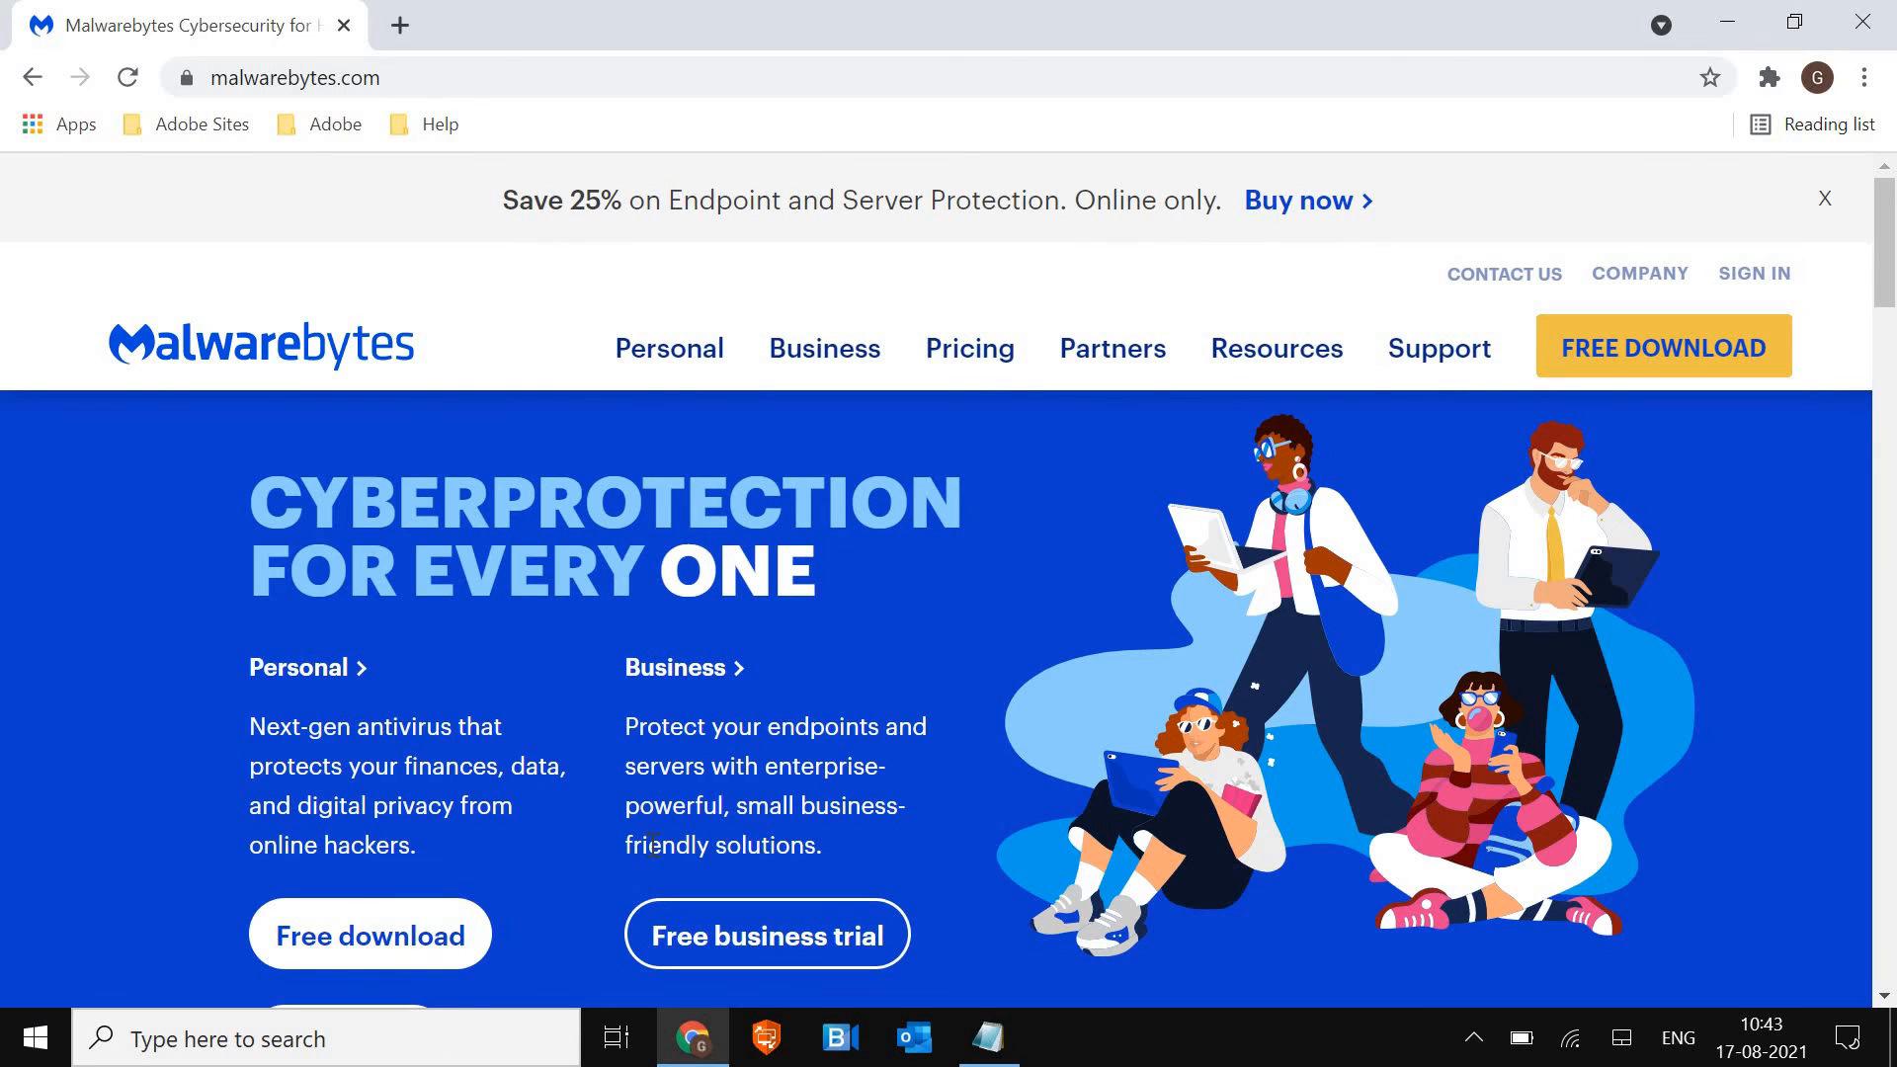
pyautogui.moveTo(314, 93)
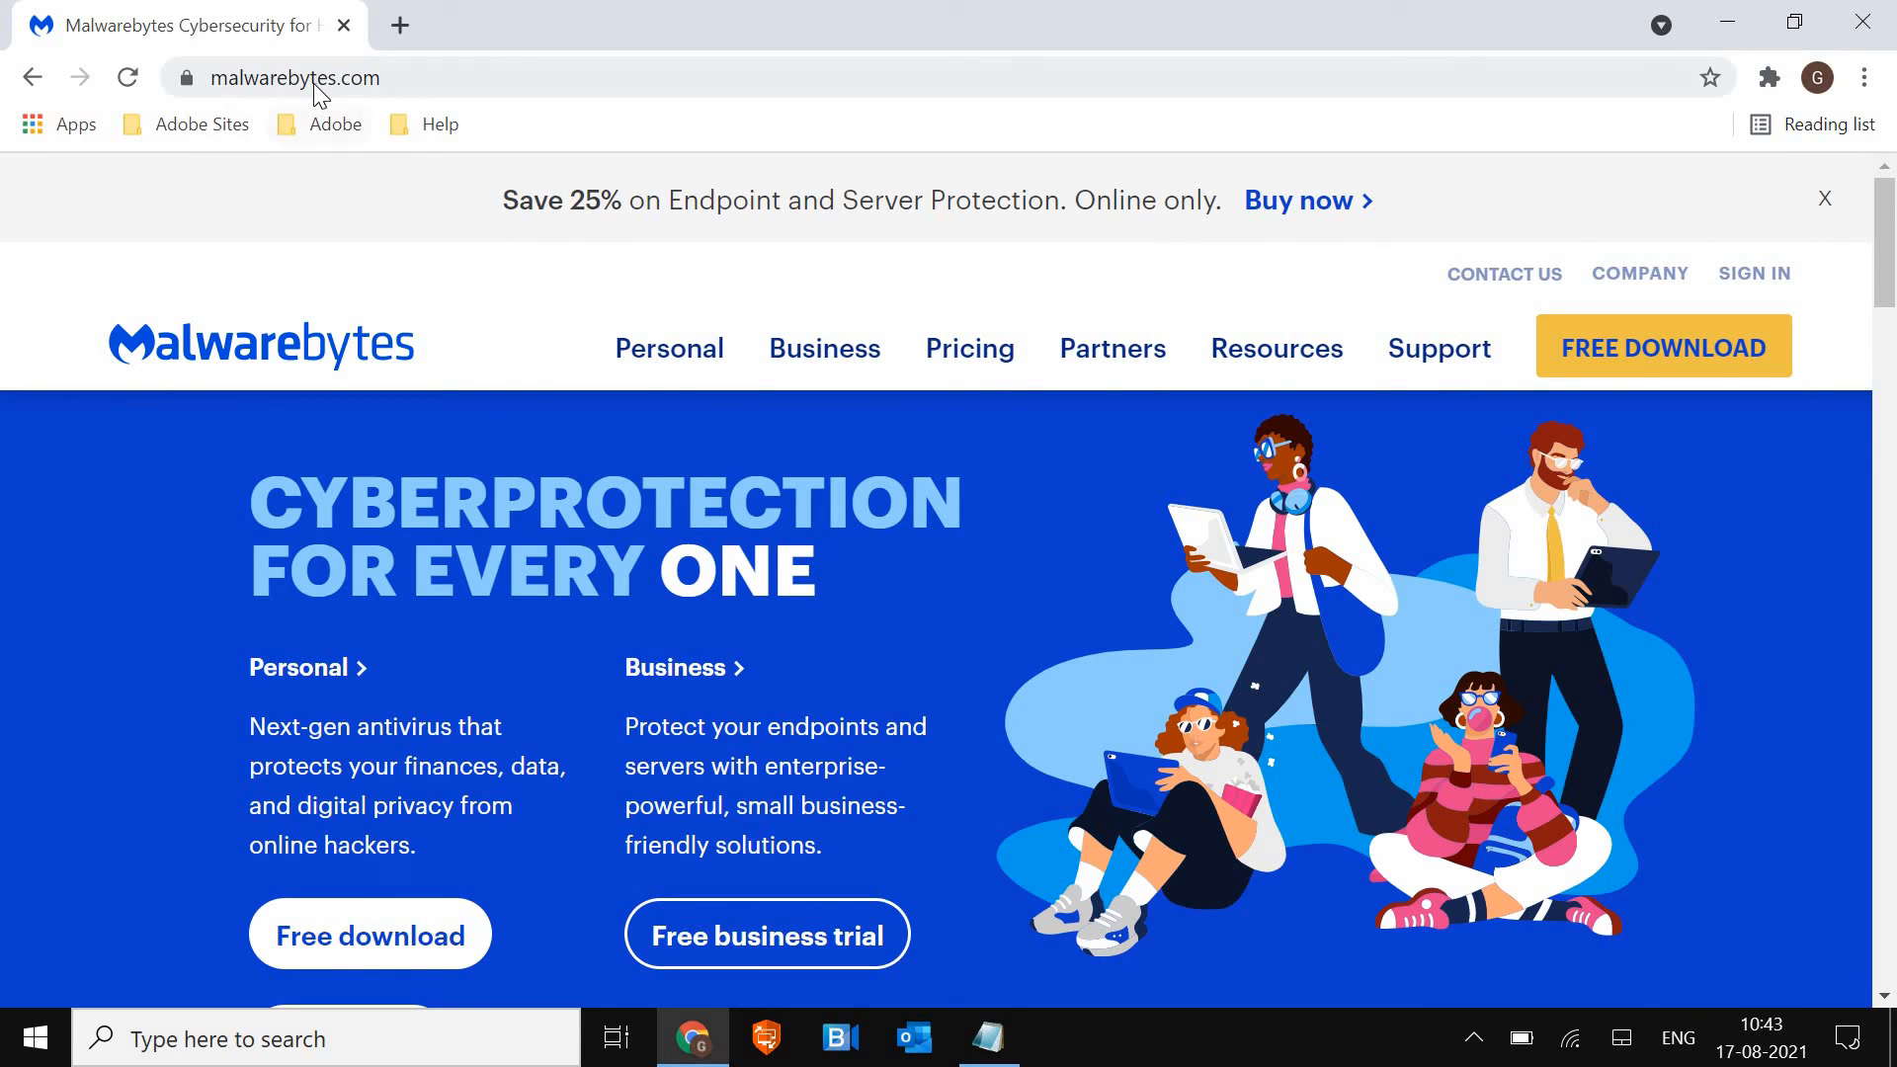
# Go to hitmanpro.com in the address bar and scroll down the page
pyautogui.click(316, 78)
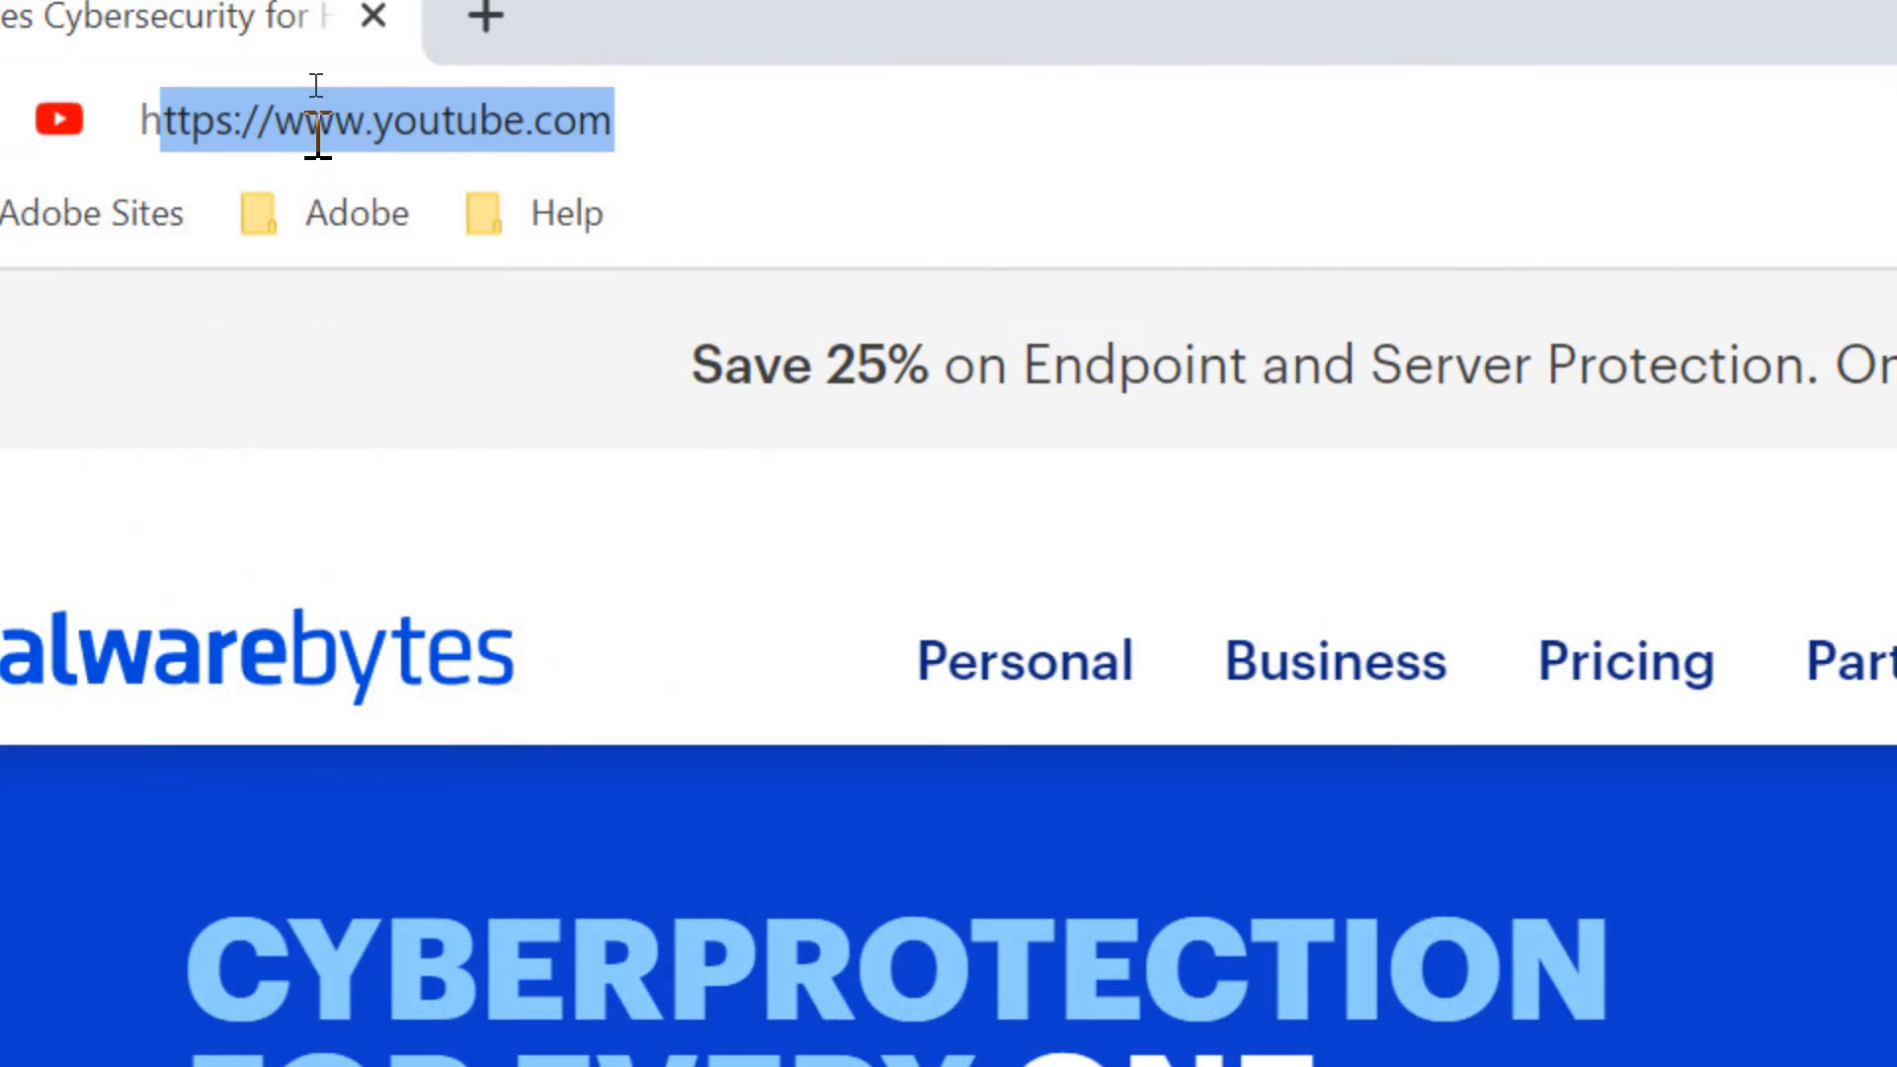
pyautogui.write('hitmanpro.com/en-us/hmp')
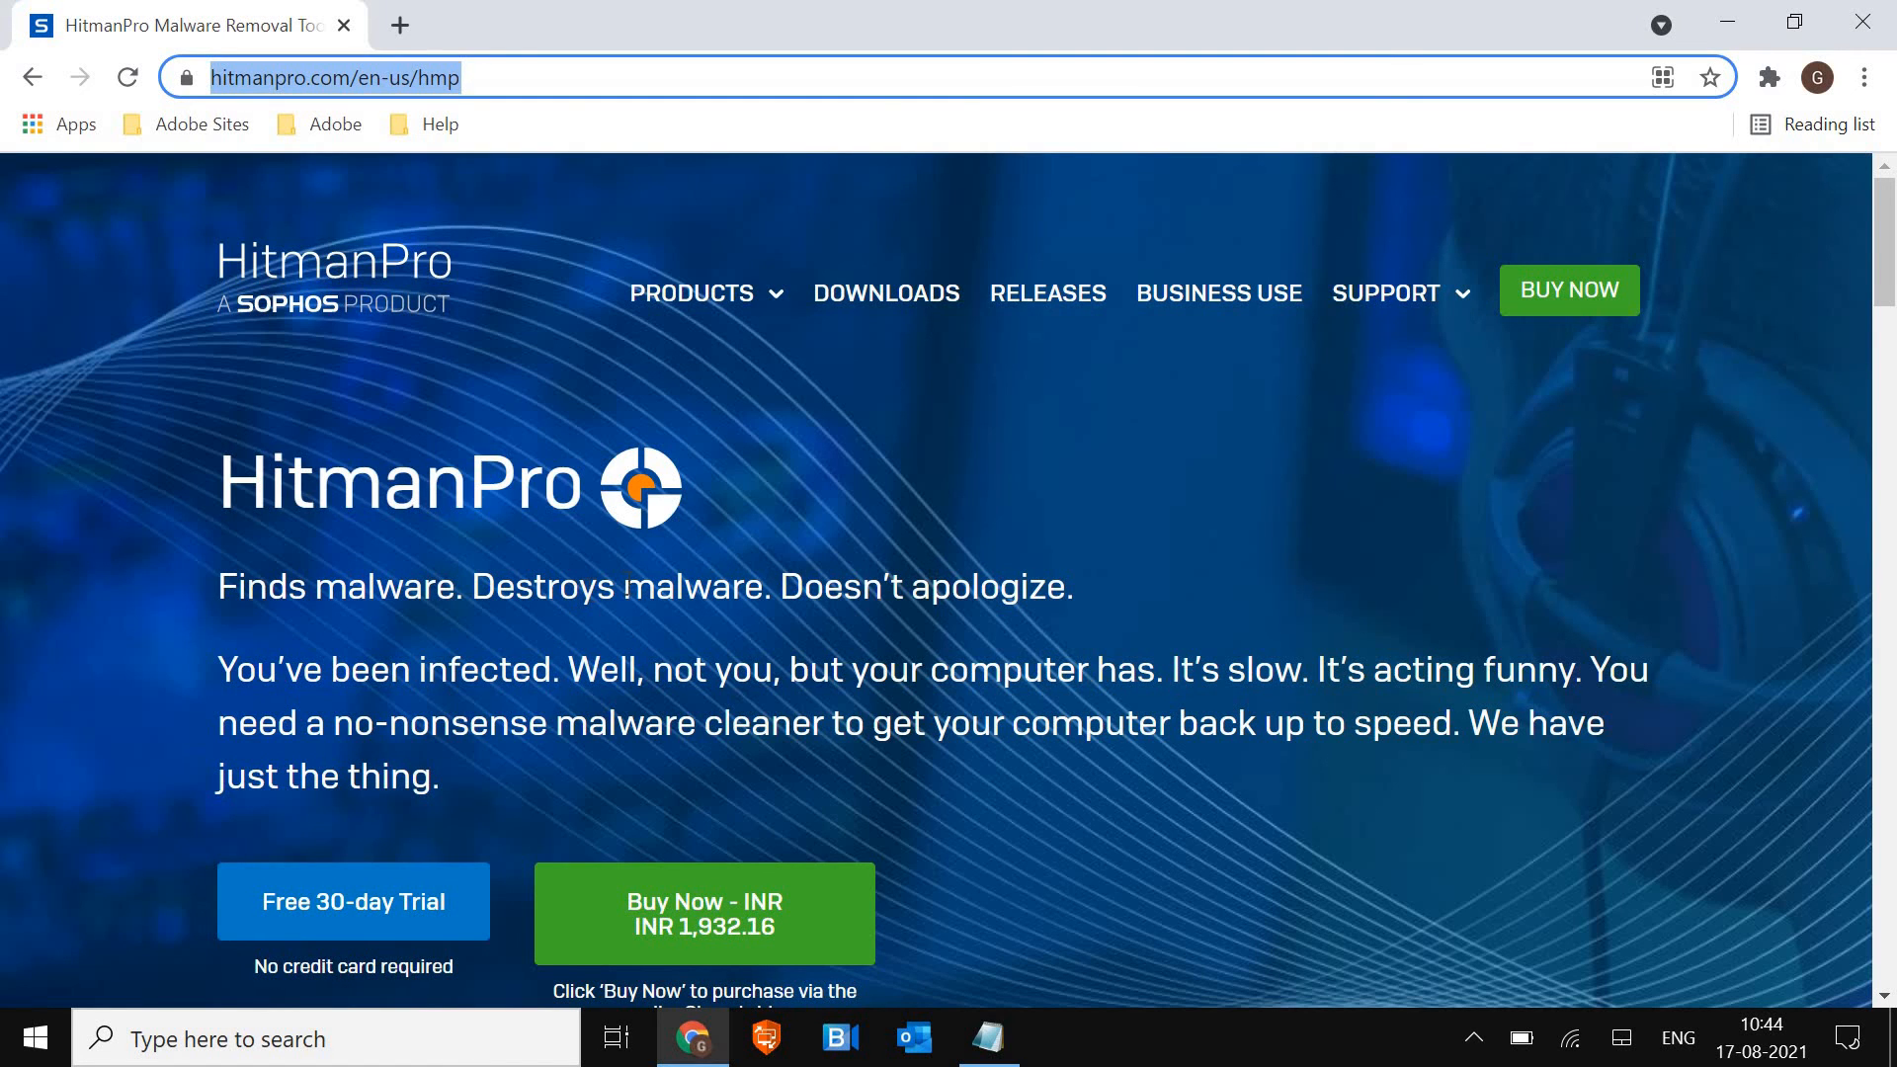
pyautogui.scroll(-3)
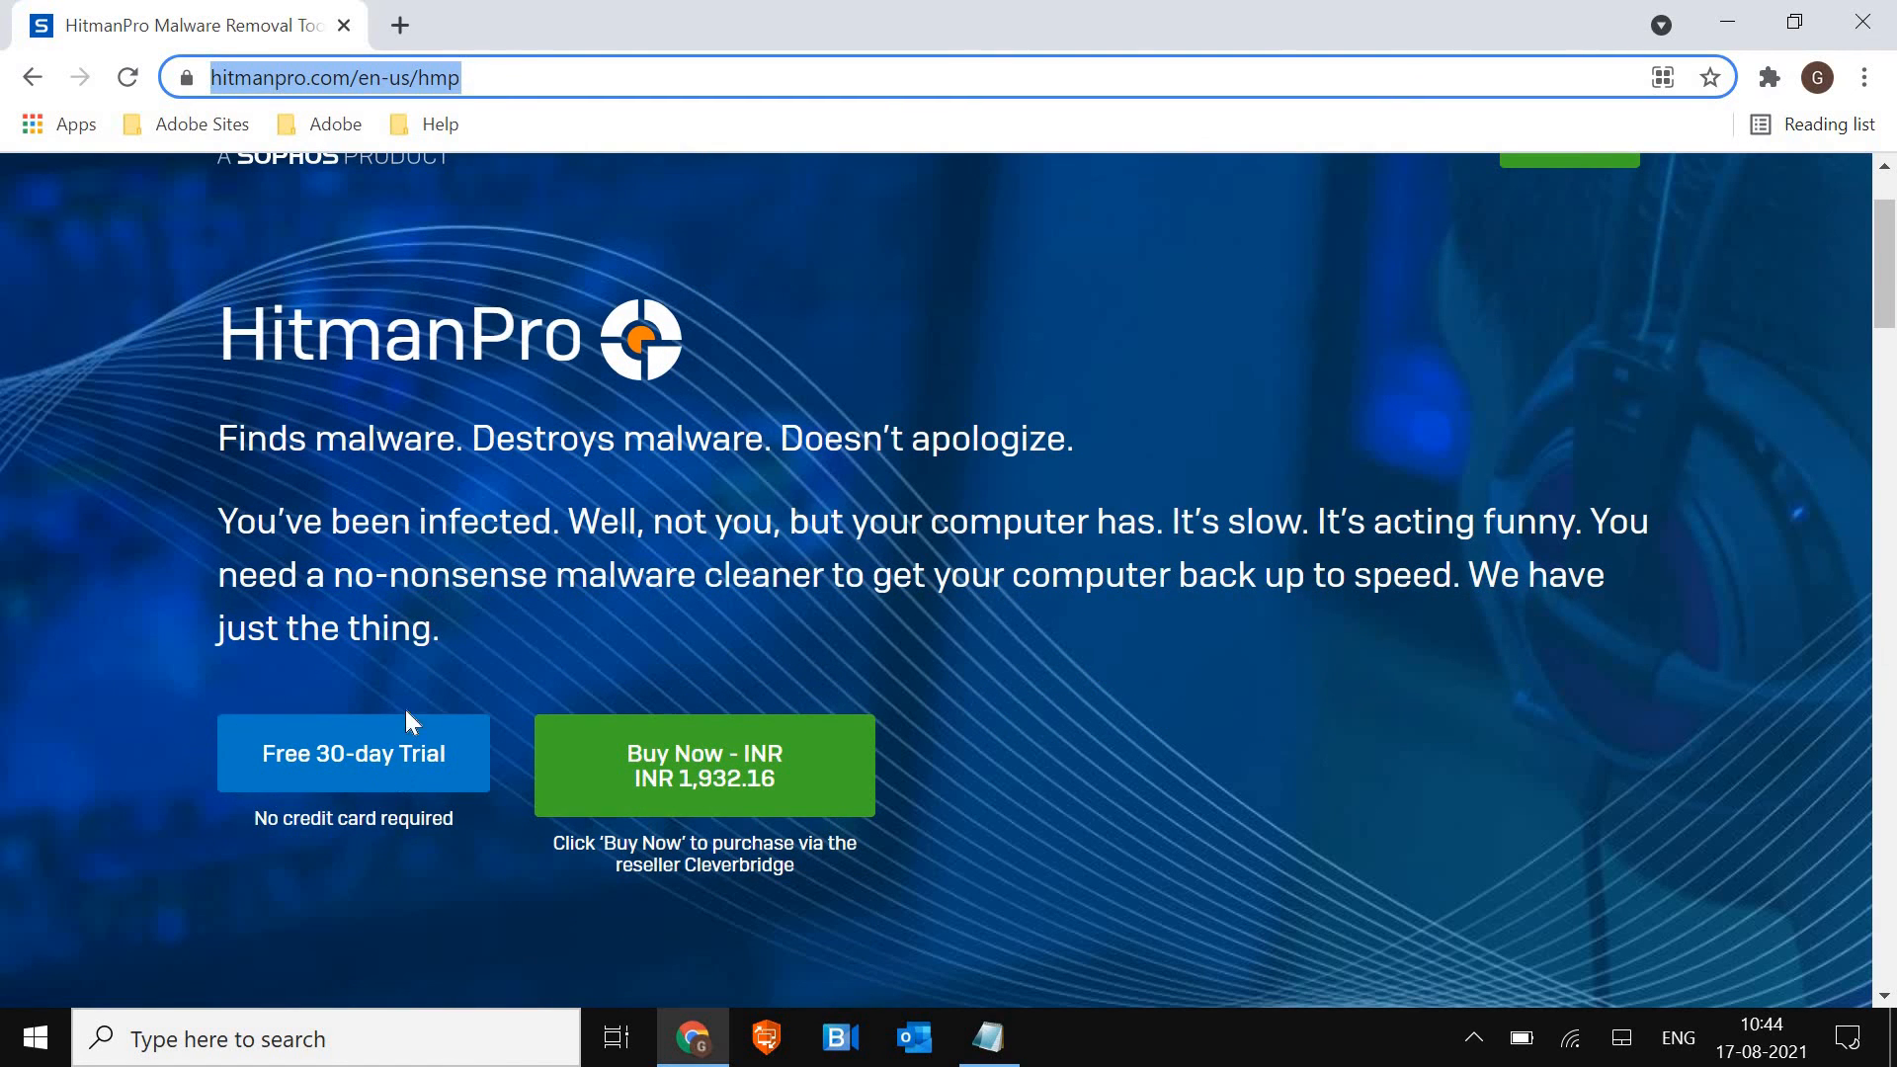
pyautogui.moveTo(377, 789)
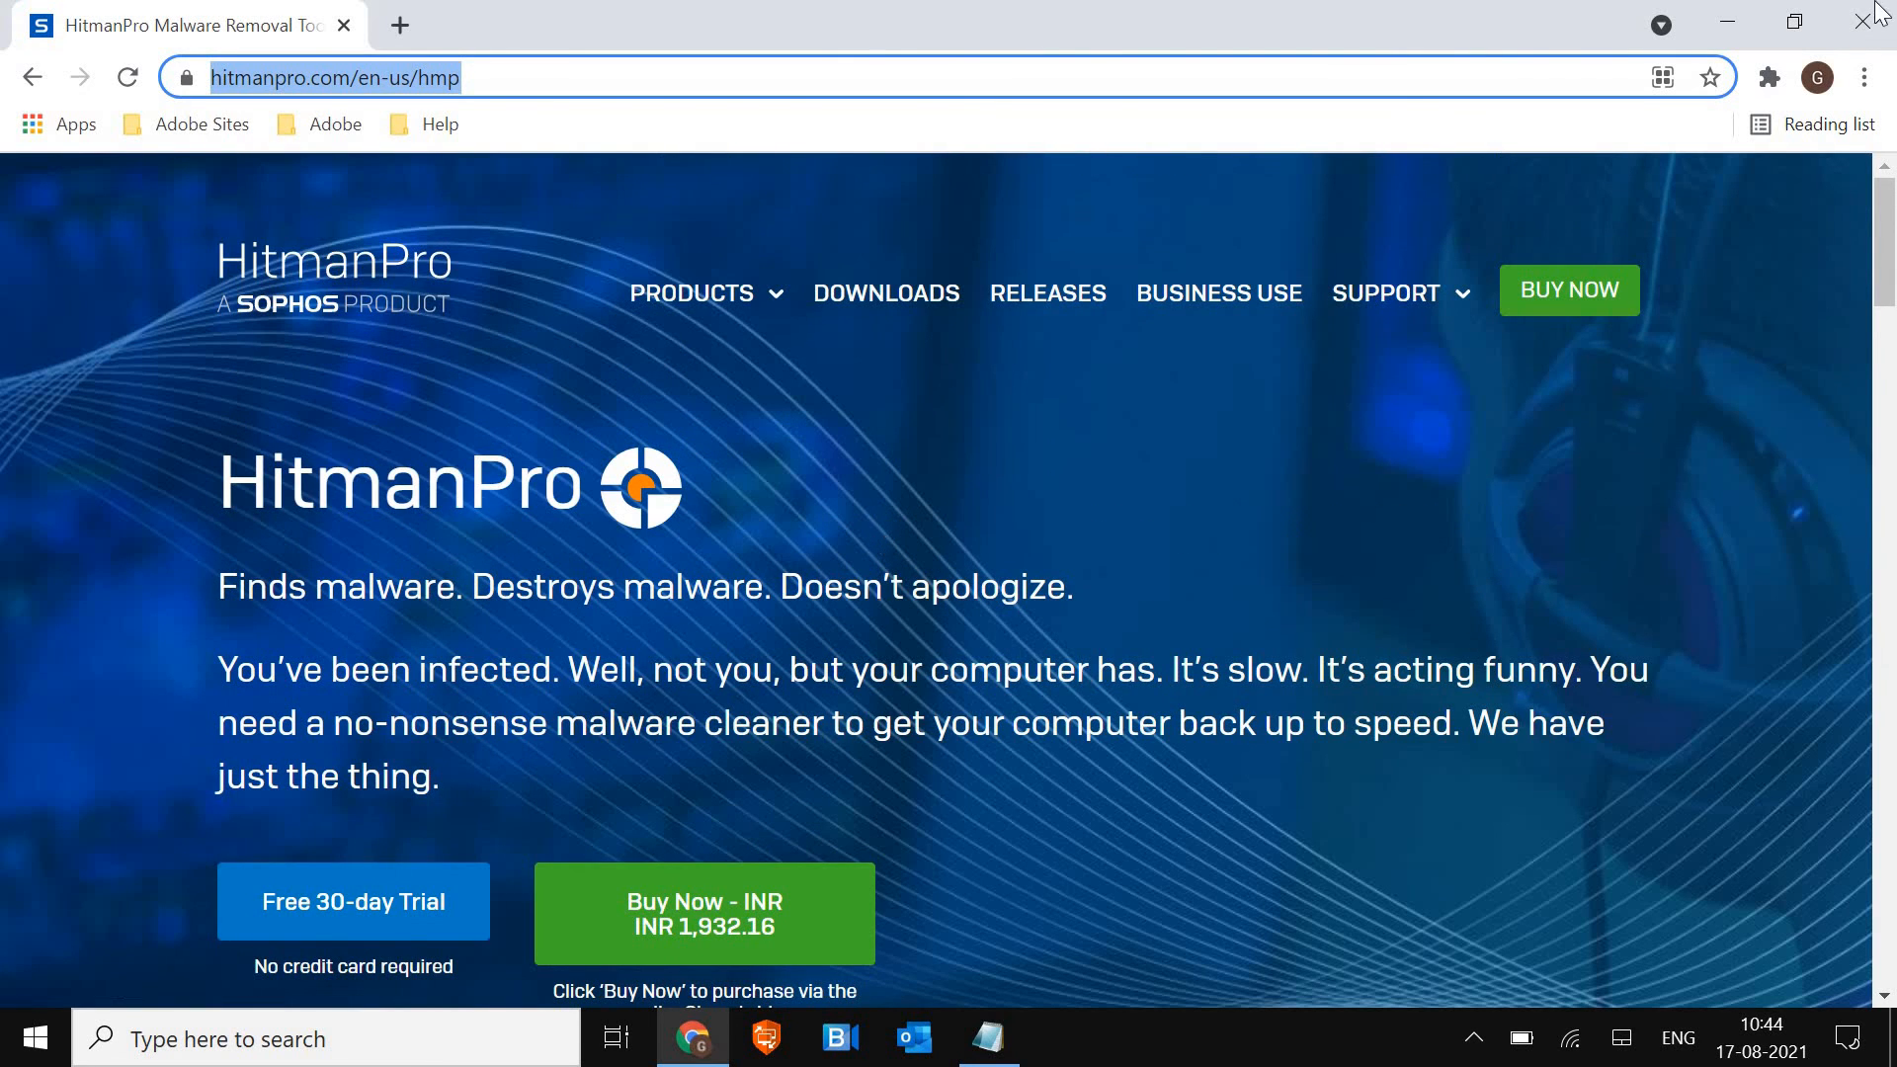
# Restart Chrome and reset its settings under Advanced > Reset and clean up
pyautogui.click(1861, 22)
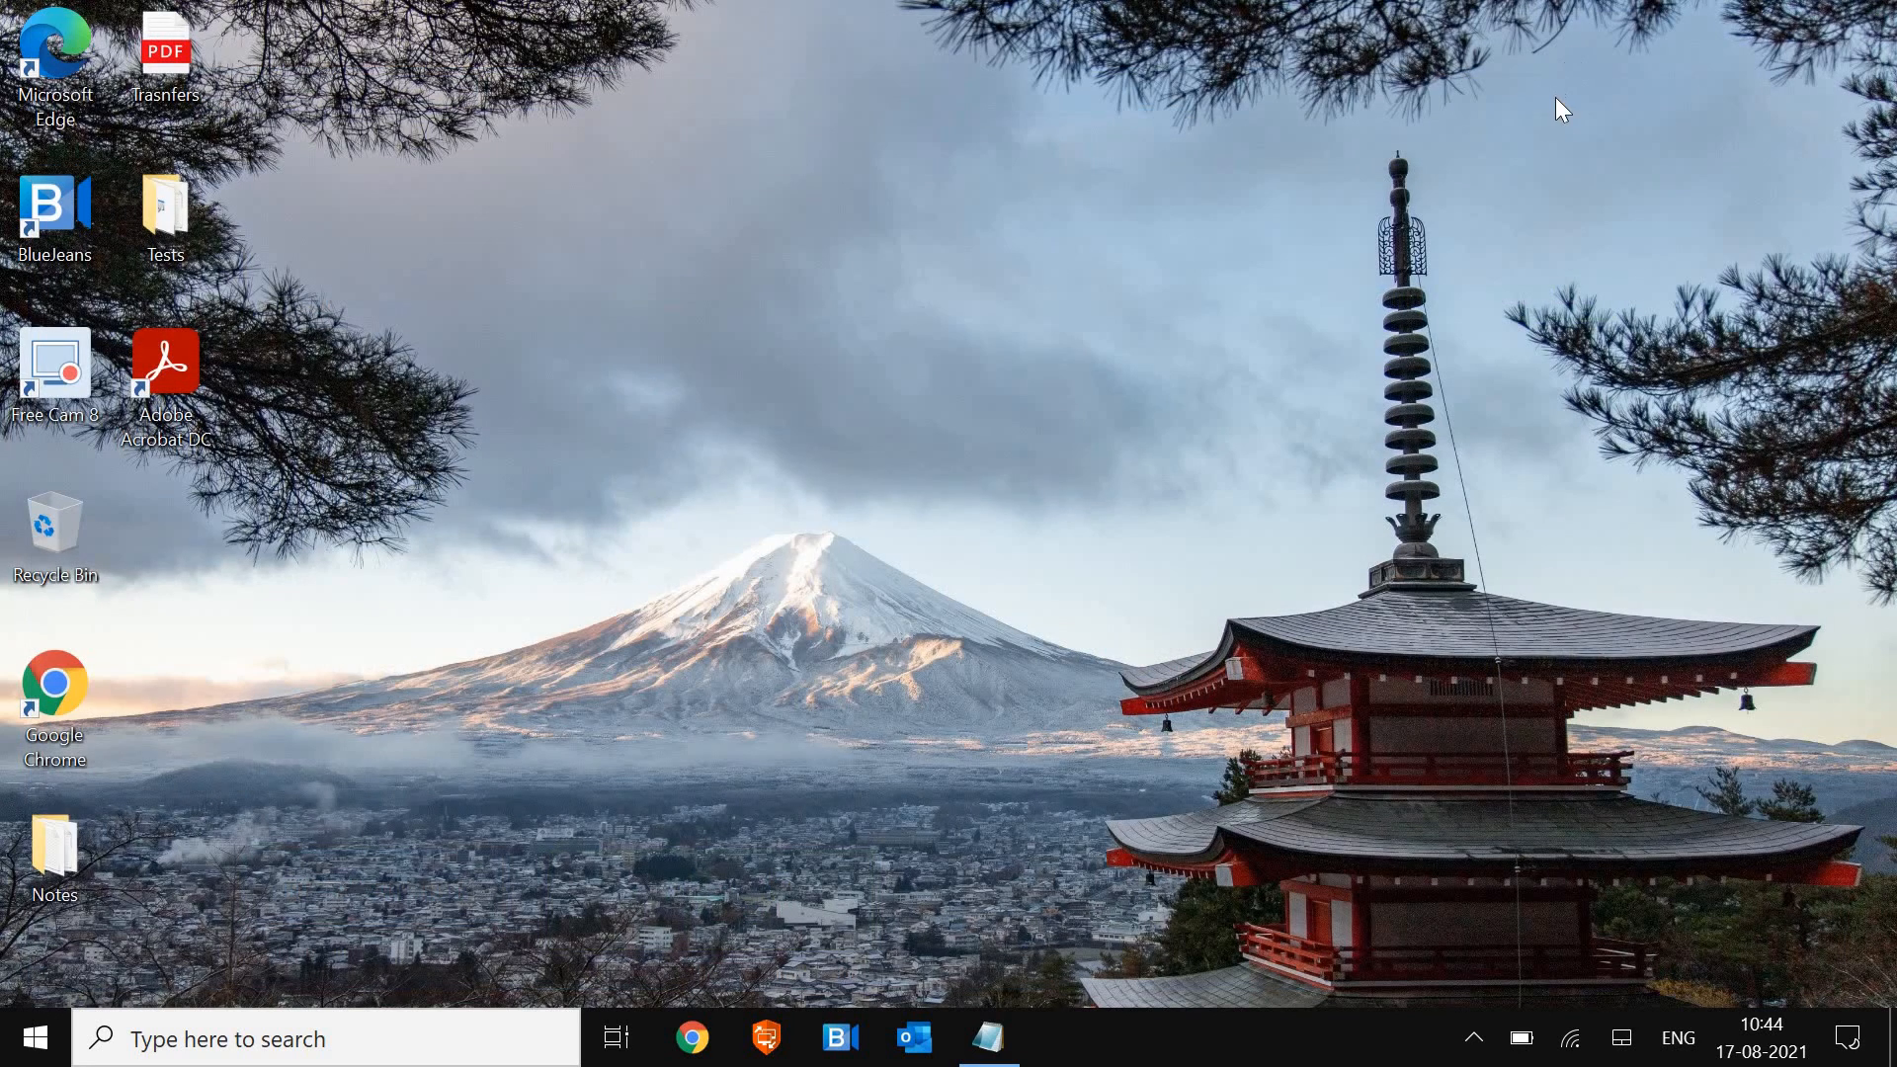
pyautogui.moveTo(812, 761)
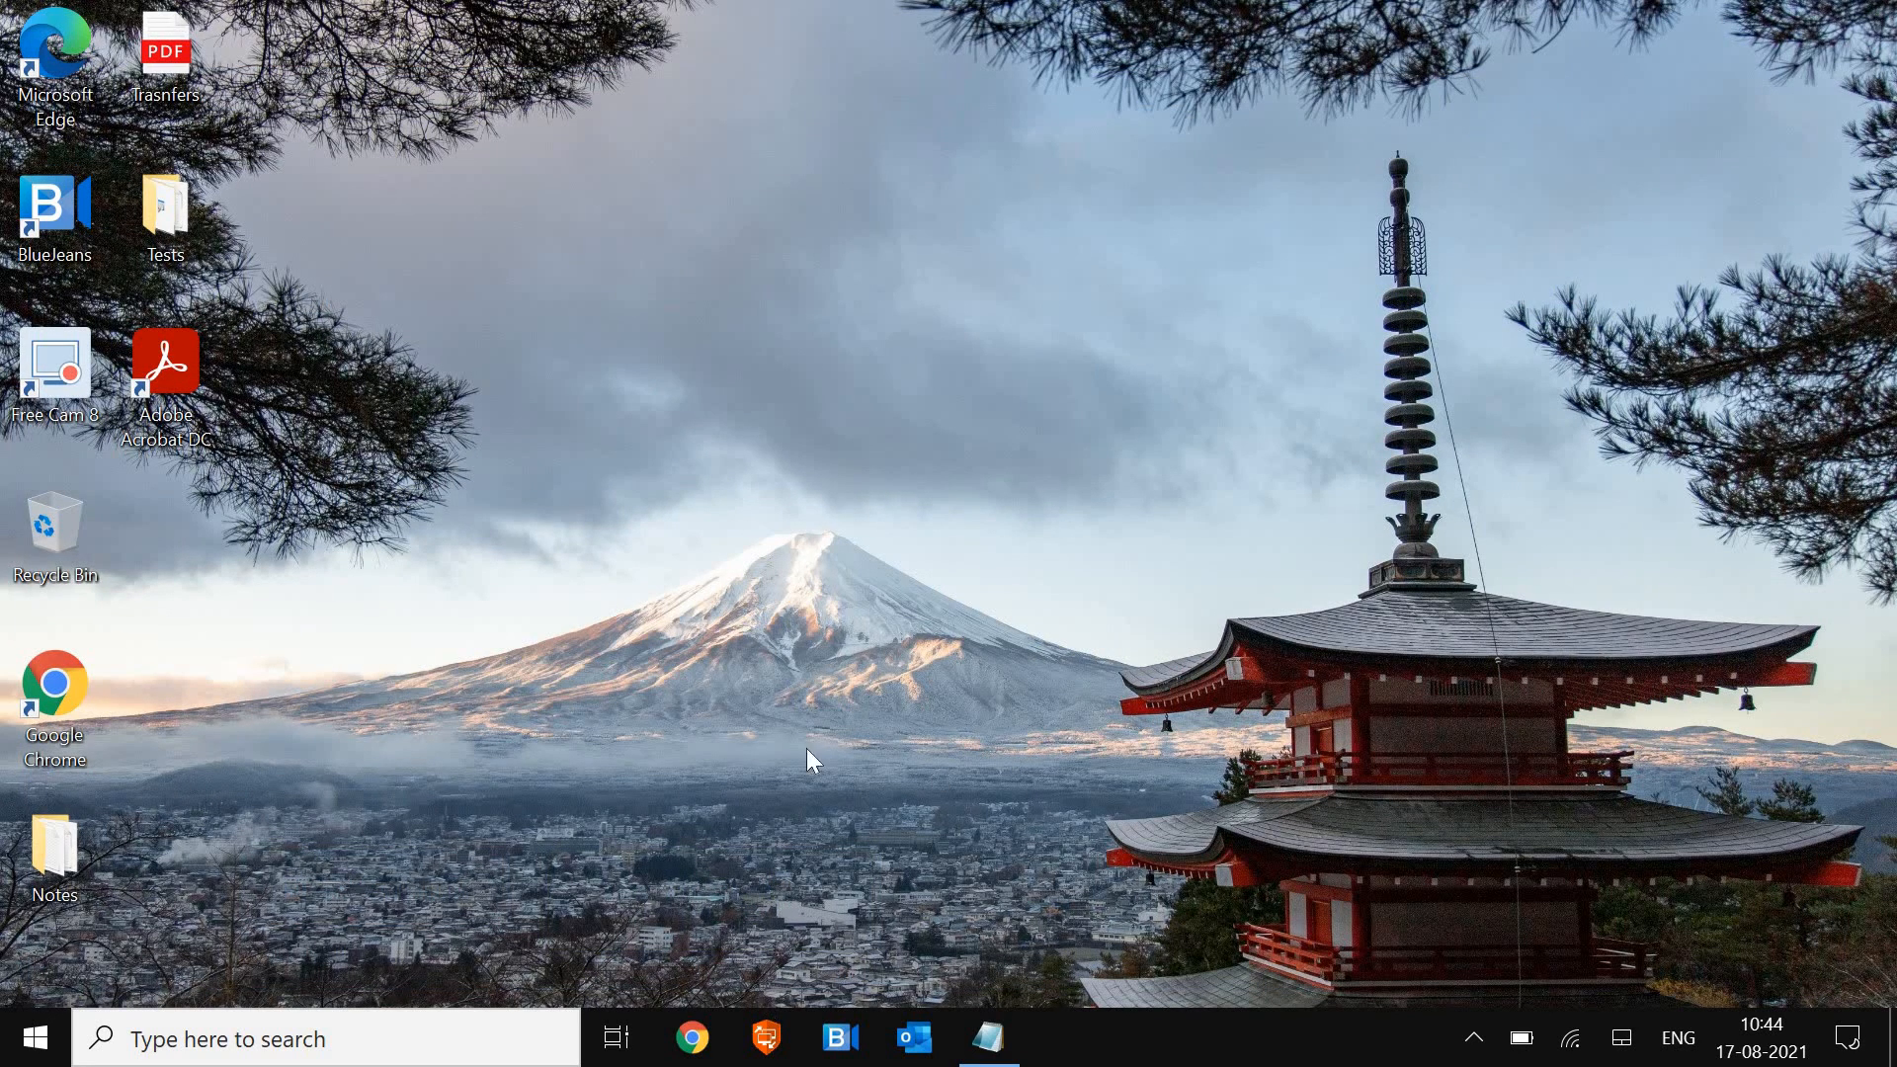
pyautogui.moveTo(695, 1048)
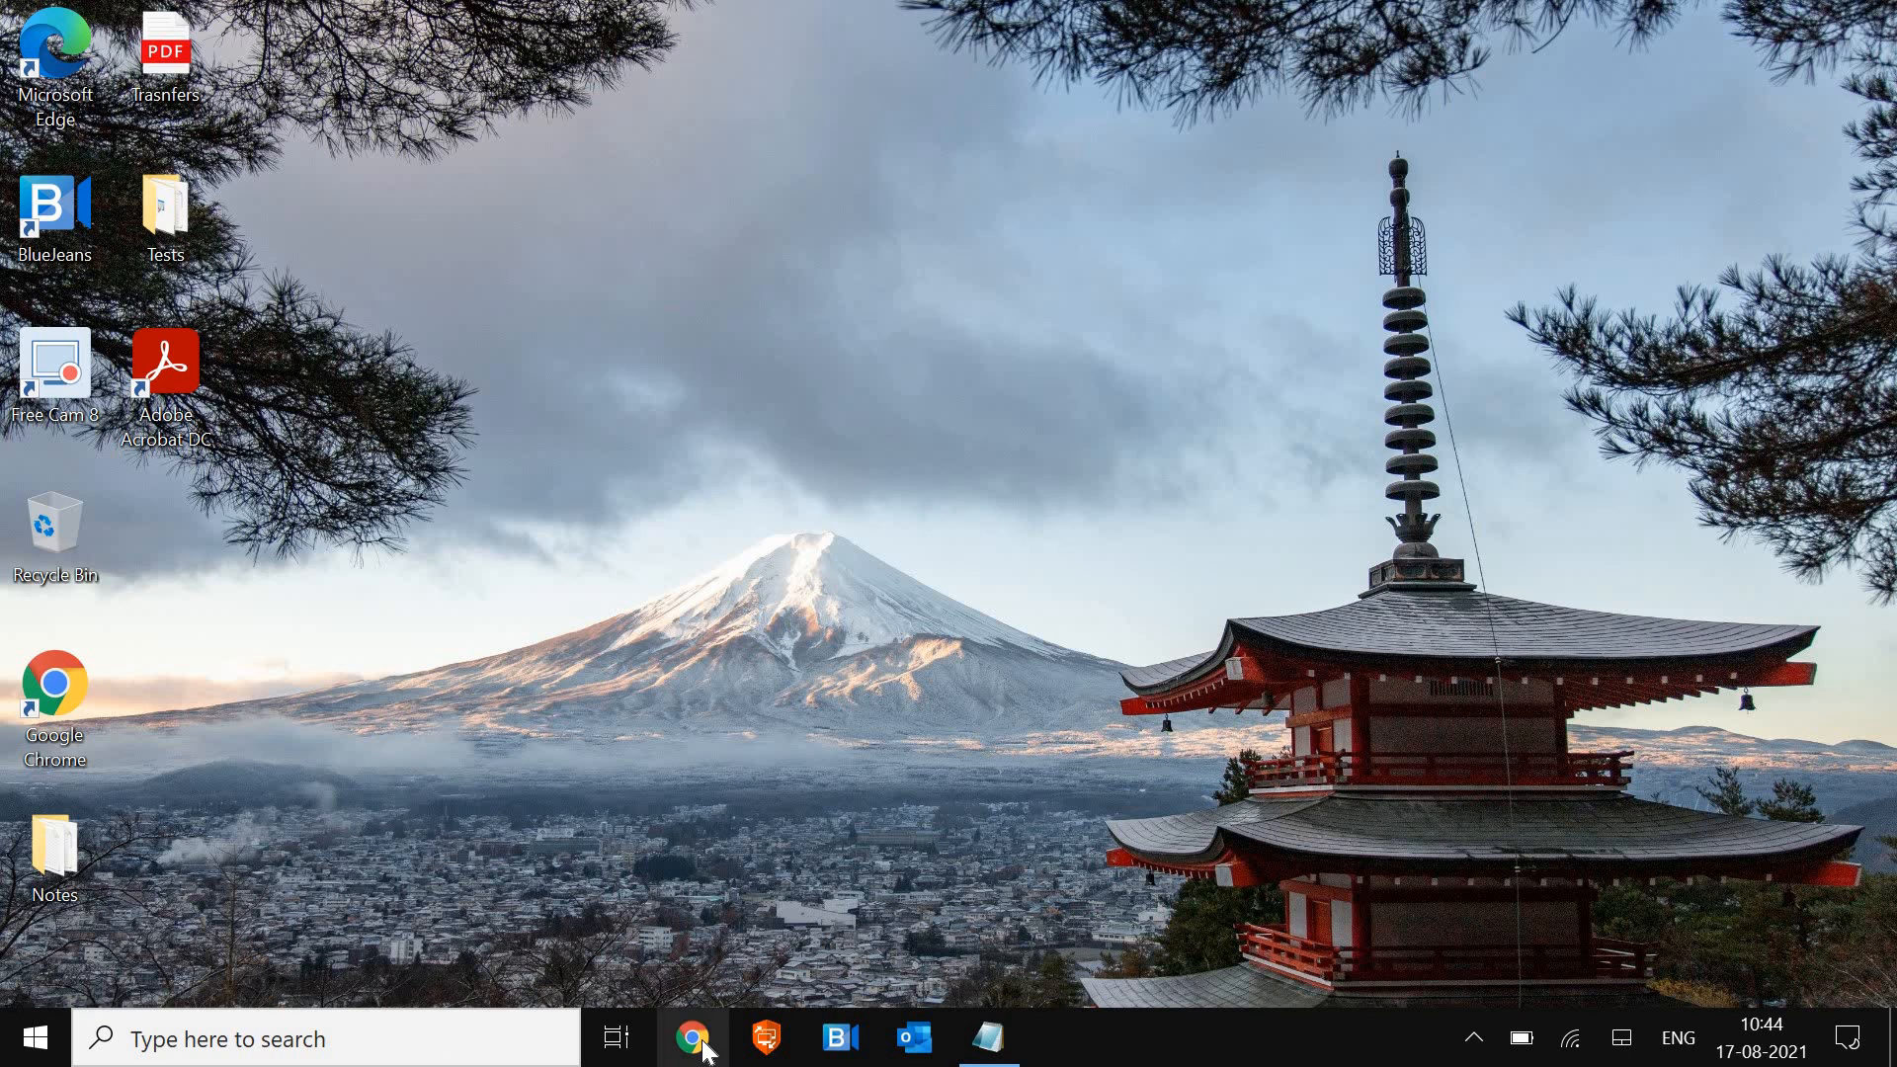
pyautogui.click(692, 1037)
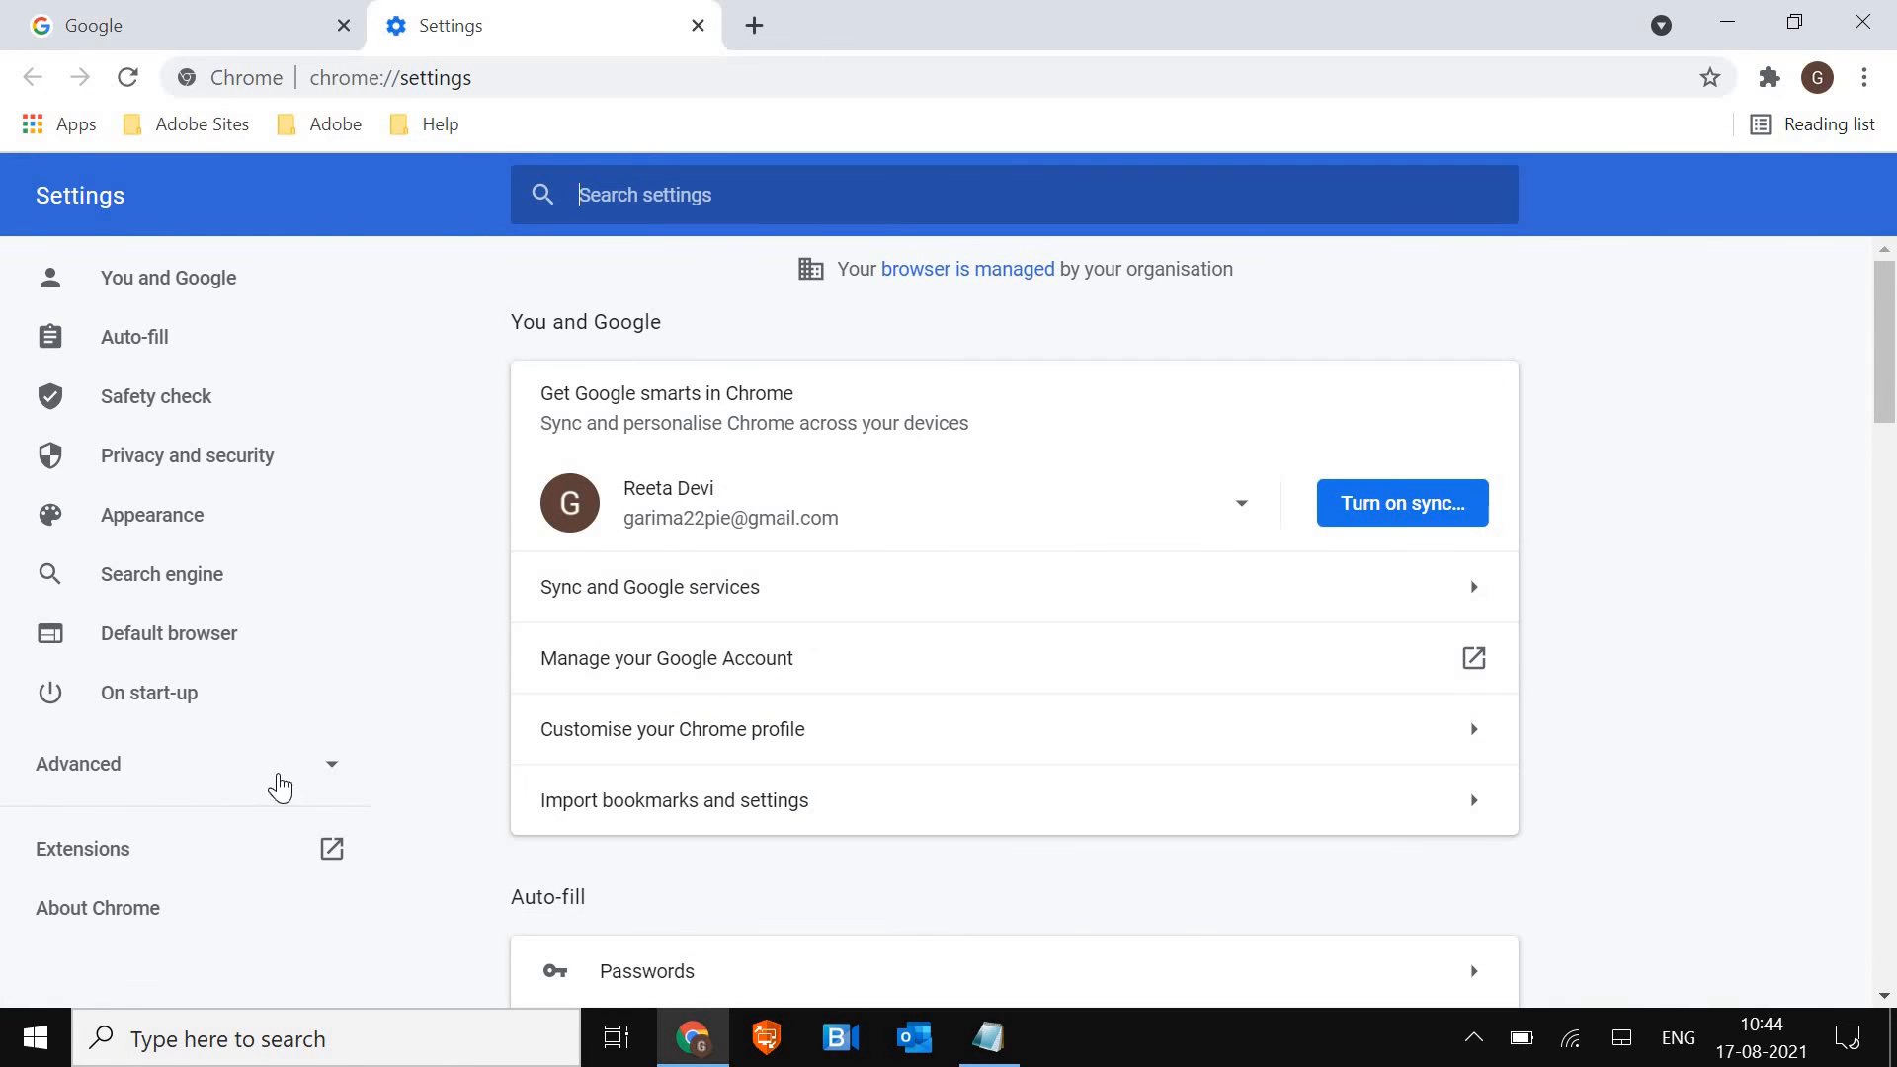
pyautogui.scroll(-3)
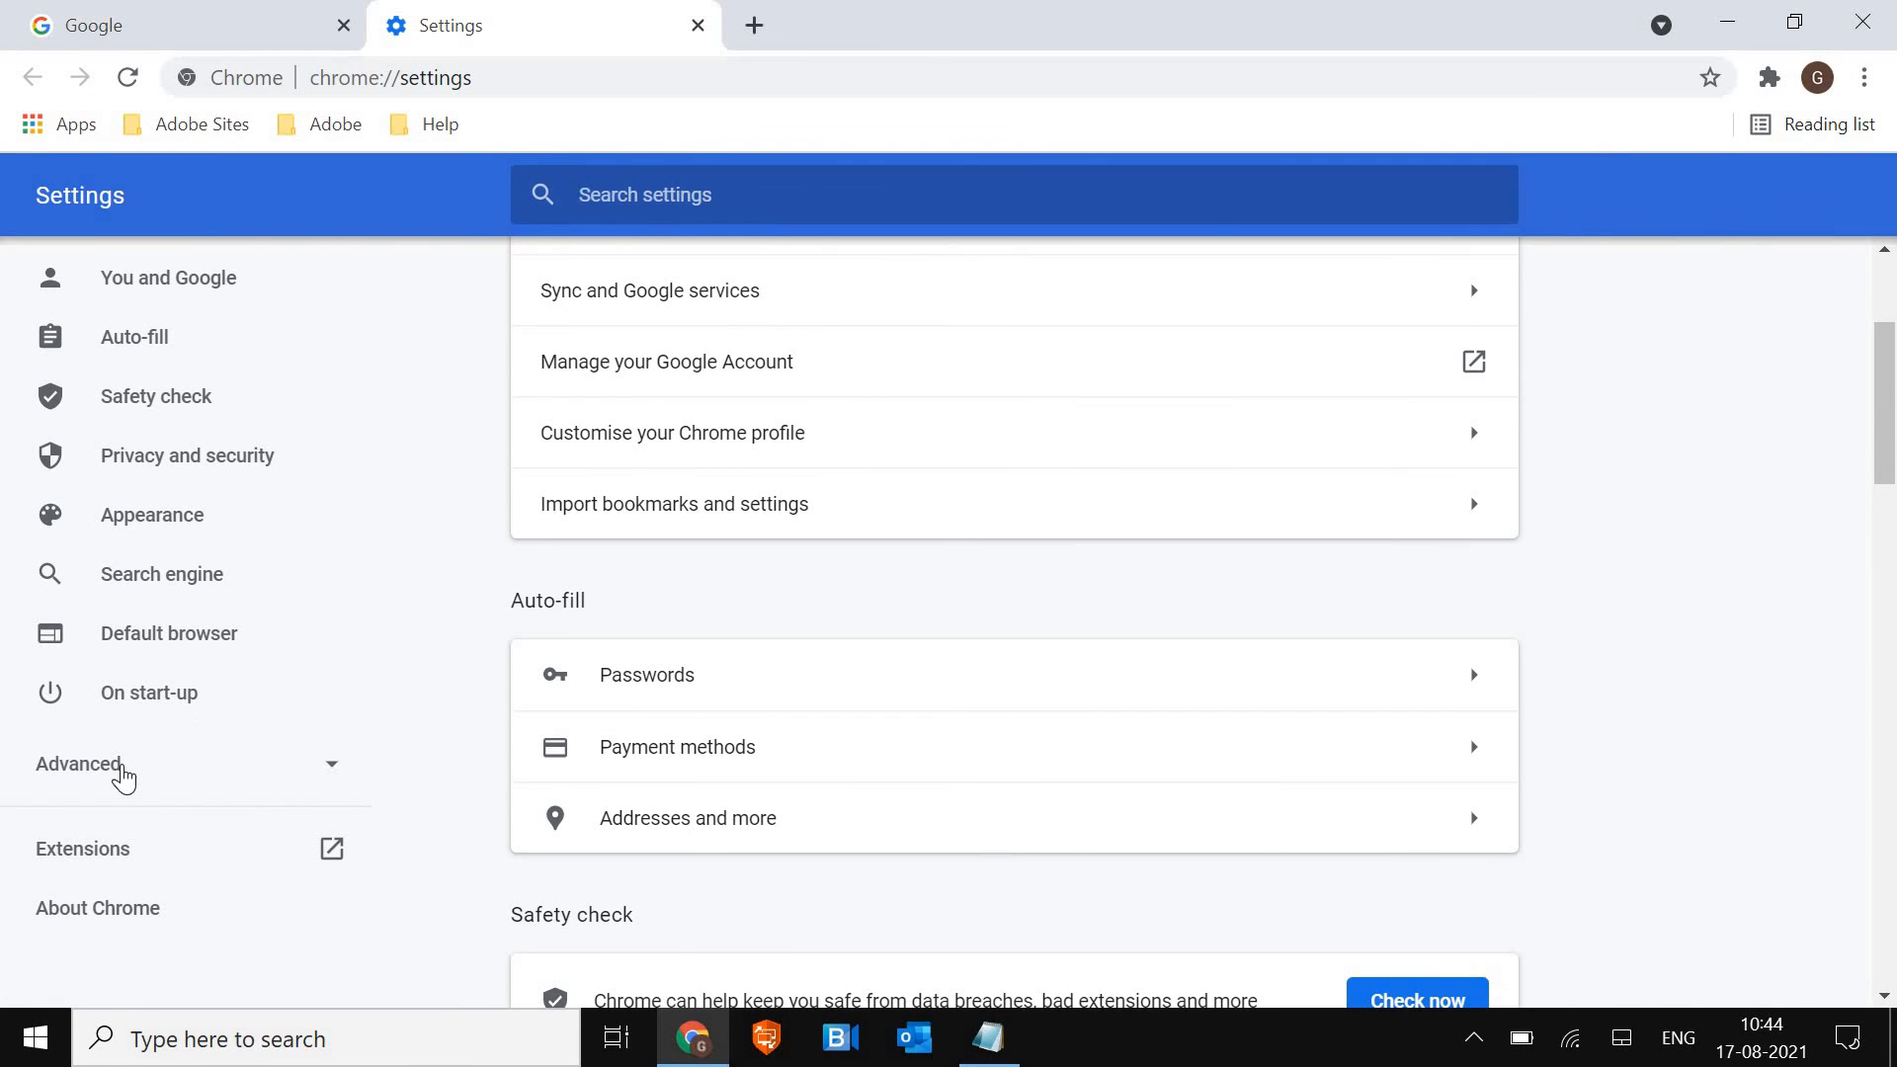
pyautogui.click(78, 764)
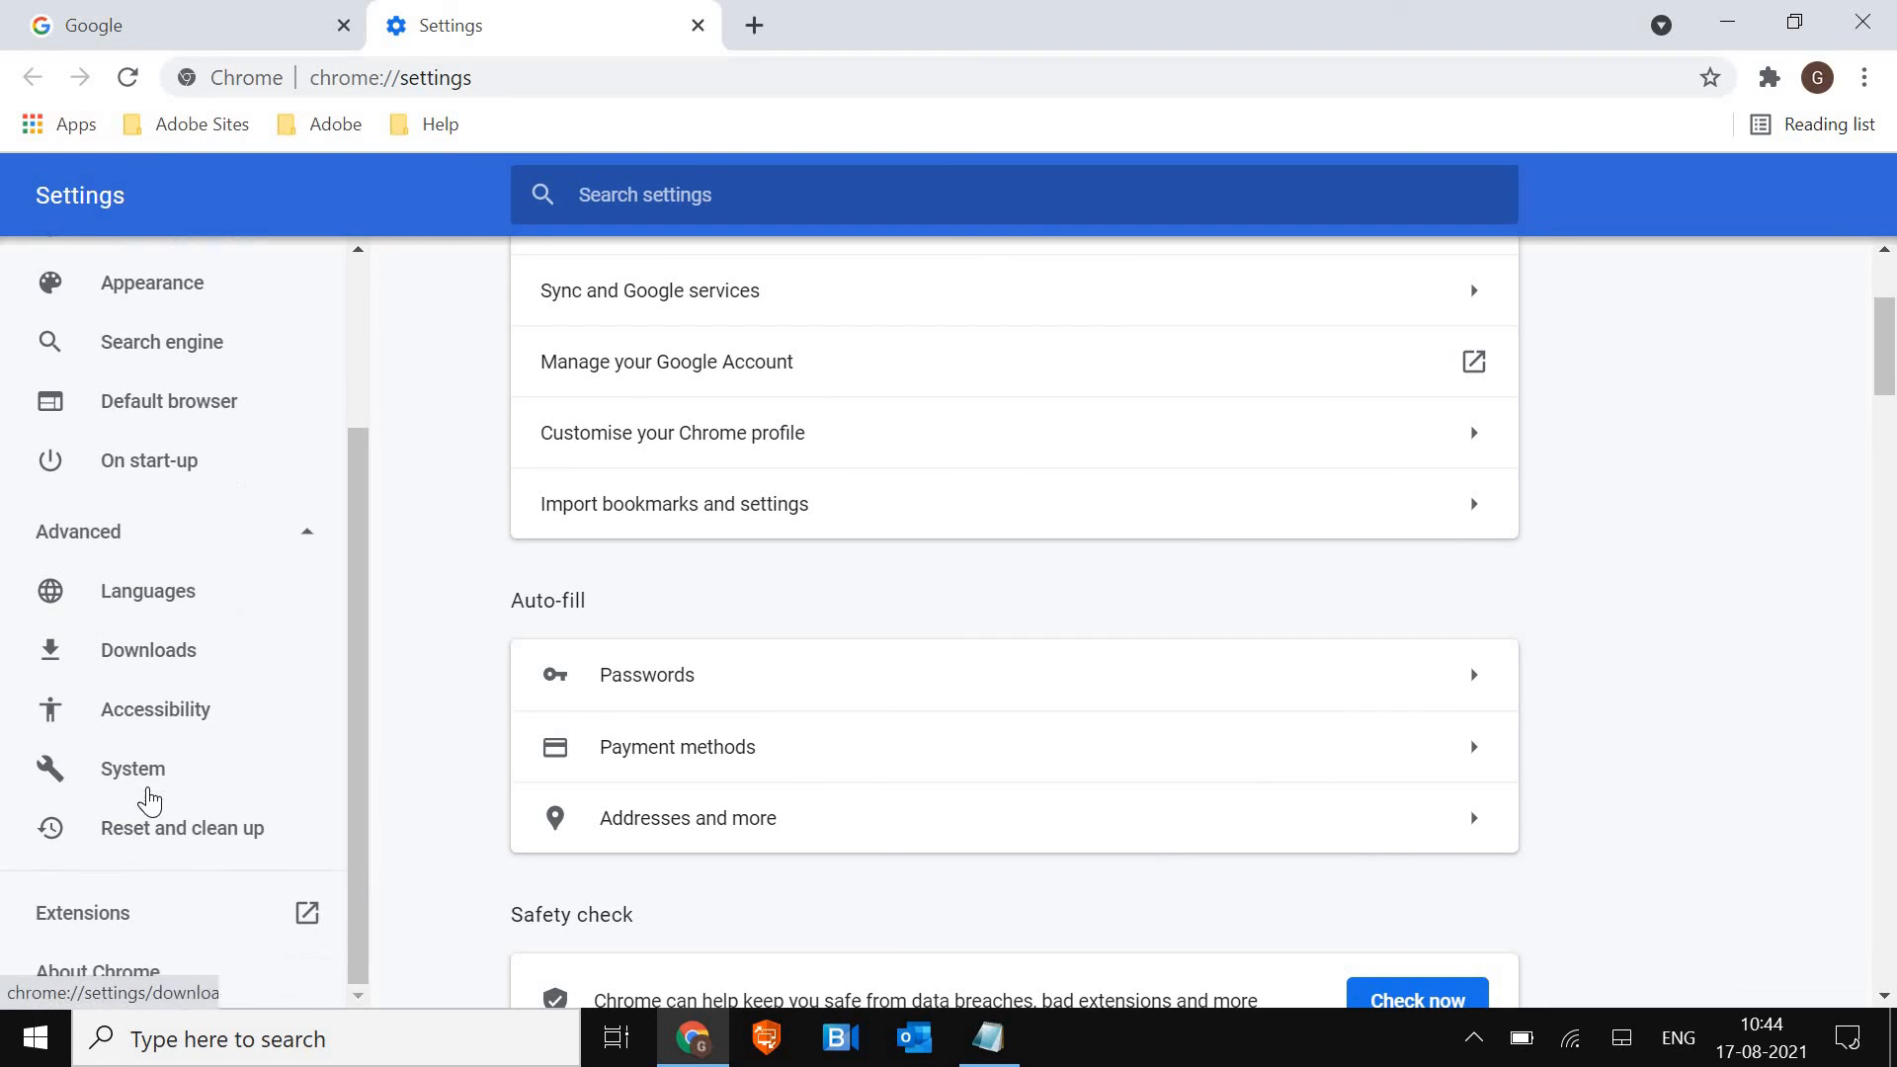
pyautogui.click(182, 828)
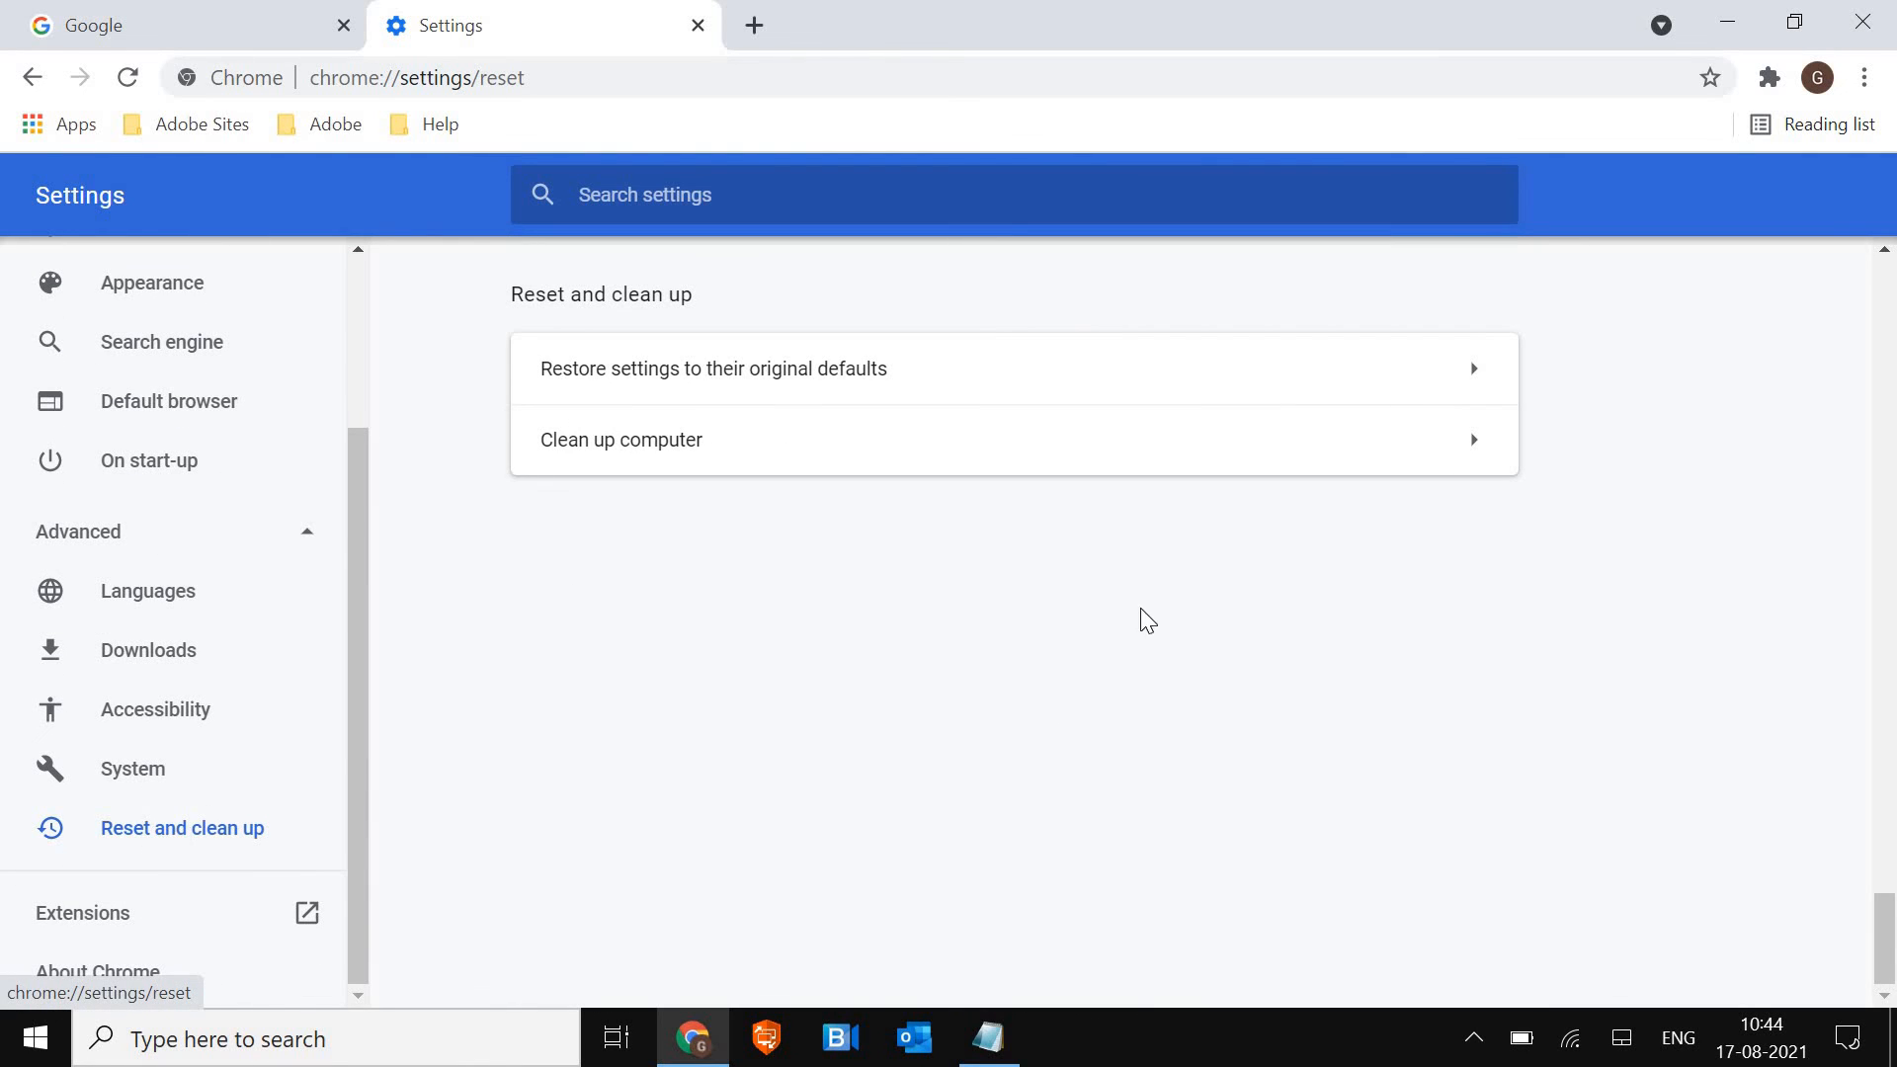
pyautogui.moveTo(972, 385)
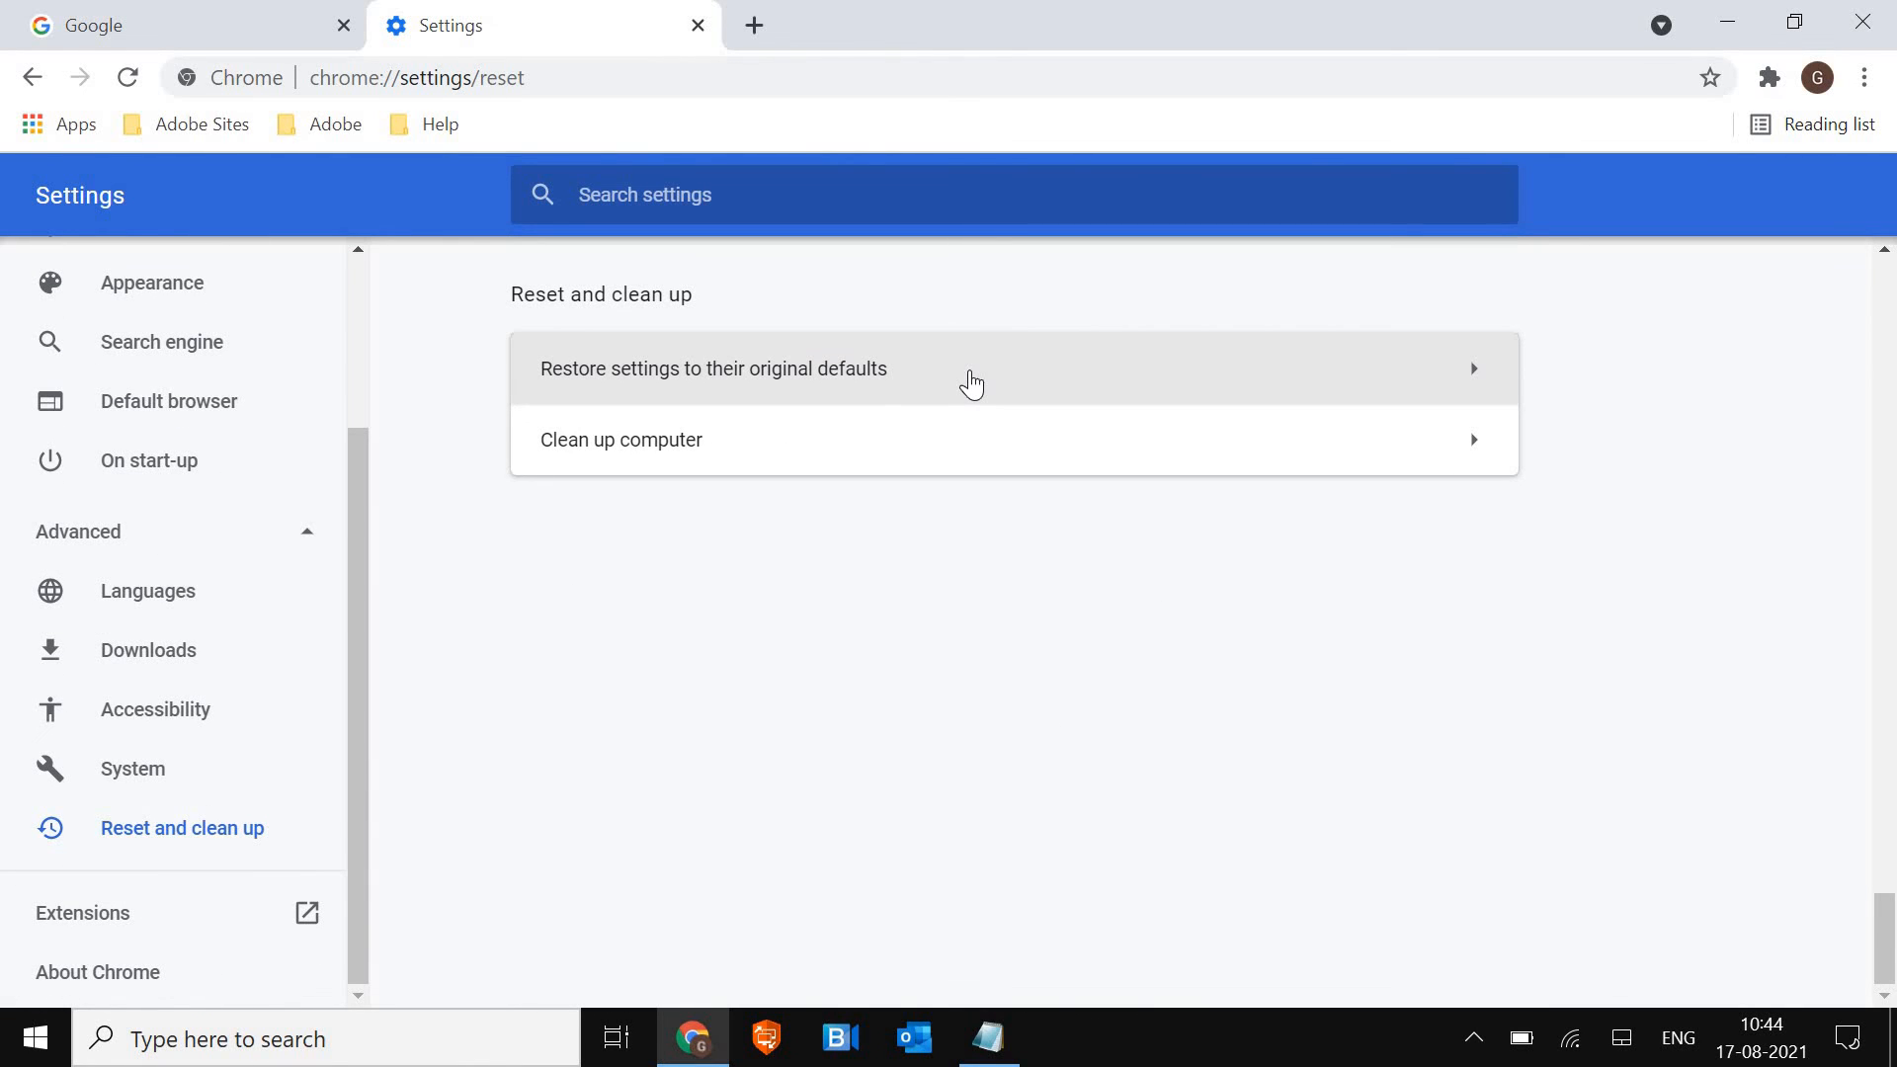
pyautogui.click(714, 369)
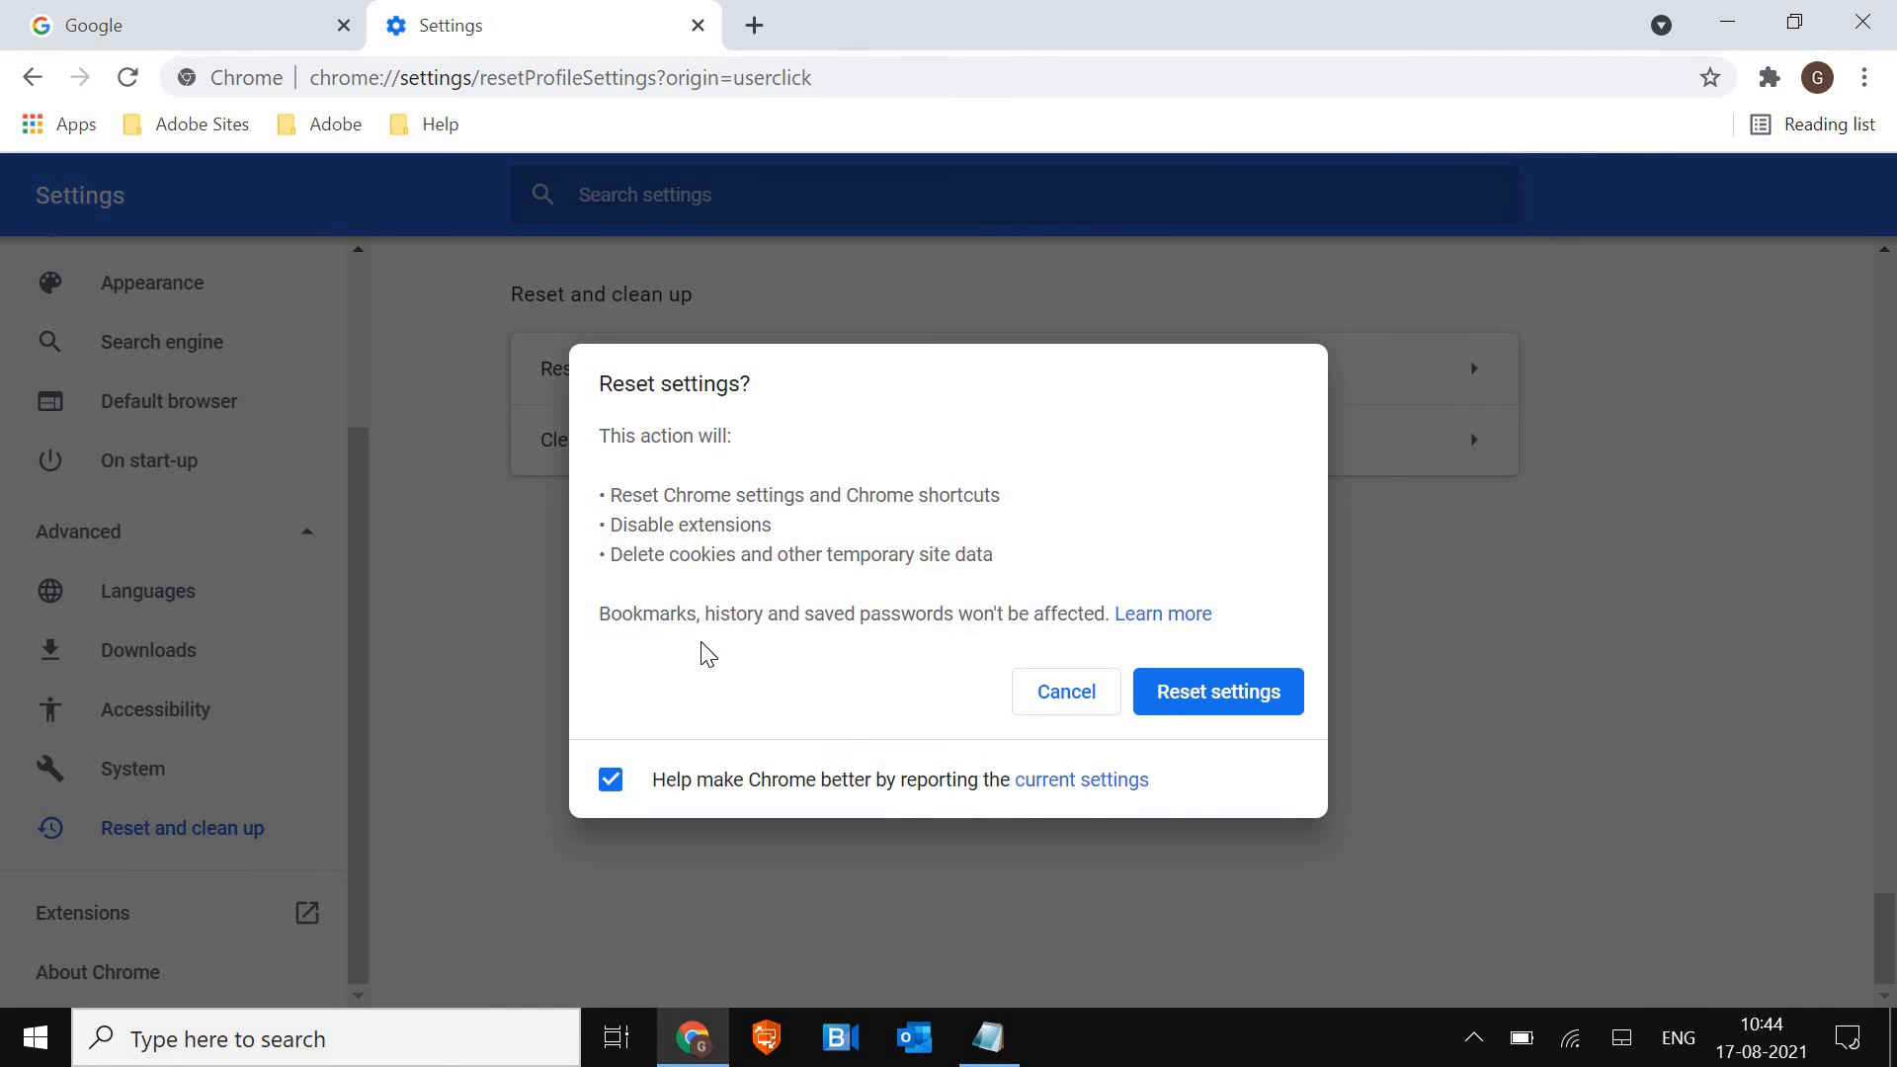
pyautogui.moveTo(1117, 708)
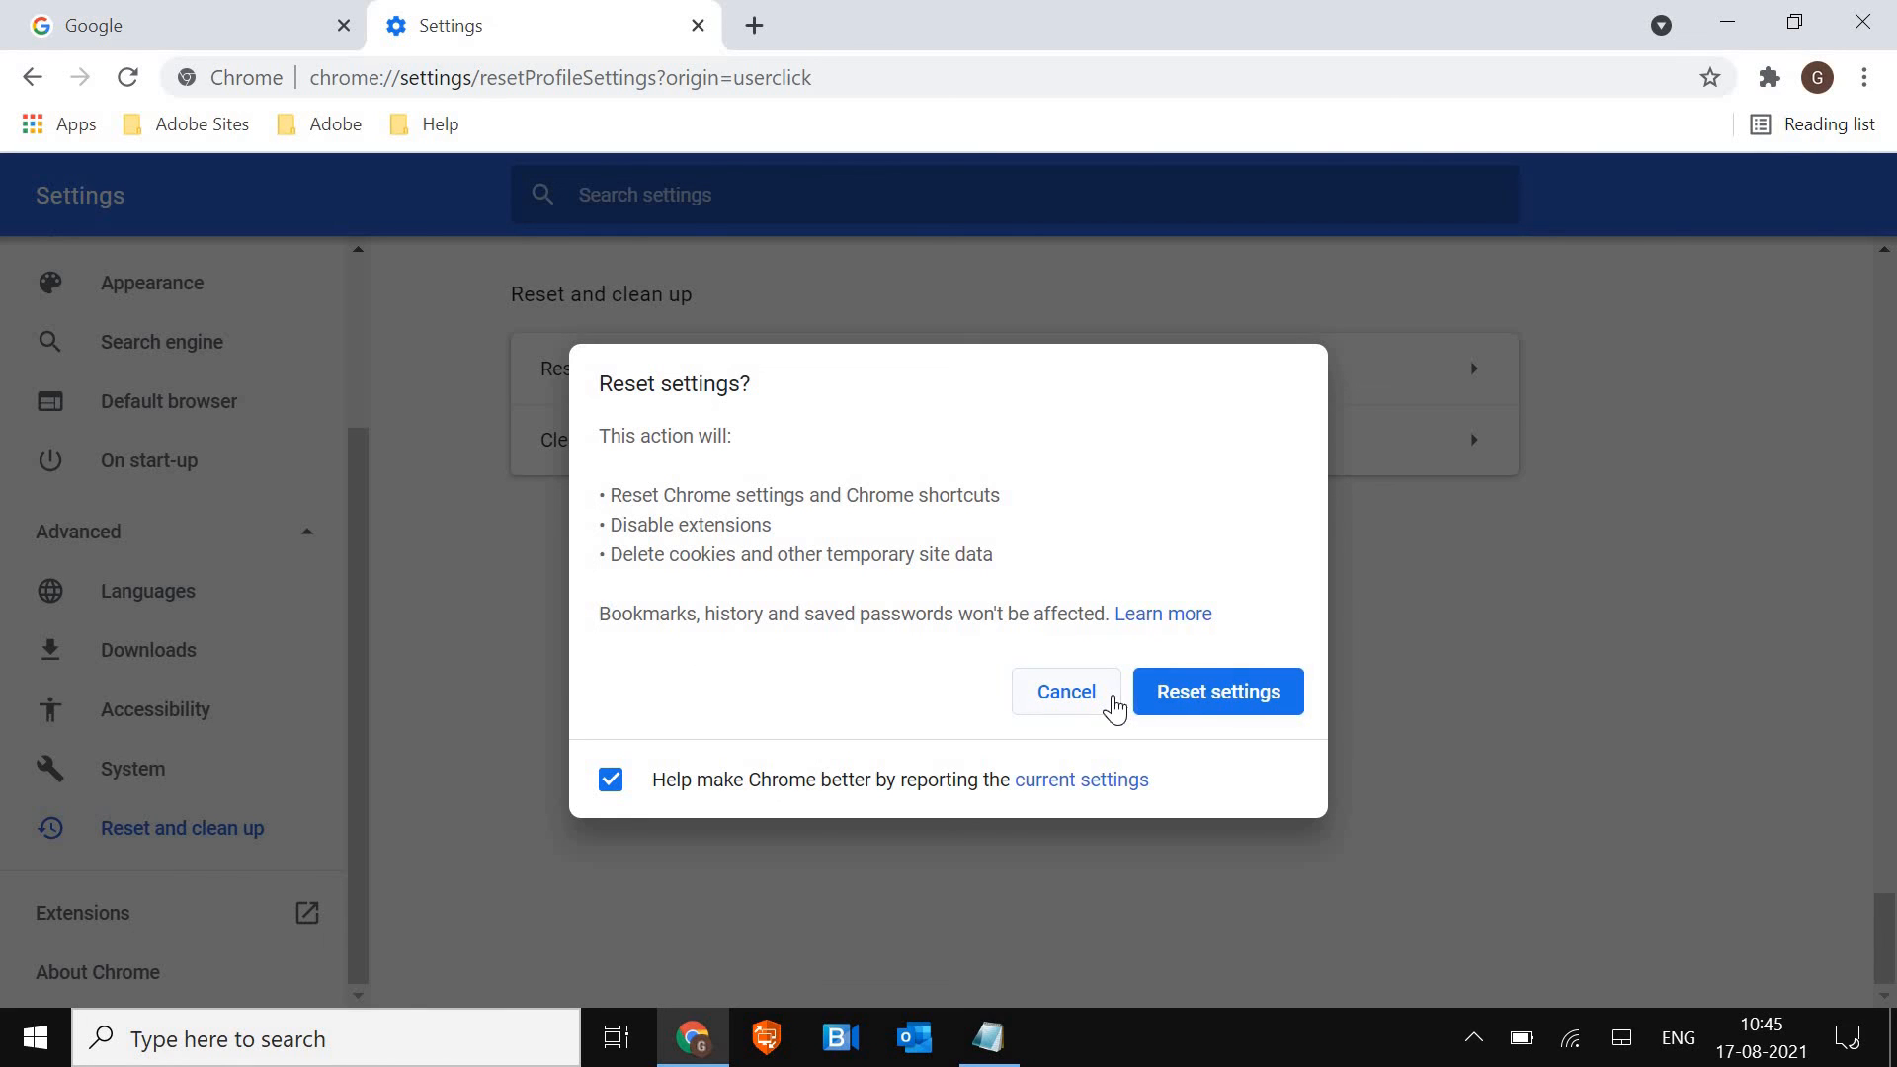
pyautogui.click(1218, 692)
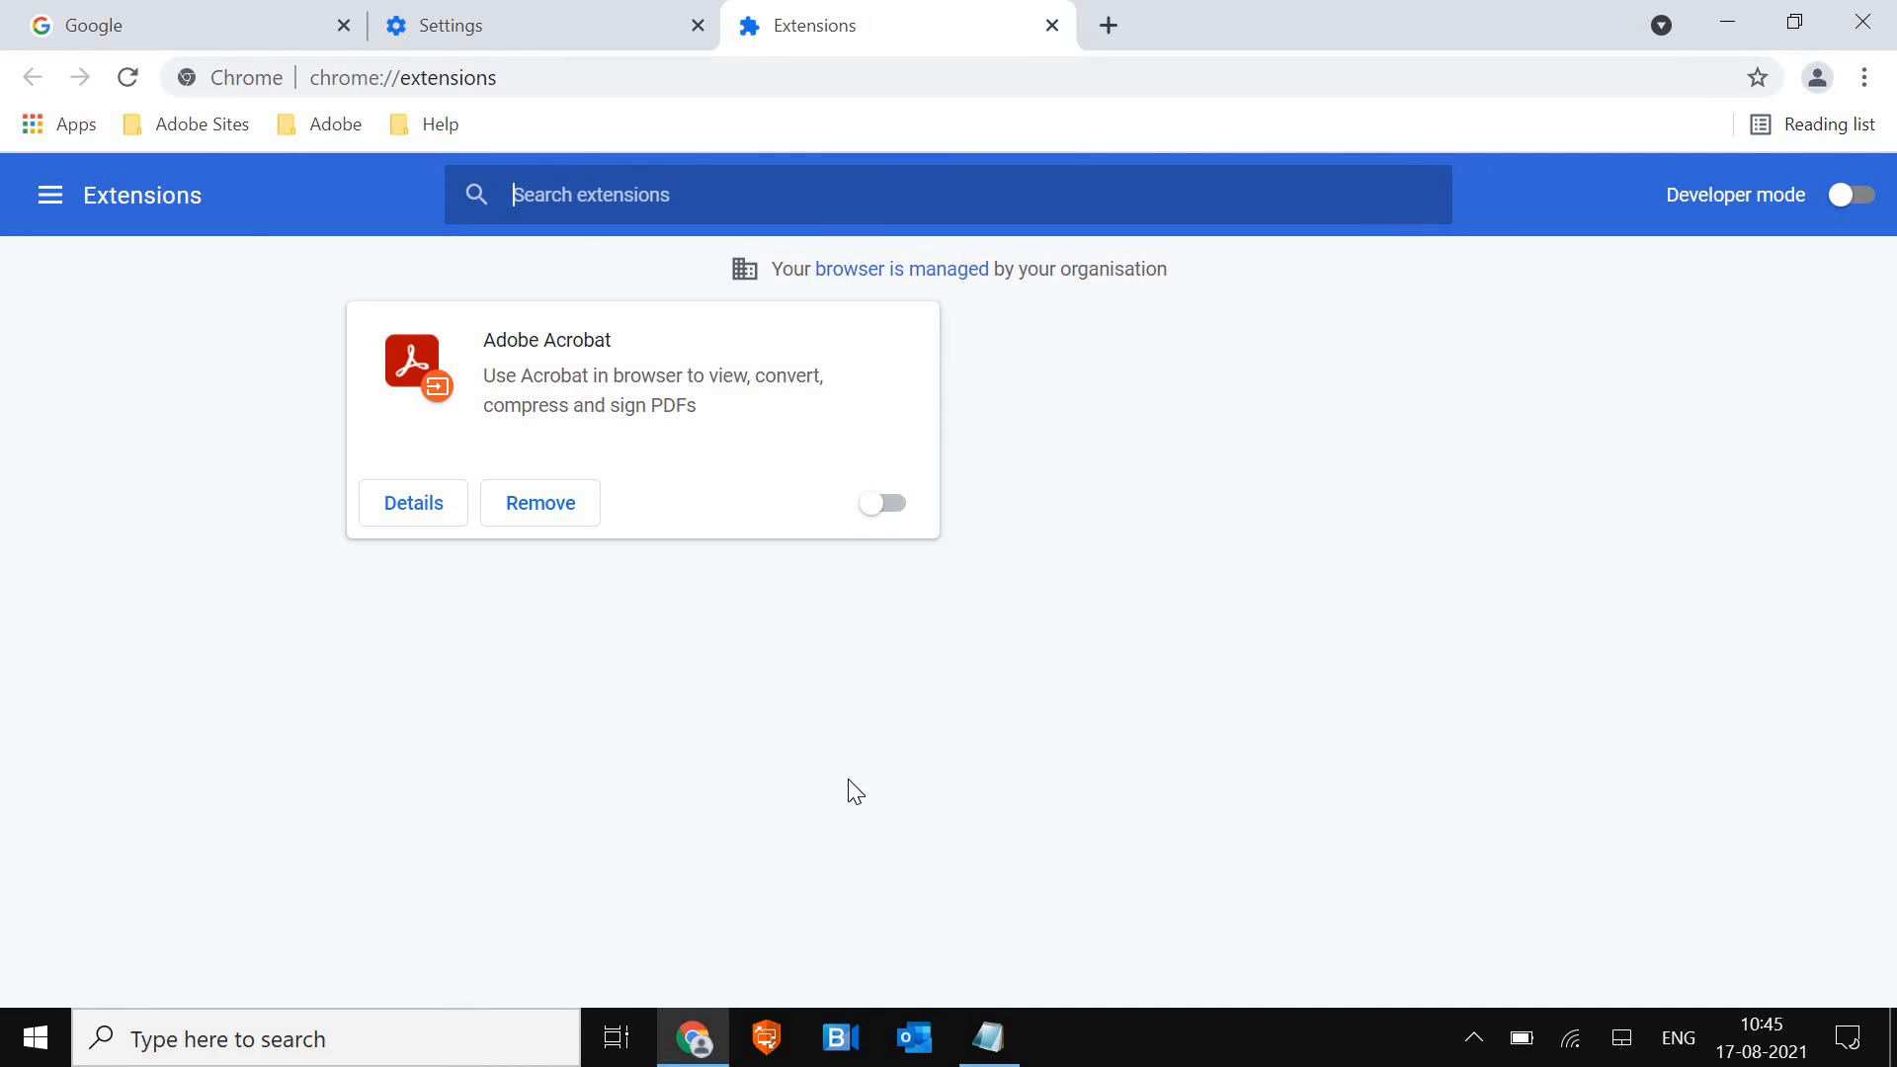
pyautogui.moveTo(520, 513)
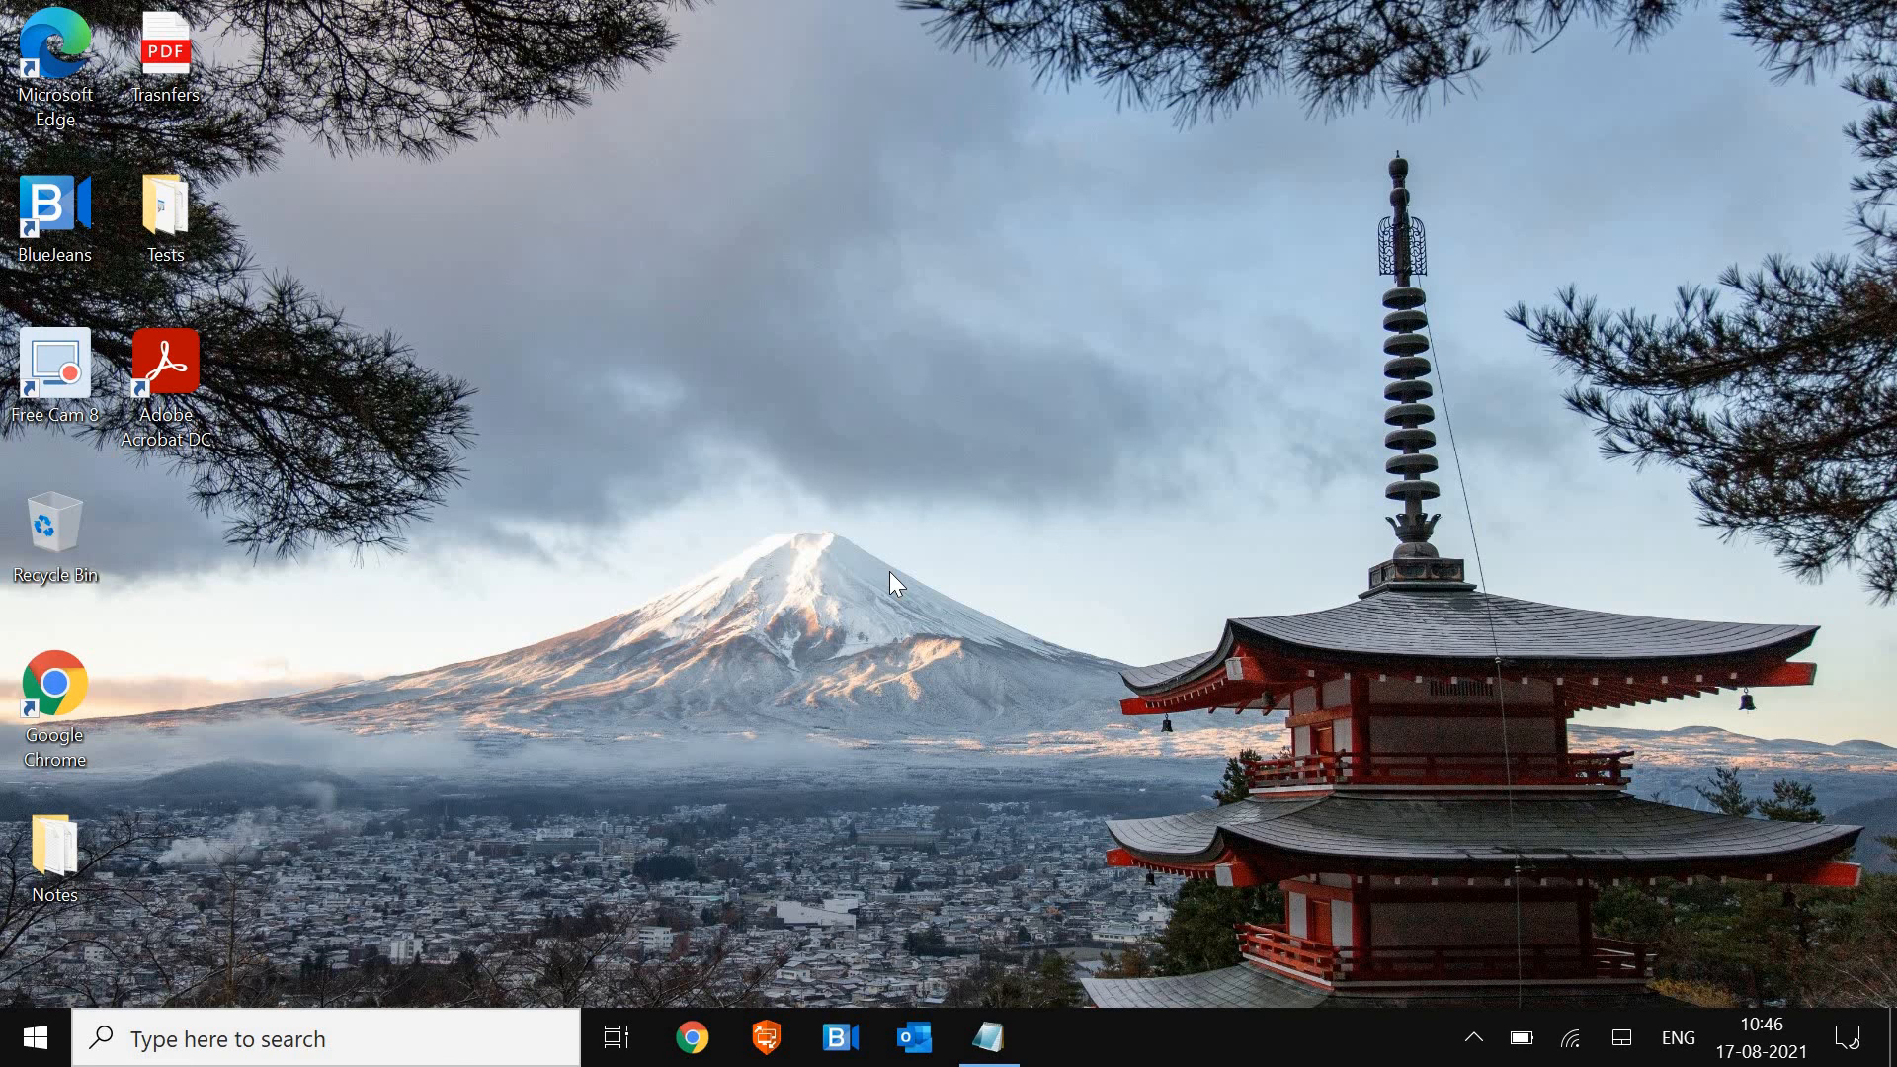
pyautogui.moveTo(168, 1039)
pyautogui.write('windows')
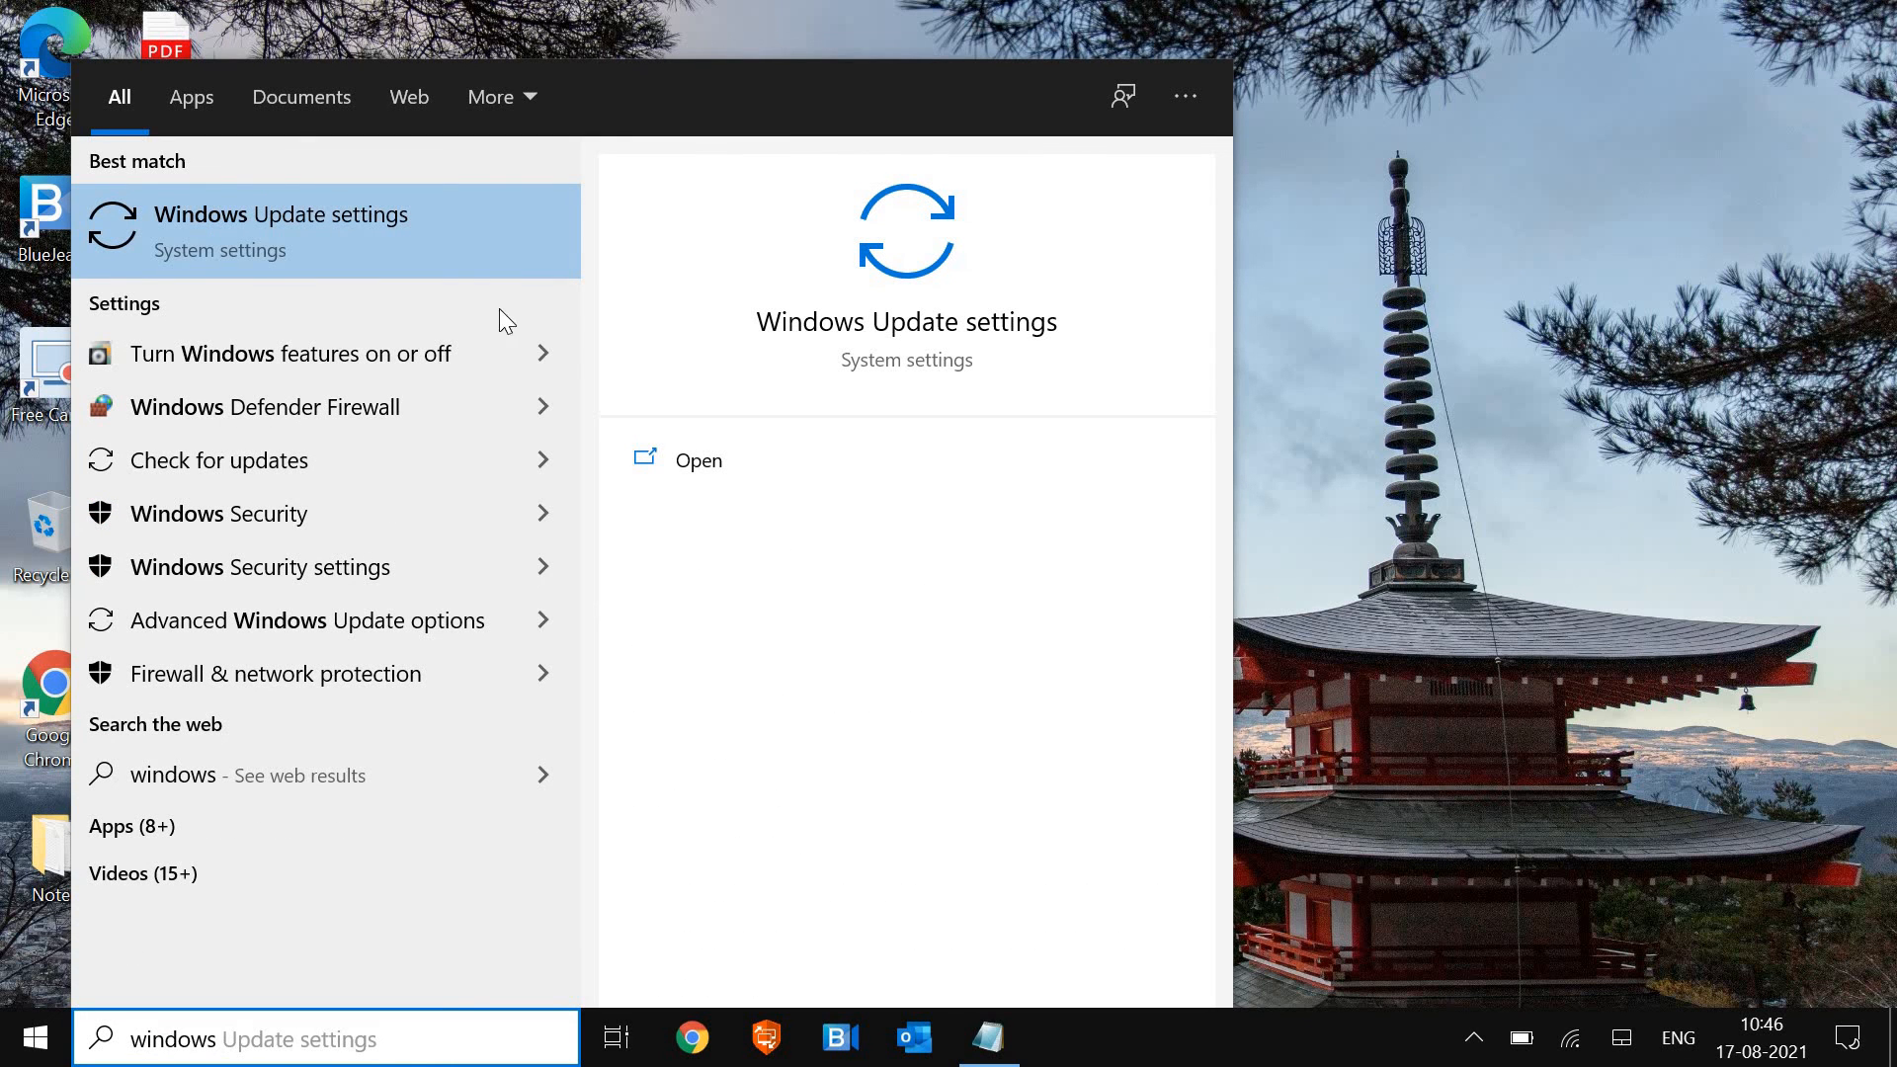
pyautogui.moveTo(433, 259)
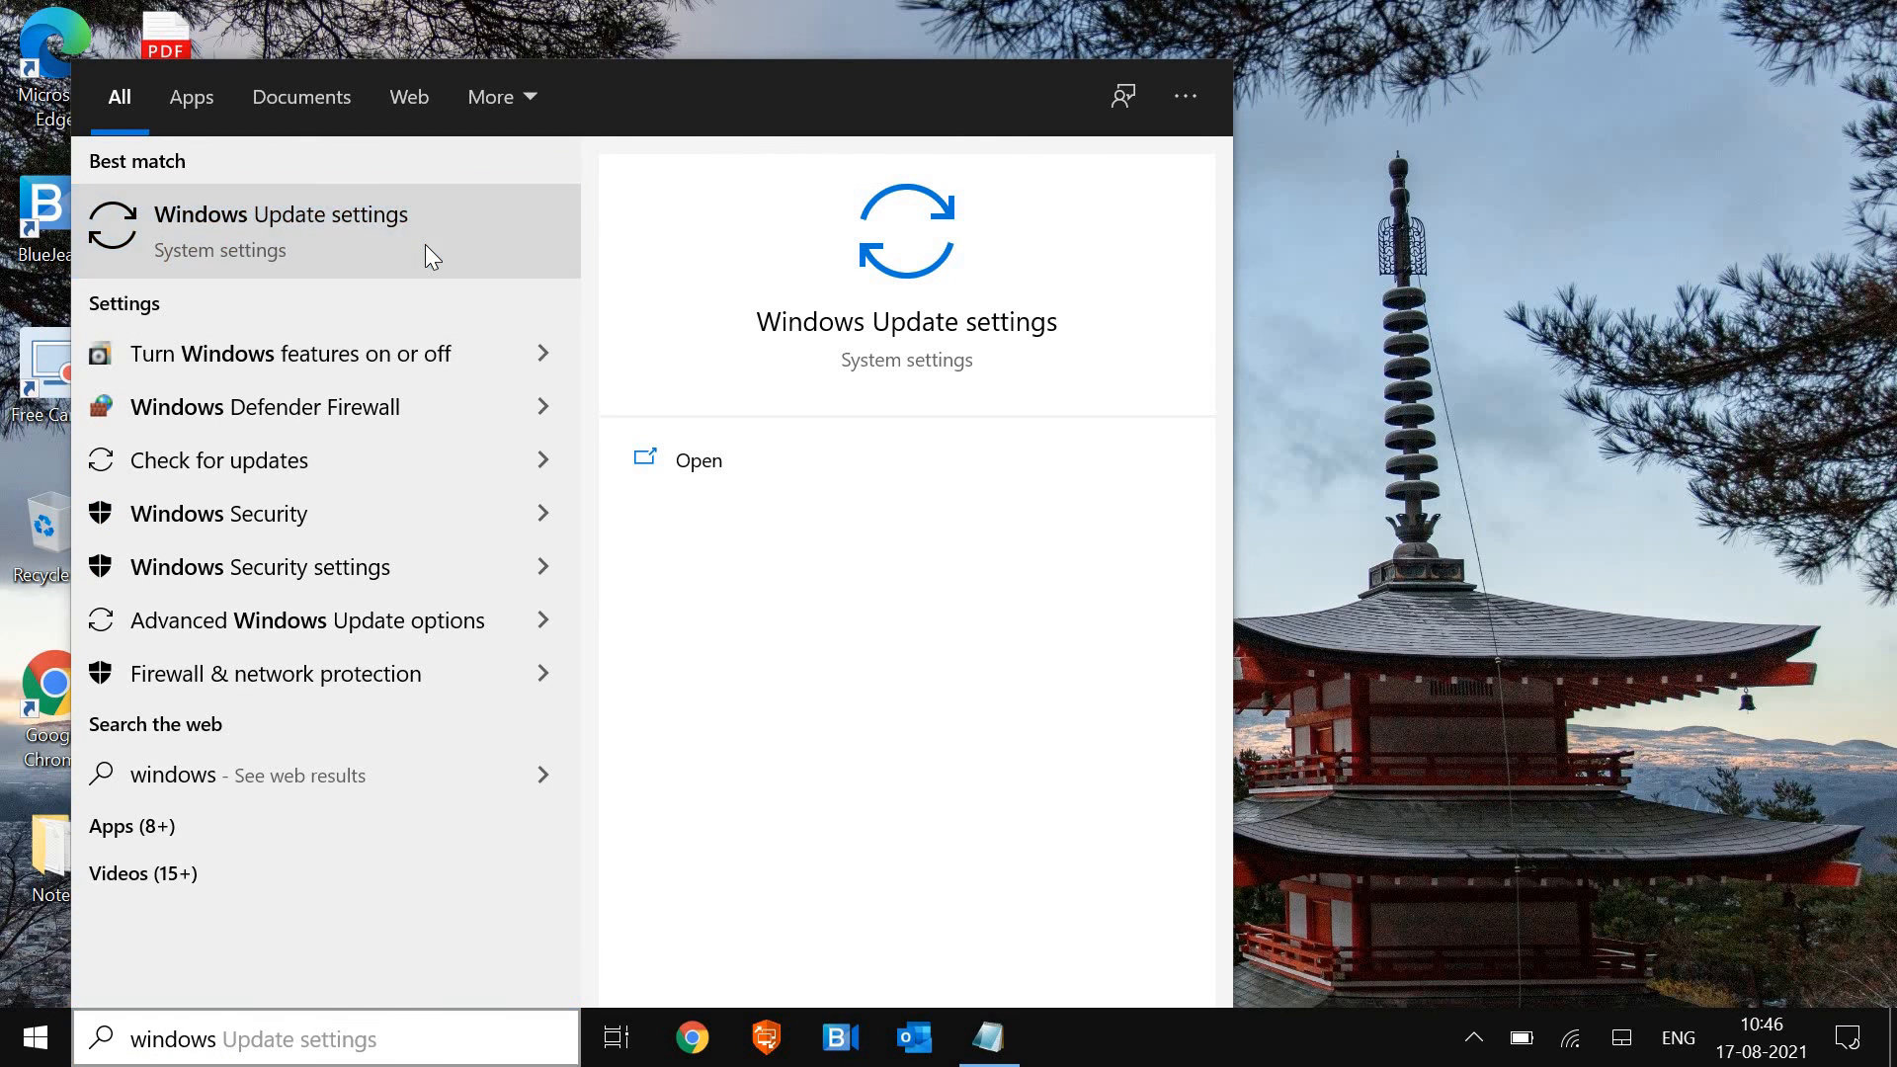
# Open Windows Update settings from the 'windows' search results
pyautogui.click(279, 214)
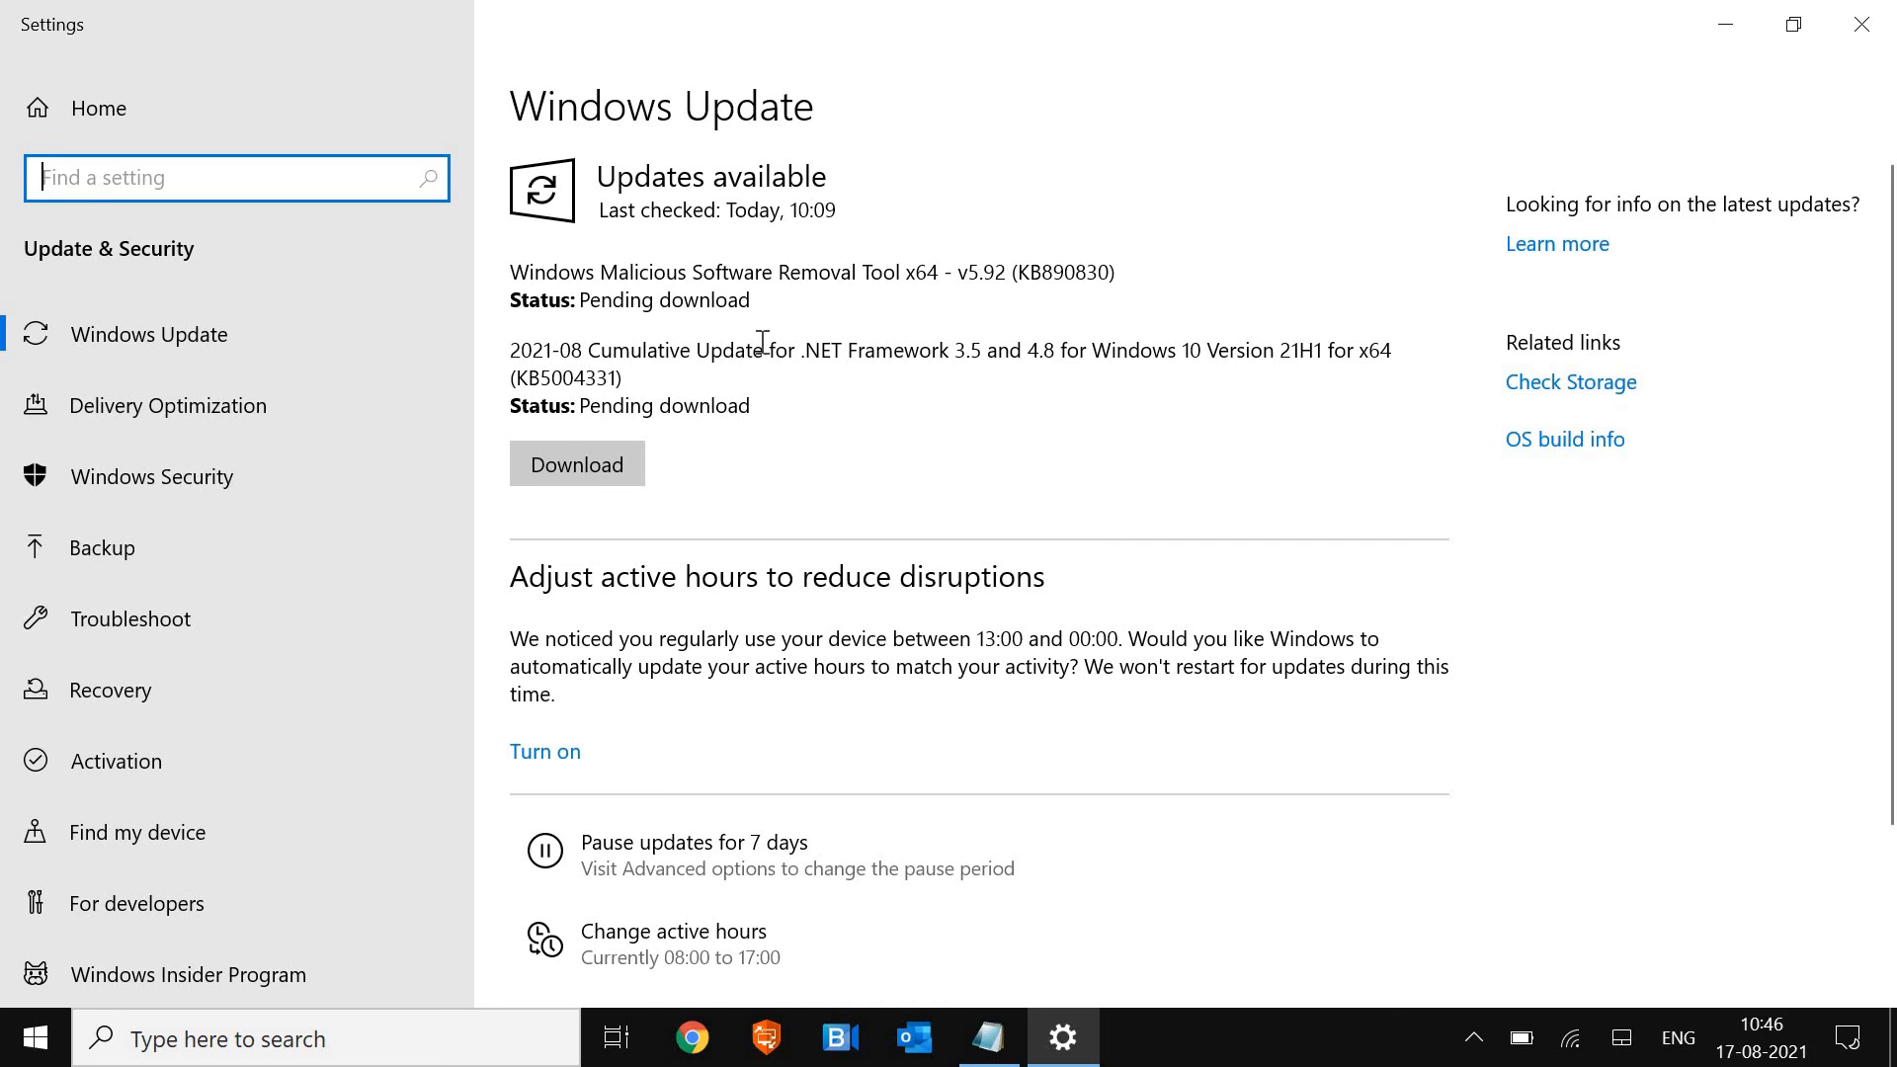
pyautogui.moveTo(779, 414)
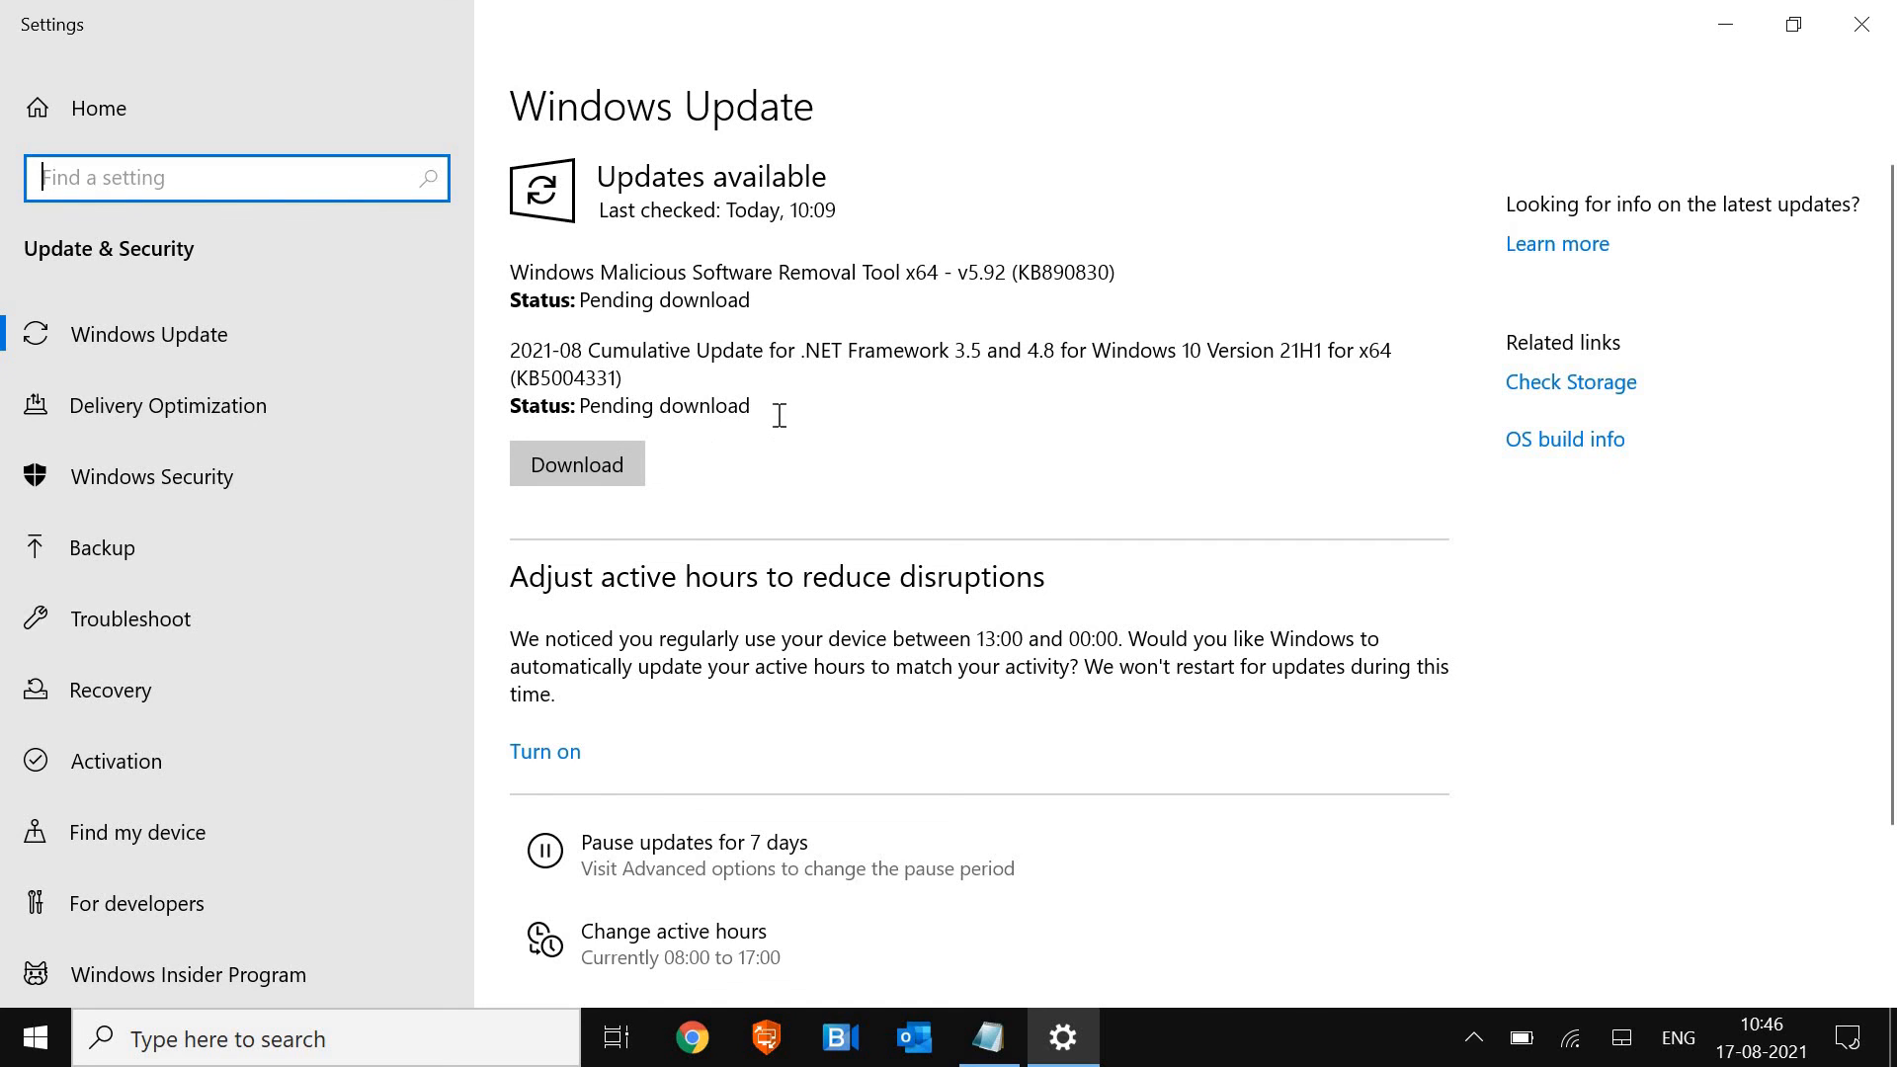